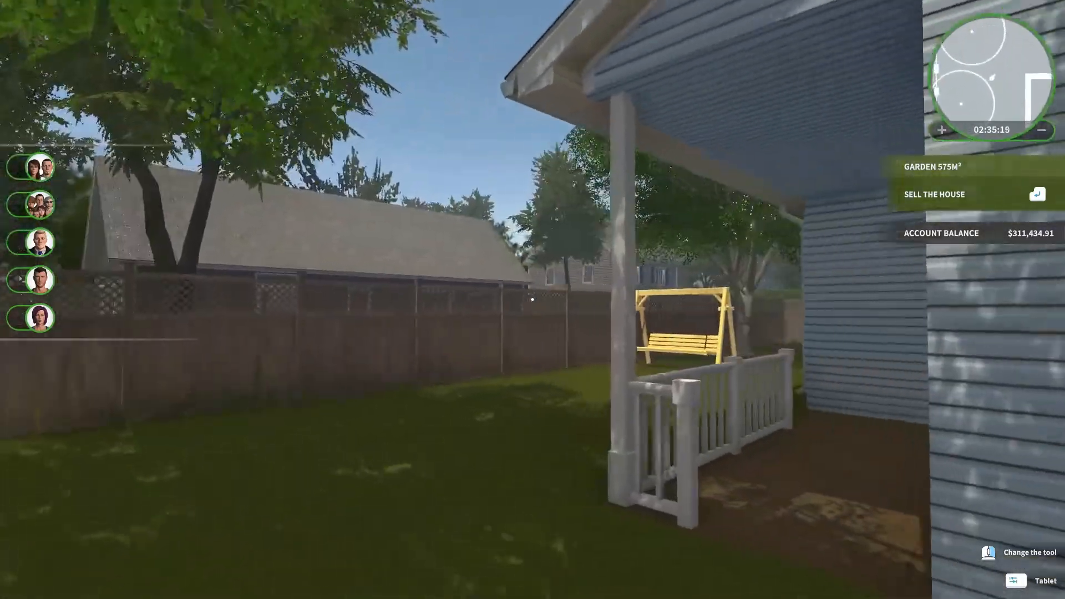
{"action": "mouse_move", "coordinate": [532, 300]}
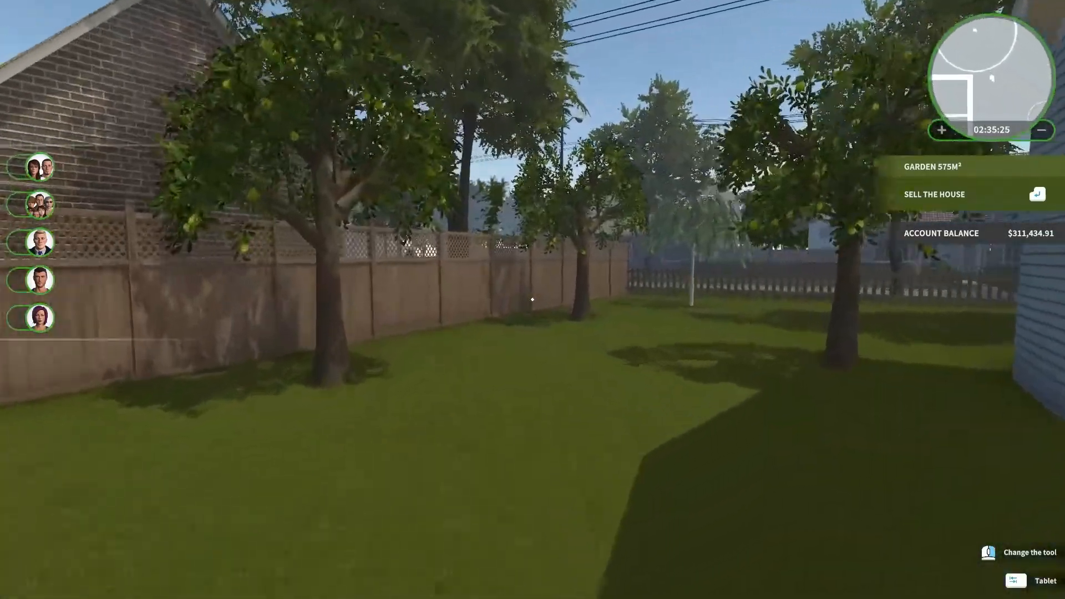
{"action": "mouse_move", "coordinate": [533, 299]}
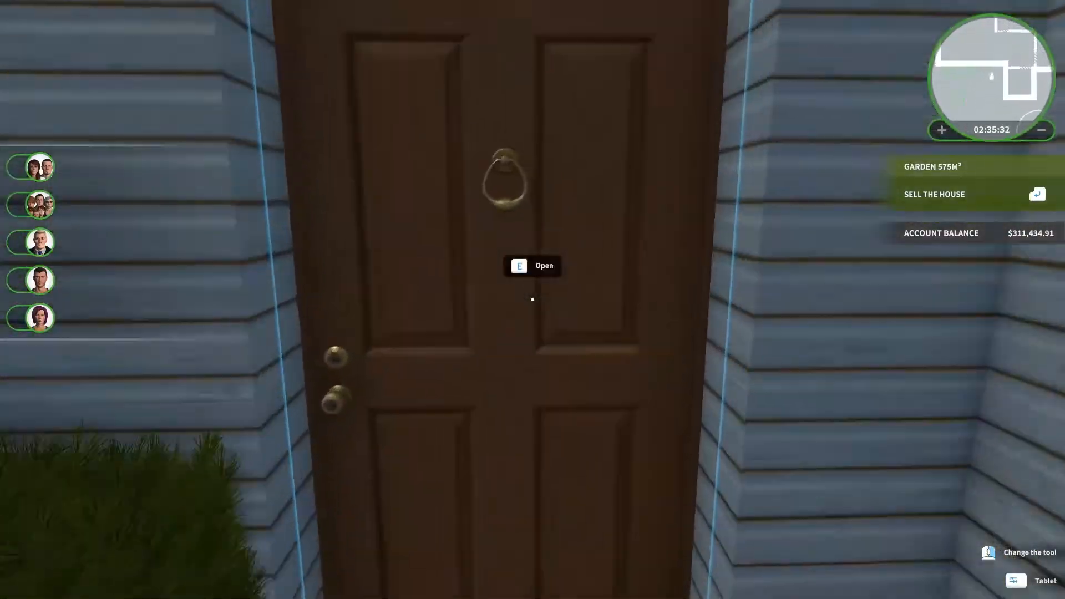
- Open the side door and step into the cluttered basement room
{"action": "key", "text": "e"}
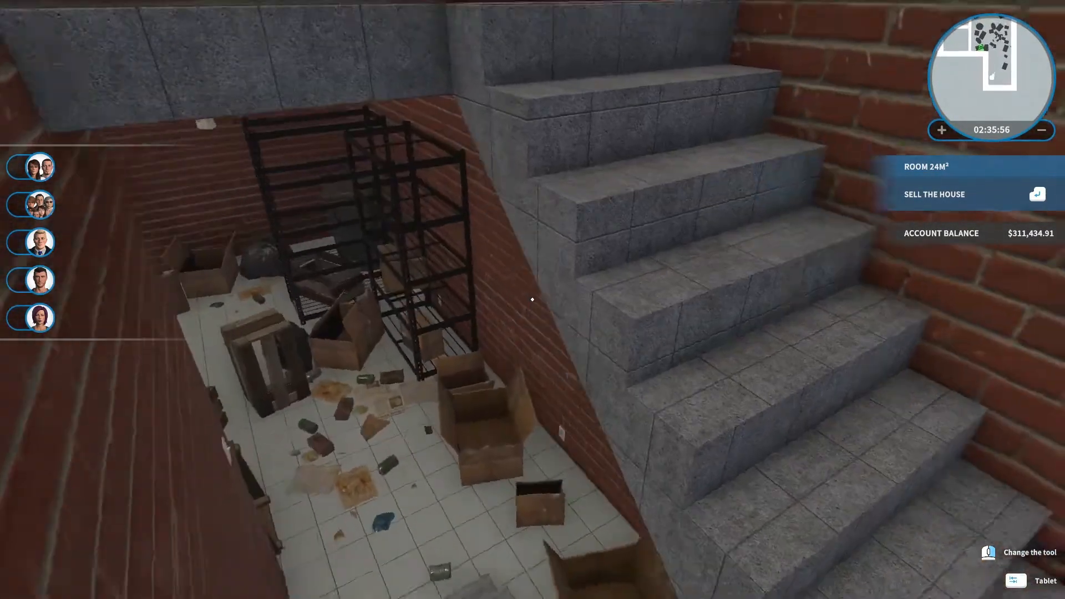
{"action": "mouse_move", "coordinate": [532, 299]}
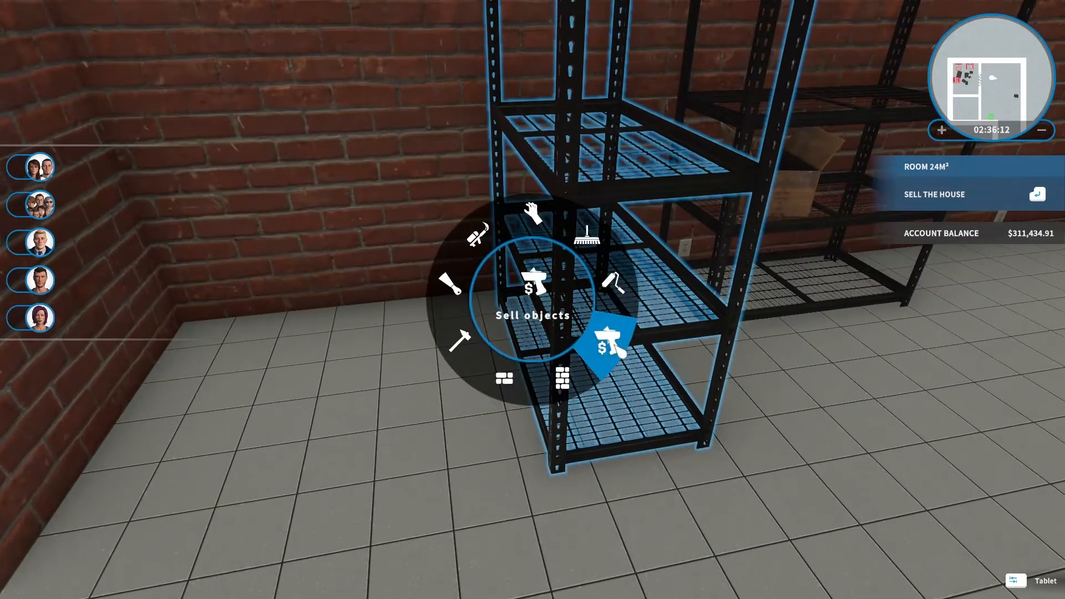
- Sell the metal shelving racks and wooden crates in the basement corner
{"action": "left_click", "coordinate": [609, 338]}
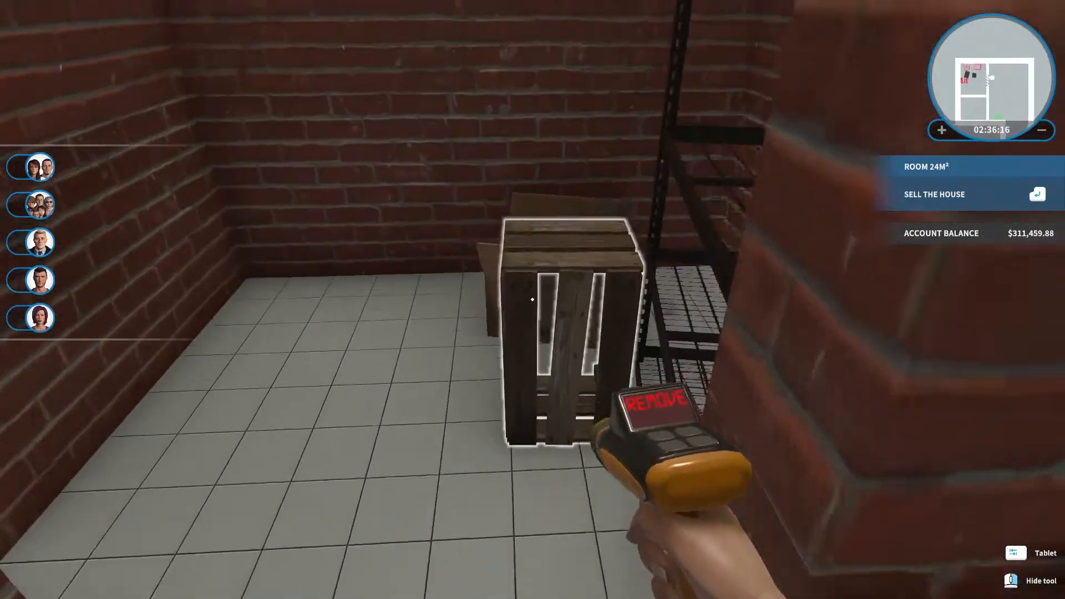
{"action": "left_click", "coordinate": [532, 299]}
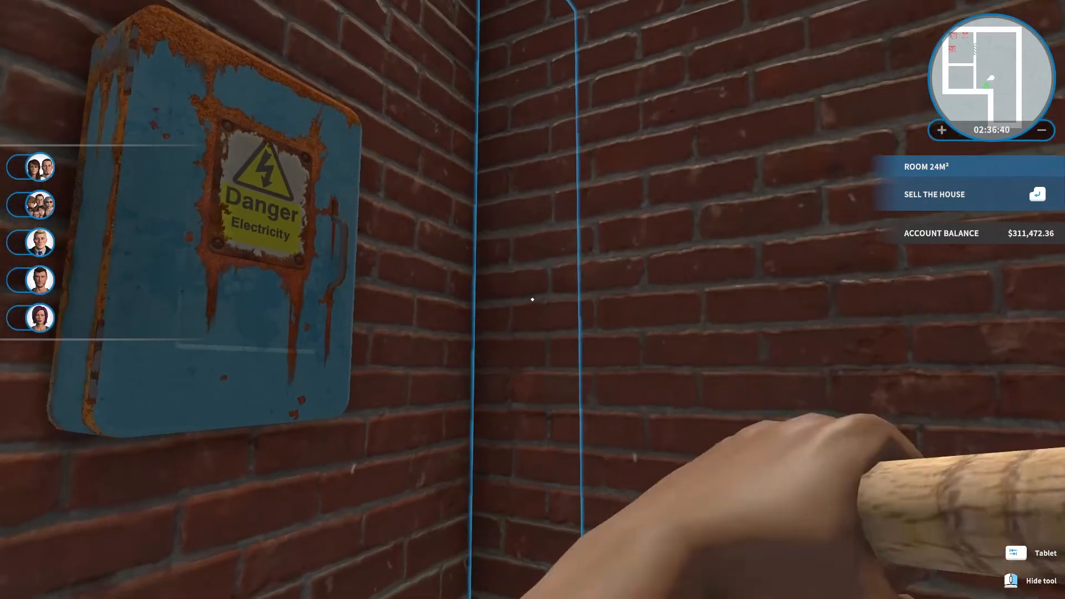
- Sledgehammer the marked brick partitions, from the electrical-box wall up to the ceiling bricks
{"action": "left_click", "coordinate": [533, 300]}
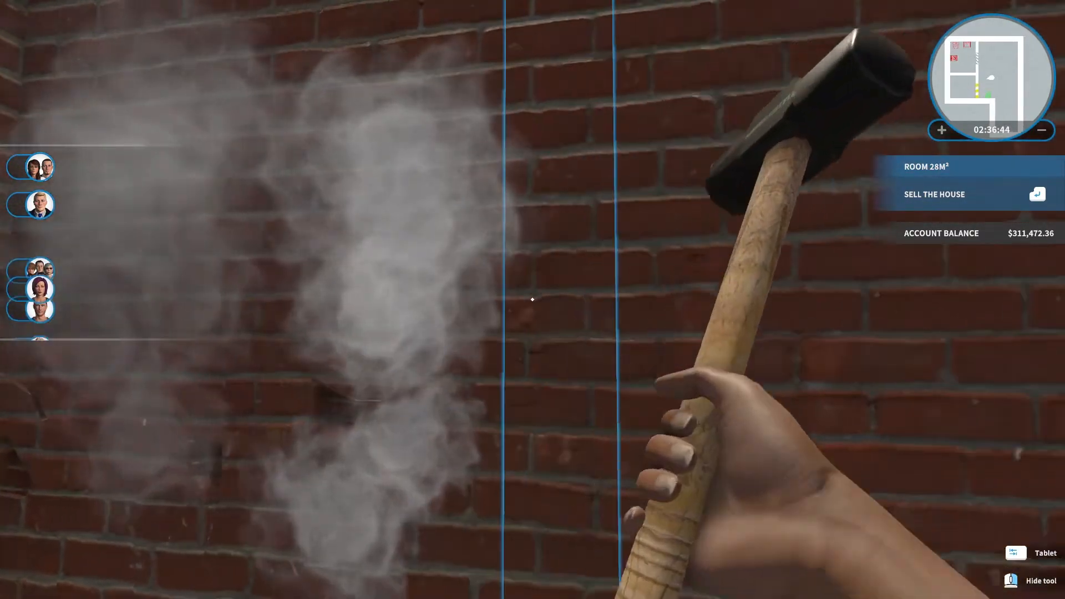
{"action": "left_click", "coordinate": [532, 300]}
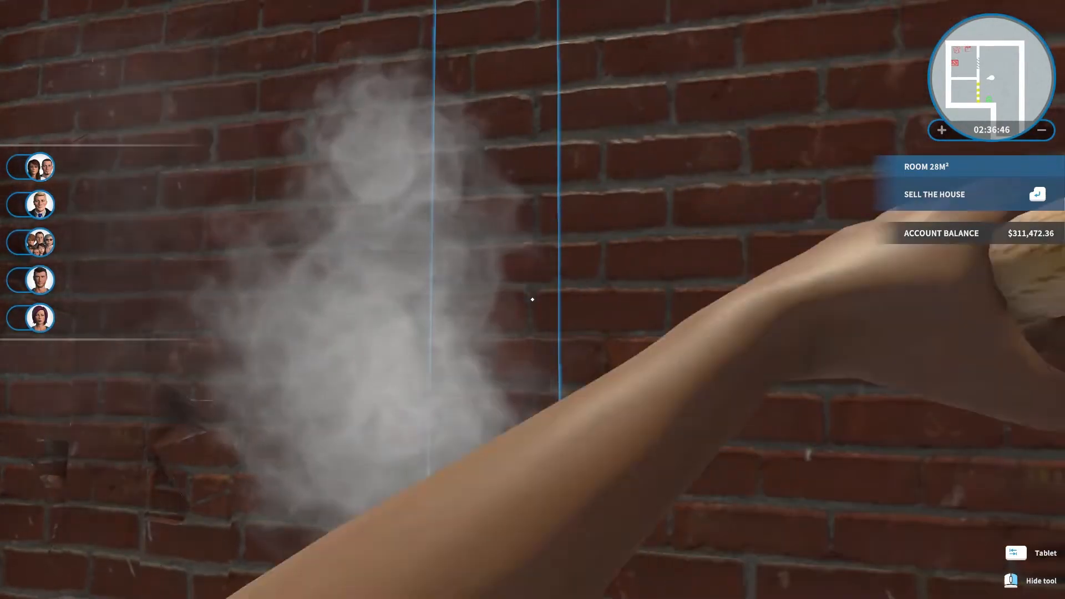
{"action": "left_click", "coordinate": [532, 299]}
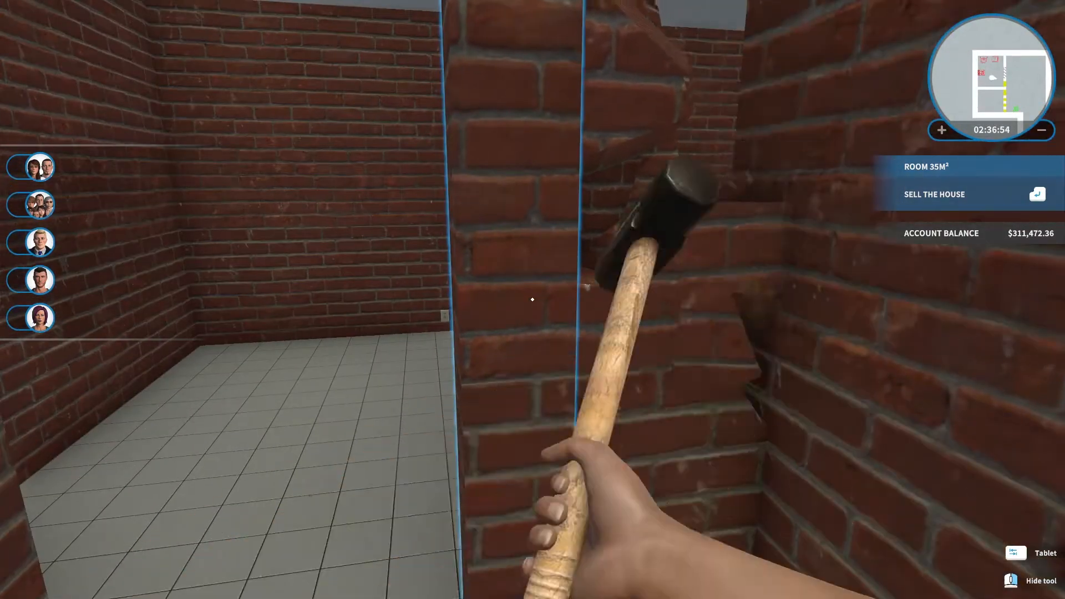
{"action": "left_click", "coordinate": [532, 300]}
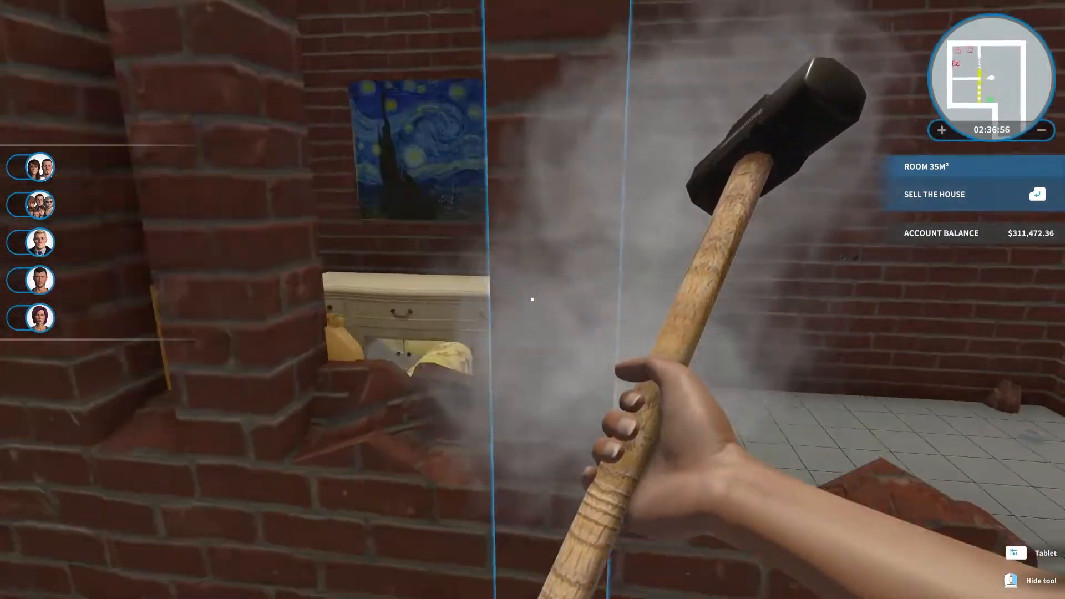
{"action": "left_click", "coordinate": [533, 299]}
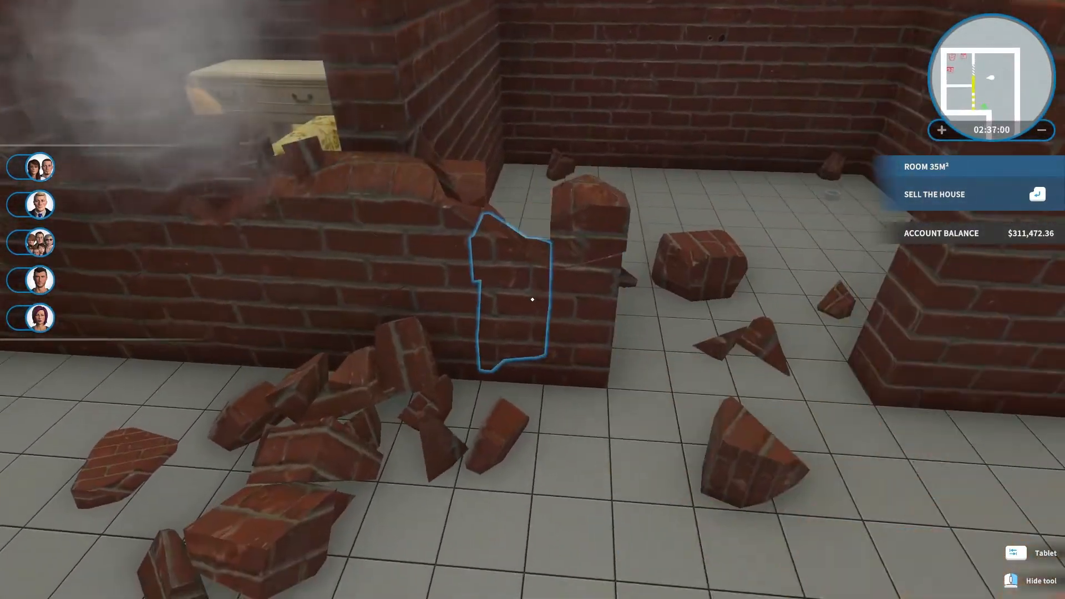
{"action": "left_click", "coordinate": [532, 299]}
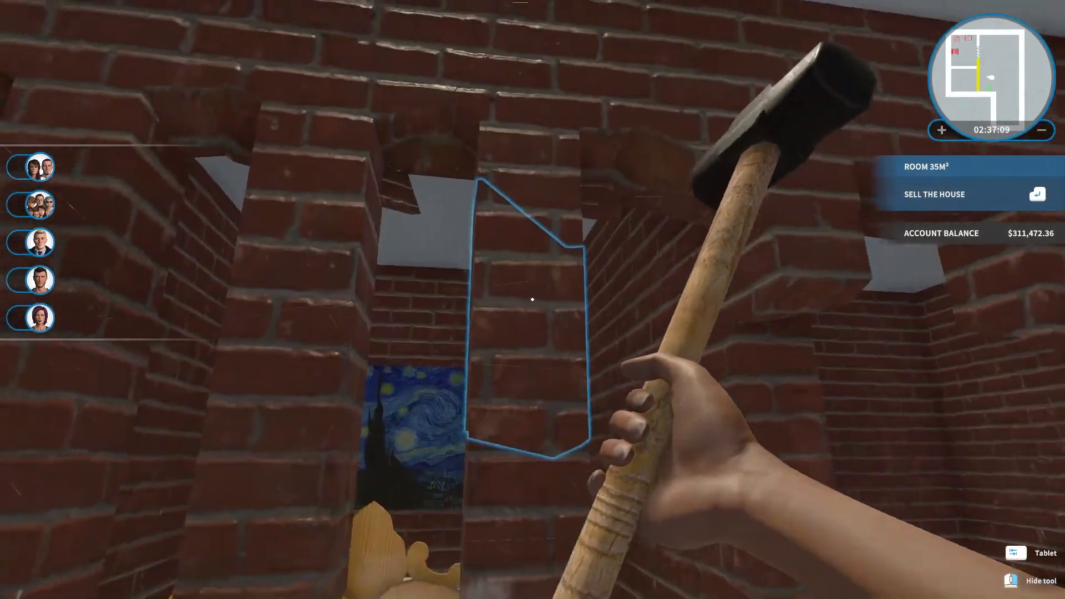
{"action": "left_click", "coordinate": [532, 299]}
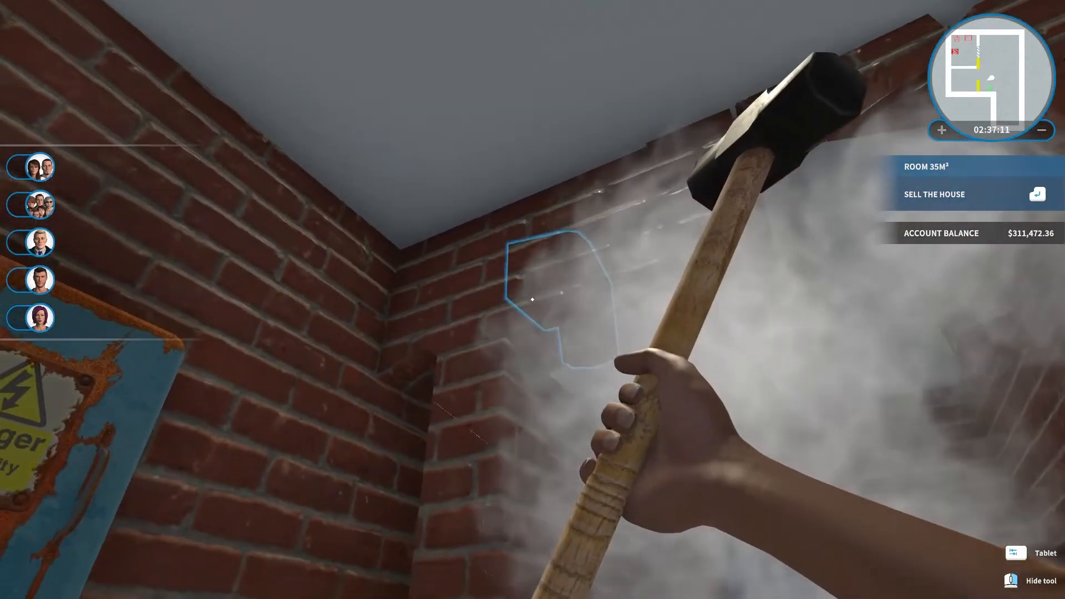
{"action": "left_click", "coordinate": [533, 299]}
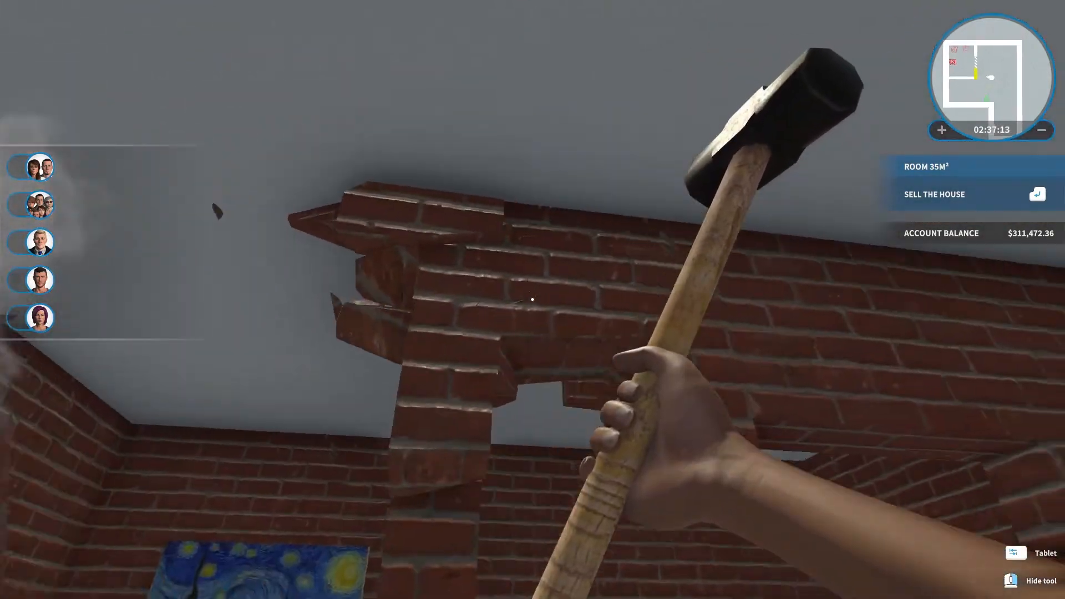
{"action": "left_click", "coordinate": [533, 299]}
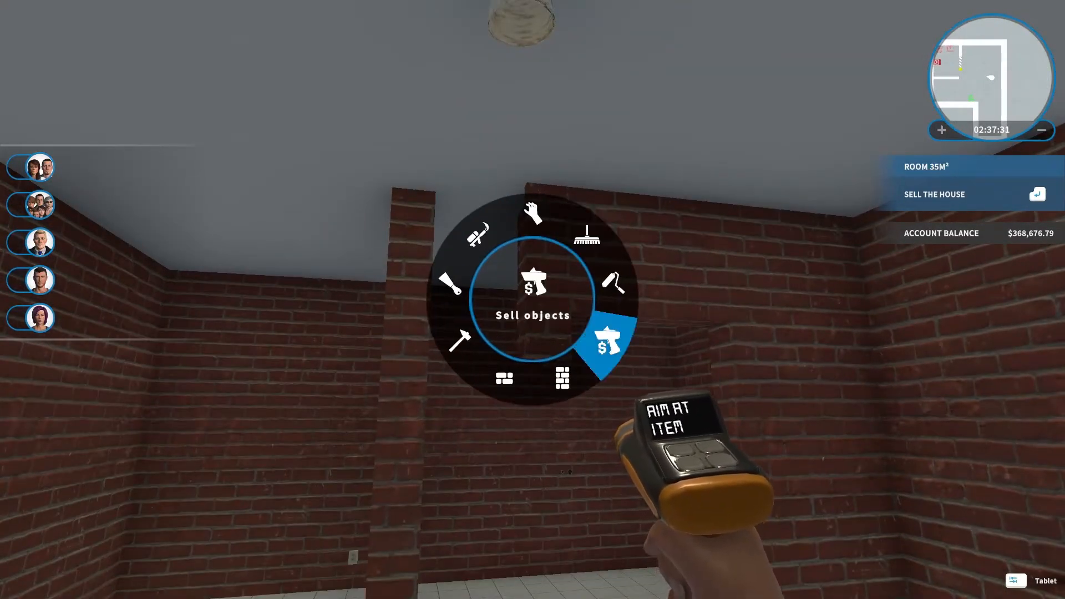
- Sell a leftover item and smash the remaining brick pillar
{"action": "left_click", "coordinate": [608, 342]}
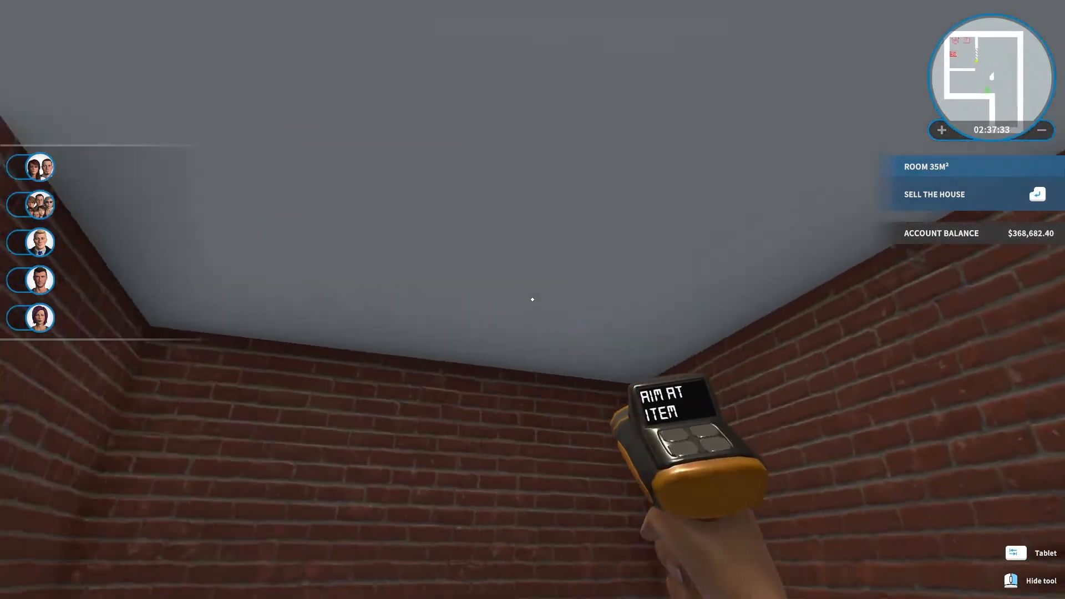
{"action": "mouse_move", "coordinate": [533, 300]}
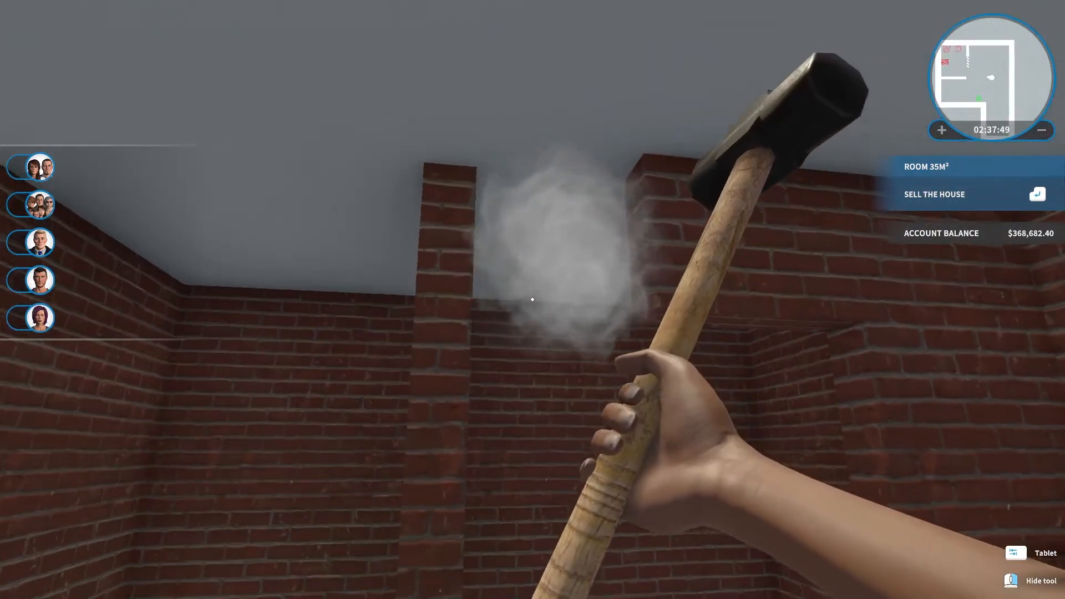
{"action": "left_click", "coordinate": [532, 299]}
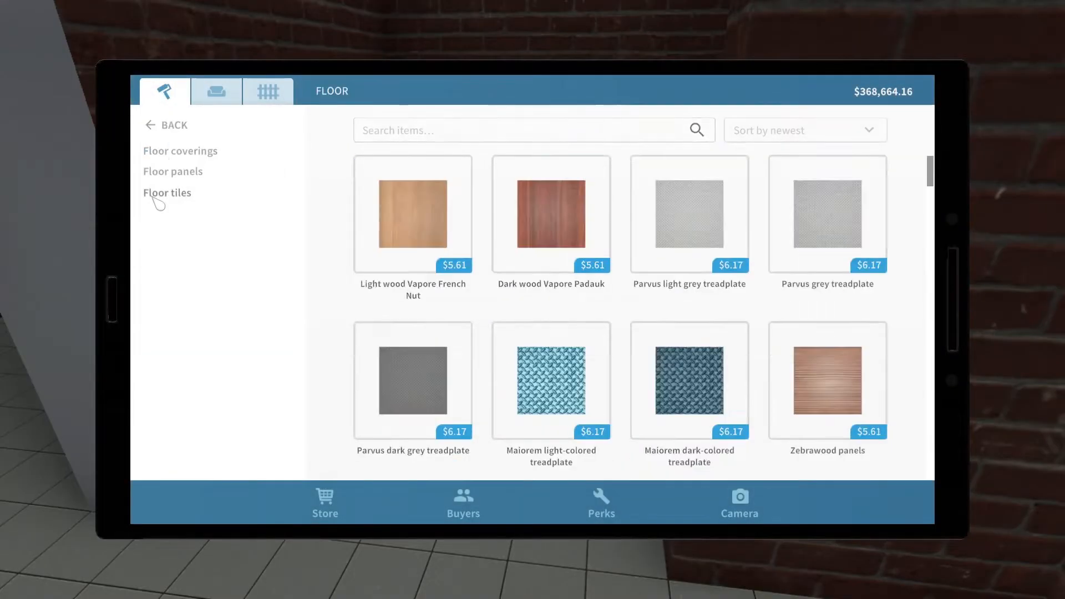
- Browse the construction installations category, then return to the furnishings catalogue
{"action": "left_click", "coordinate": [215, 90]}
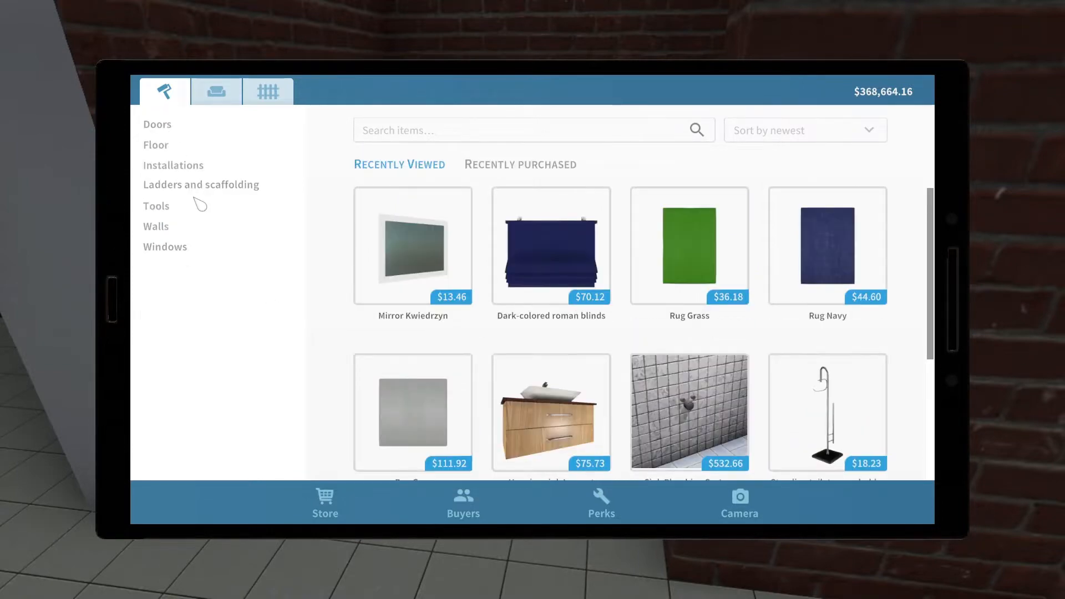
{"action": "left_click", "coordinate": [172, 166]}
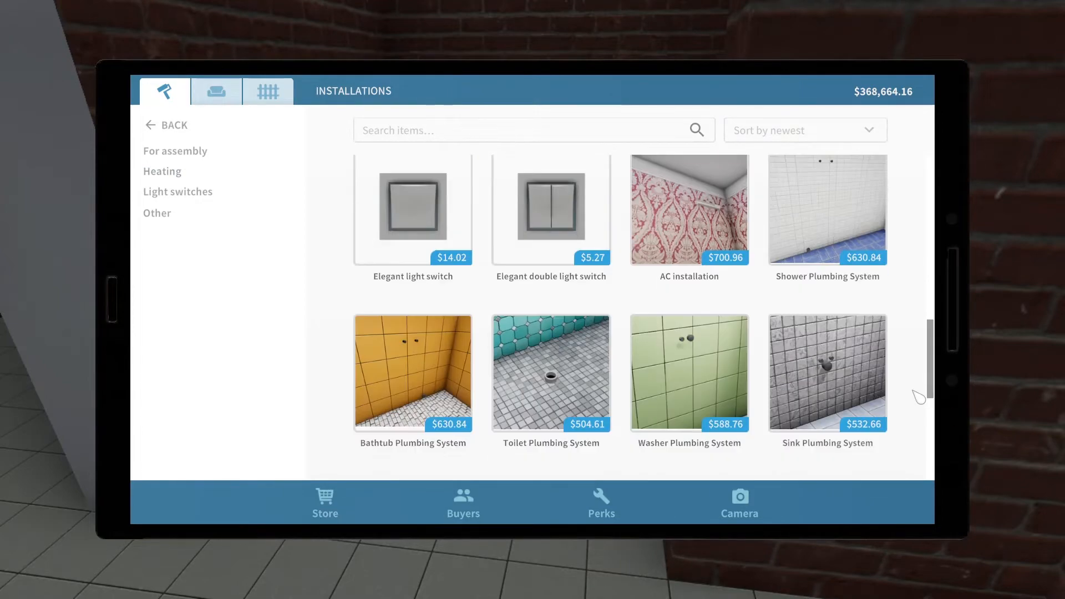
{"action": "scroll", "scroll_direction": "down", "scroll_amount": 3}
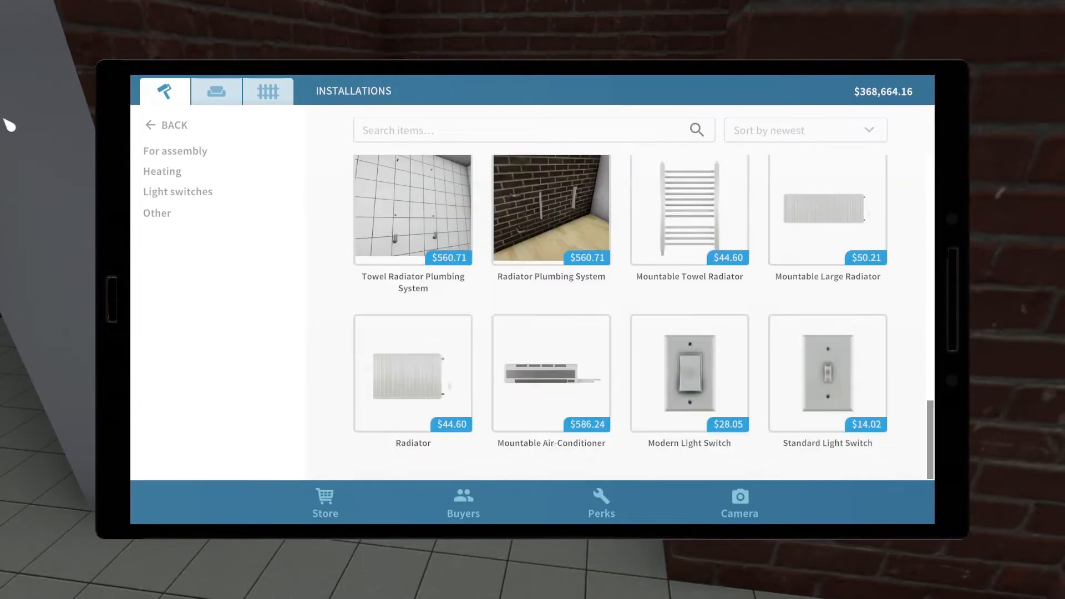
{"action": "left_click", "coordinate": [216, 90]}
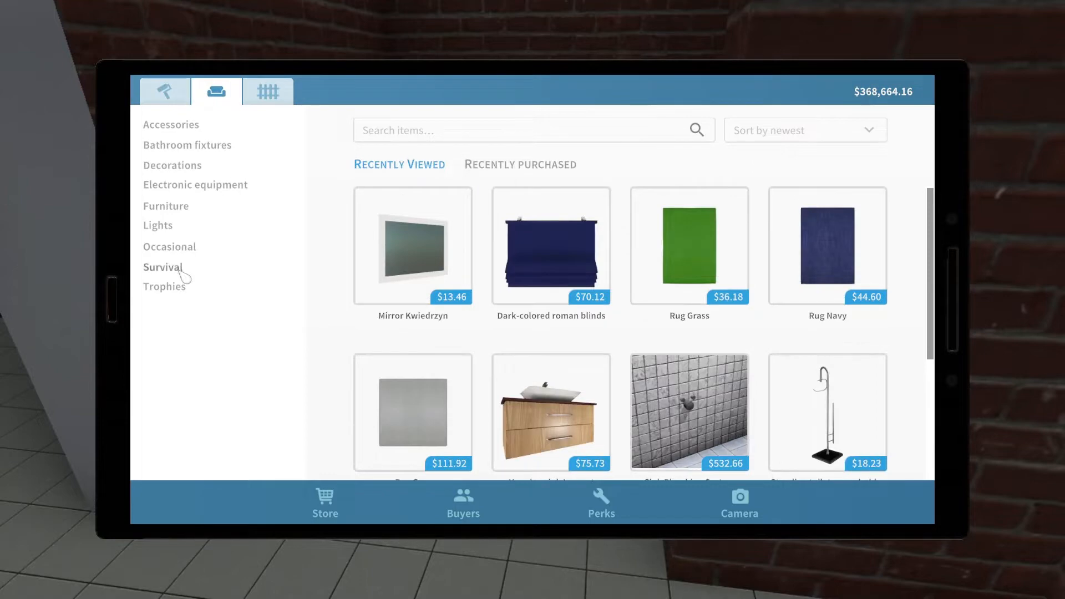
- Search the store for 'door' and scroll down to the WERU internal doors
{"action": "type", "text": "door"}
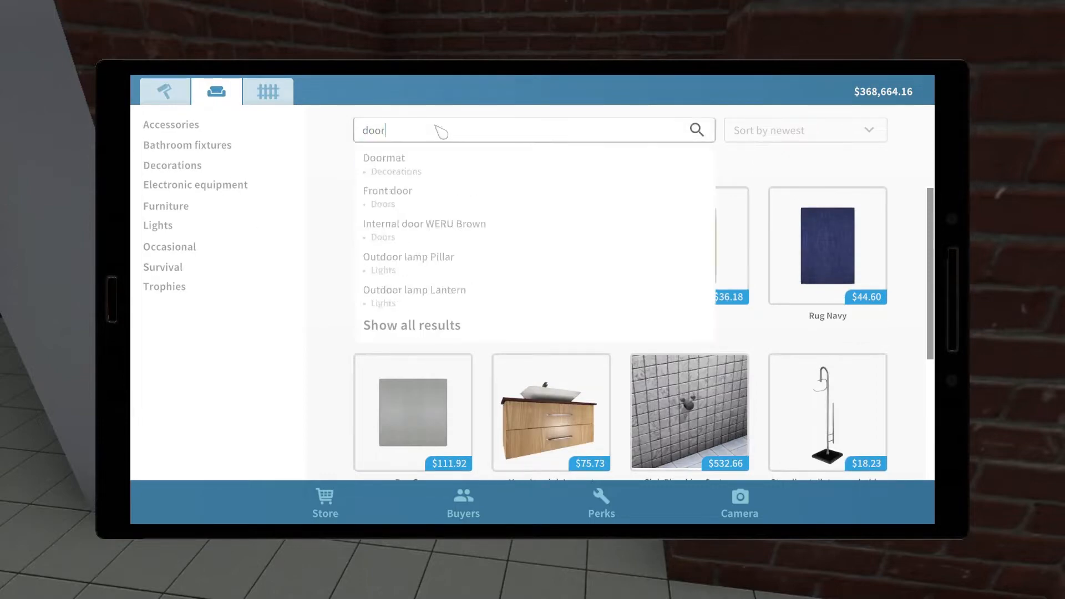
{"action": "left_click", "coordinate": [411, 325]}
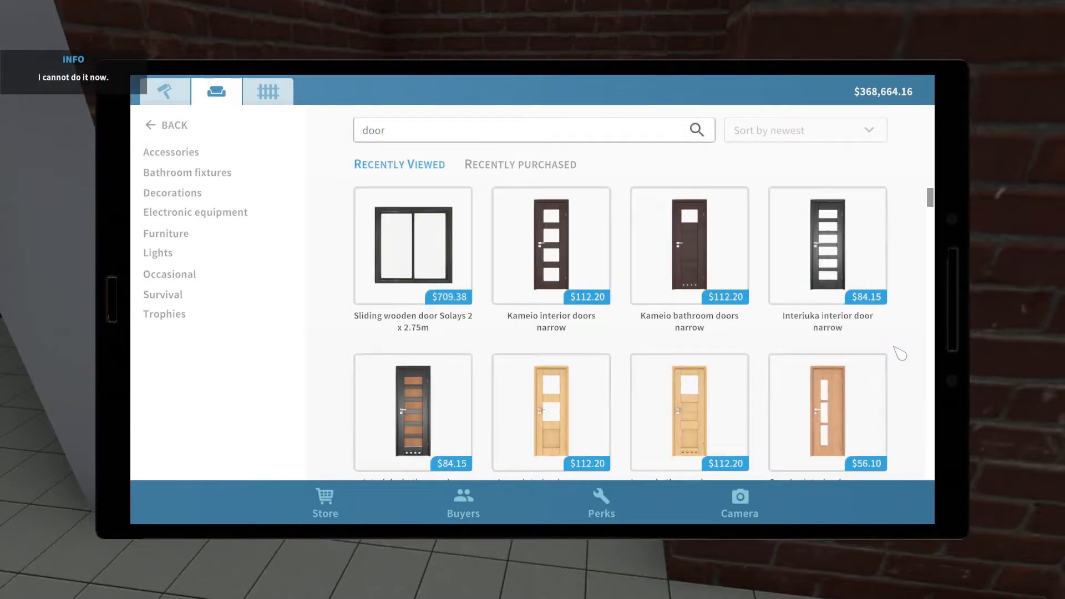
{"action": "scroll", "scroll_direction": "down", "scroll_amount": 3}
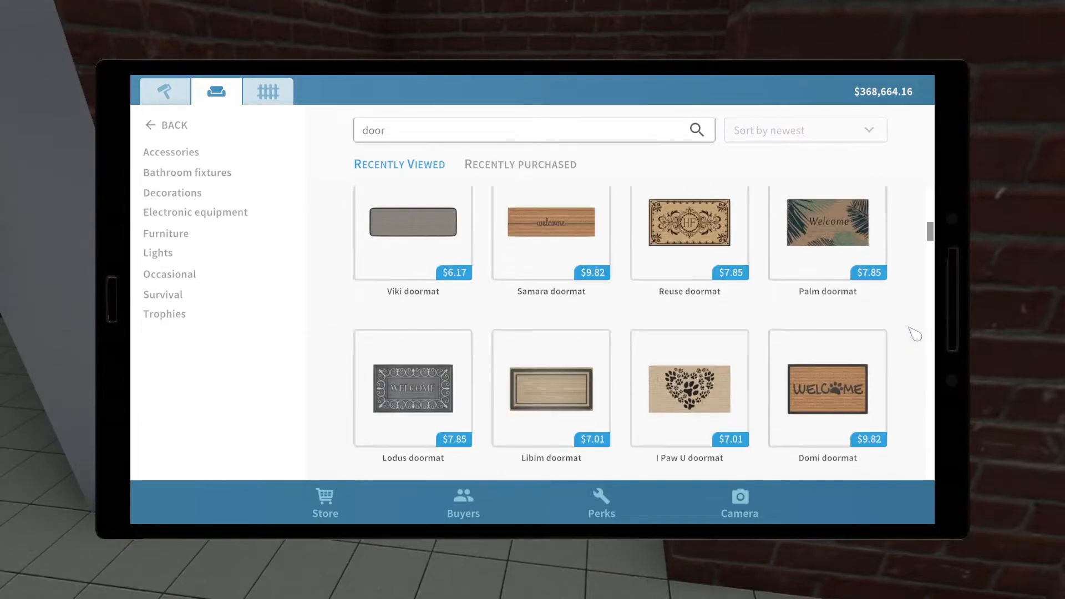
{"action": "scroll", "scroll_direction": "down", "scroll_amount": 3}
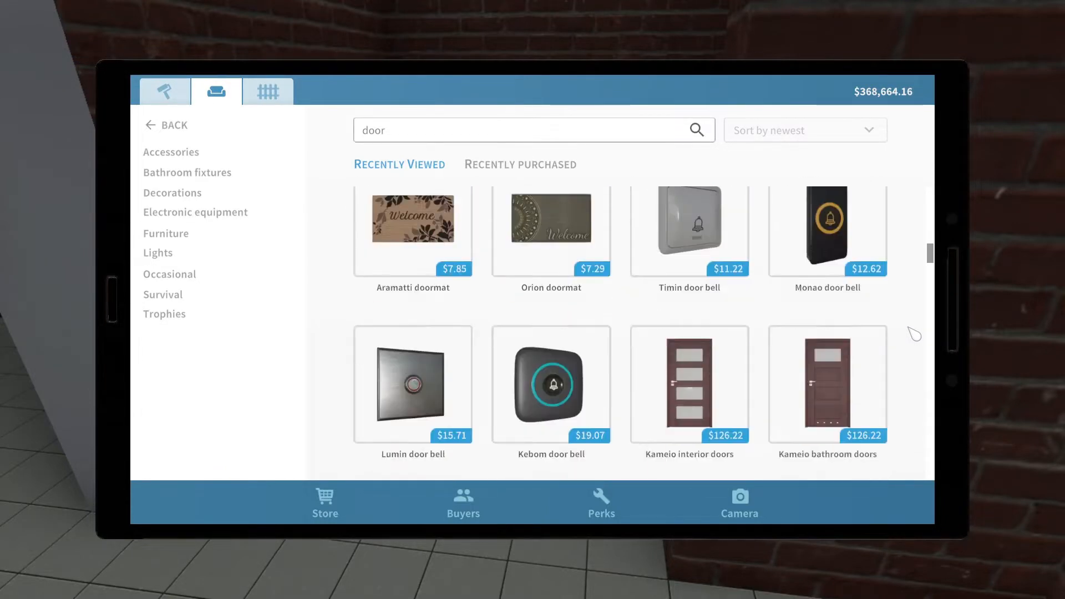
{"action": "scroll", "scroll_direction": "down", "scroll_amount": 3}
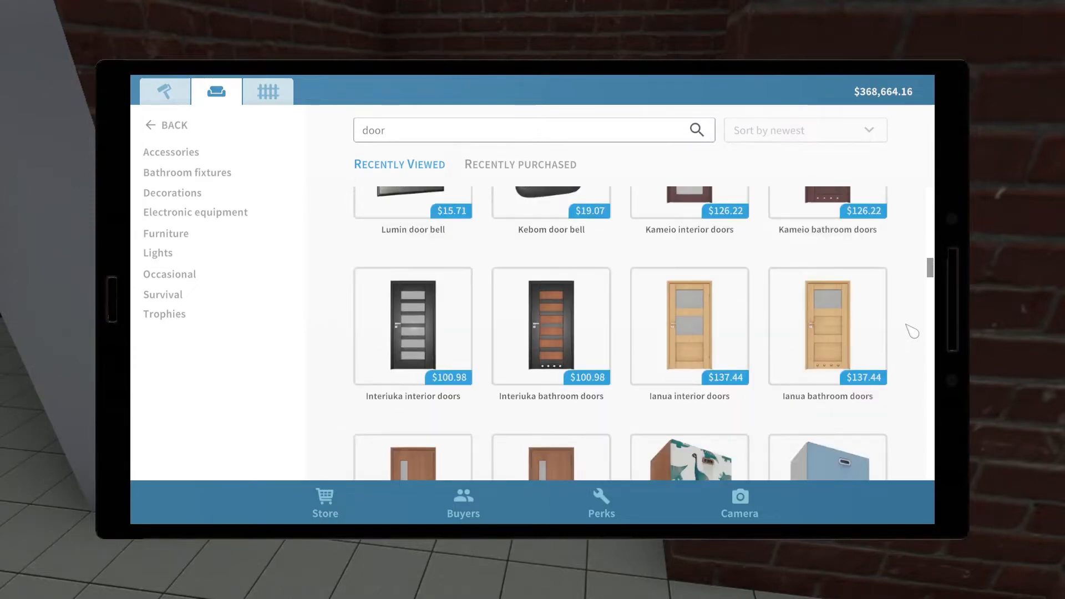
{"action": "scroll", "scroll_direction": "down", "scroll_amount": 3}
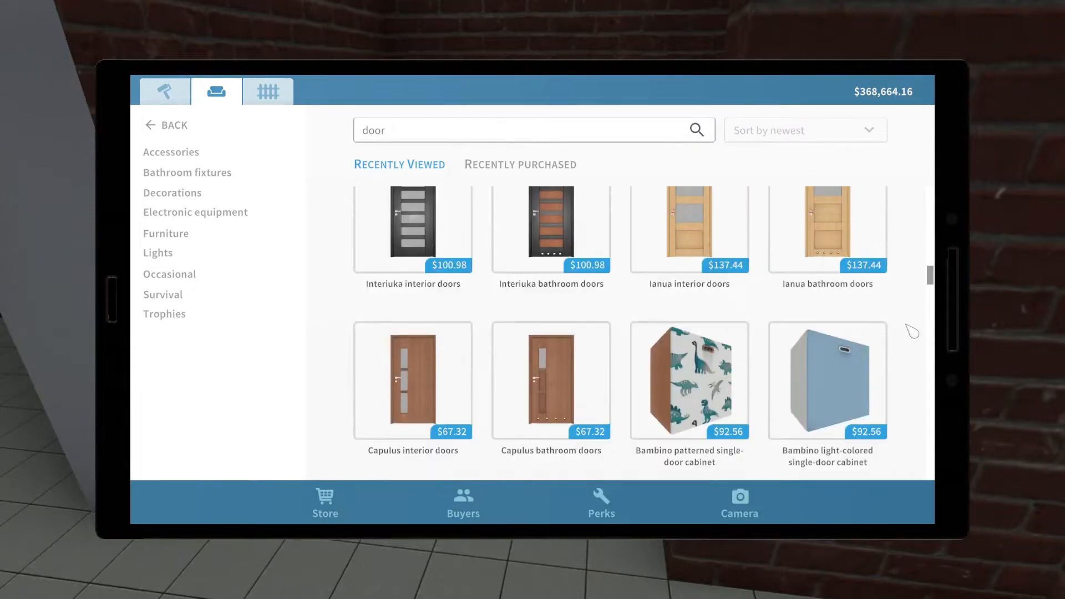
{"action": "scroll", "scroll_direction": "down", "scroll_amount": 3}
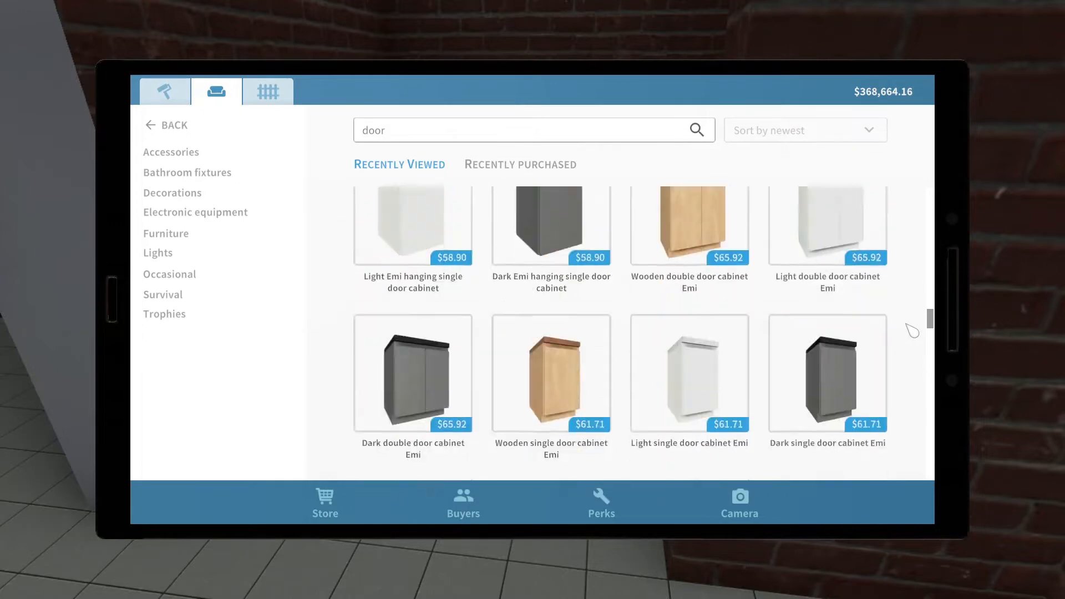
{"action": "scroll", "scroll_direction": "down", "scroll_amount": 3}
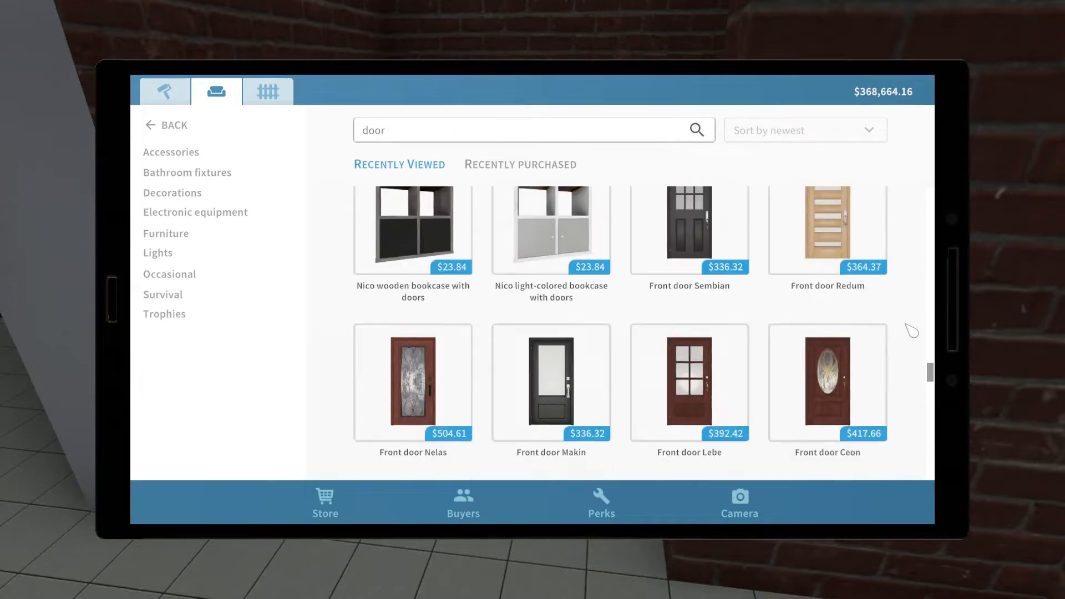
{"action": "scroll", "scroll_direction": "down", "scroll_amount": 3}
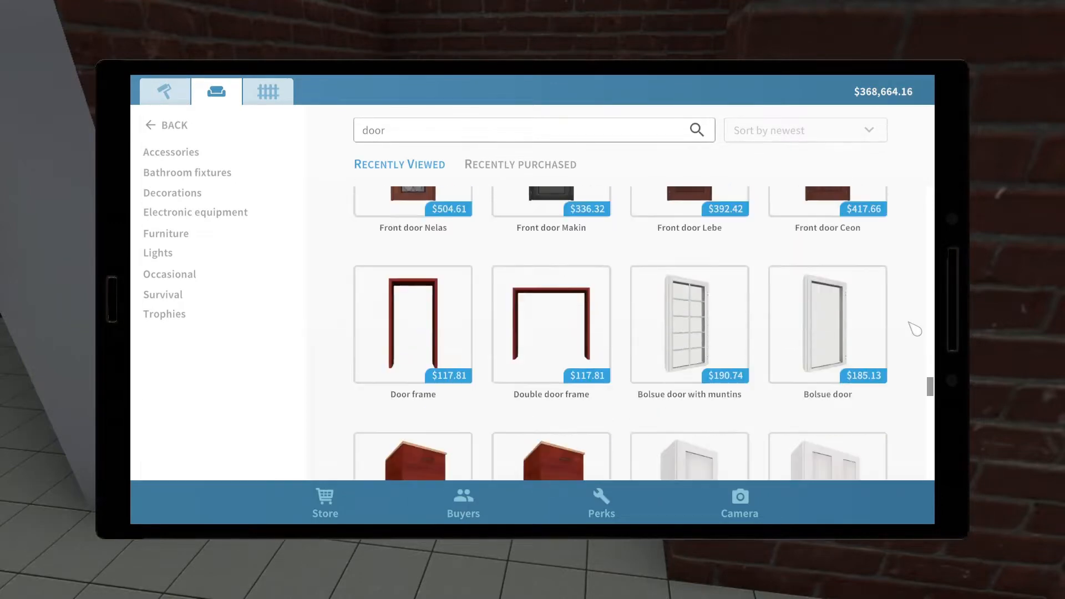
{"action": "scroll", "scroll_direction": "down", "scroll_amount": 3}
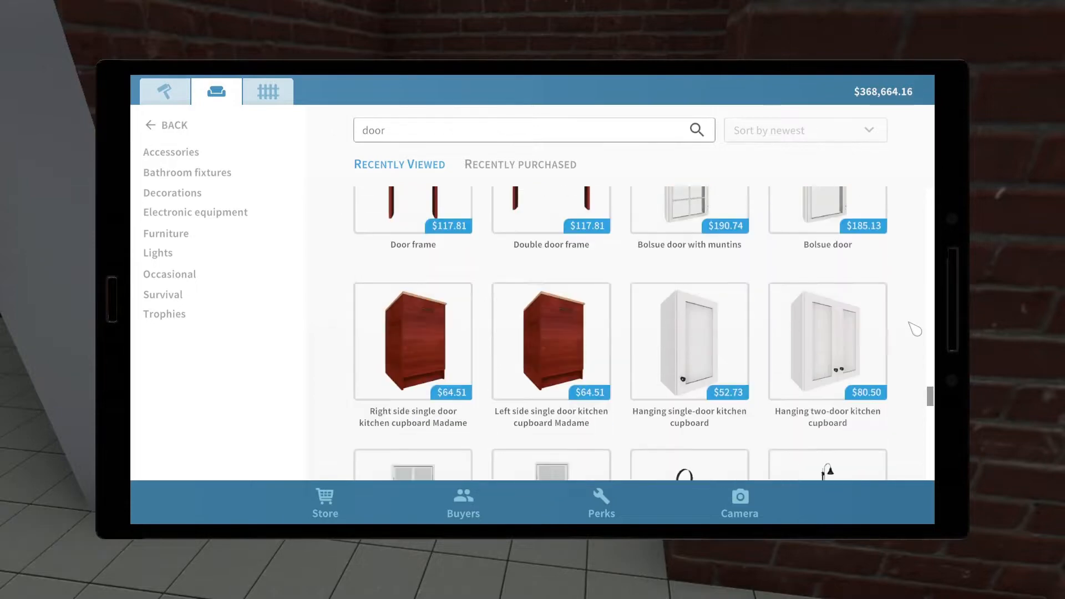
{"action": "scroll", "scroll_direction": "down", "scroll_amount": 3}
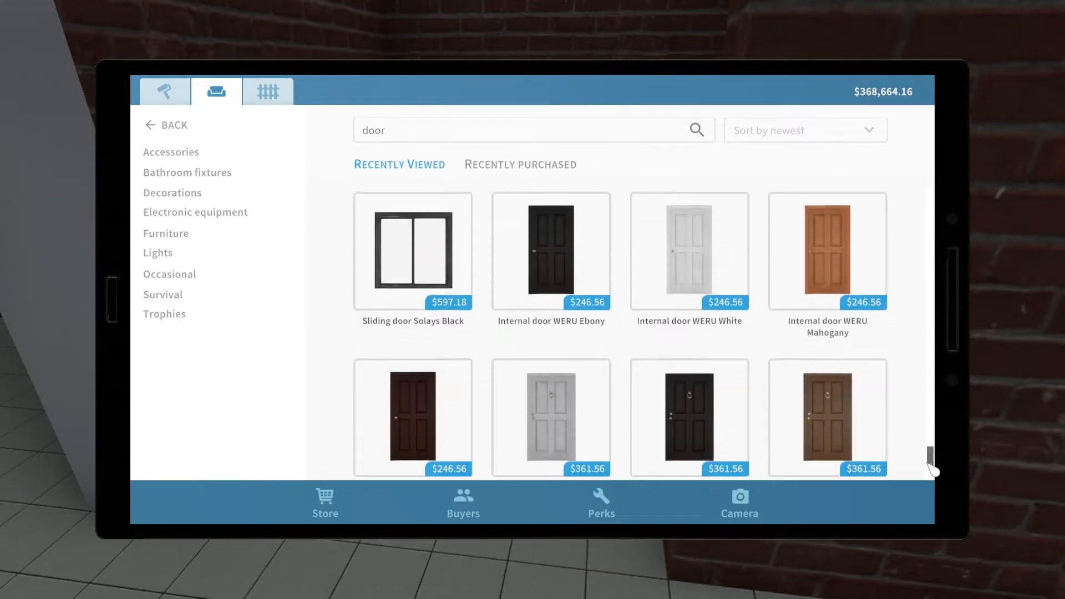
{"action": "scroll", "scroll_direction": "down", "scroll_amount": 3}
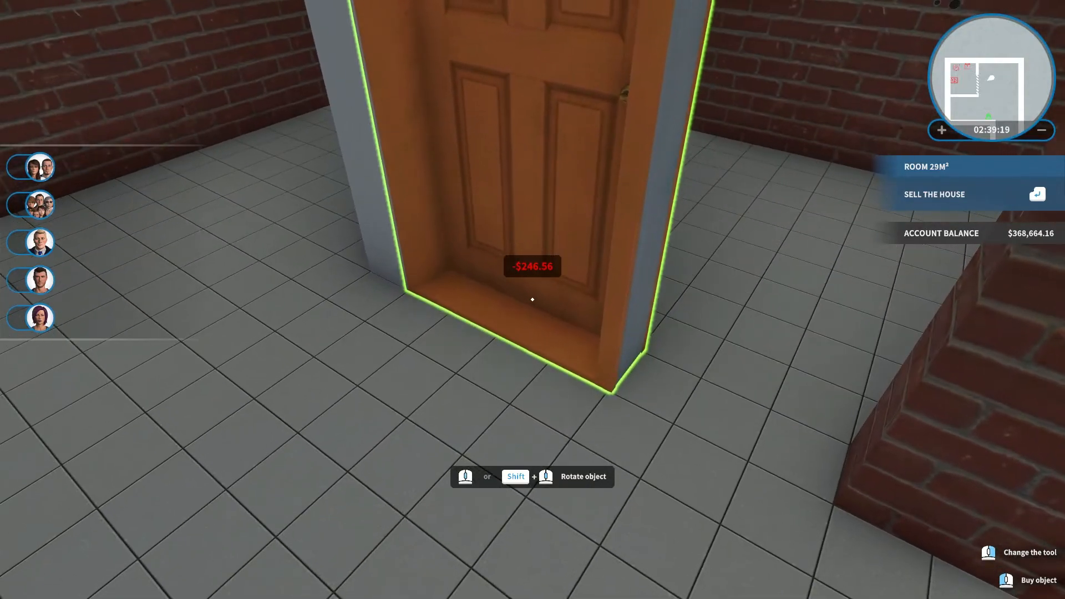
- Place the WERU Mahogany door and smash the brick wall above and beside it
{"action": "left_click", "coordinate": [989, 552]}
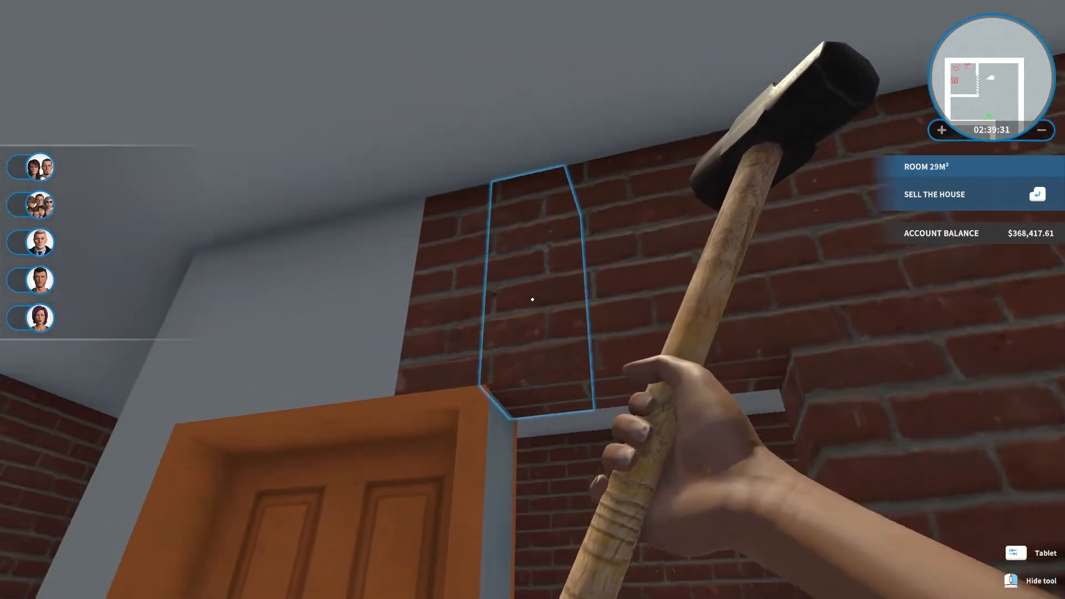
{"action": "left_click", "coordinate": [532, 299]}
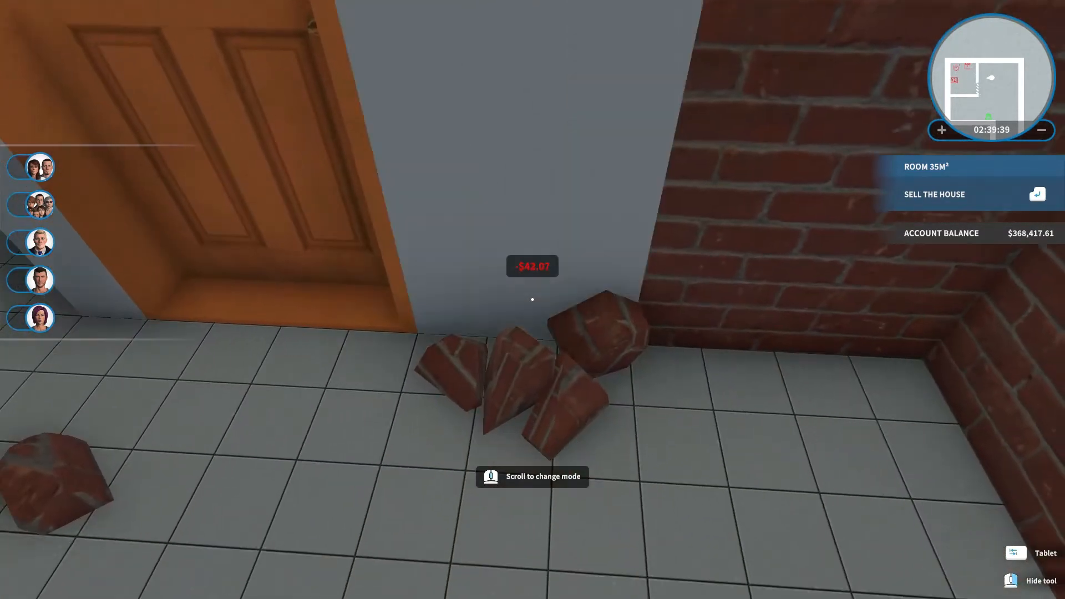
{"action": "left_click", "coordinate": [532, 299]}
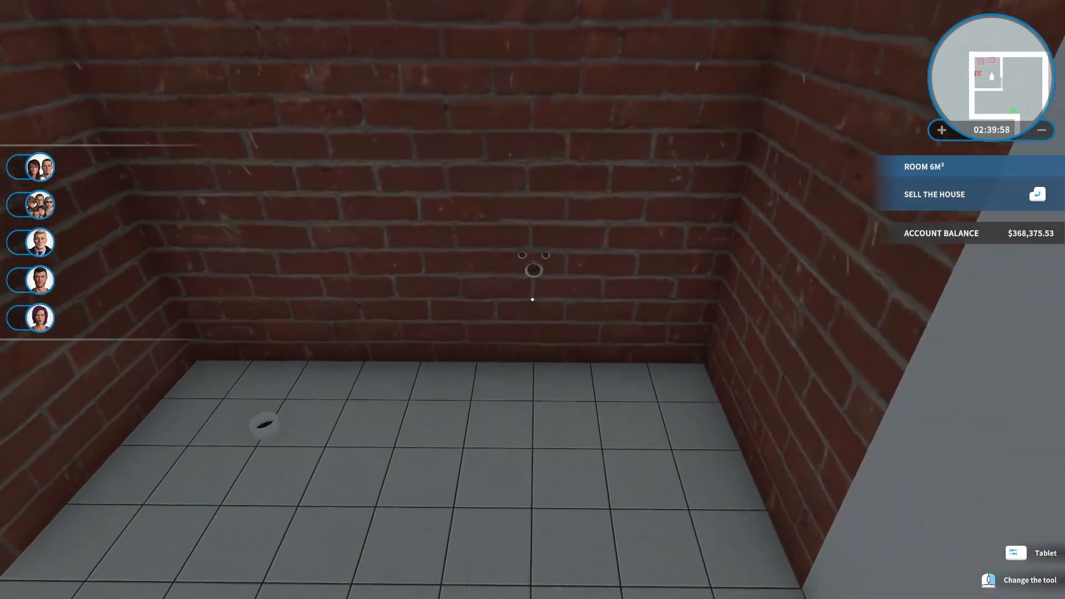
- Search the store for 'sink' and select the $47.40 Mountable Sink
{"action": "left_click", "coordinate": [1044, 553]}
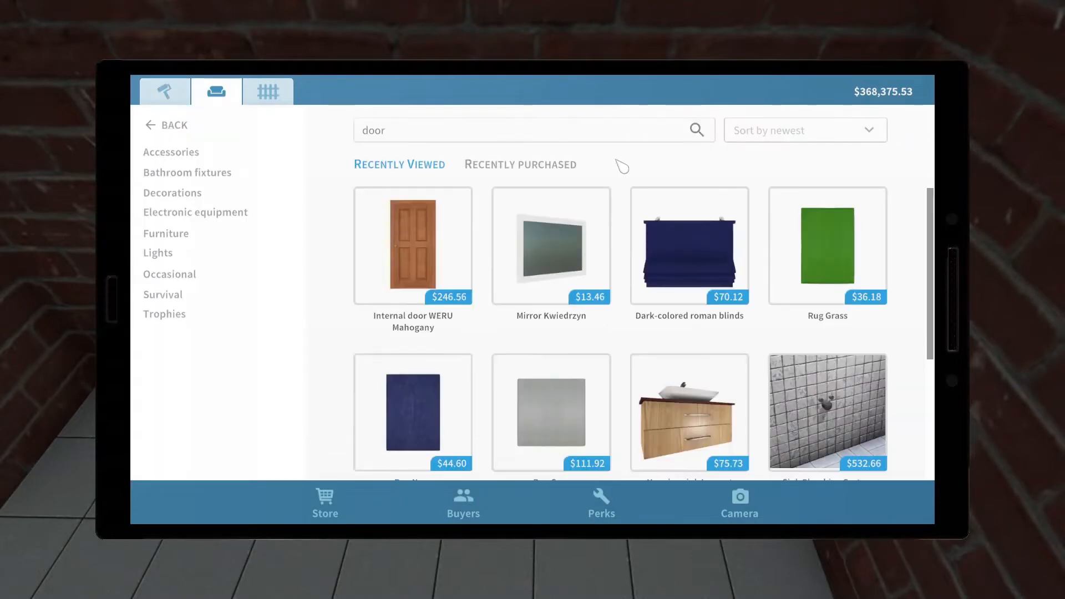
{"action": "type", "text": "sink"}
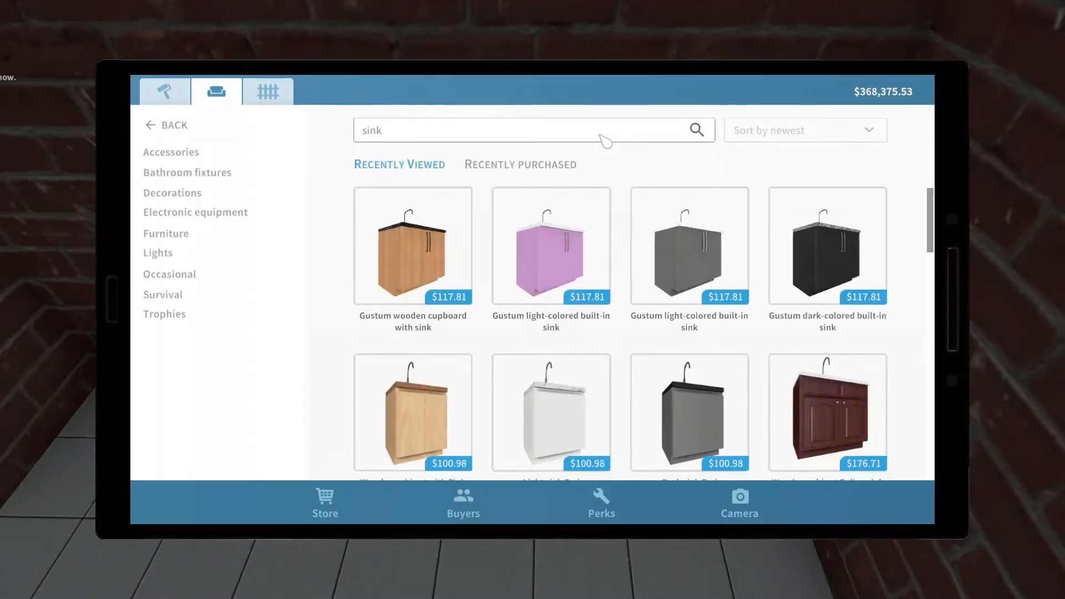
{"action": "left_click", "coordinate": [827, 246]}
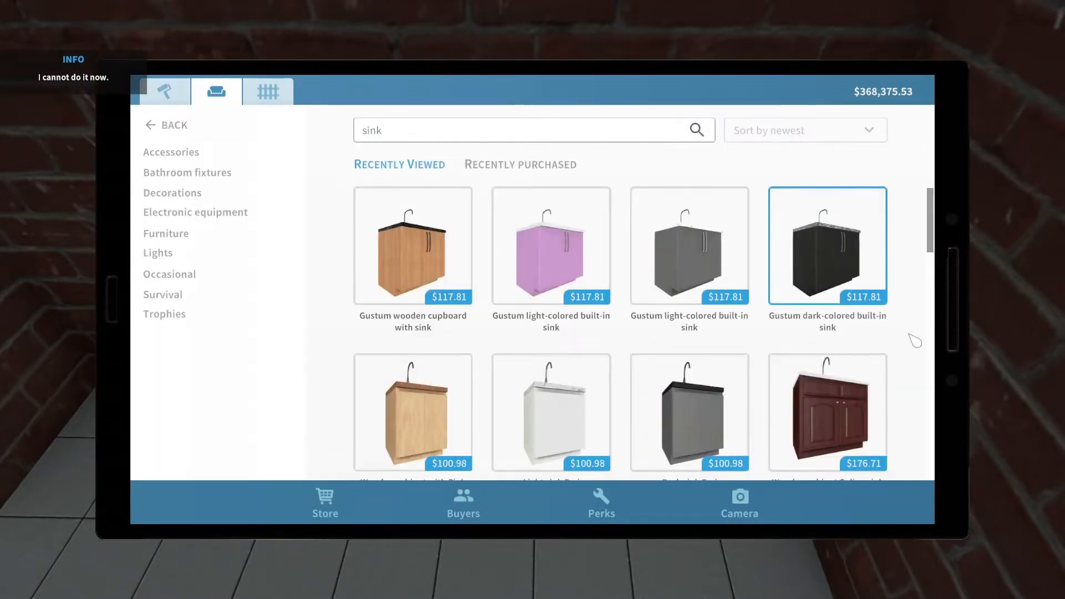
{"action": "scroll", "scroll_direction": "down", "scroll_amount": 3}
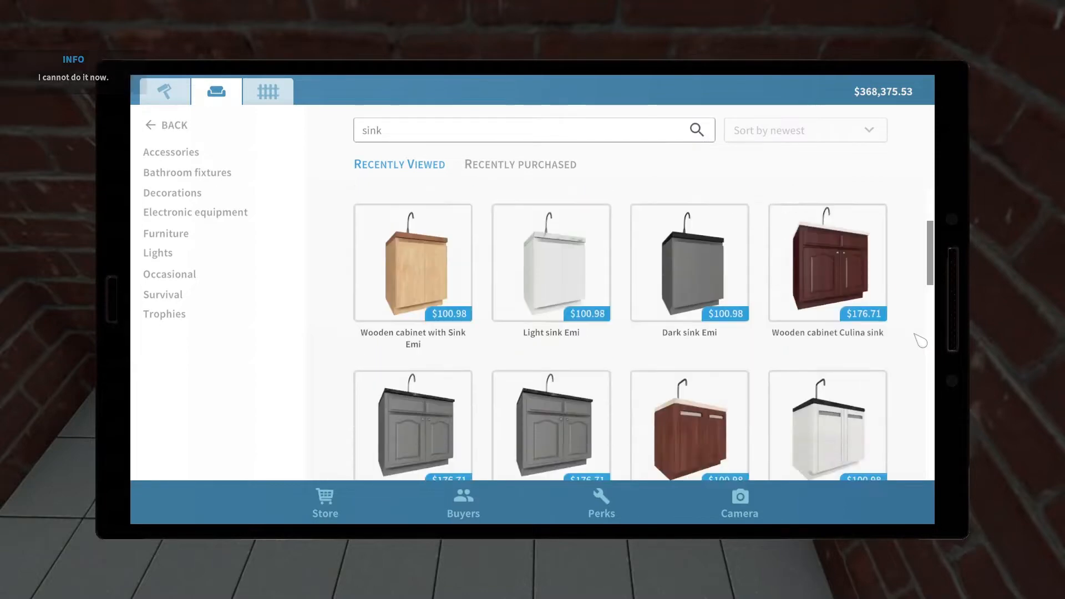
{"action": "scroll", "scroll_direction": "down", "scroll_amount": 3}
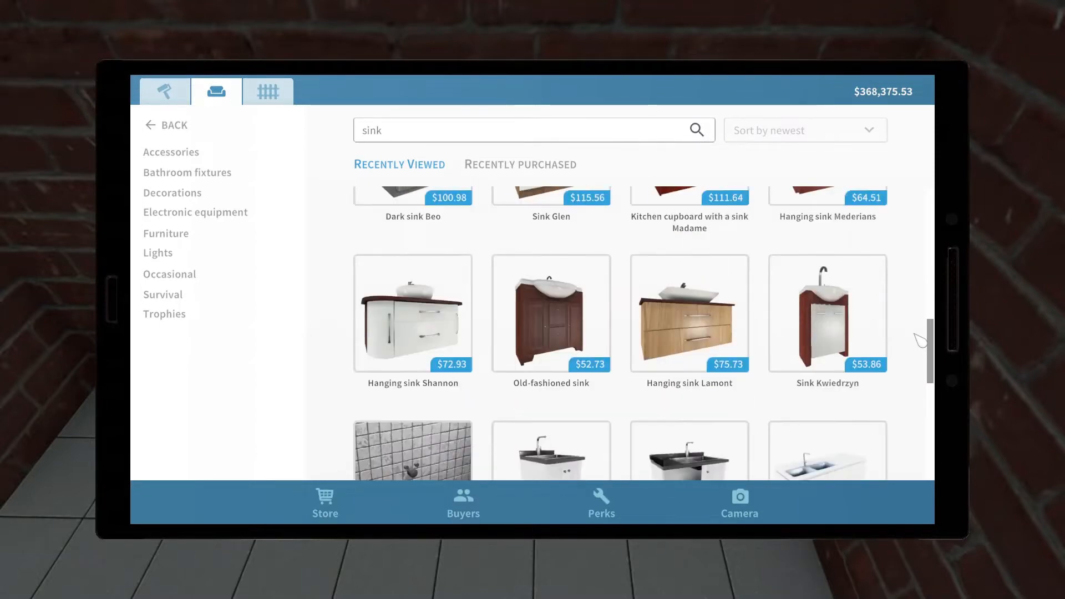
{"action": "scroll", "scroll_direction": "down", "scroll_amount": 3}
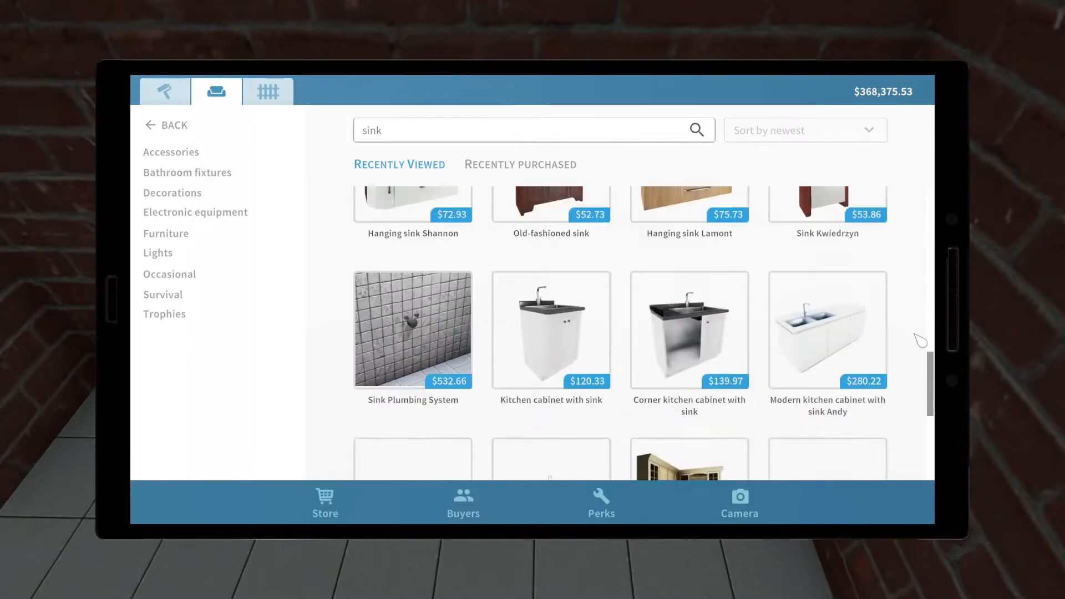
{"action": "scroll", "scroll_direction": "down", "scroll_amount": 3}
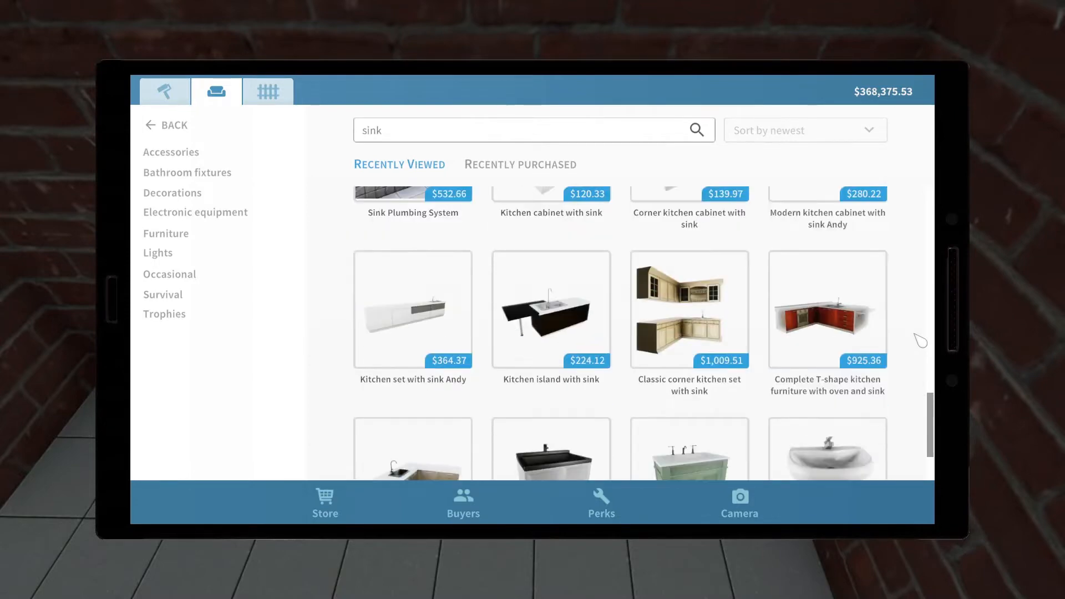
{"action": "left_click", "coordinate": [827, 452]}
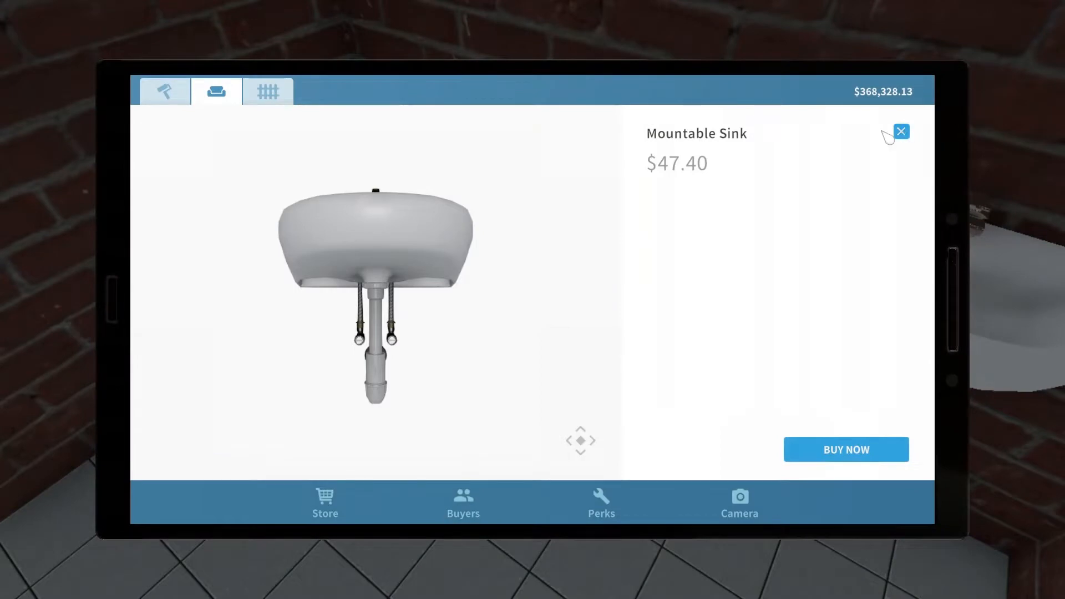
- Buy the Mountable Toilet Flatty, place it in the room's corner, and assemble it
{"action": "left_click", "coordinate": [901, 132]}
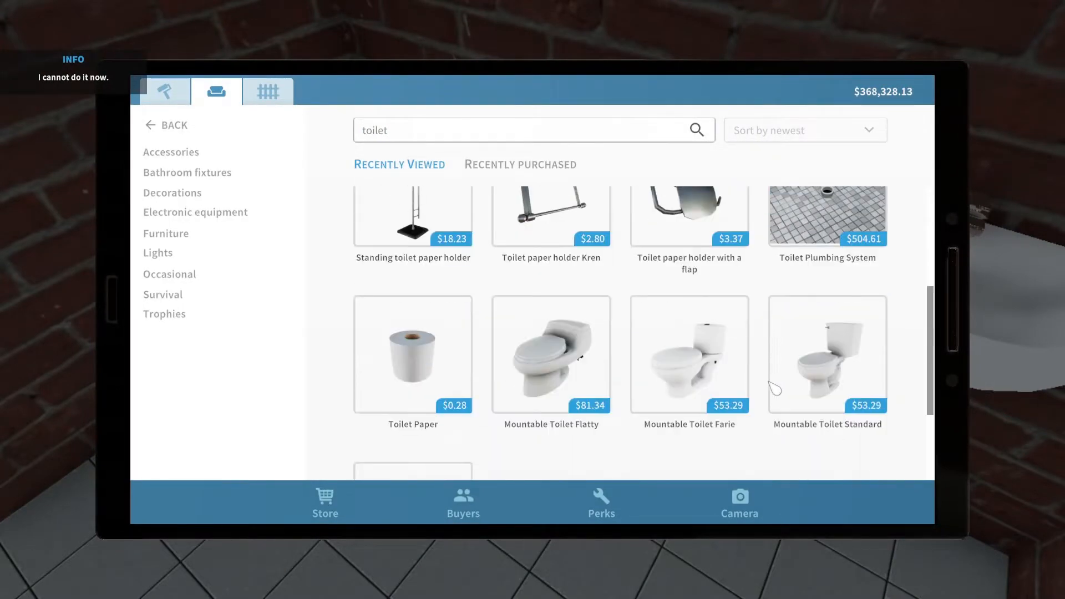
{"action": "scroll", "scroll_direction": "down", "scroll_amount": 3}
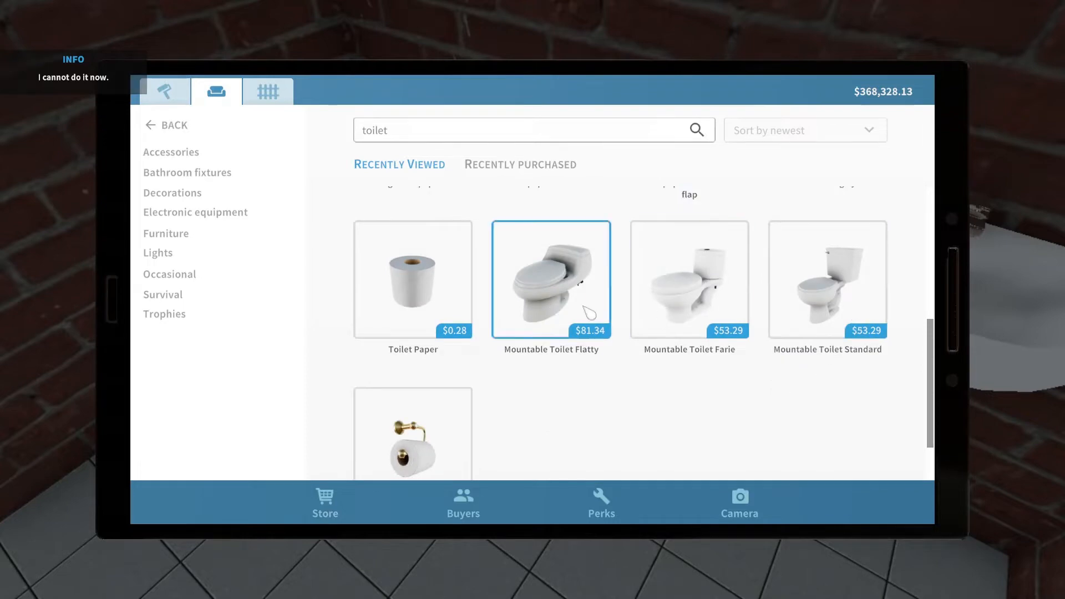
{"action": "left_click", "coordinate": [550, 279]}
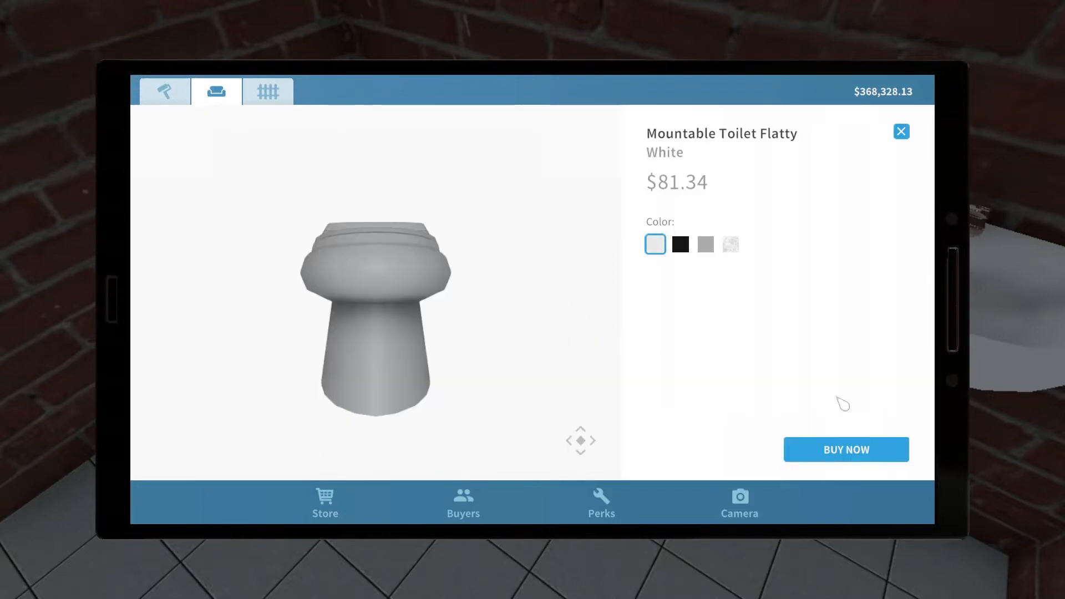
{"action": "left_click", "coordinate": [845, 449]}
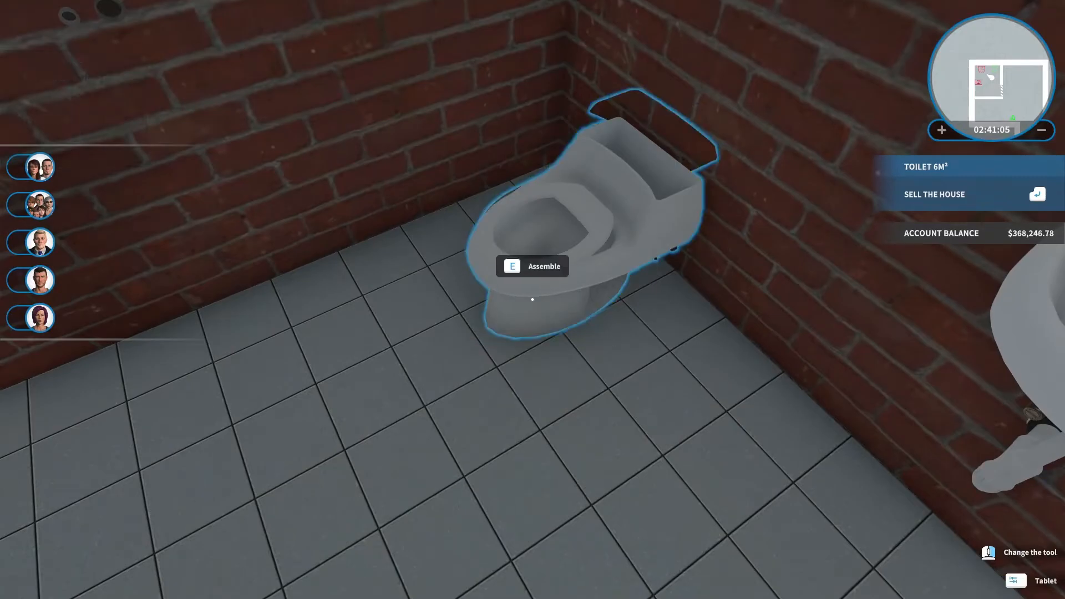
{"action": "key", "text": "e"}
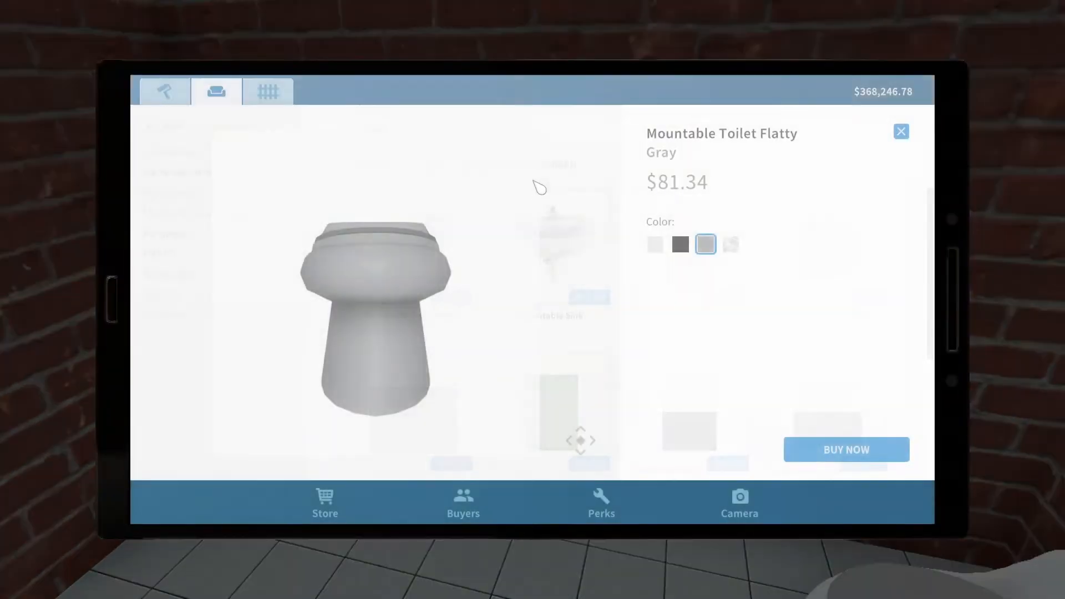
- Search 'washer' and open the Mountable Washer from the results
{"action": "left_click", "coordinate": [901, 131]}
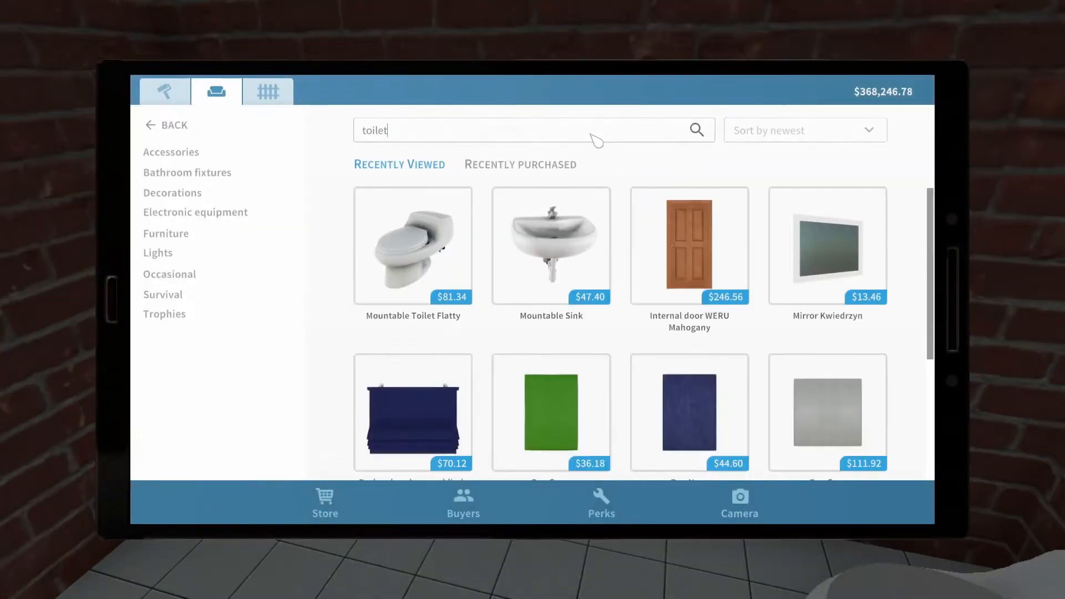
{"action": "type", "text": "w"}
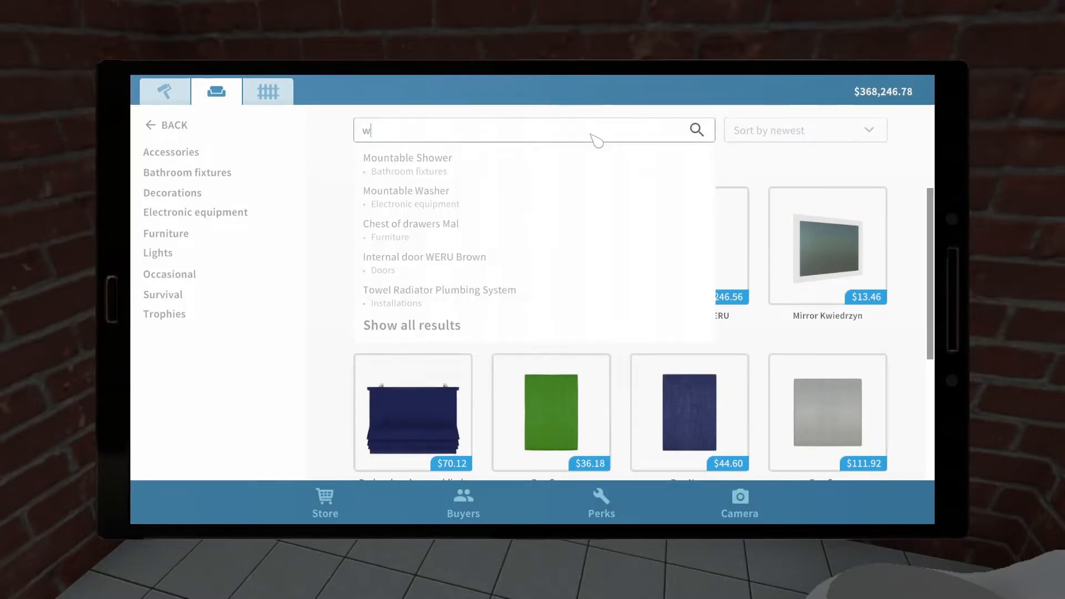
{"action": "type", "text": "asher"}
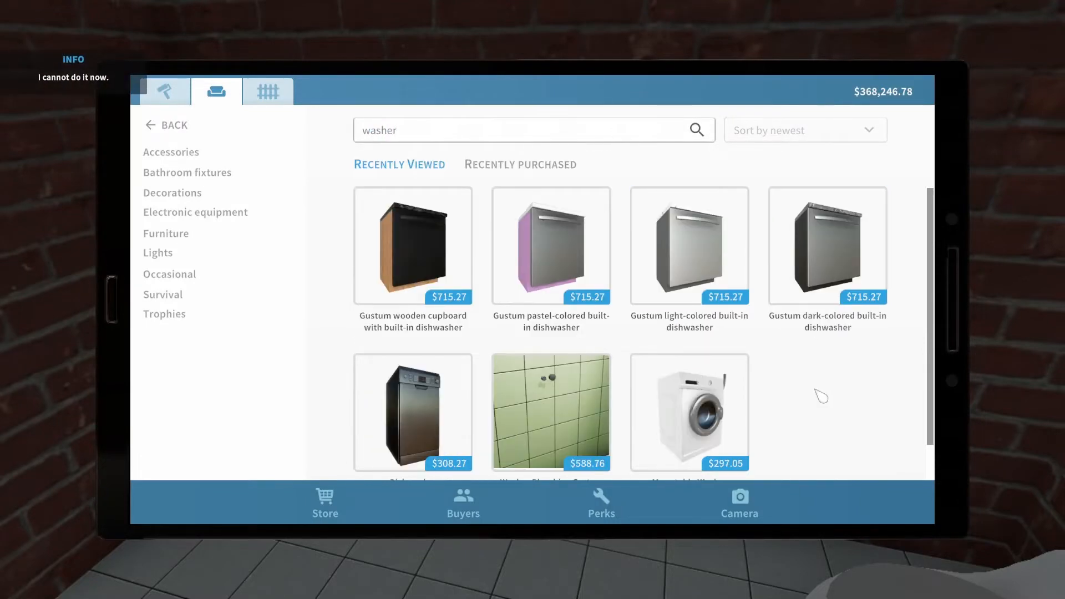
{"action": "left_click", "coordinate": [689, 411]}
{"action": "type", "text": "dryer"}
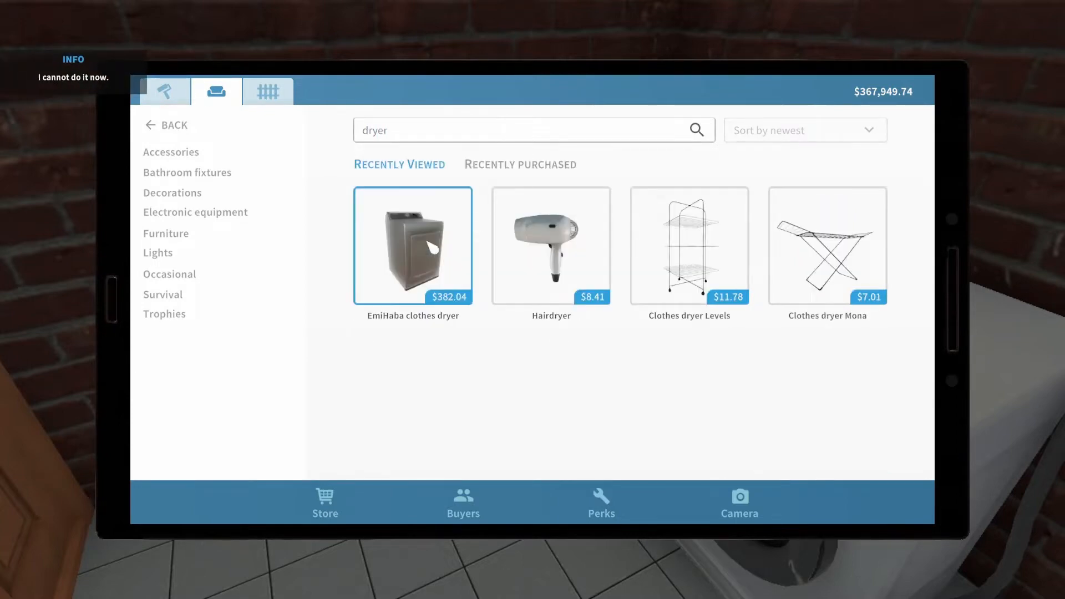
- Buy the EmiHaba clothes dryer in Light colour and place it beside the washer
{"action": "left_click", "coordinate": [413, 246]}
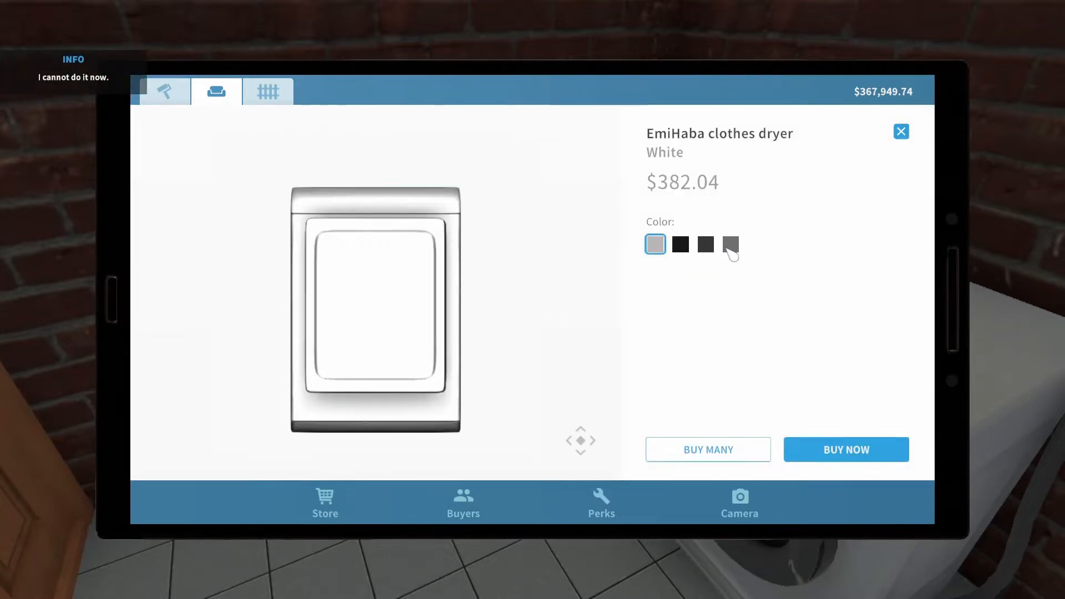
{"action": "left_click", "coordinate": [730, 245]}
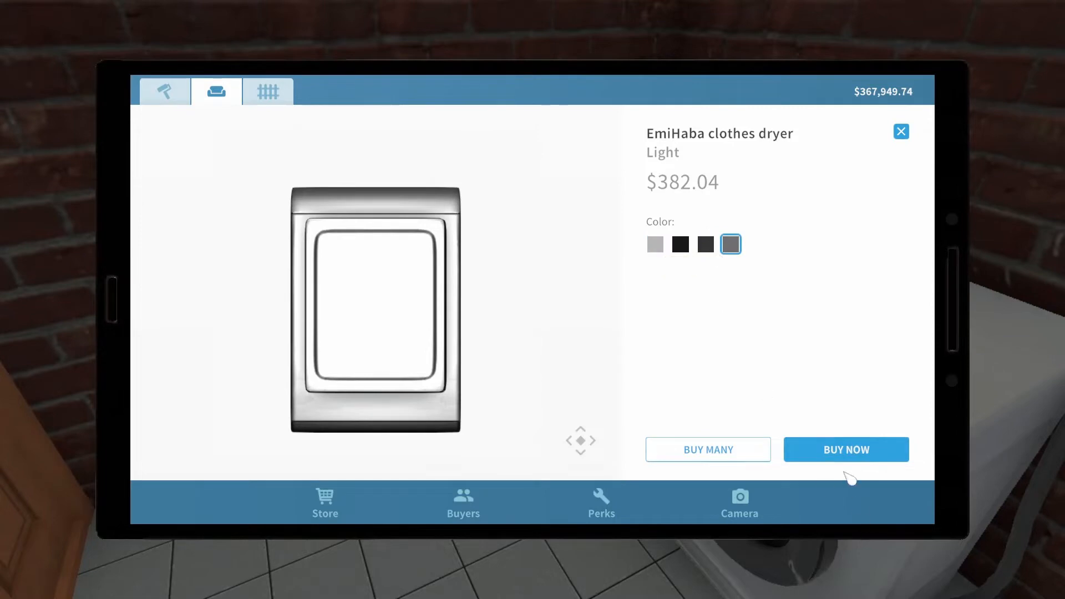
{"action": "left_click", "coordinate": [845, 448]}
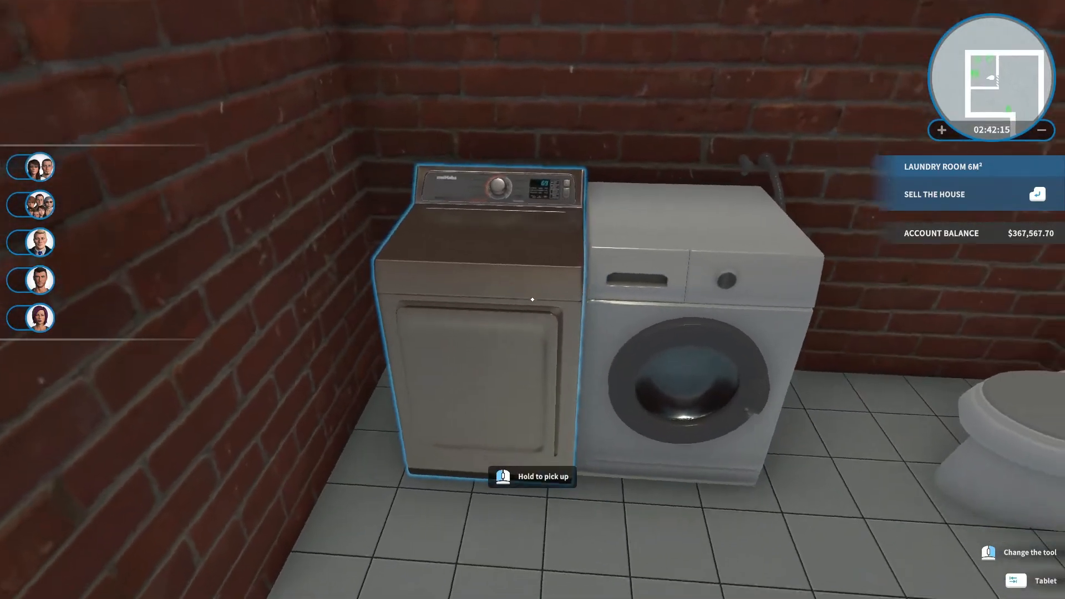
{"action": "left_click", "coordinate": [1033, 581]}
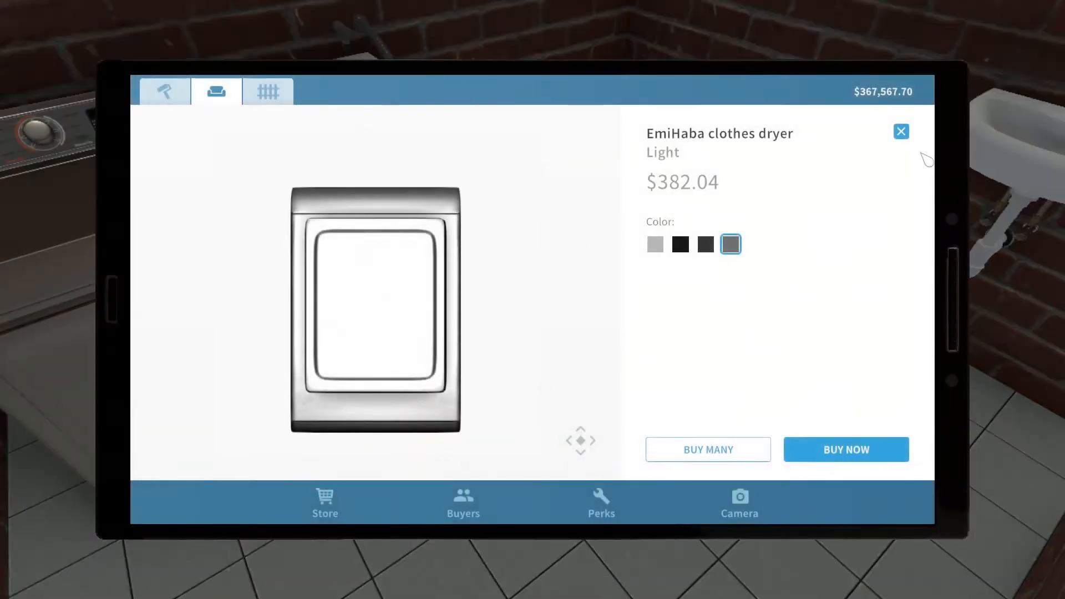
{"action": "left_click", "coordinate": [901, 131]}
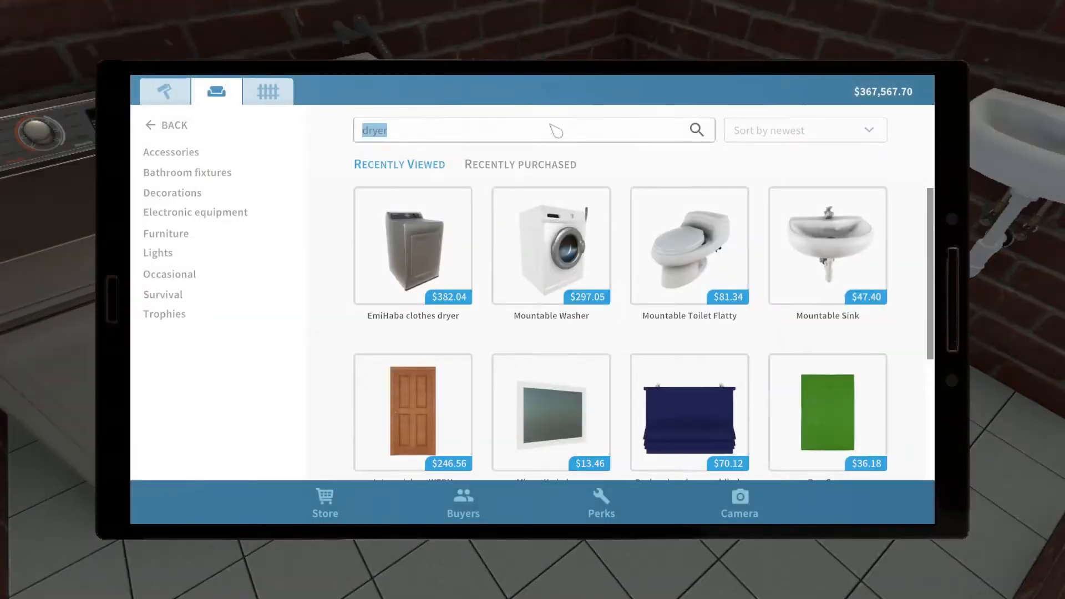
- Hang the $3.37 toilet paper holder beside the toilet, then search the store for a mirror
{"action": "type", "text": "toilet pap"}
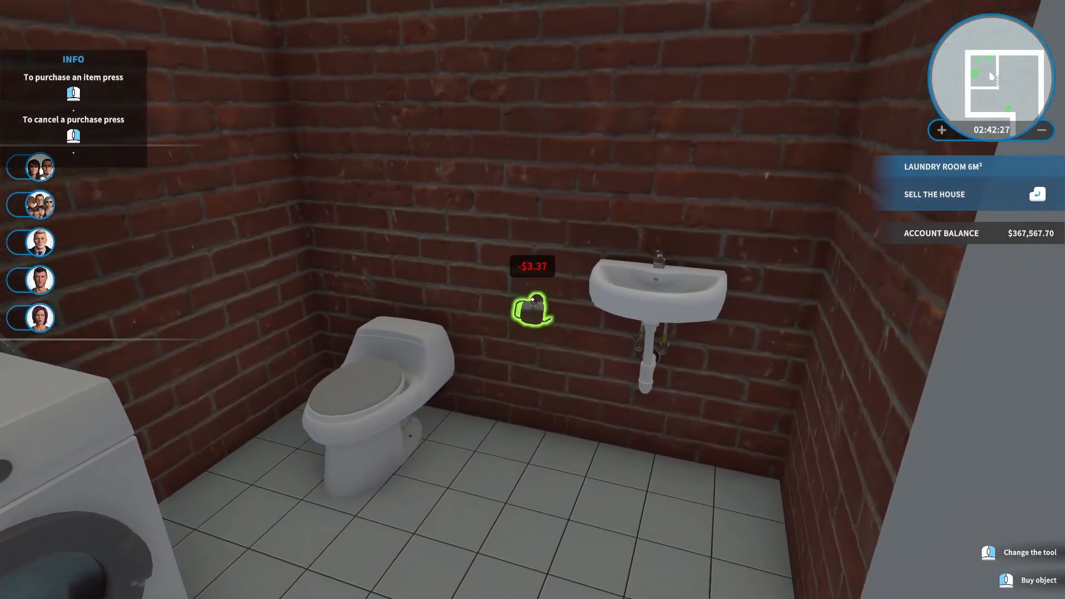
{"action": "left_click", "coordinate": [532, 309]}
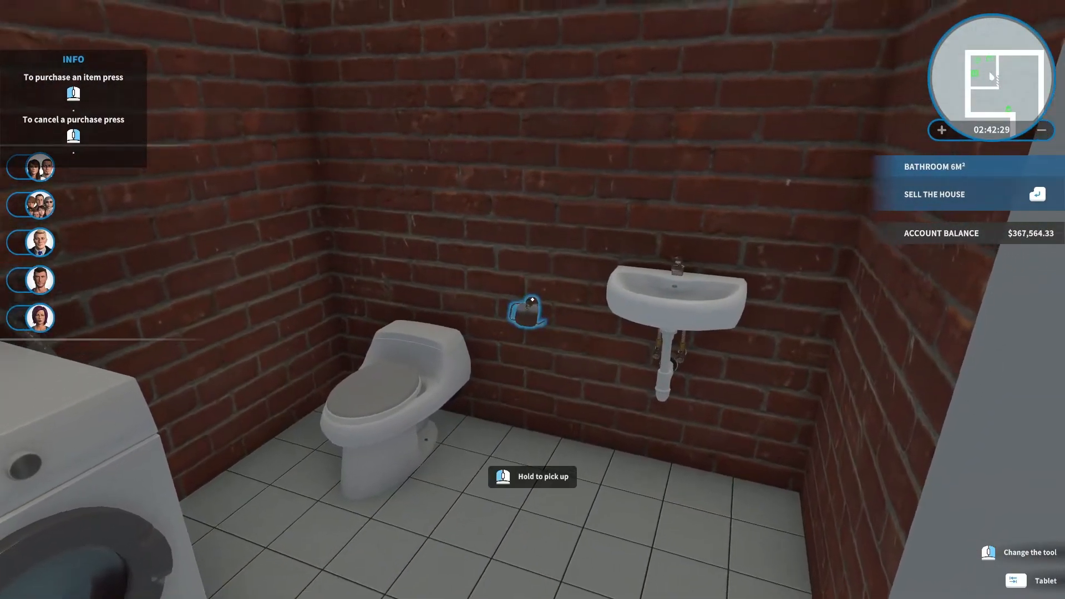
{"action": "left_click", "coordinate": [1032, 581]}
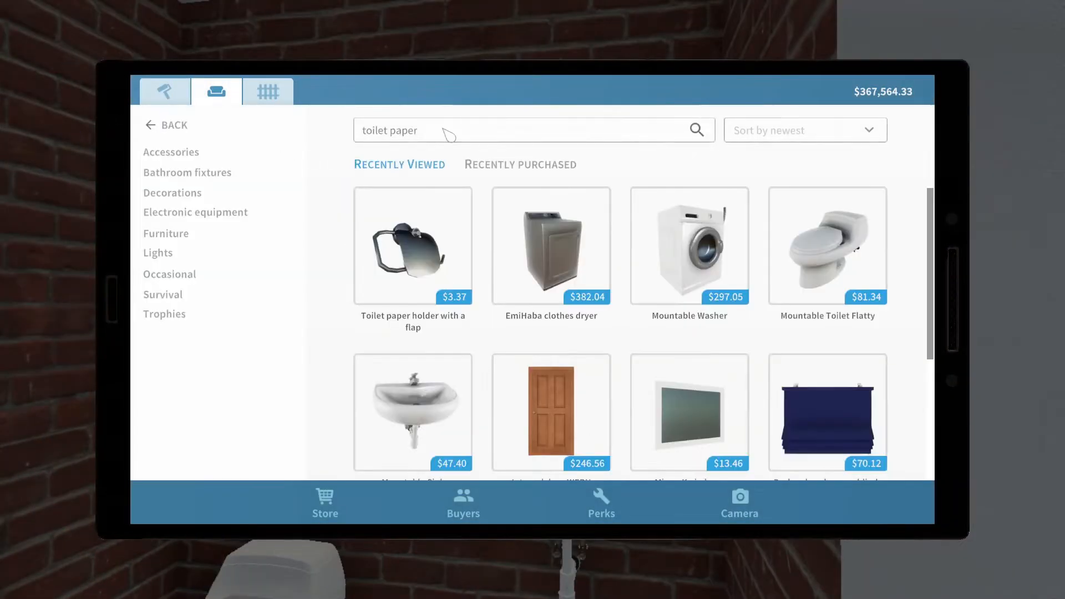
{"action": "type", "text": "mi"}
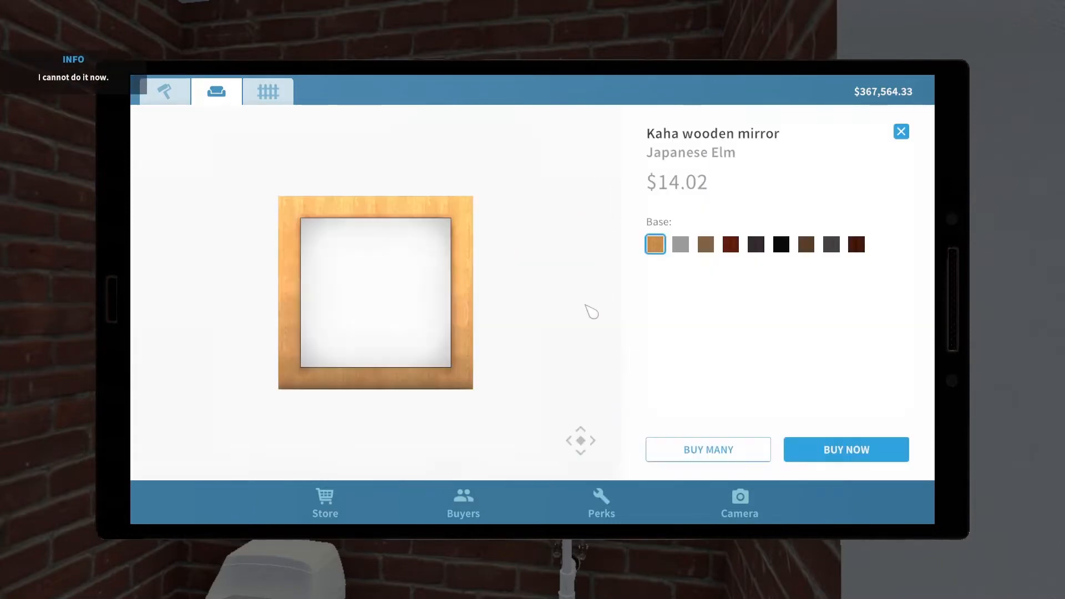
{"action": "mouse_move", "coordinate": [705, 258]}
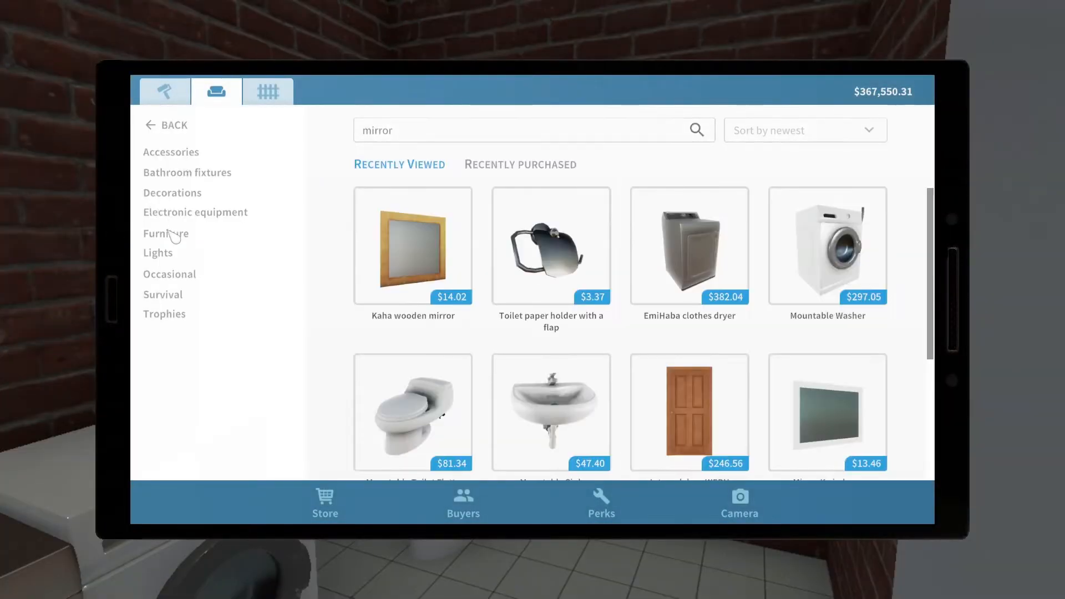
- Find Alabaster Lines Wallpaper among the building-material wallpapers and buy it in Light Gray
{"action": "left_click", "coordinate": [164, 91]}
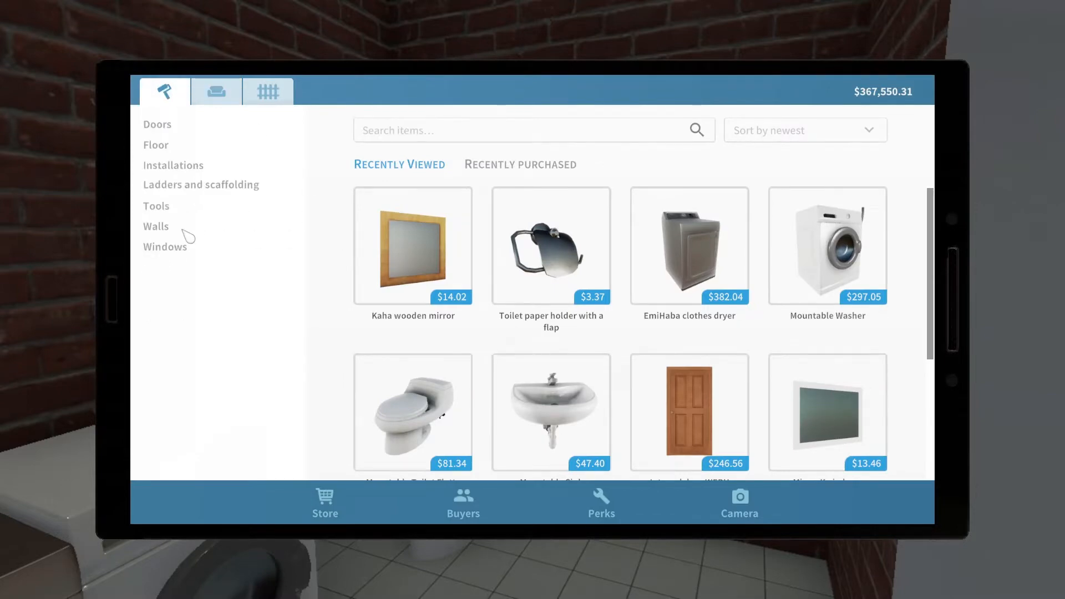
{"action": "left_click", "coordinate": [155, 226]}
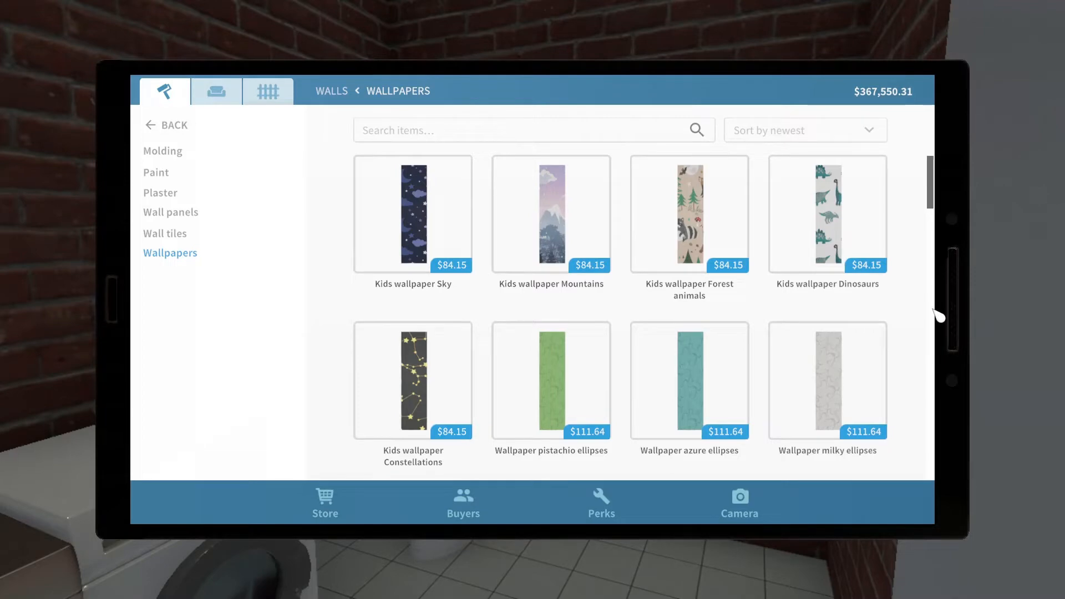
{"action": "scroll", "scroll_direction": "down", "scroll_amount": 3}
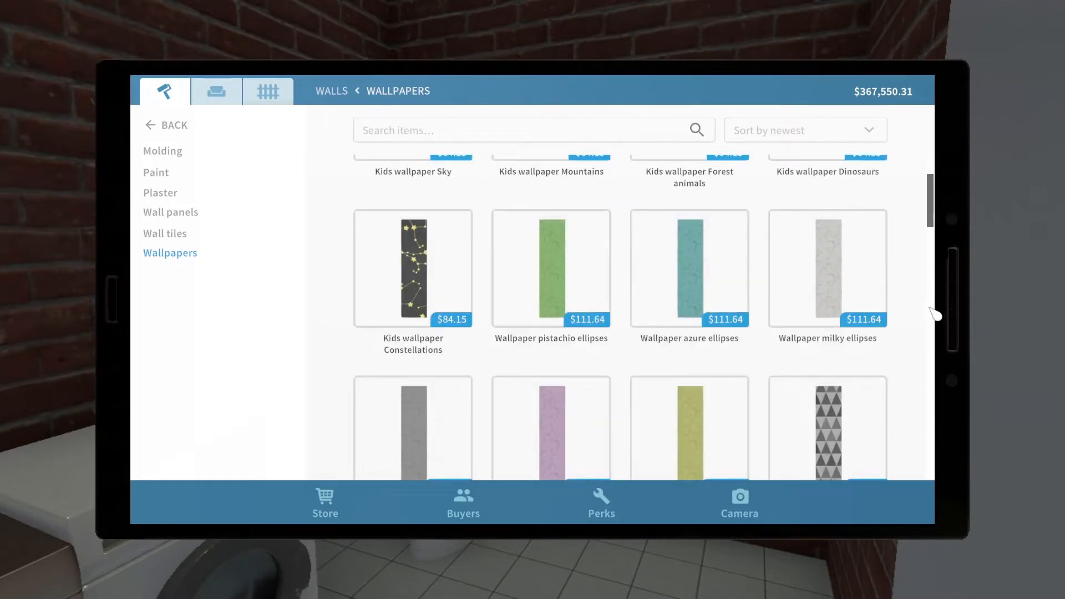
{"action": "scroll", "scroll_direction": "down", "scroll_amount": 3}
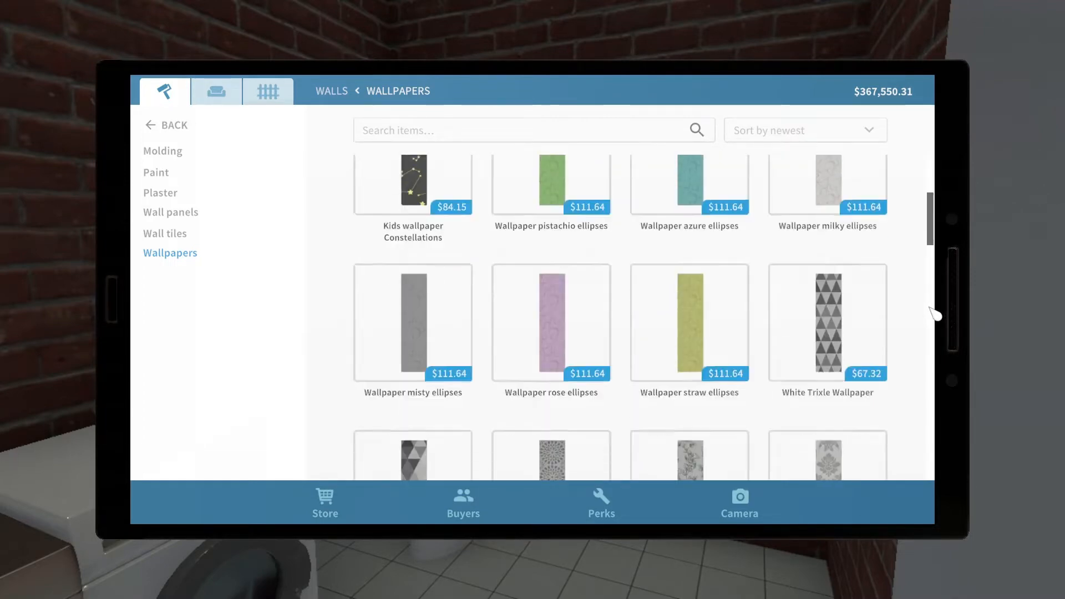
{"action": "scroll", "scroll_direction": "down", "scroll_amount": 3}
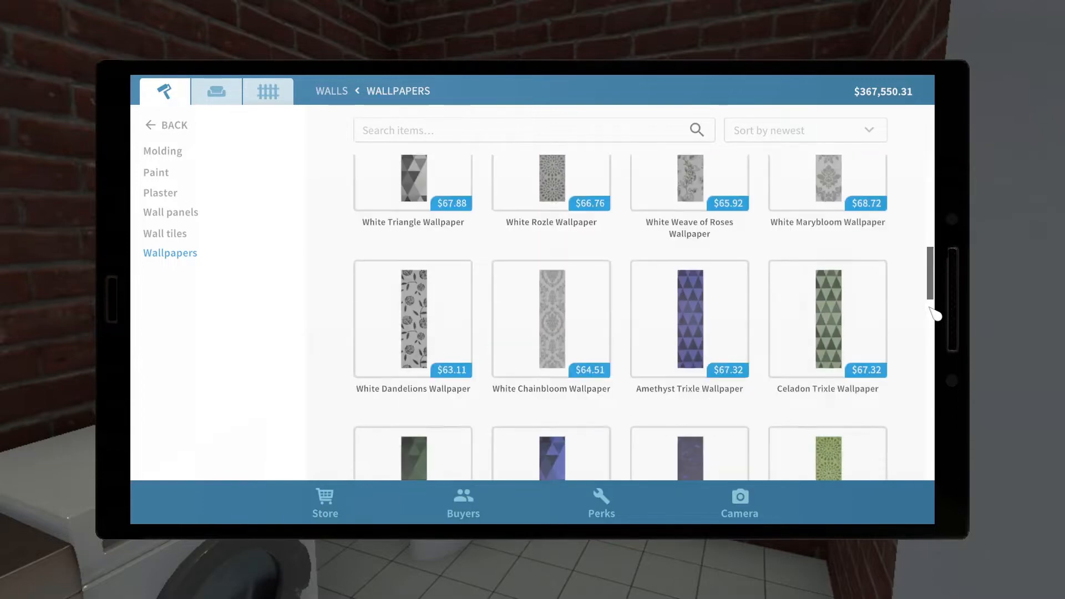
{"action": "scroll", "scroll_direction": "down", "scroll_amount": 3}
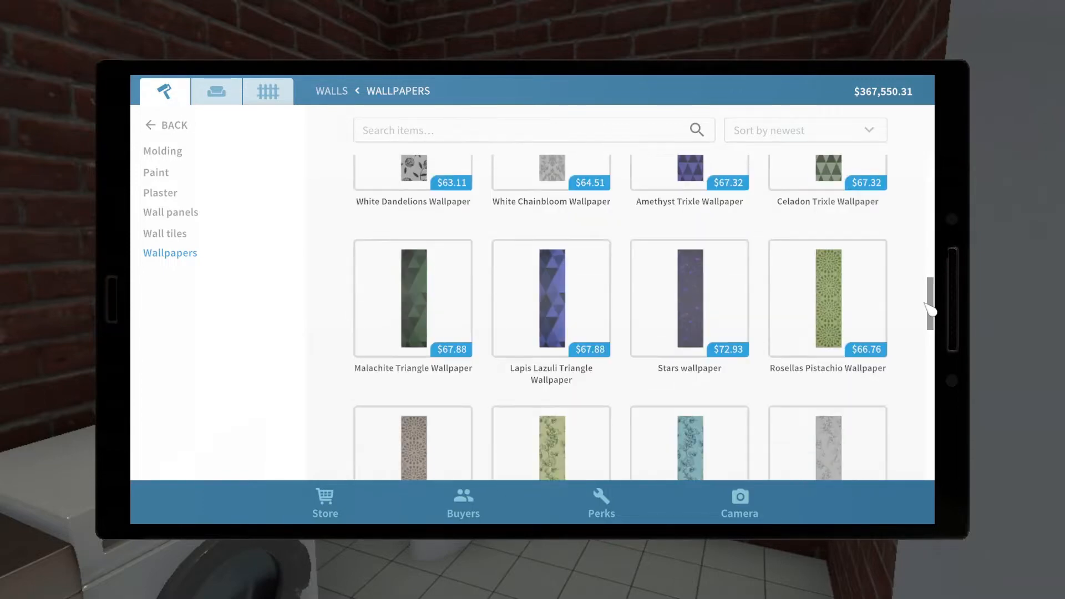
{"action": "scroll", "scroll_direction": "down", "scroll_amount": 3}
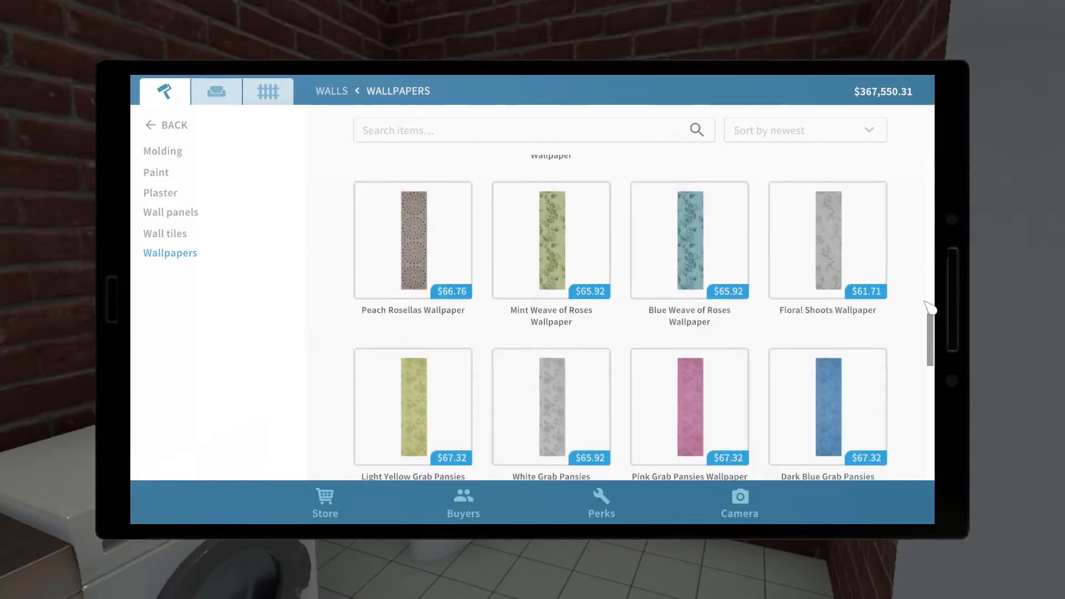
{"action": "scroll", "scroll_direction": "down", "scroll_amount": 3}
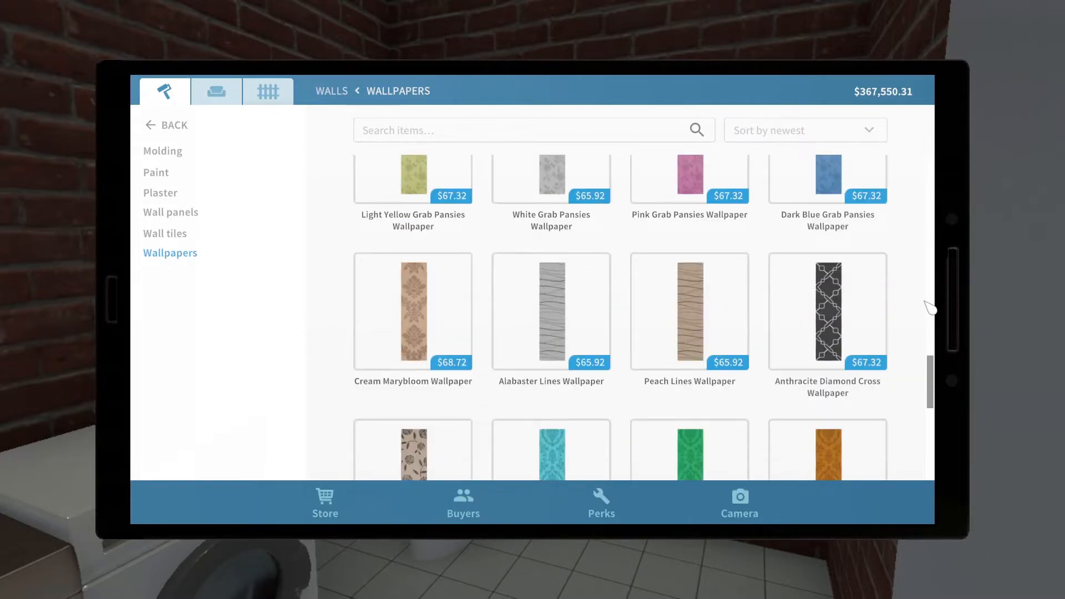
{"action": "left_click", "coordinate": [551, 310]}
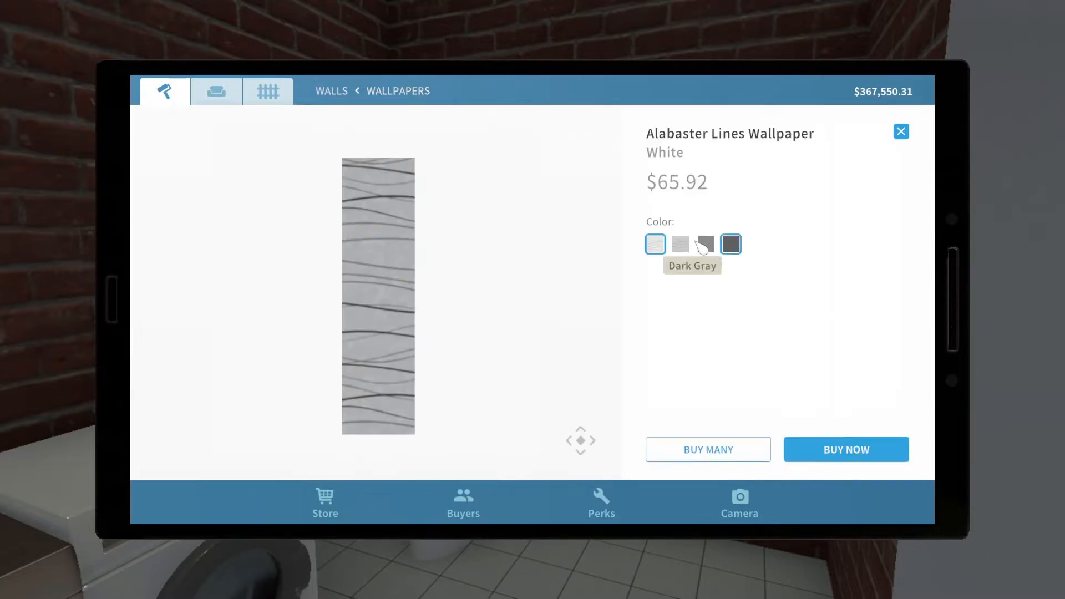
{"action": "left_click", "coordinate": [680, 244]}
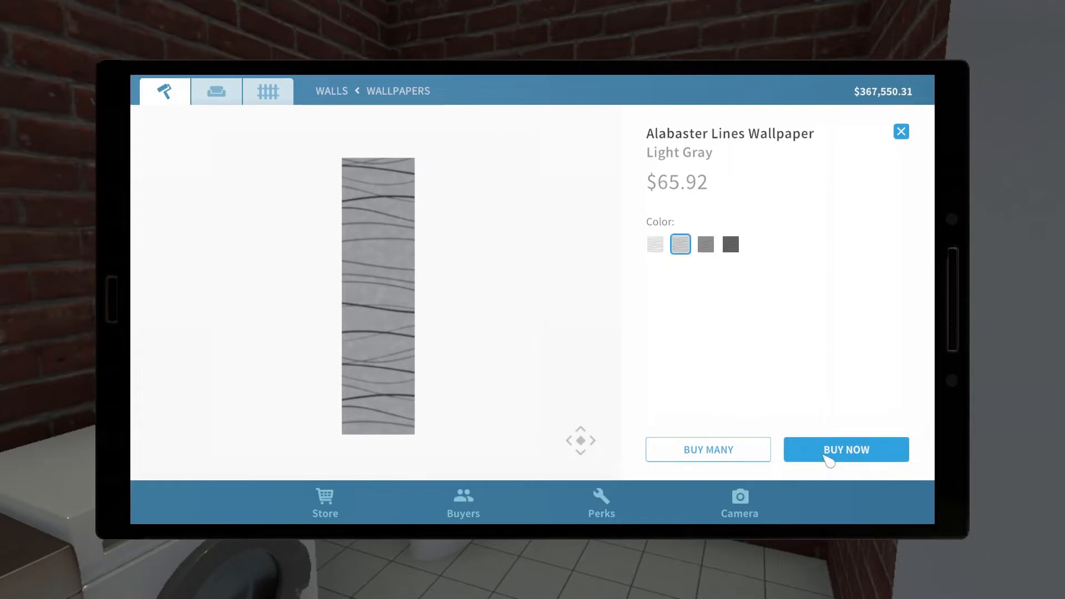
{"action": "left_click", "coordinate": [845, 449]}
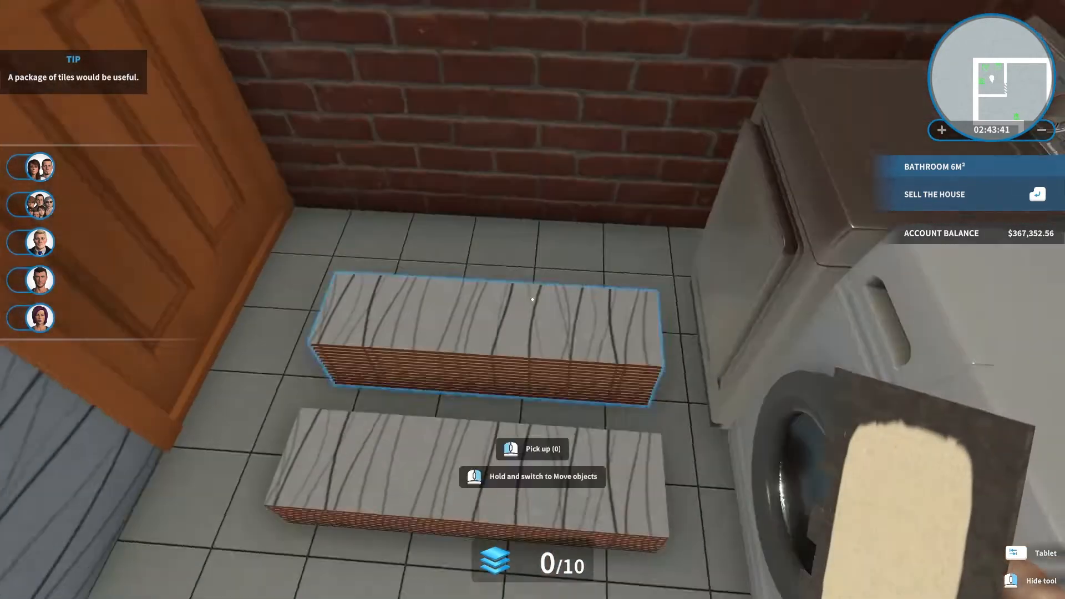
- Pick up the wallpaper packs and paper the bathroom's brick walls in light gray Alabaster Lines
{"action": "left_click", "coordinate": [533, 448]}
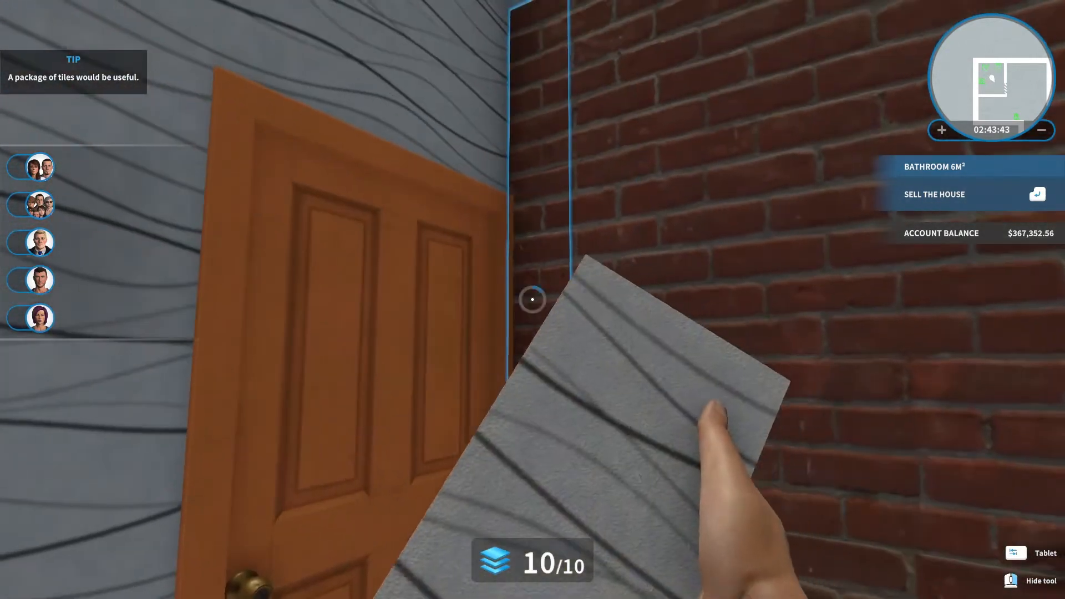
{"action": "left_click", "coordinate": [532, 299]}
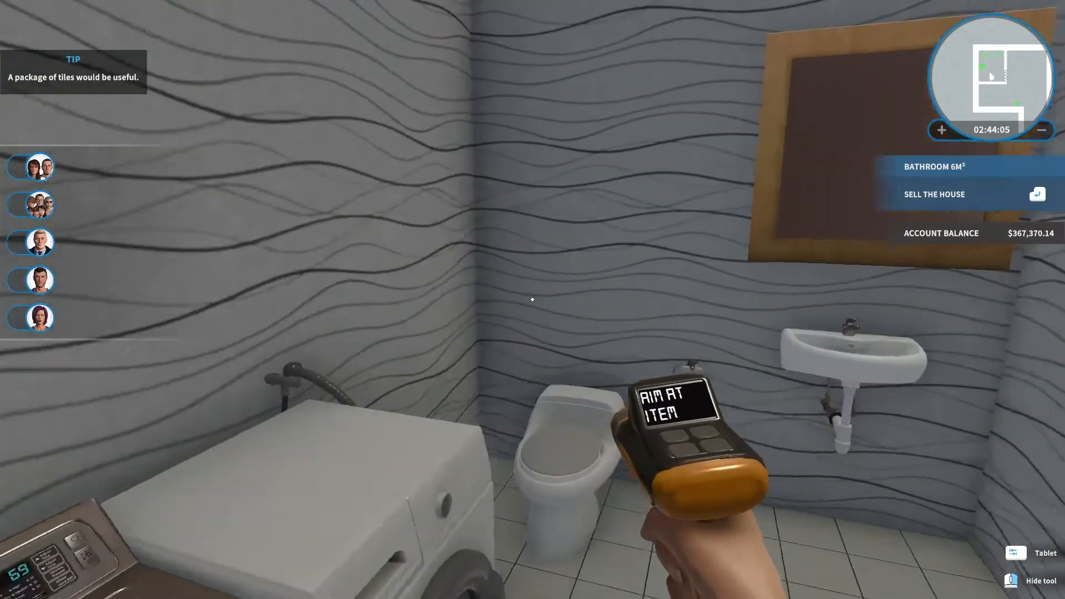
{"action": "left_click", "coordinate": [1040, 553]}
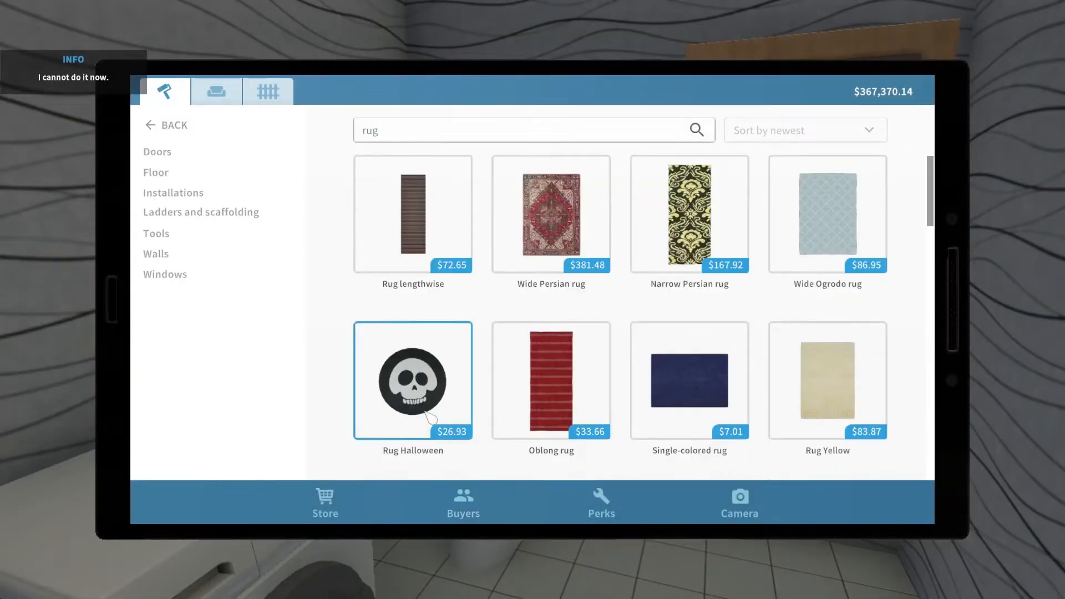
- Buy the Rug Halloween with the bat ornament
{"action": "left_click", "coordinate": [413, 380]}
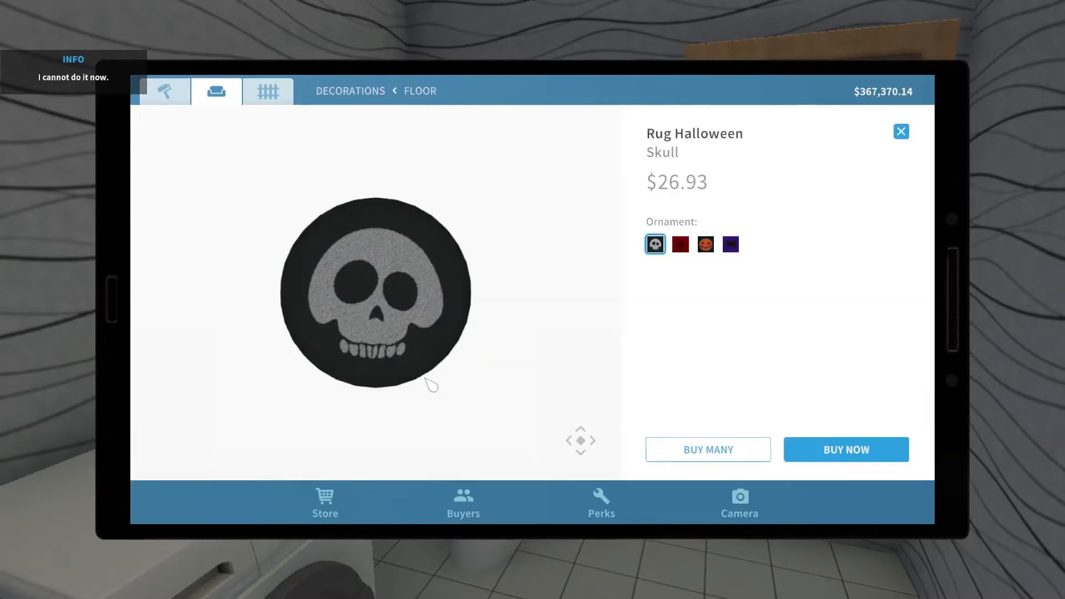
{"action": "left_click", "coordinate": [729, 244]}
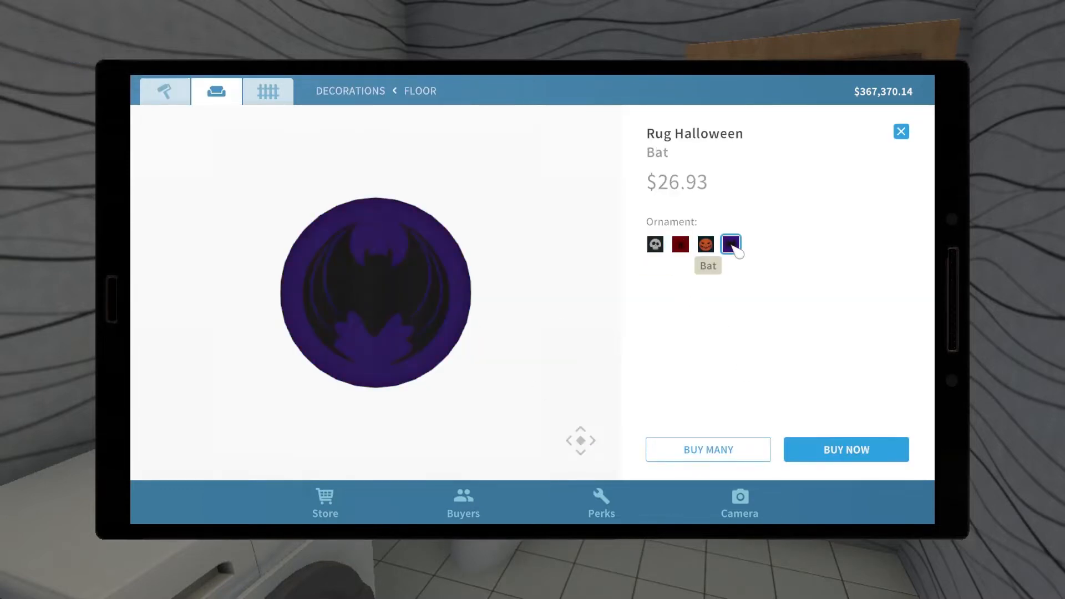
{"action": "left_click", "coordinate": [846, 448]}
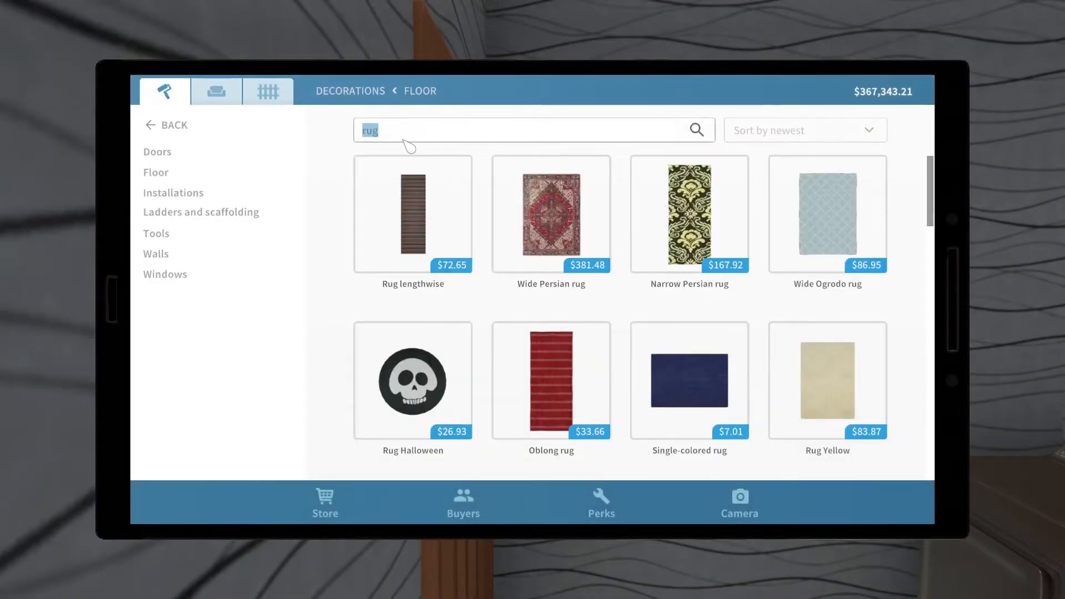
- Search 'post' and buy the You're Breathtaking poster in size S
{"action": "type", "text": "poster"}
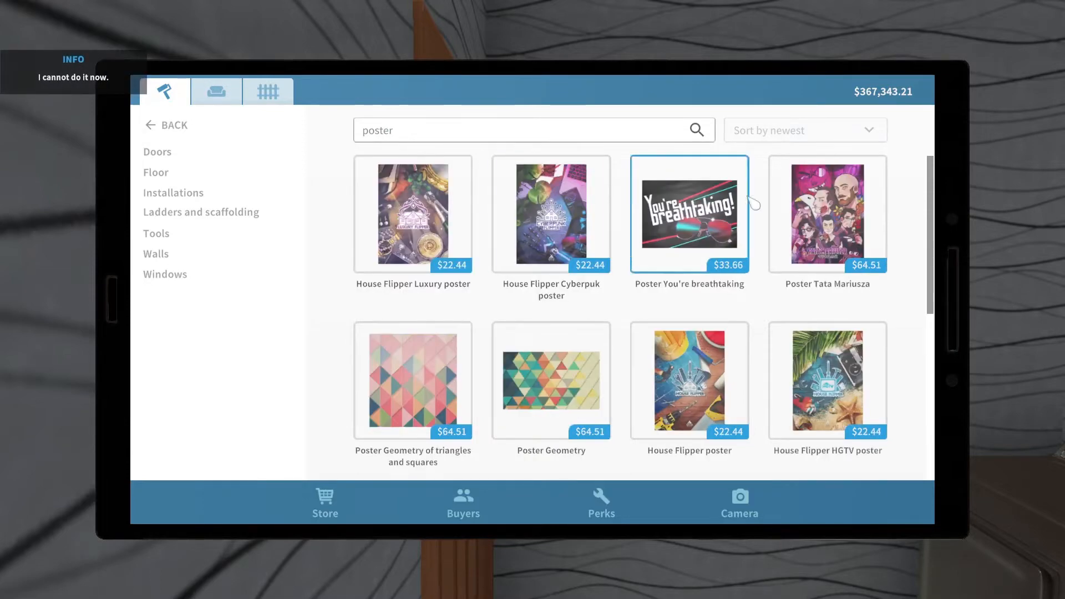
{"action": "left_click", "coordinate": [687, 213]}
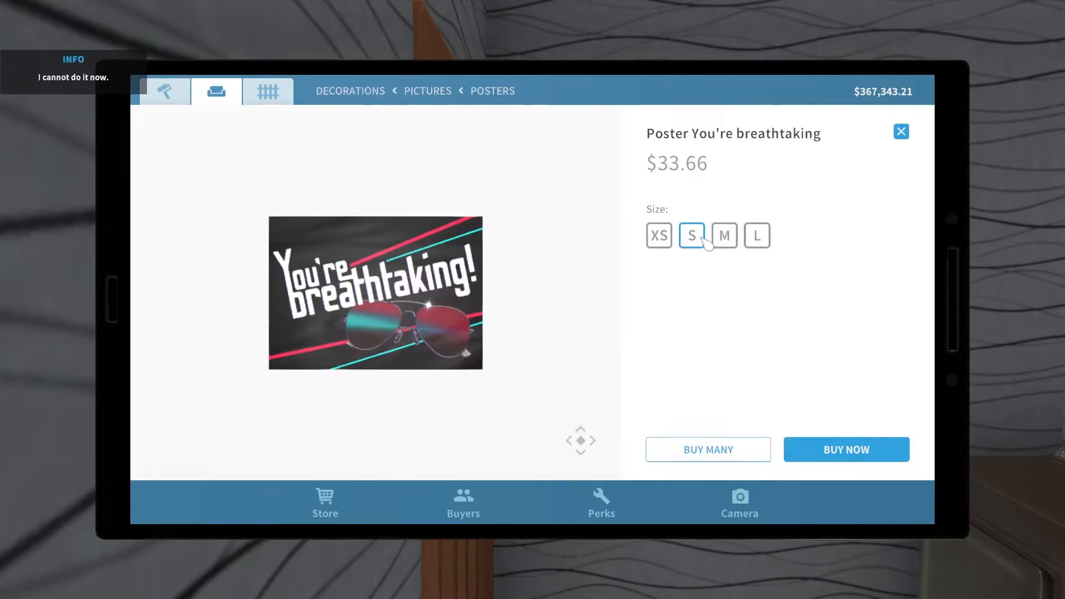
{"action": "left_click", "coordinate": [846, 449]}
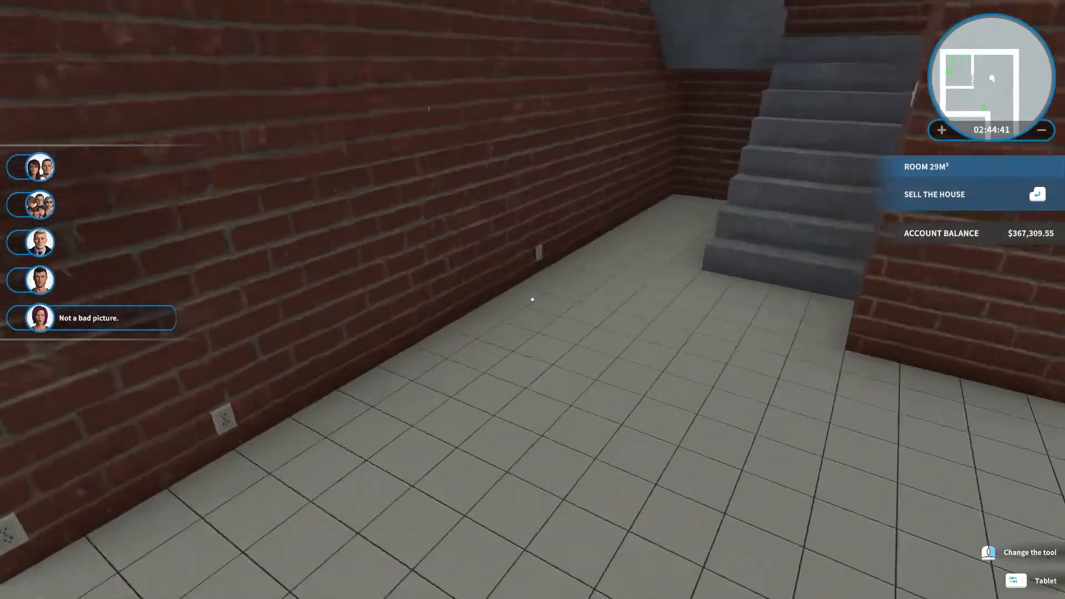
- Walk into the 29 m² basement room and equip the Tiling and paneling tool
{"action": "left_click", "coordinate": [1032, 552]}
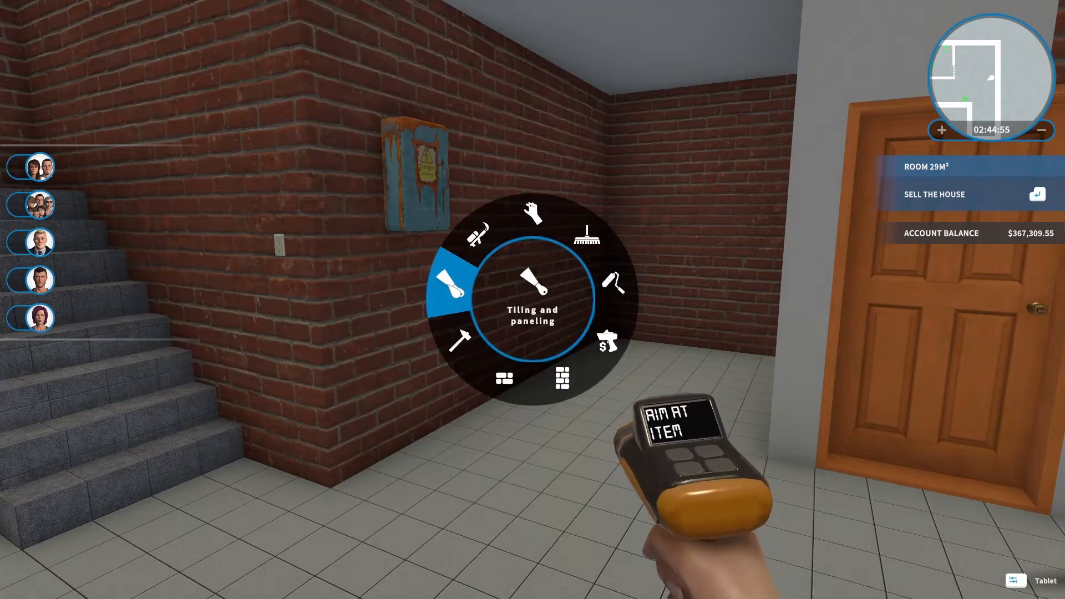
{"action": "left_click", "coordinate": [446, 282]}
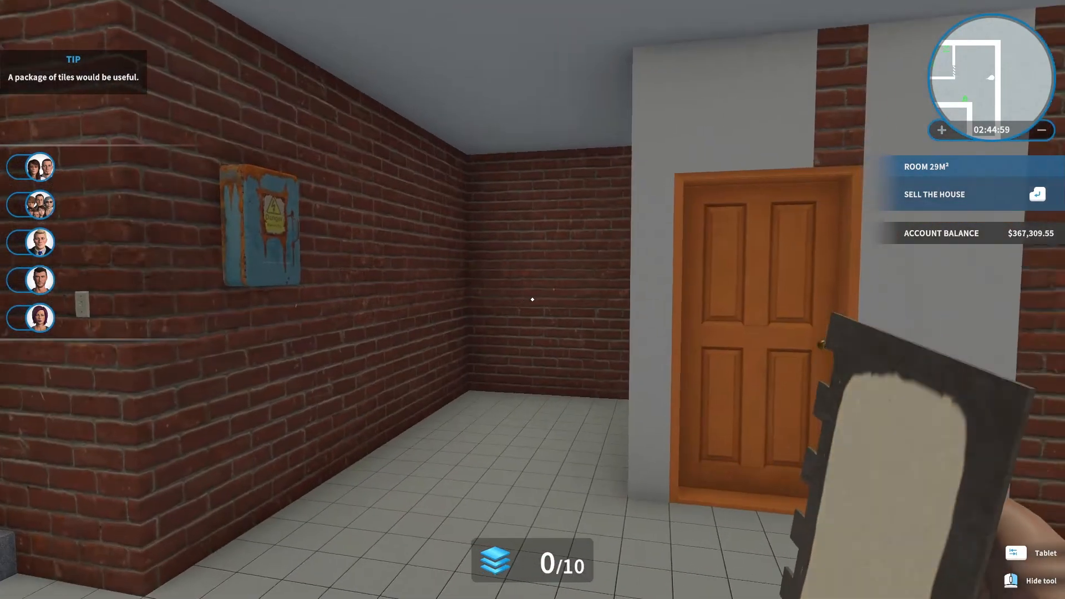
- Close the poster page, find Sand Almond among the wall paints and buy a bucket
{"action": "left_click", "coordinate": [1041, 552]}
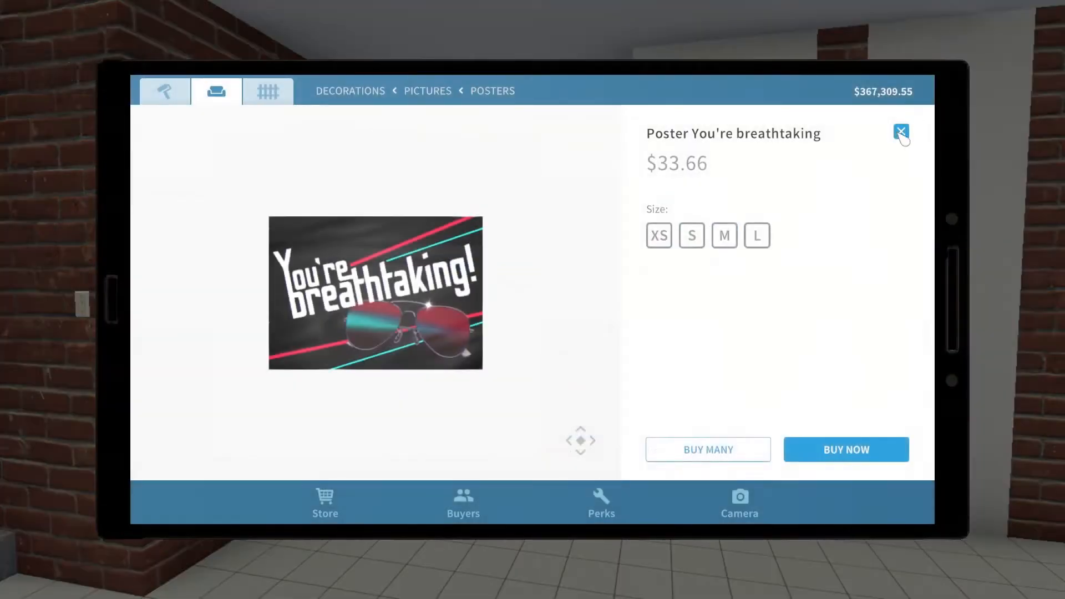
{"action": "left_click", "coordinate": [902, 133]}
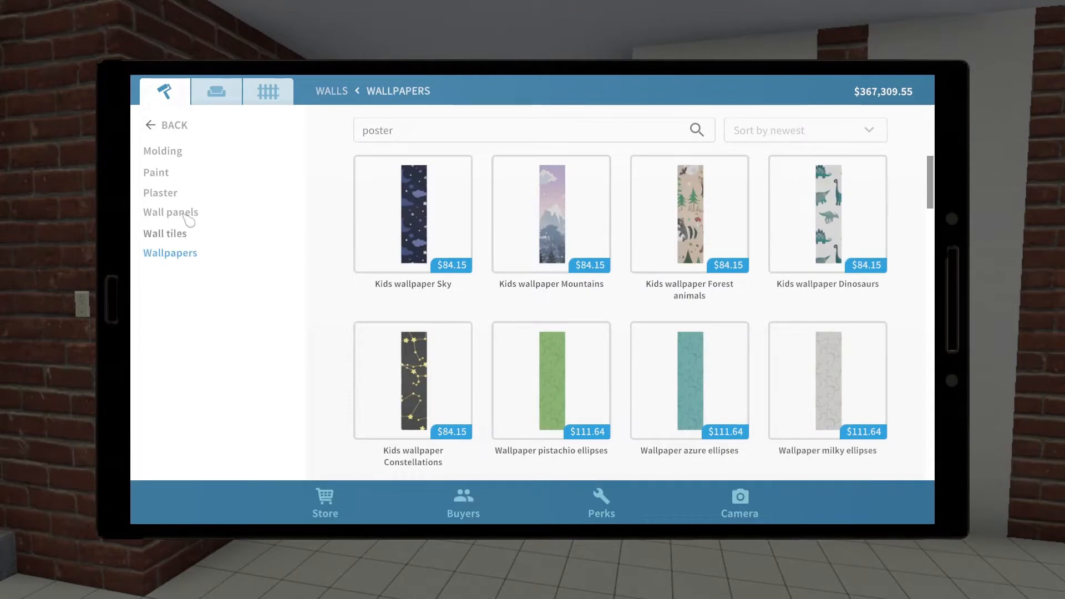
{"action": "left_click", "coordinate": [170, 212]}
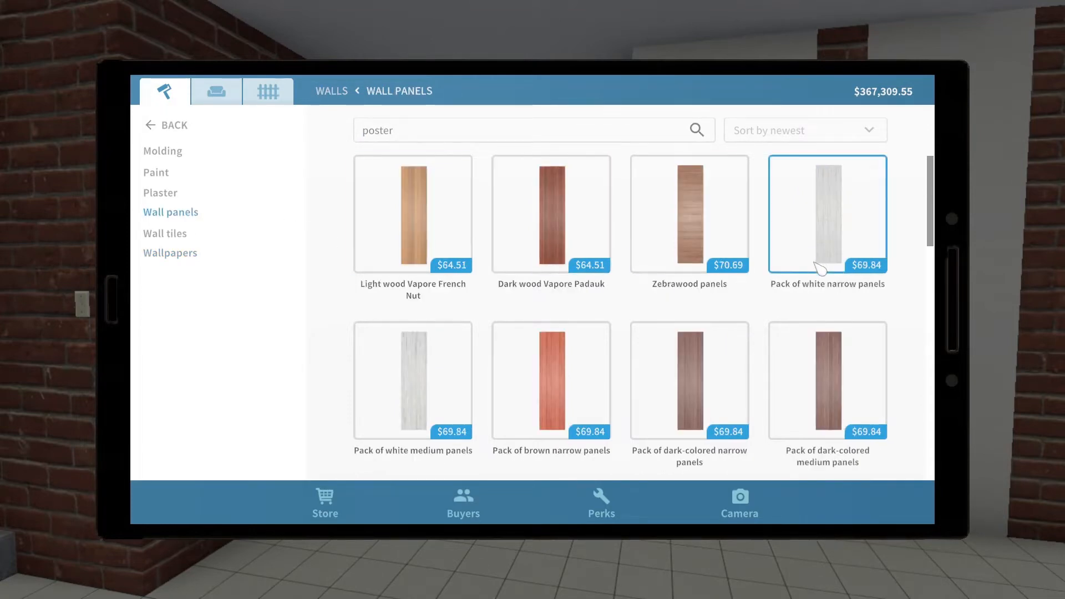
{"action": "scroll", "scroll_direction": "down", "scroll_amount": 3}
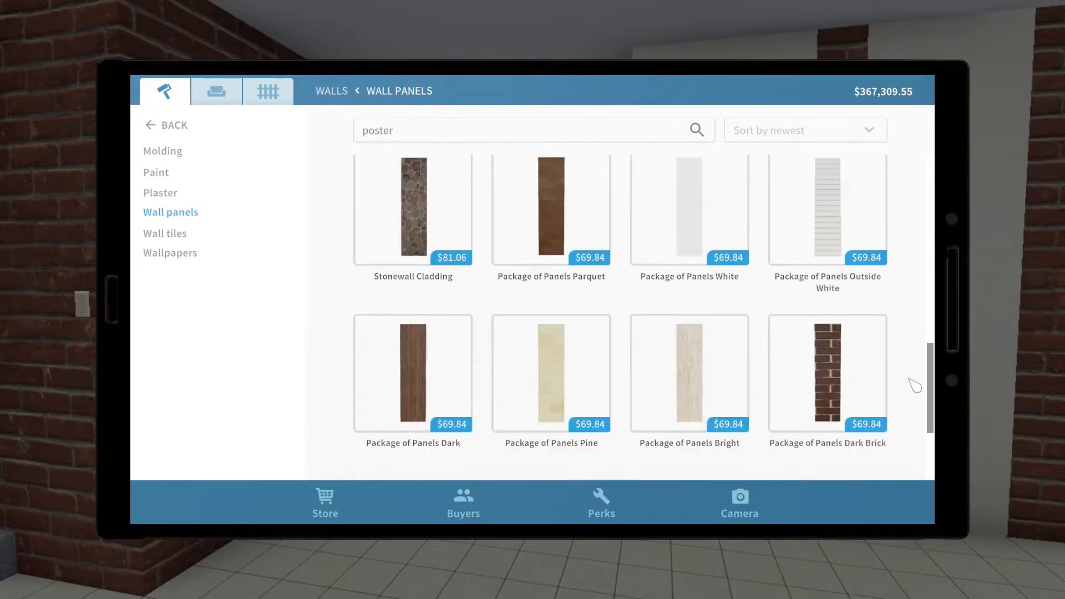
{"action": "scroll", "scroll_direction": "down", "scroll_amount": 3}
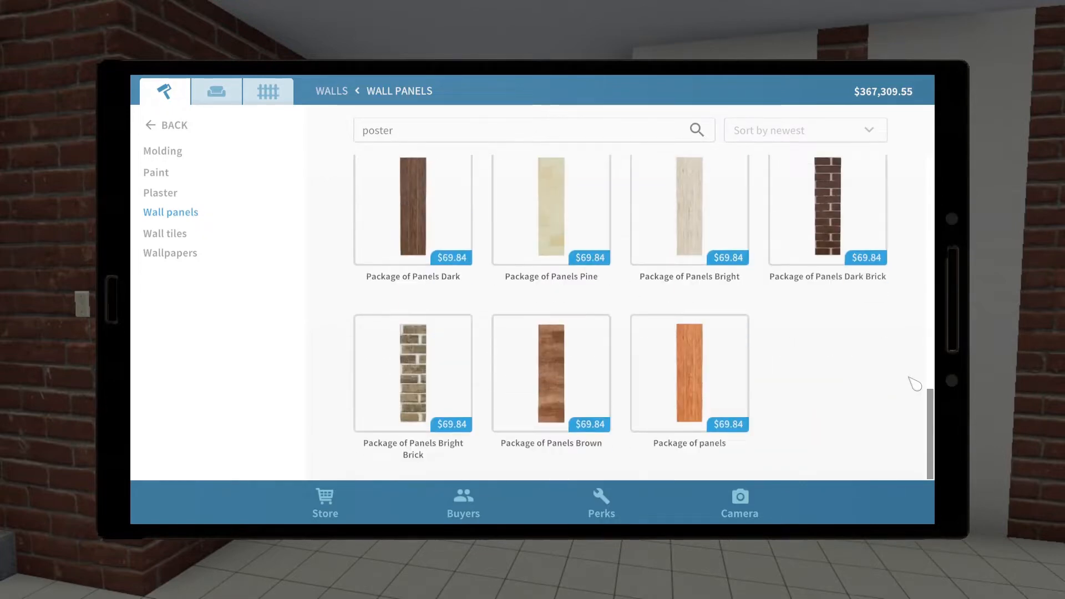
{"action": "left_click", "coordinate": [155, 172]}
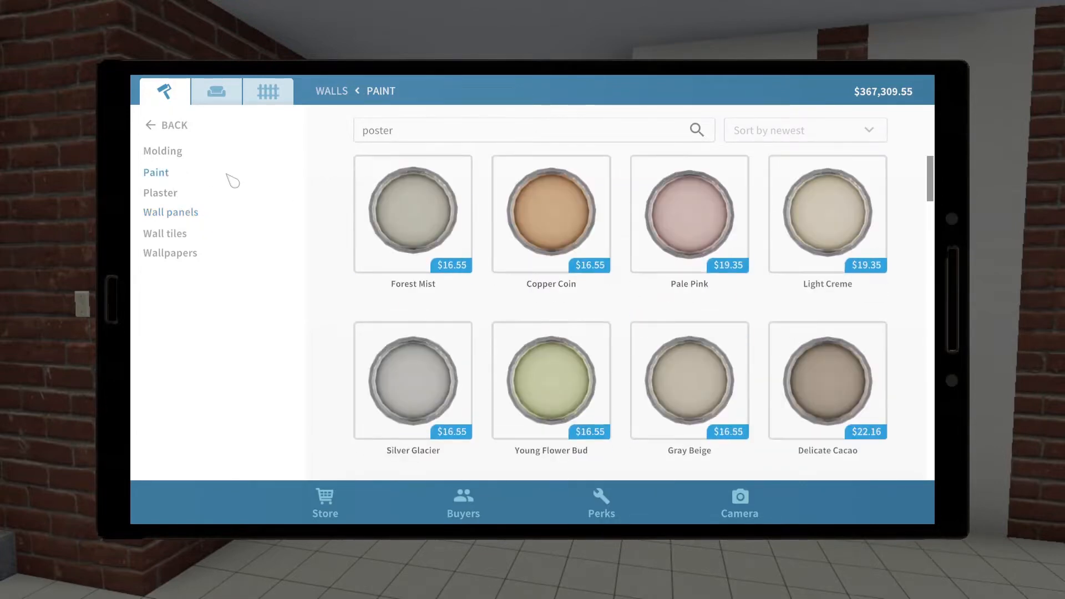
{"action": "scroll", "scroll_direction": "down", "scroll_amount": 3}
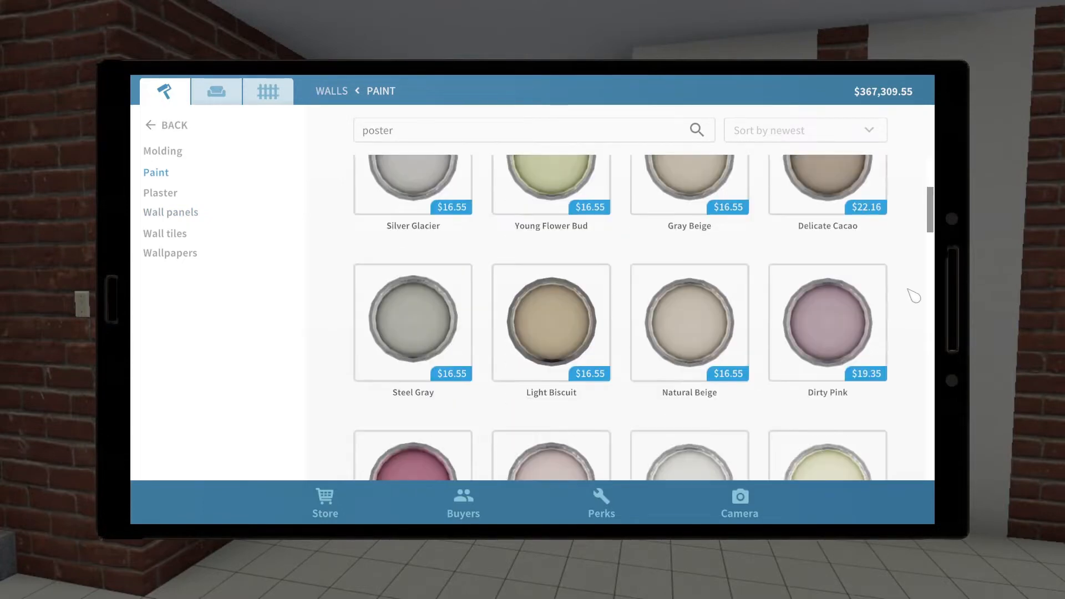
{"action": "scroll", "scroll_direction": "down", "scroll_amount": 3}
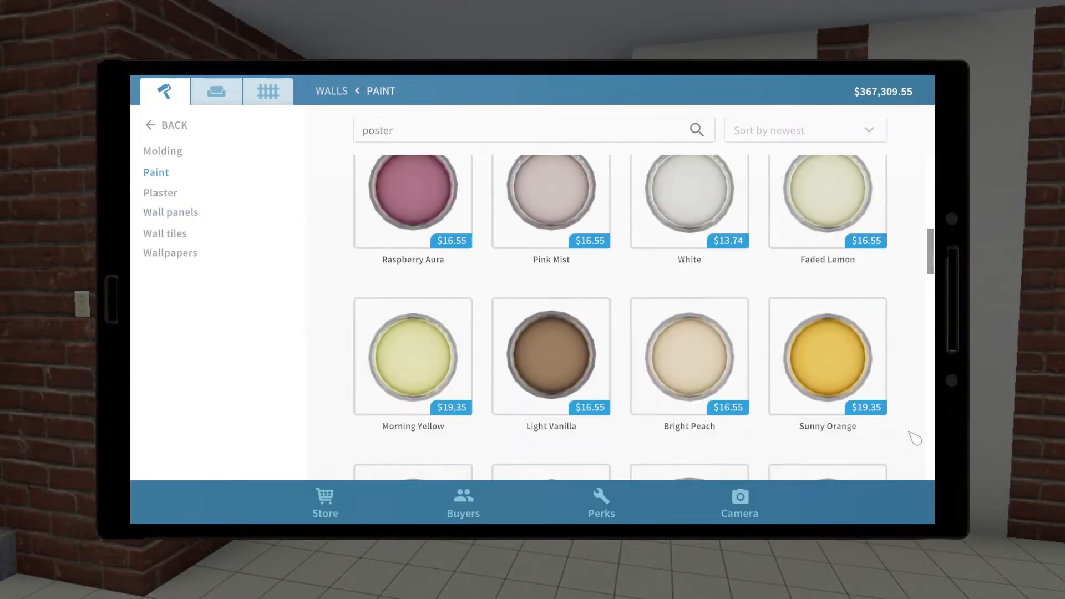
{"action": "scroll", "scroll_direction": "down", "scroll_amount": 3}
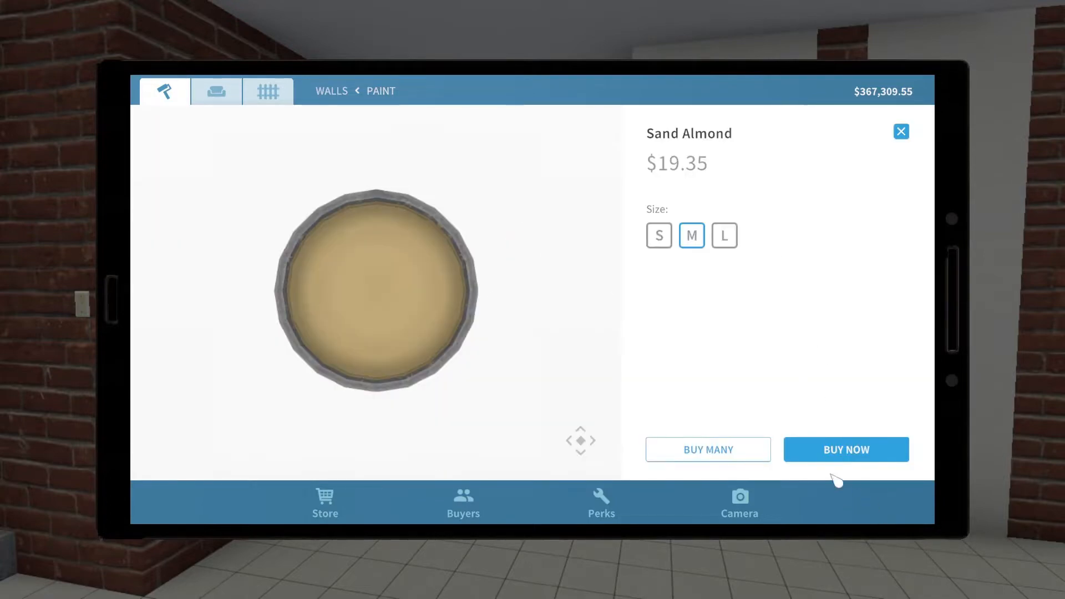
{"action": "left_click", "coordinate": [845, 449]}
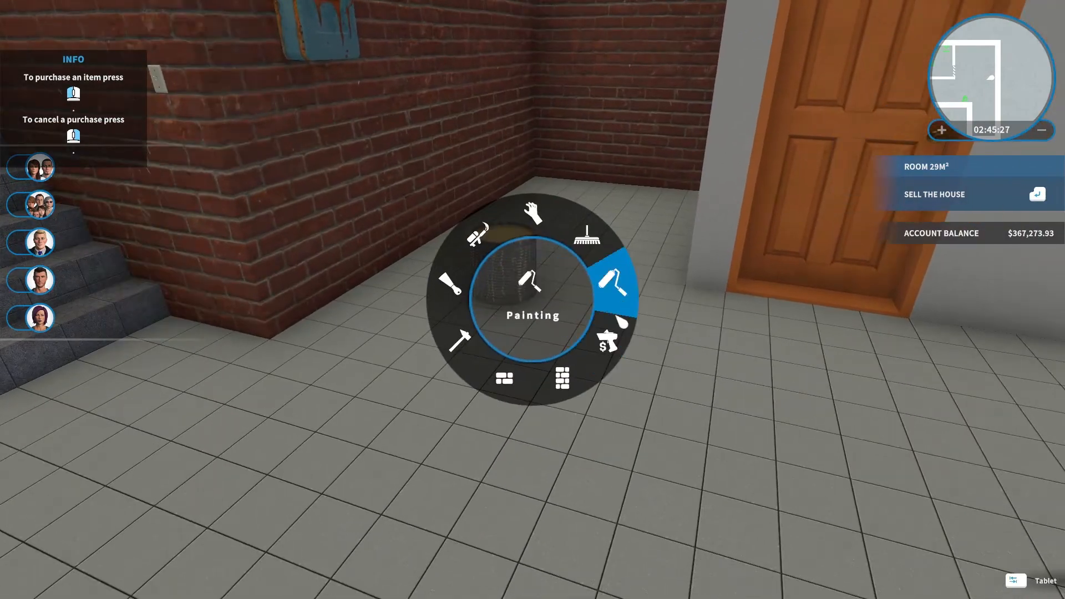
- Roll Sand Almond paint onto the stairwell walls, dismissing the scaffolding tip
{"action": "left_click", "coordinate": [615, 284]}
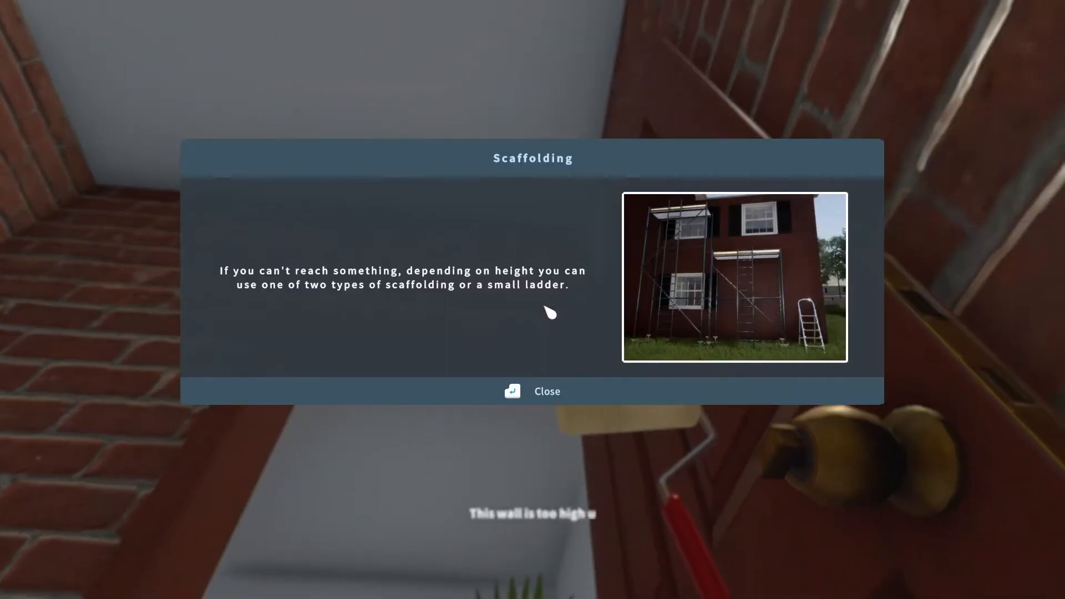
{"action": "left_click", "coordinate": [533, 392]}
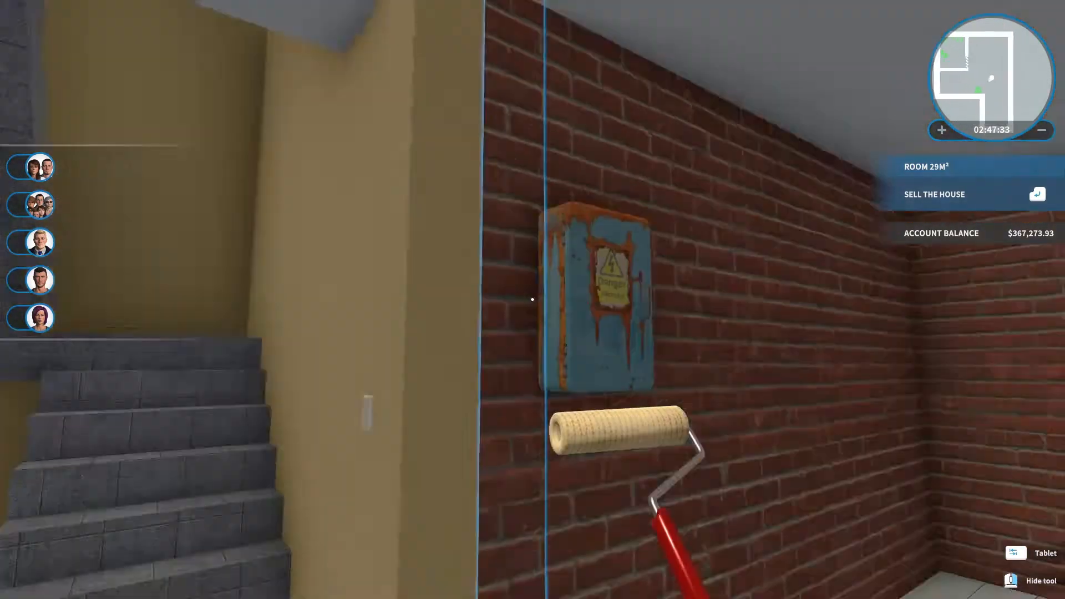
{"action": "mouse_move", "coordinate": [533, 299]}
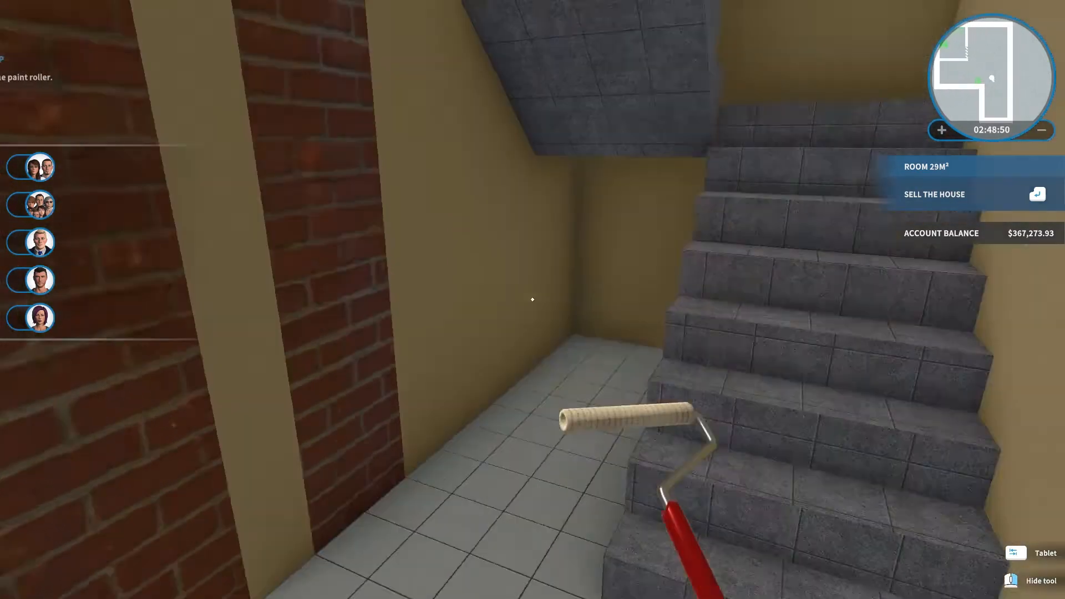
{"action": "mouse_move", "coordinate": [532, 299]}
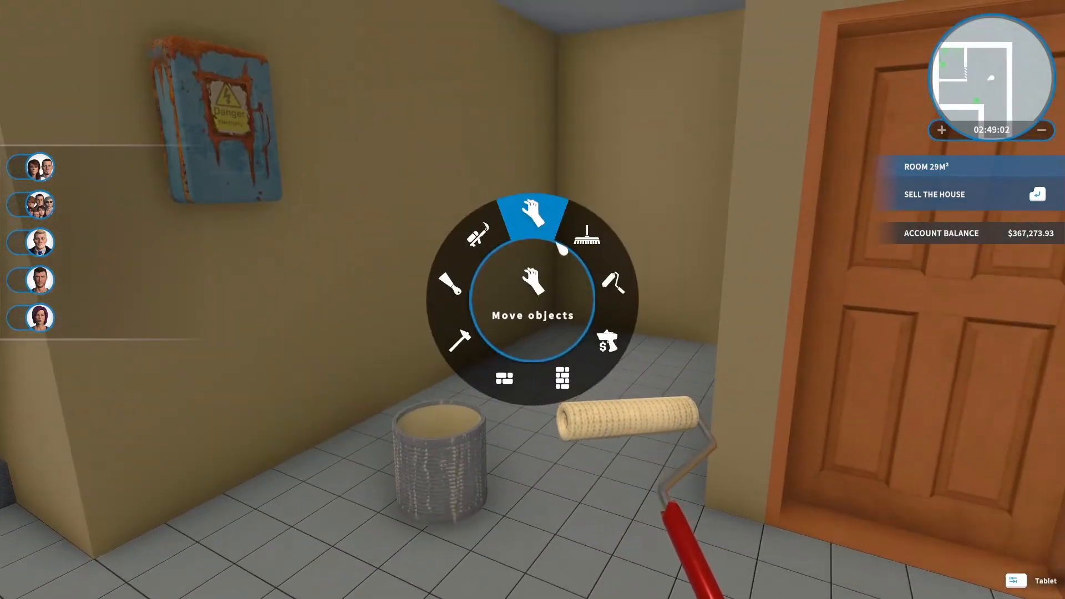
- Sell the leftover paint bucket and browse the store's Electronic equipment catalogue
{"action": "left_click", "coordinate": [533, 214]}
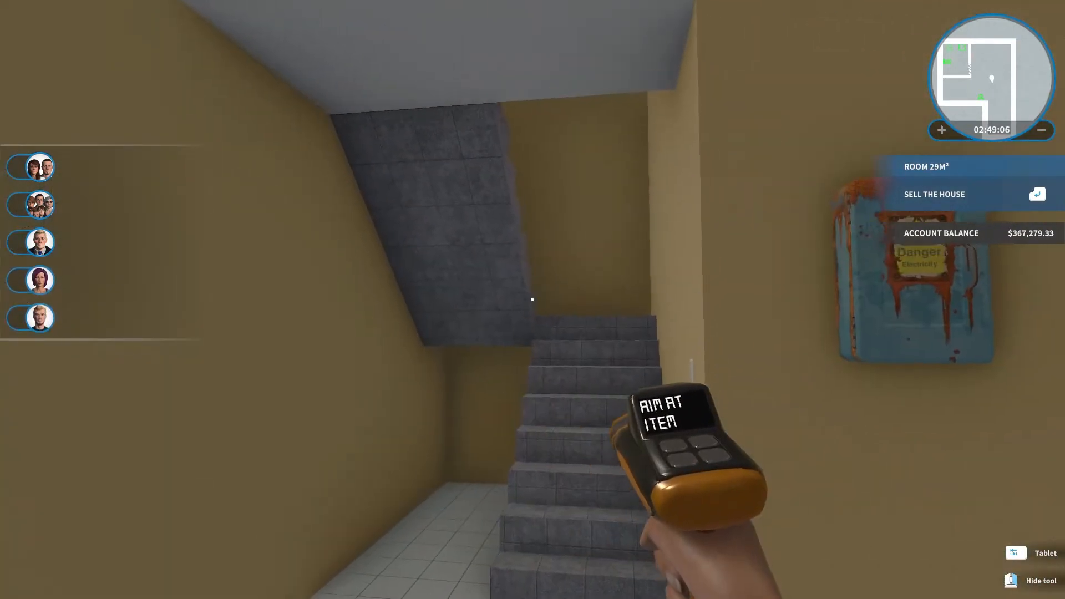
{"action": "left_click", "coordinate": [1043, 552]}
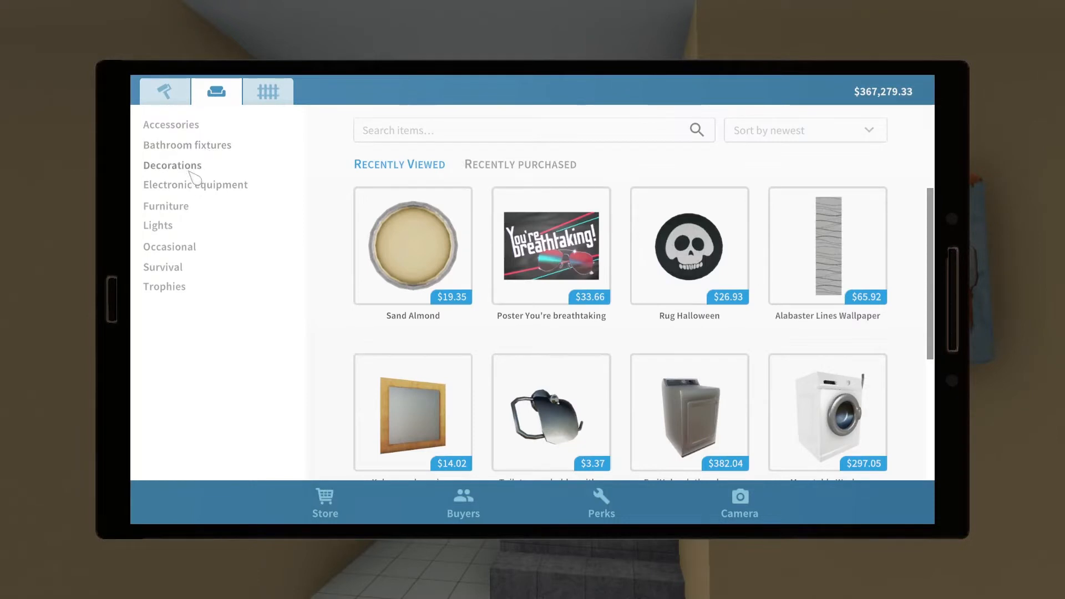
{"action": "mouse_move", "coordinate": [215, 203]}
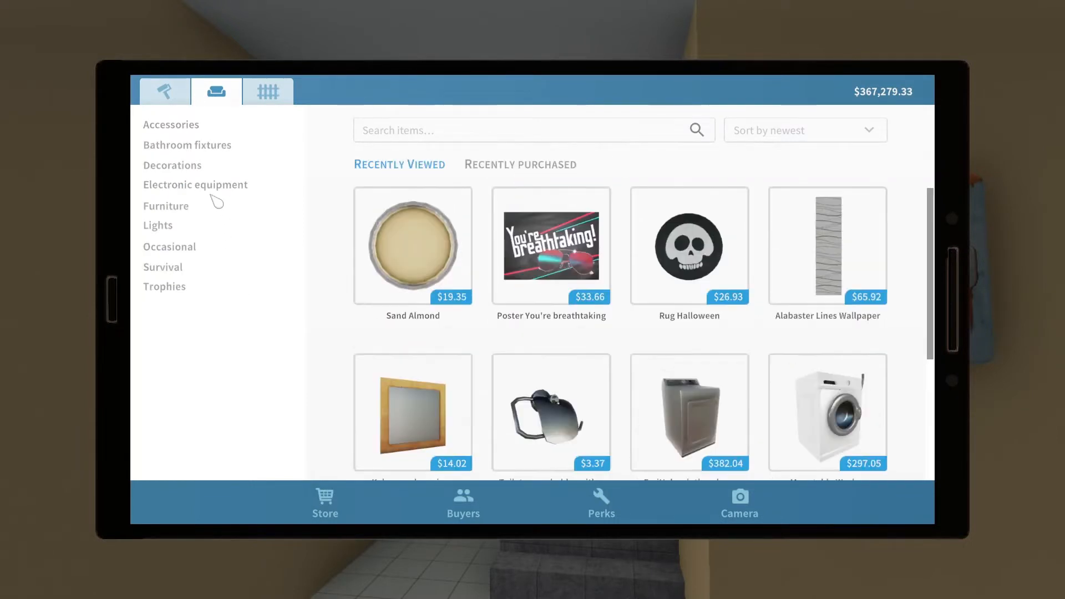
{"action": "left_click", "coordinate": [195, 184]}
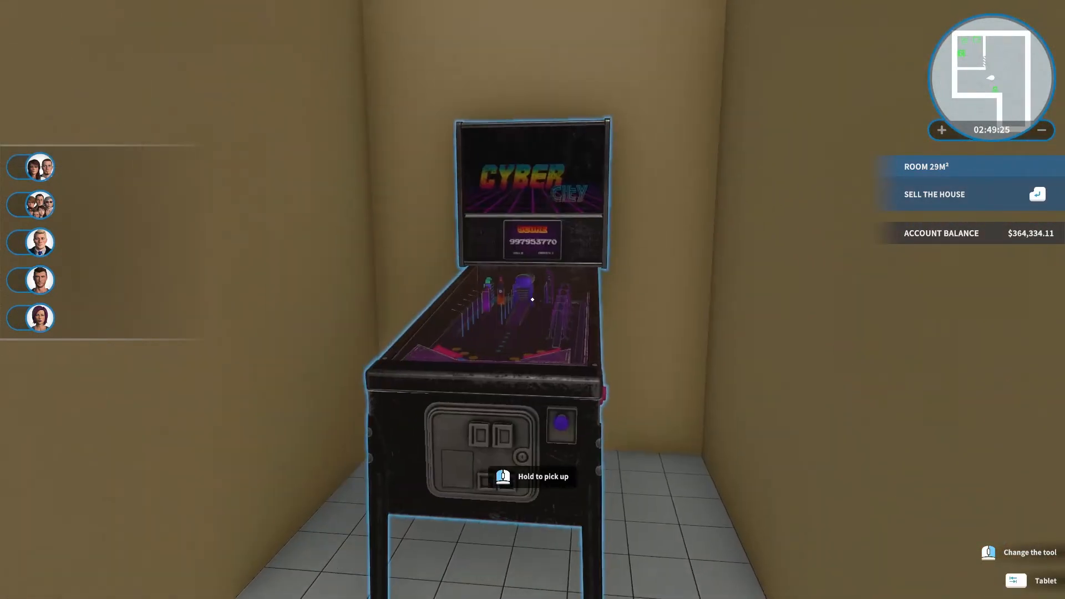
- Preview Arcade Cyber Flipper in dark blue and blue, then buy it in yellow for $530.14
{"action": "left_click", "coordinate": [1015, 580]}
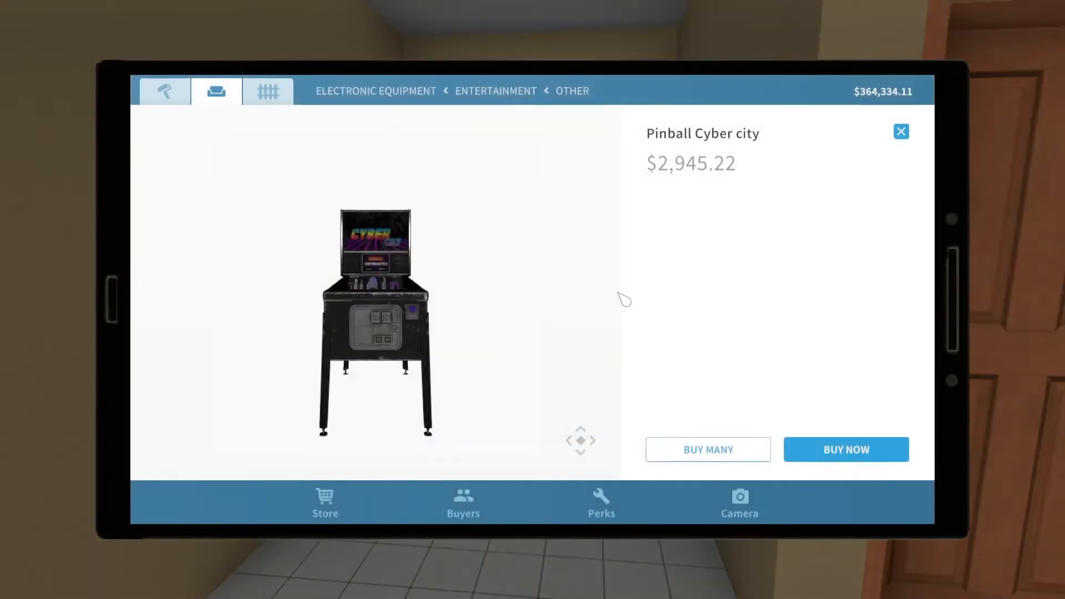
{"action": "left_click", "coordinate": [901, 131]}
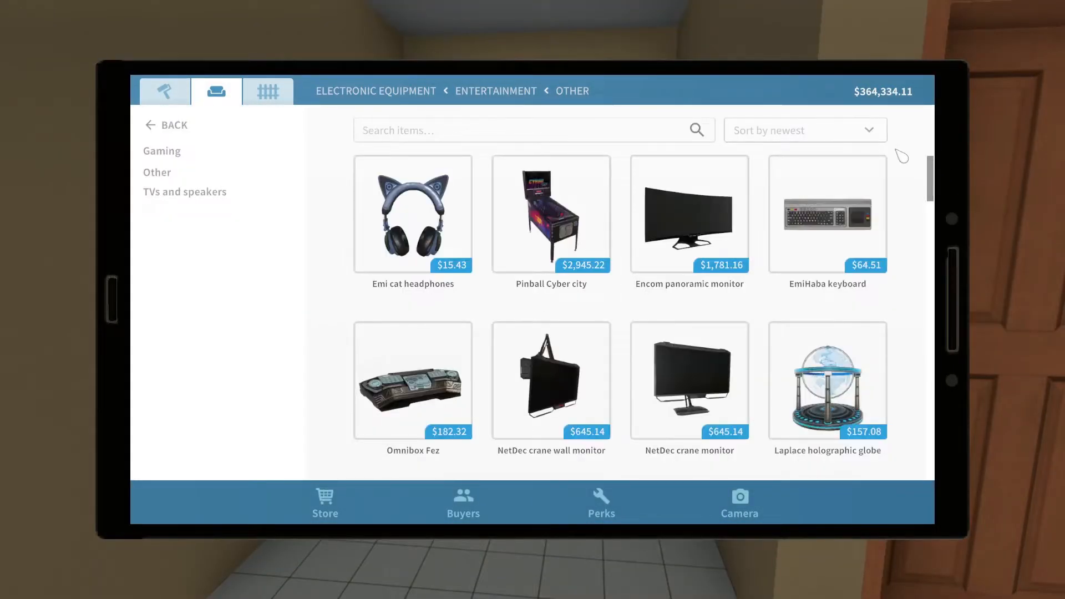
{"action": "scroll", "scroll_direction": "down", "scroll_amount": 3}
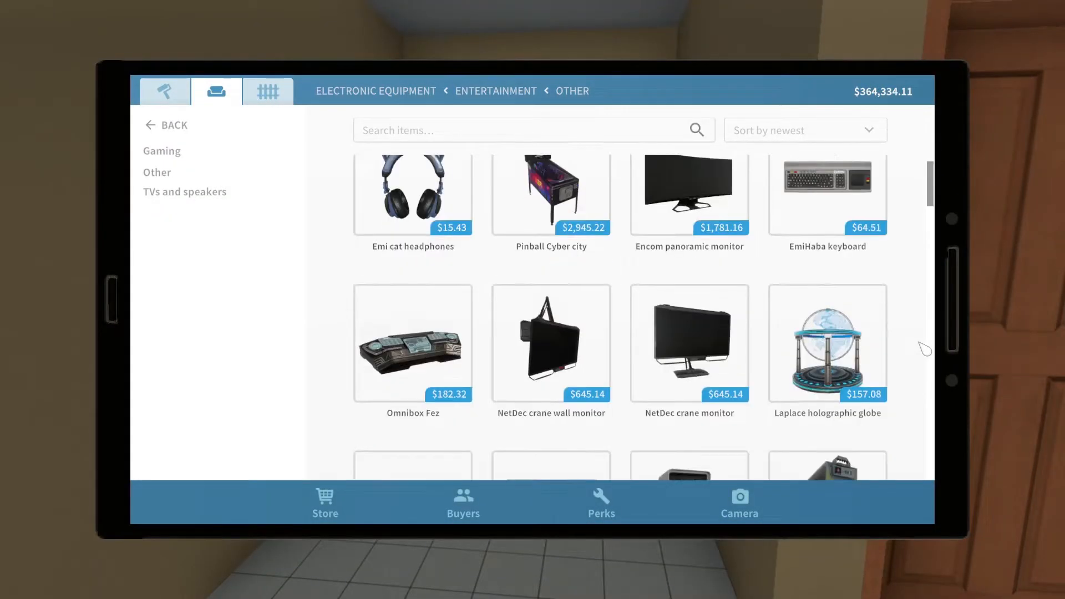
{"action": "scroll", "scroll_direction": "down", "scroll_amount": 3}
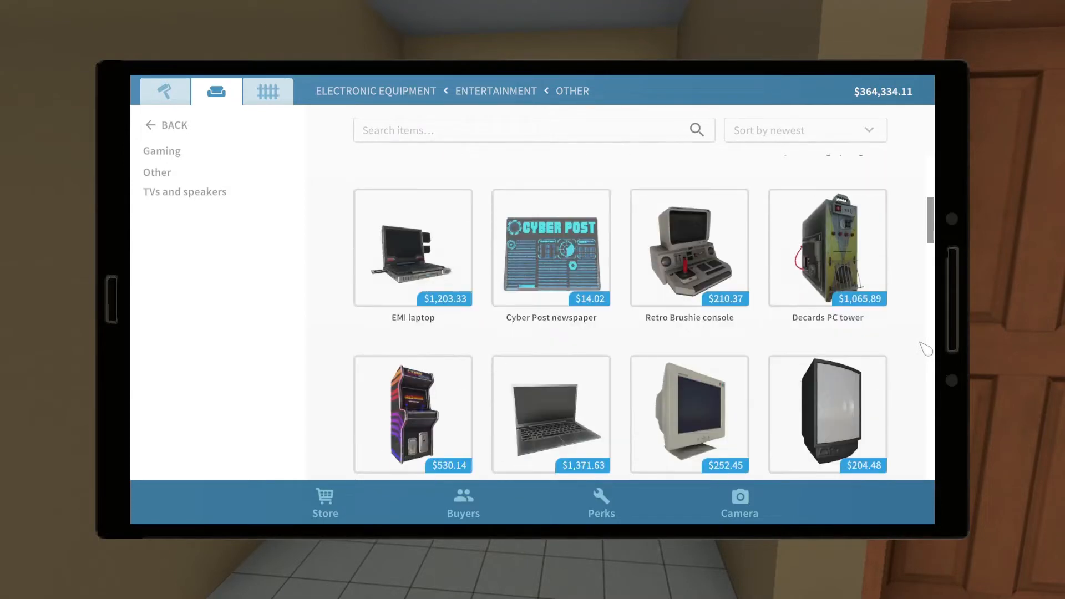
{"action": "left_click", "coordinate": [412, 414]}
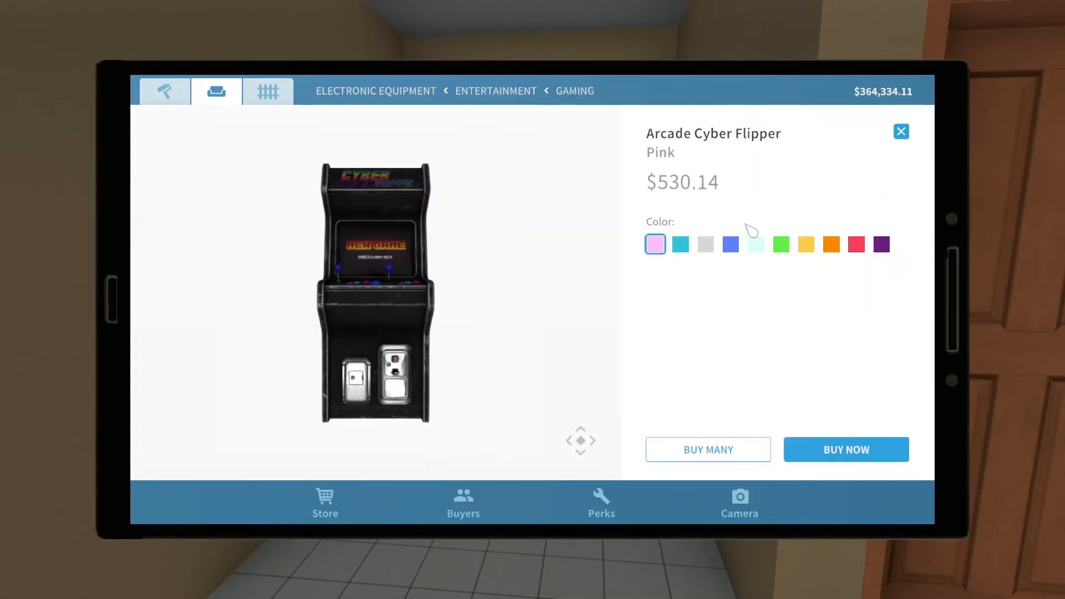
{"action": "left_click", "coordinate": [730, 245]}
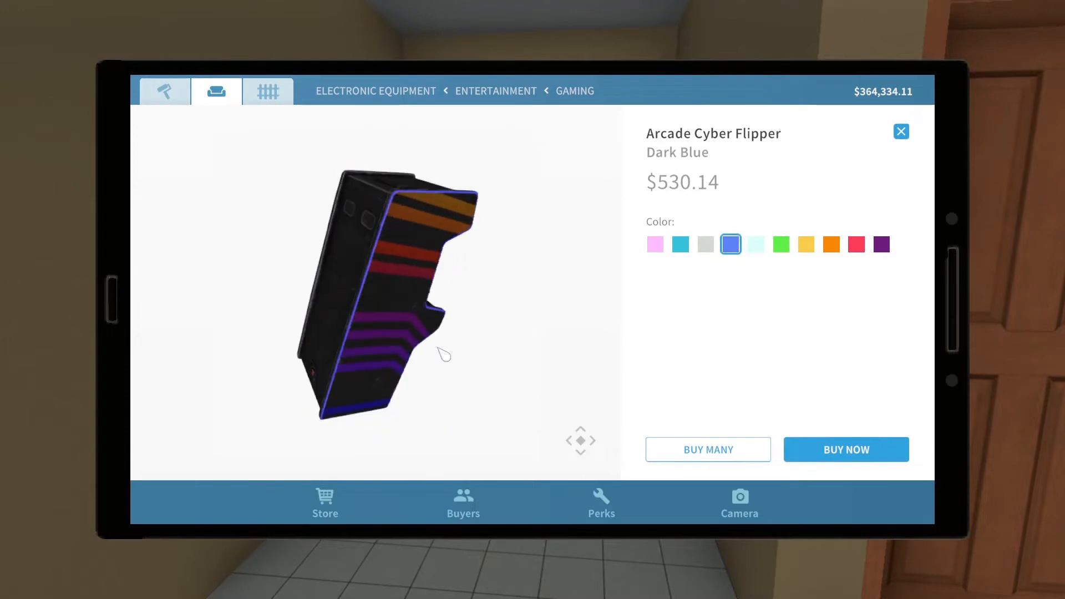
{"action": "left_click", "coordinate": [680, 244]}
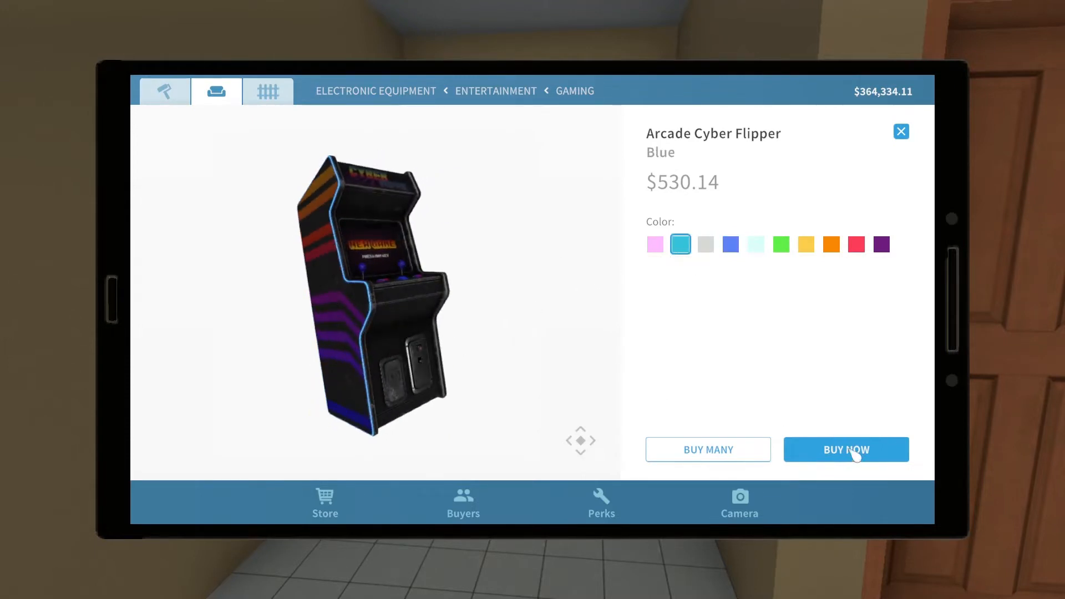
{"action": "left_click", "coordinate": [806, 245]}
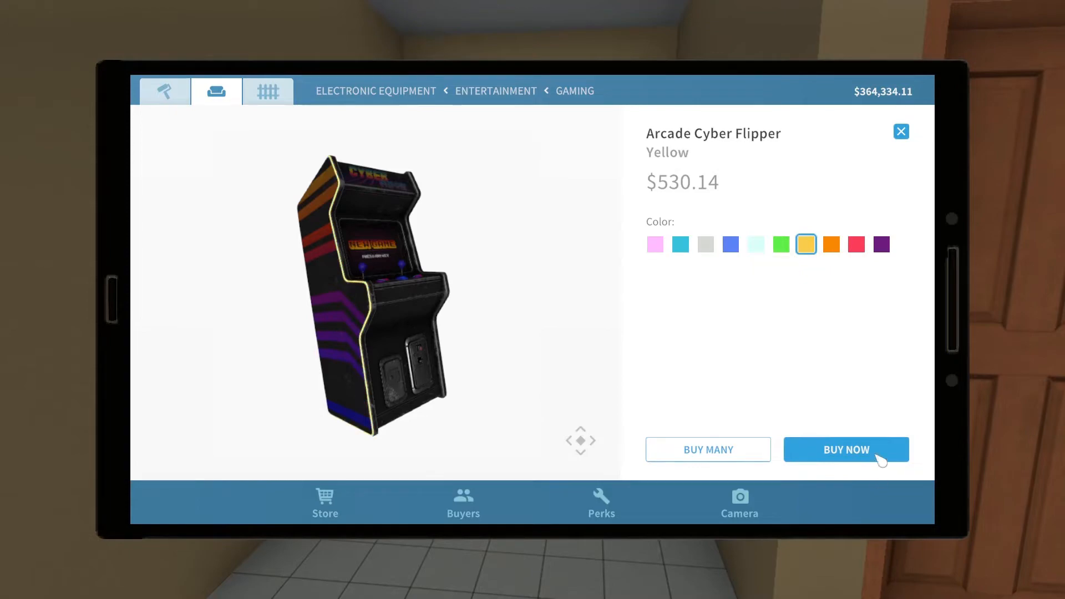
{"action": "left_click", "coordinate": [846, 449]}
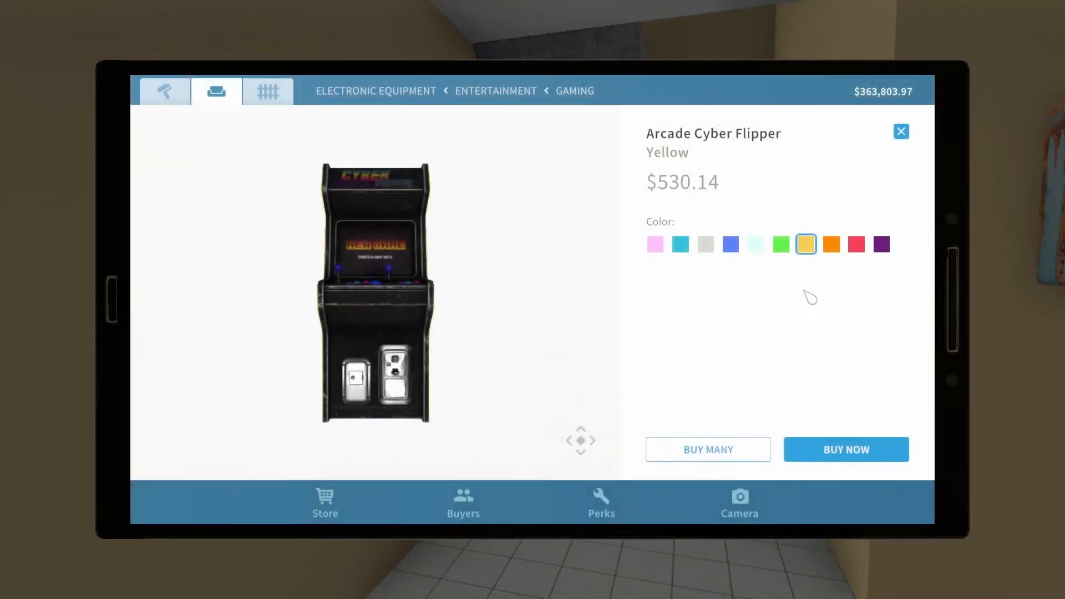
- Close the arcade cabinet page and scroll through the Gaming list
{"action": "left_click", "coordinate": [900, 131]}
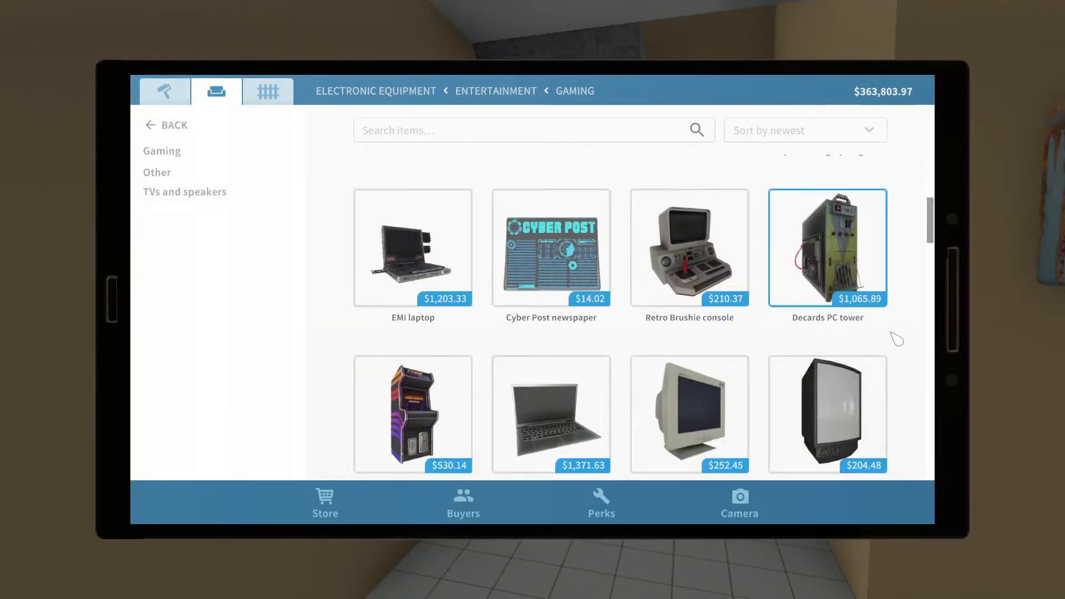
{"action": "scroll", "scroll_direction": "down", "scroll_amount": 3}
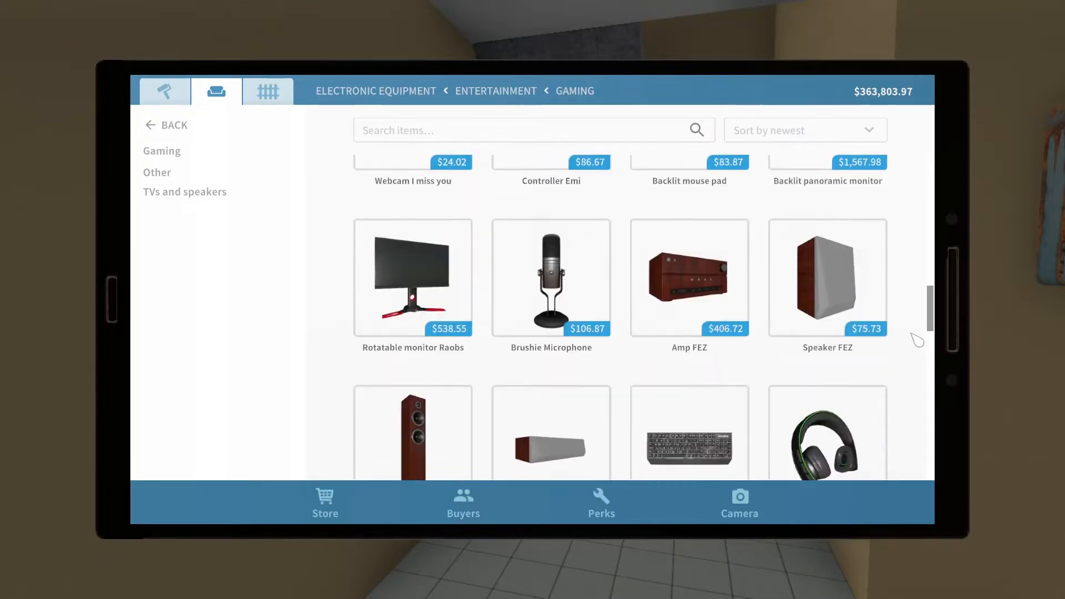
{"action": "scroll", "scroll_direction": "down", "scroll_amount": 3}
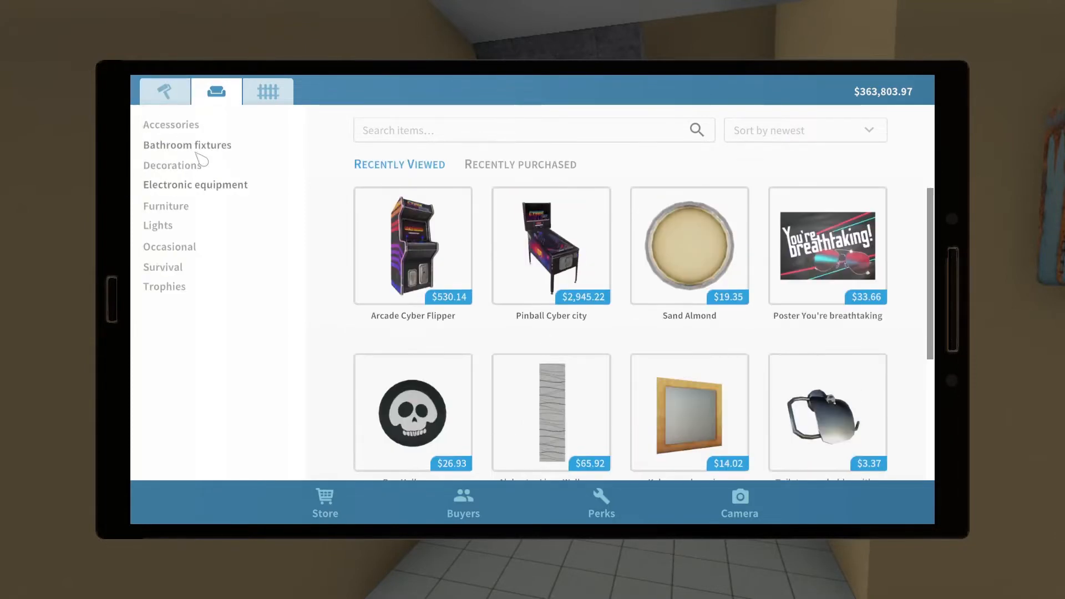
- Buy the Szwagier wall bed with American Elm frame, blue mattress, bedding, pillows and light
{"action": "left_click", "coordinate": [166, 205]}
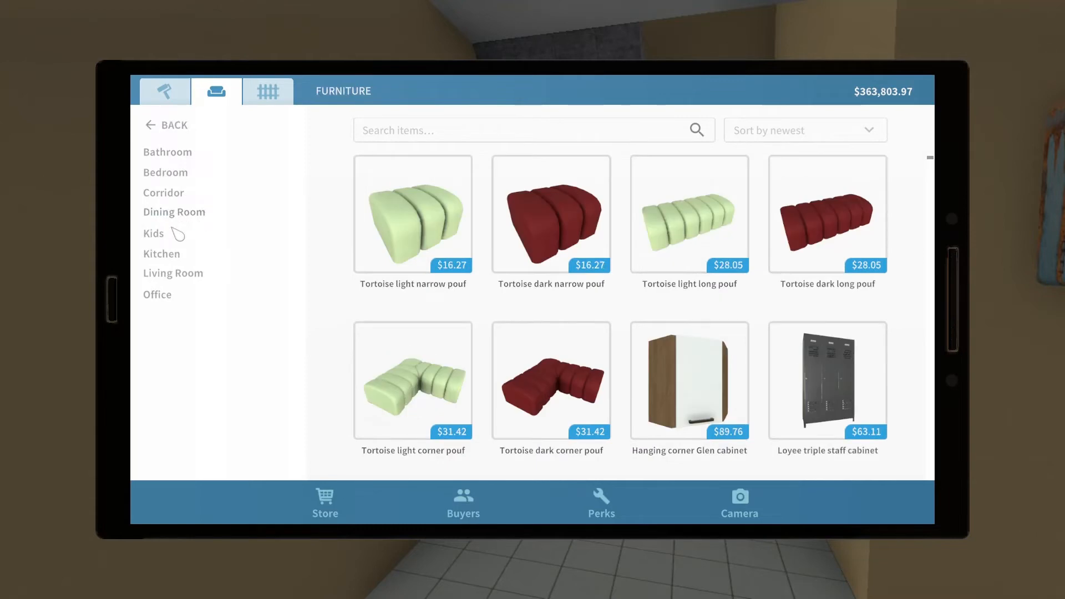
{"action": "left_click", "coordinate": [166, 172]}
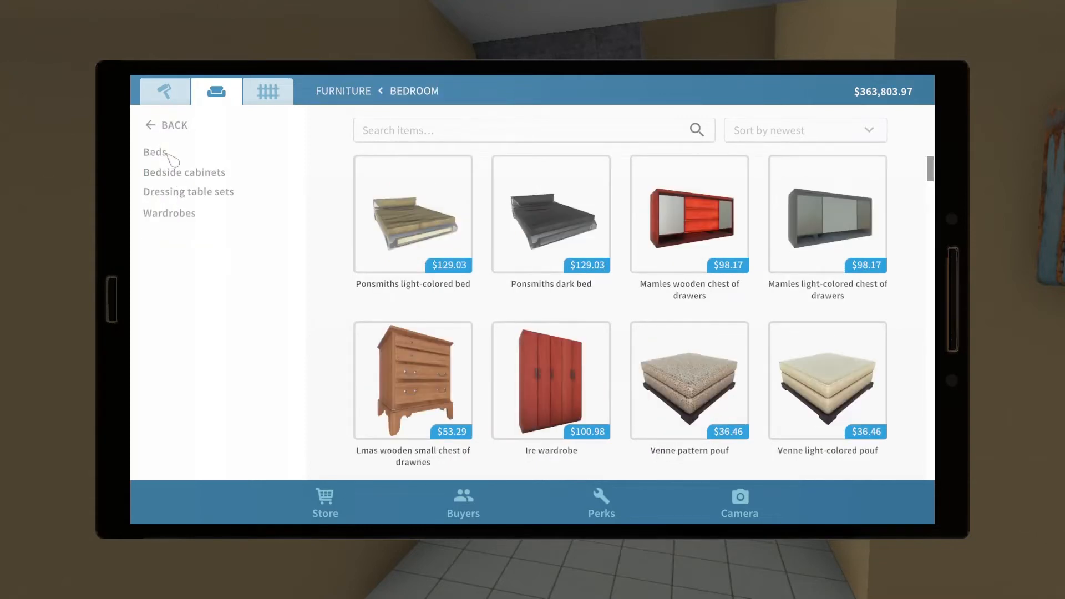
{"action": "left_click", "coordinate": [154, 152]}
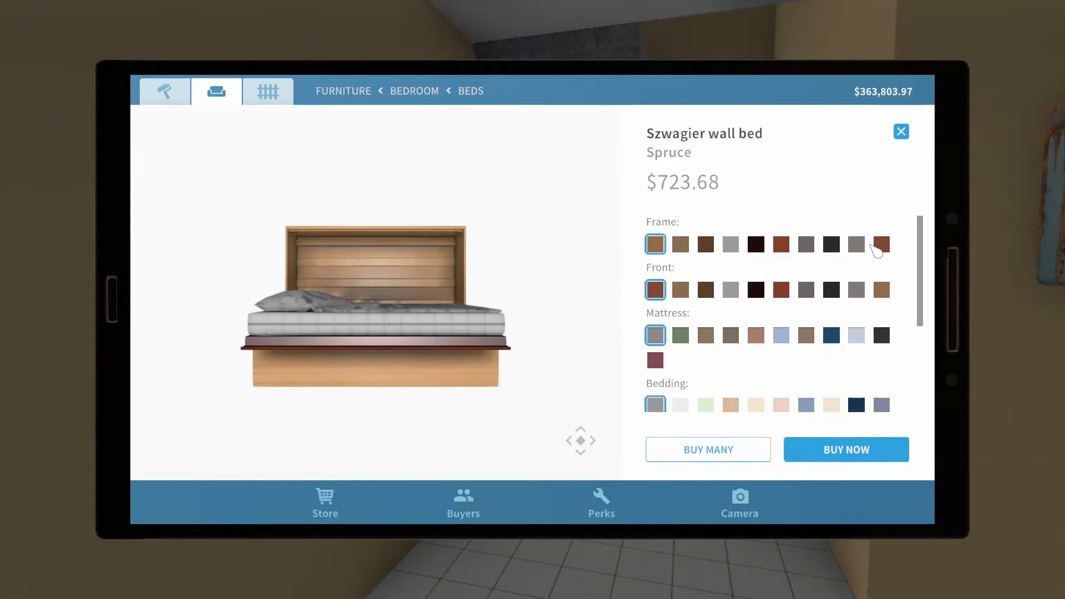
{"action": "mouse_move", "coordinate": [669, 252]}
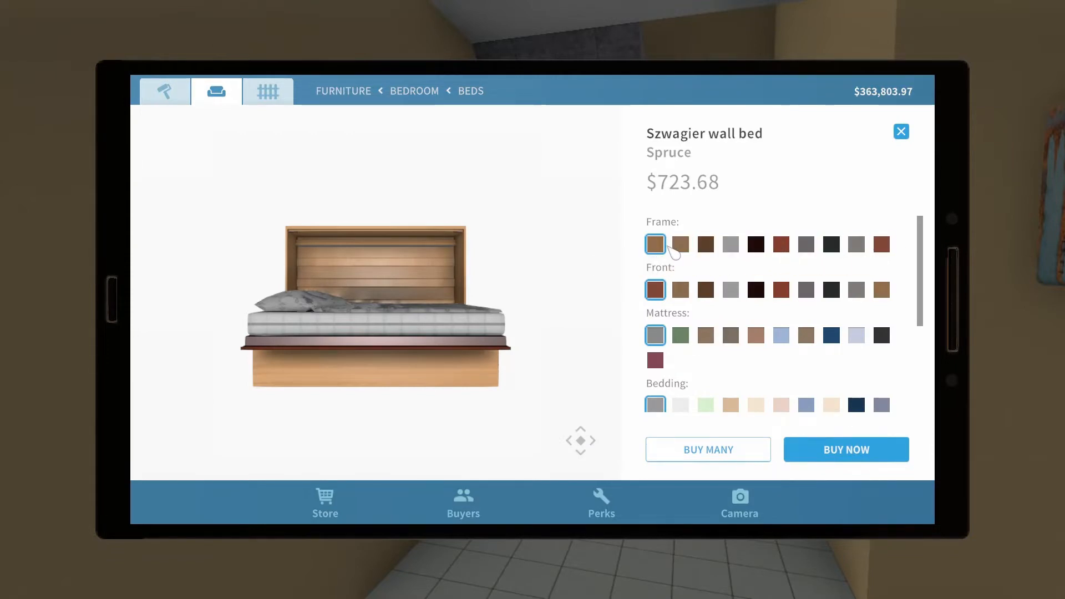
{"action": "left_click", "coordinate": [681, 245]}
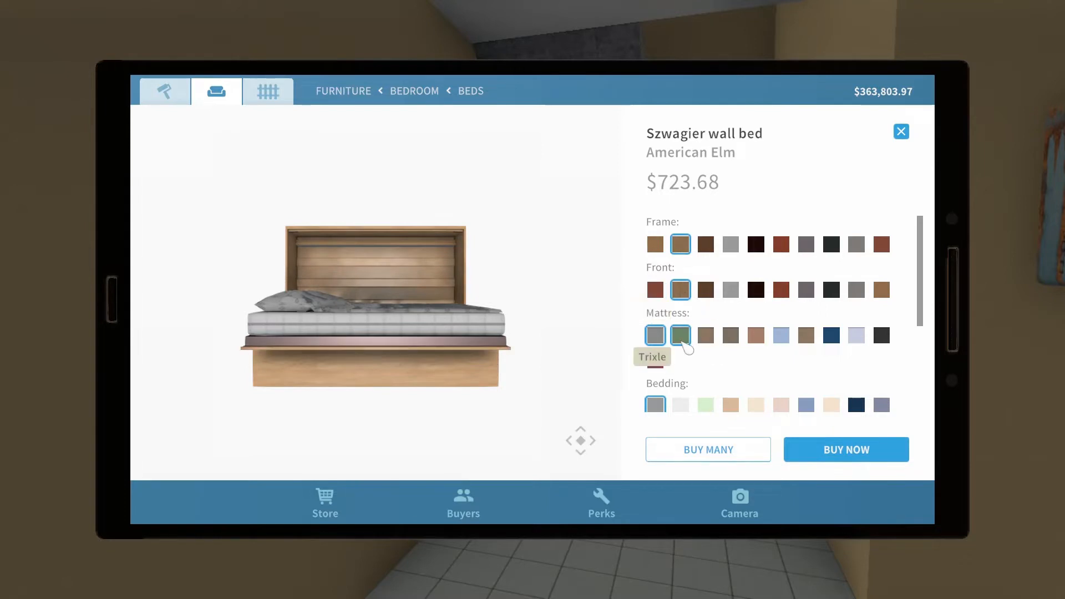
{"action": "left_click", "coordinate": [655, 360]}
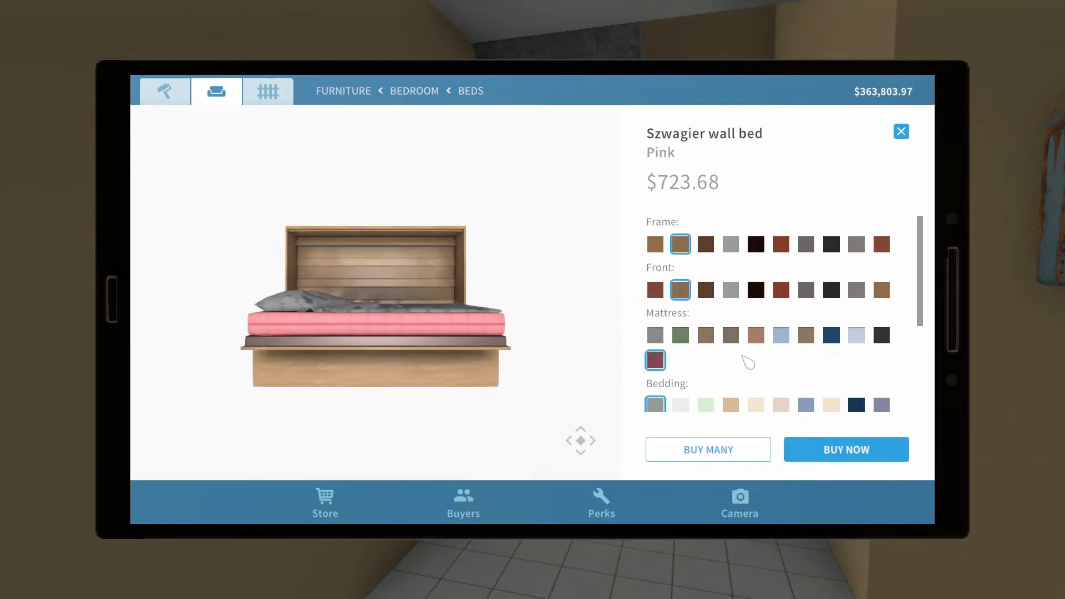
{"action": "left_click", "coordinate": [832, 335]}
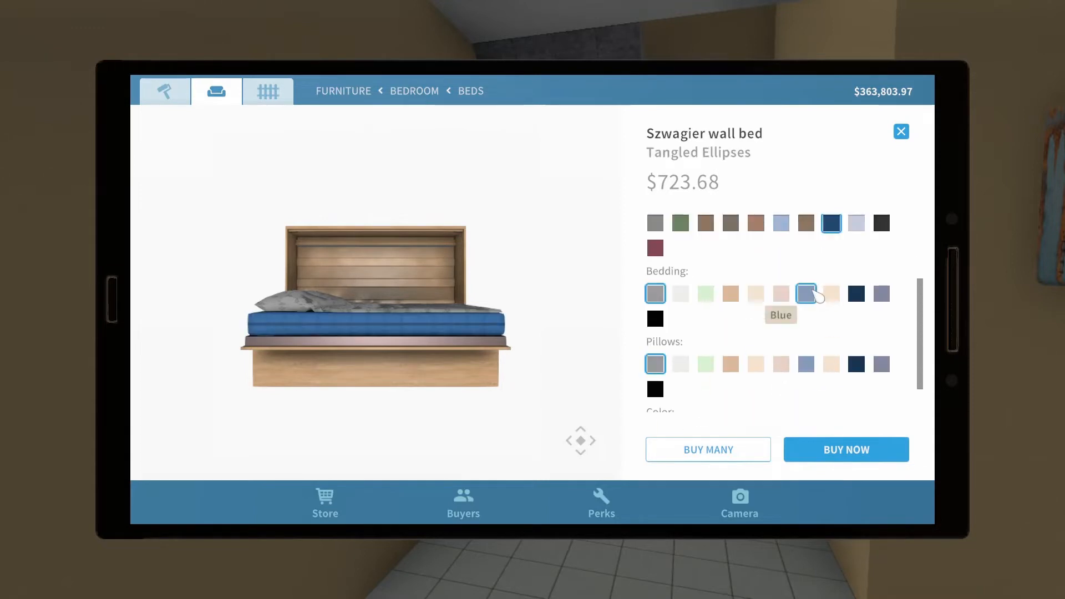
{"action": "left_click", "coordinate": [806, 293]}
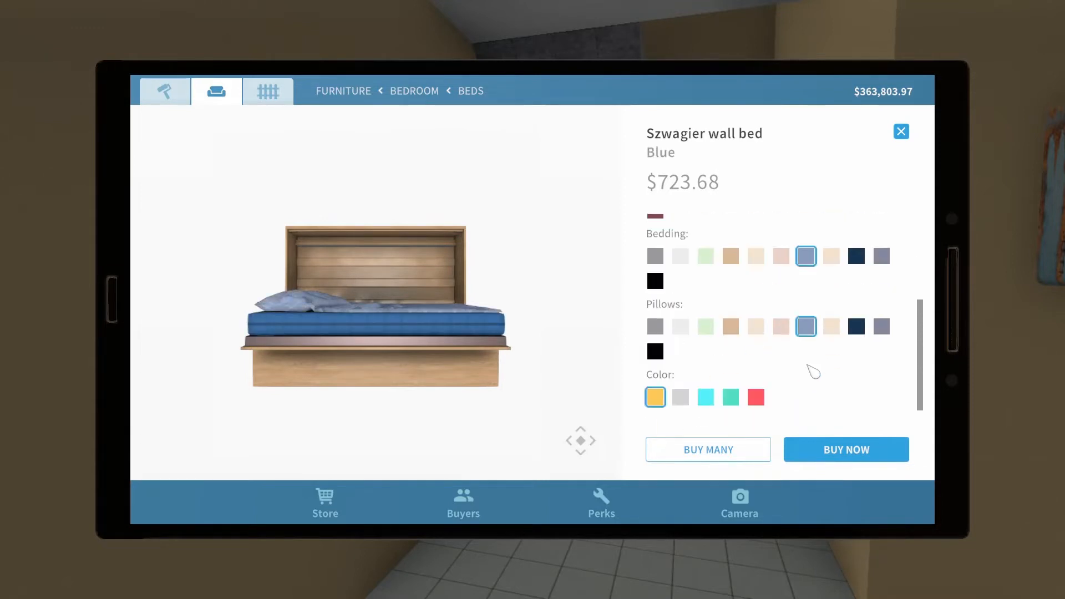
{"action": "left_click", "coordinate": [706, 397]}
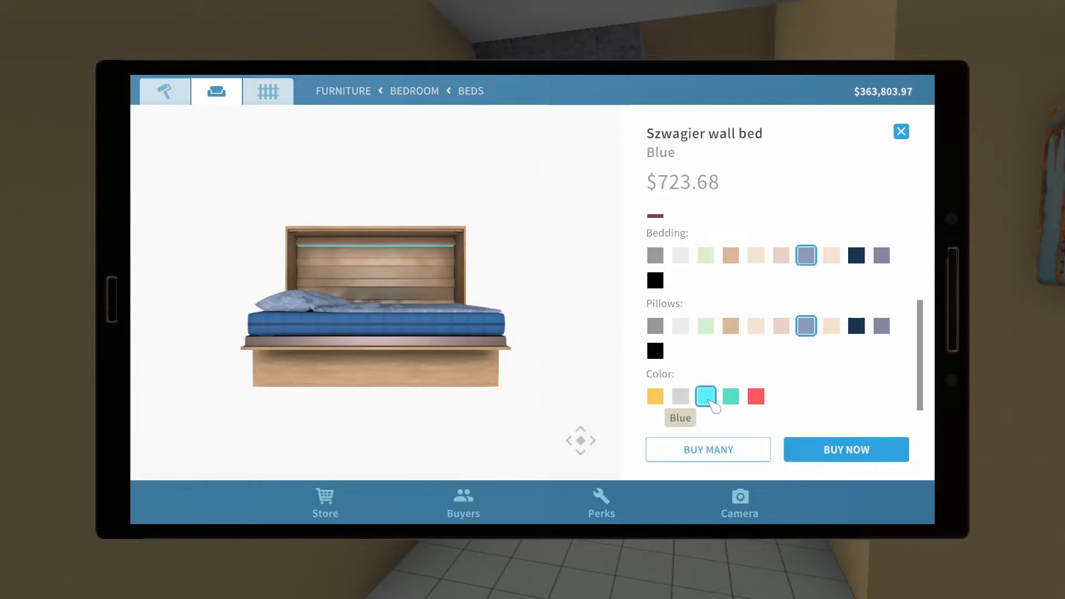
{"action": "left_click", "coordinate": [680, 396]}
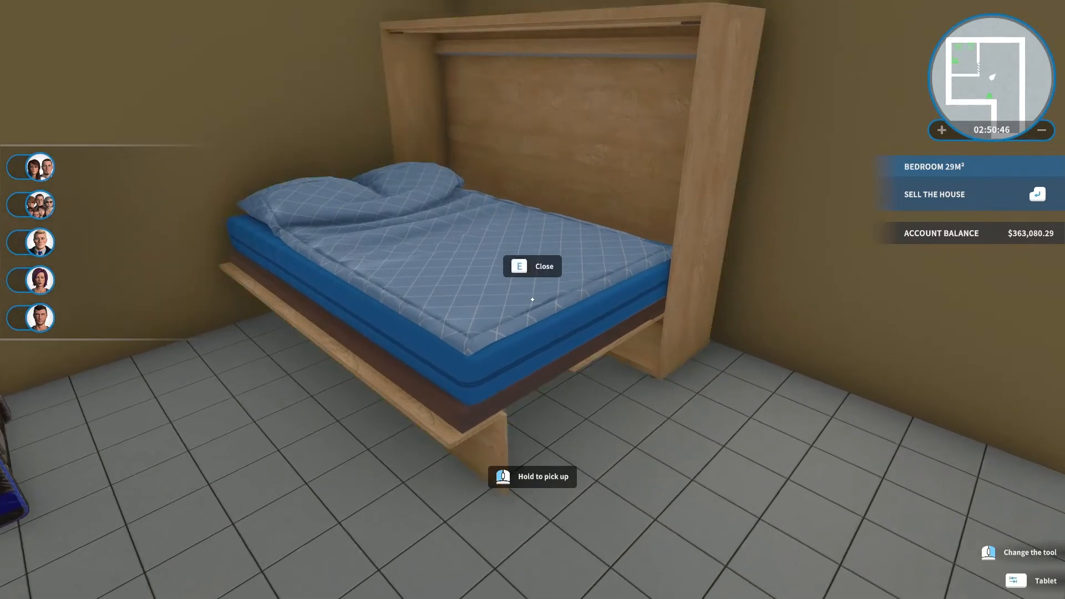
- Fold the placed blue wall bed back up against the bedroom wall
{"action": "key", "text": "e"}
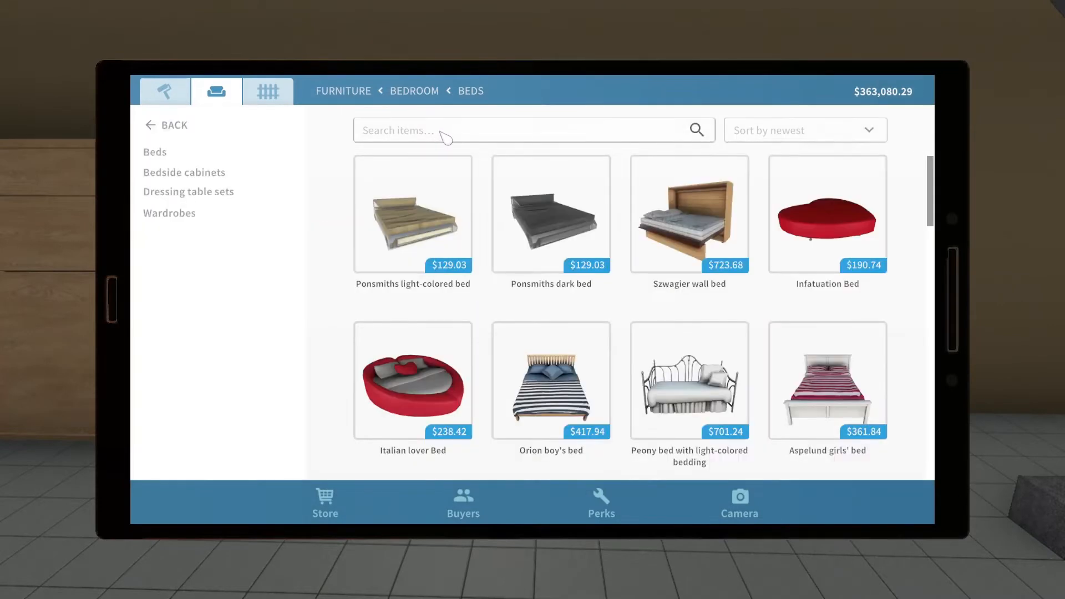
- Search 'shelf' and buy several Mimma vivid high bookshelves in Emerald Ocean
{"action": "type", "text": "dresser"}
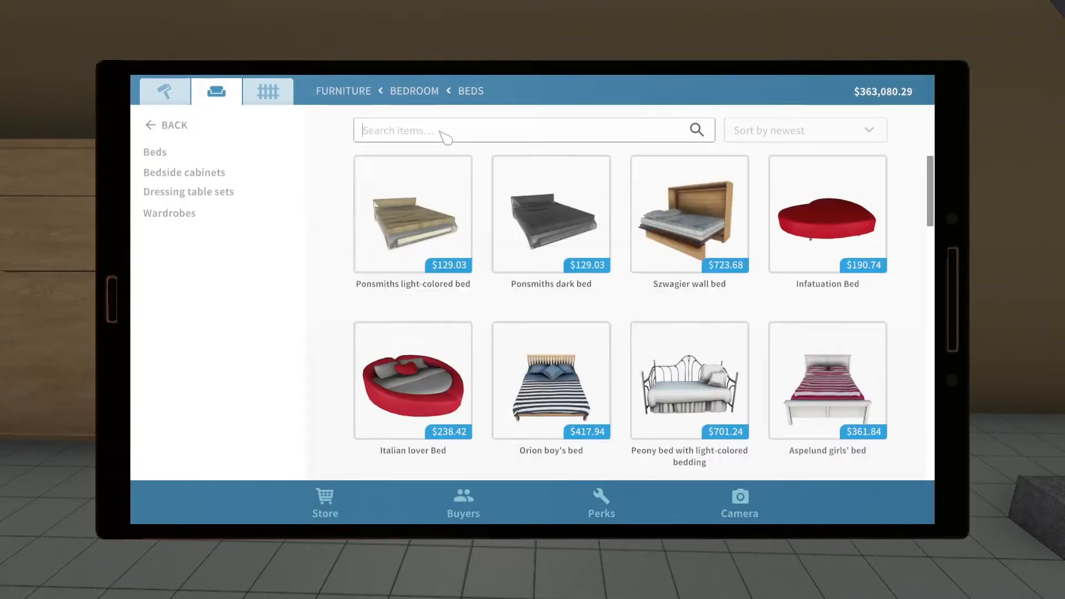
{"action": "type", "text": "shelf"}
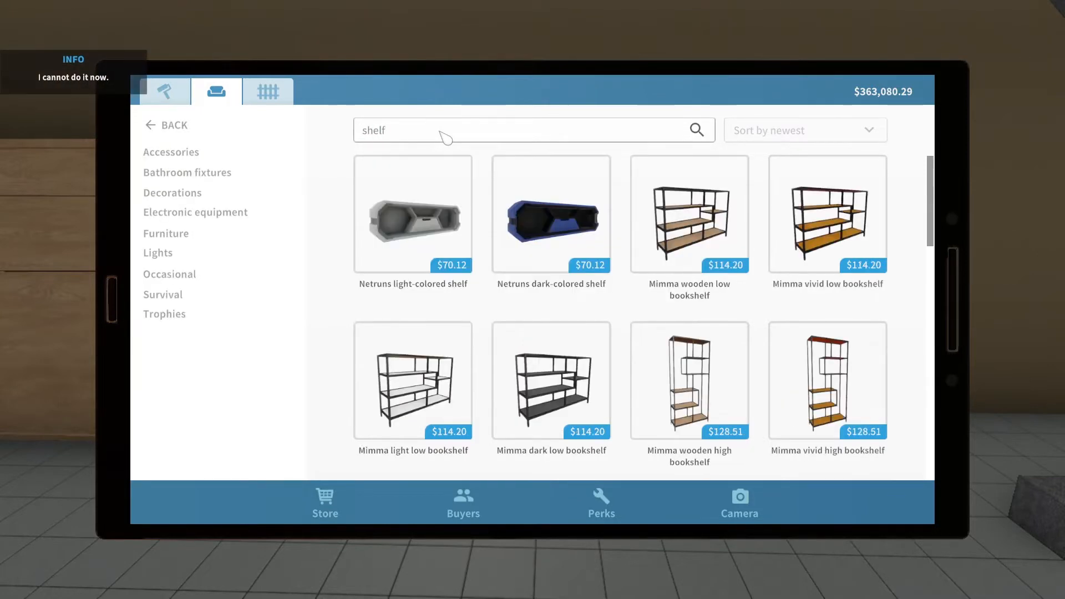
{"action": "left_click", "coordinate": [827, 380]}
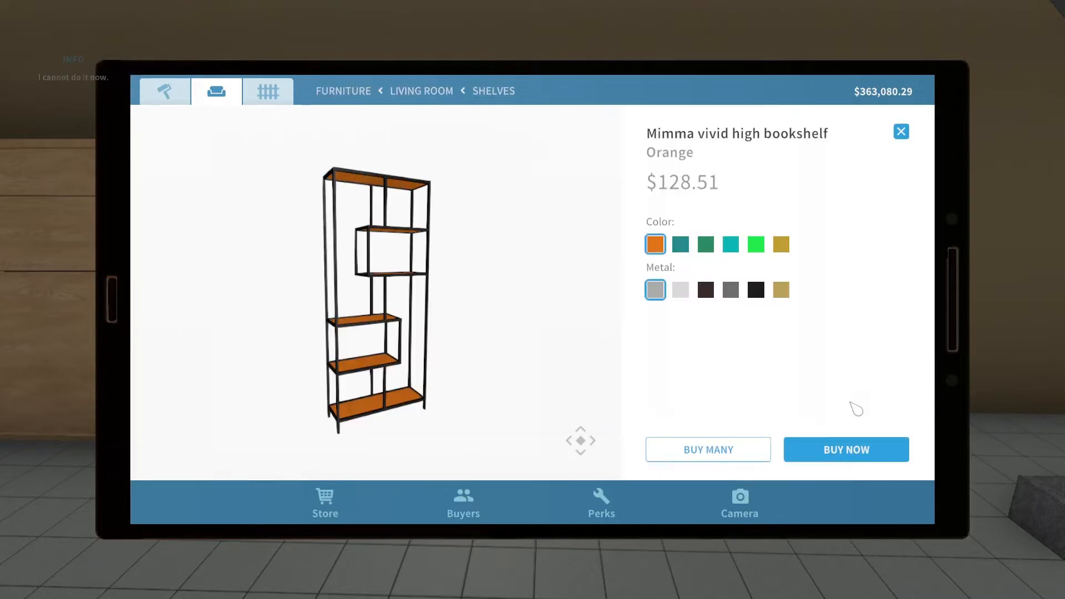
{"action": "left_click", "coordinate": [705, 245]}
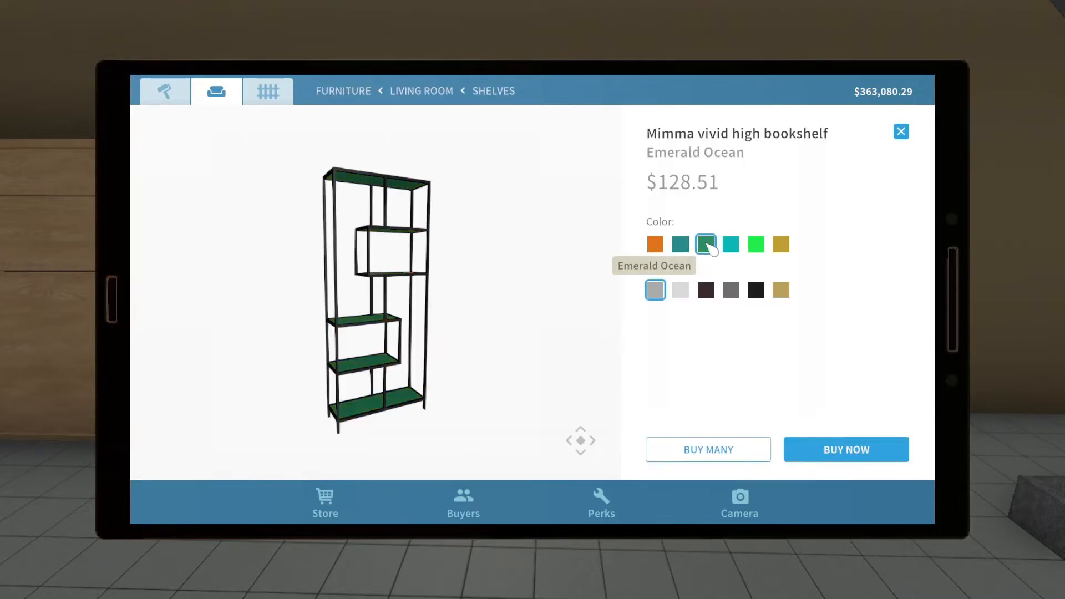
{"action": "left_click", "coordinate": [680, 244]}
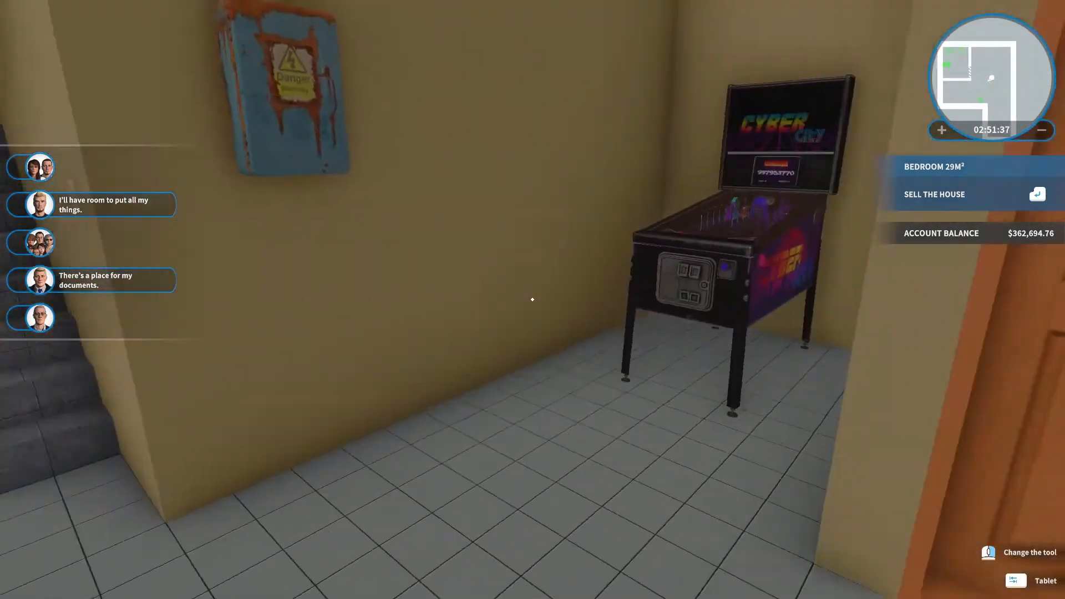
- Find the Tata Mariusza poster under Decorations > Pictures and pick a larger size
{"action": "left_click", "coordinate": [1032, 581]}
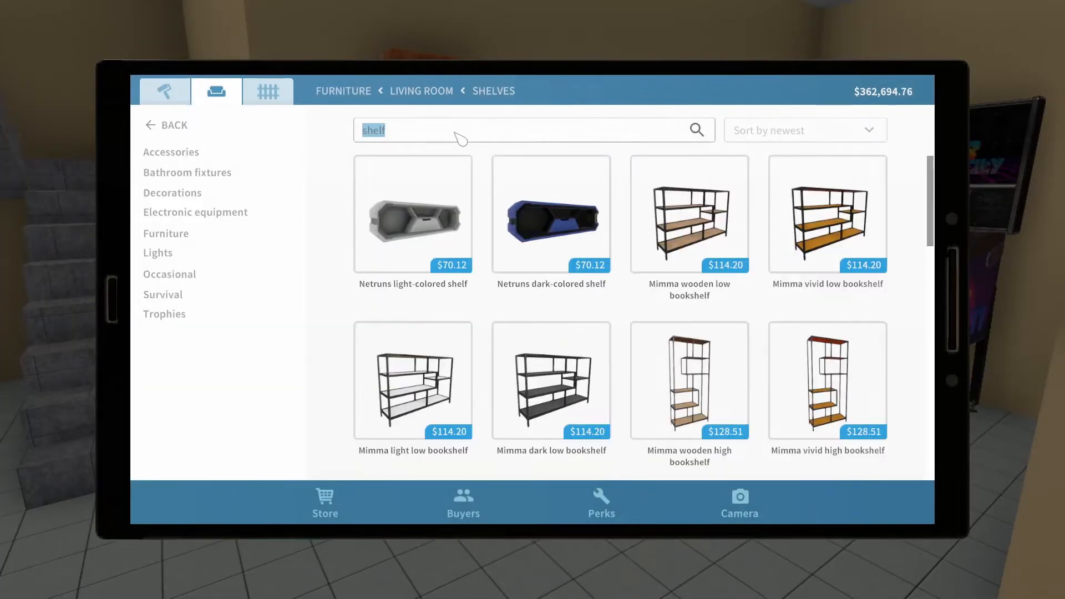
{"action": "type", "text": "dec"}
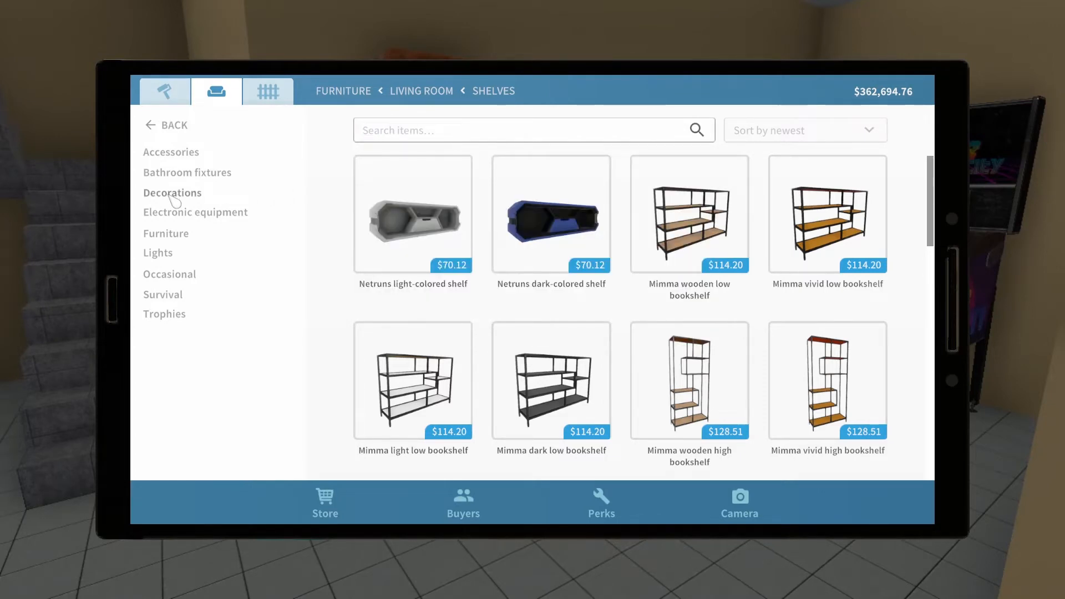
{"action": "left_click", "coordinate": [172, 193]}
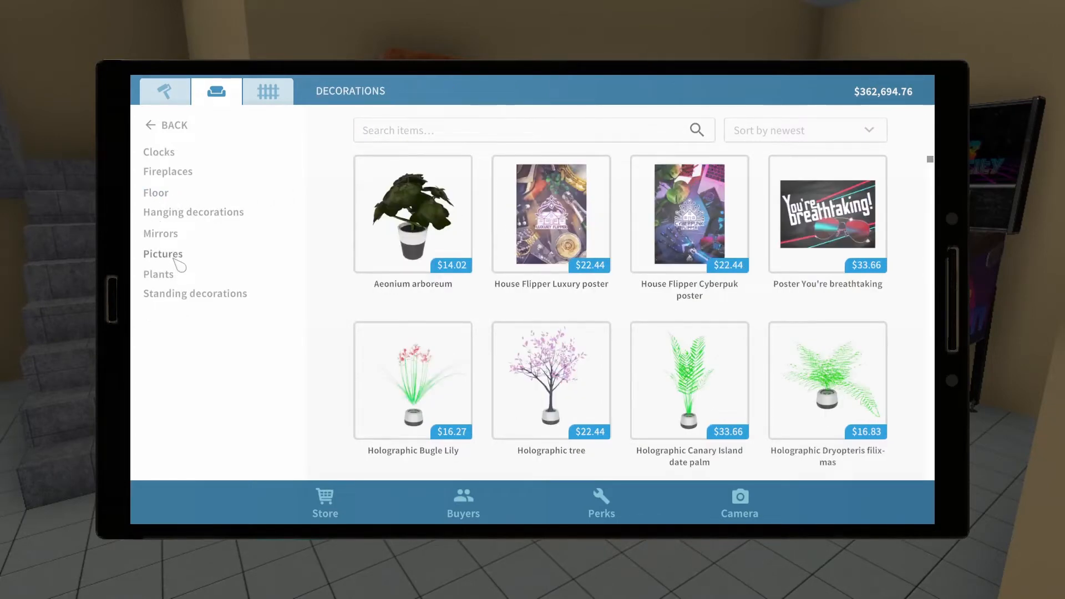
{"action": "left_click", "coordinate": [162, 254]}
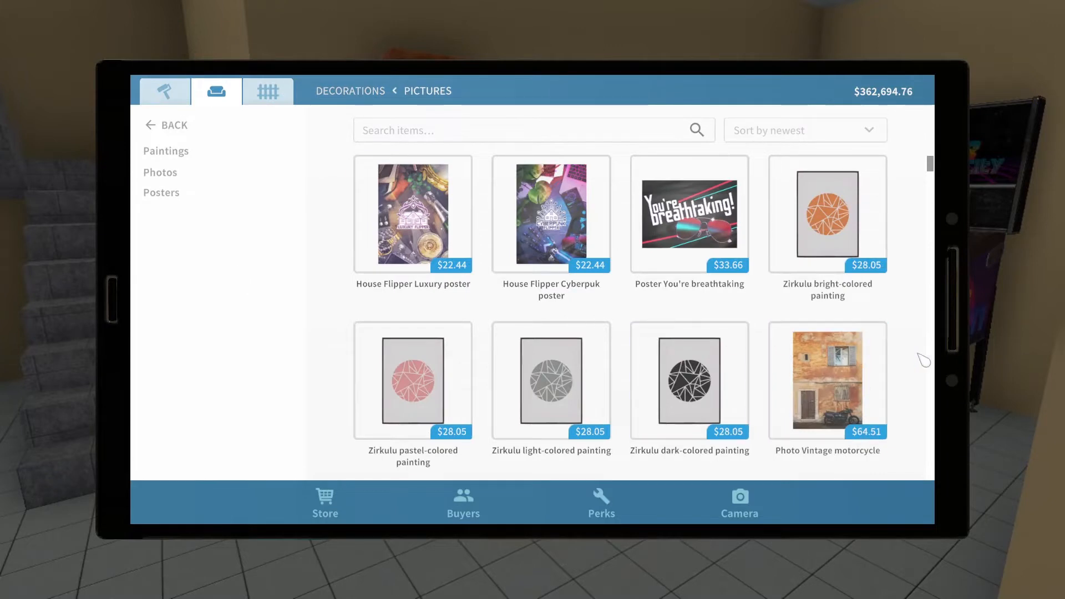
{"action": "scroll", "scroll_direction": "down", "scroll_amount": 3}
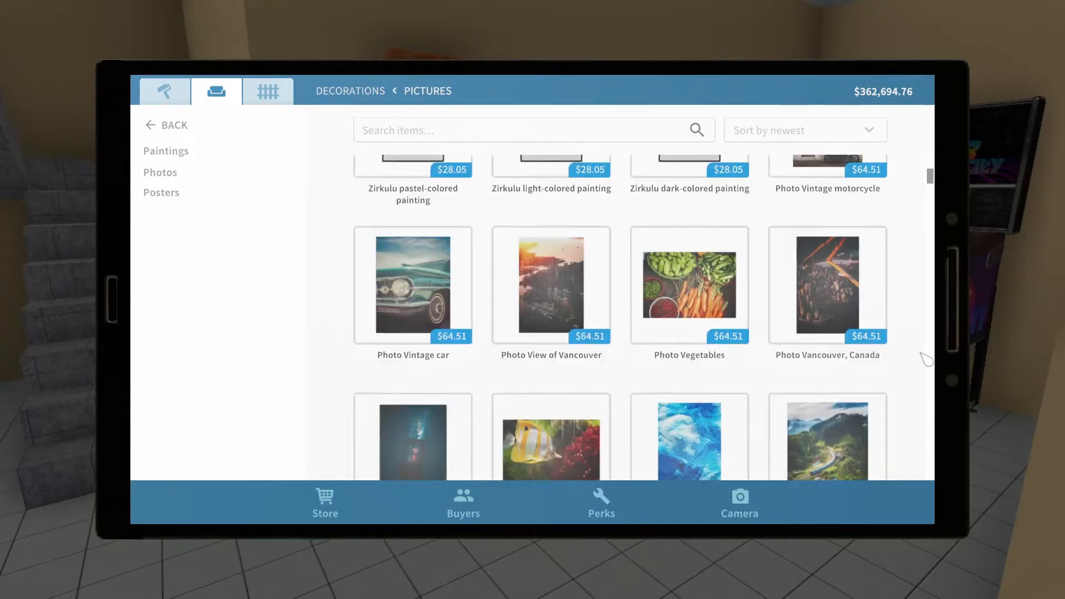
{"action": "scroll", "scroll_direction": "down", "scroll_amount": 3}
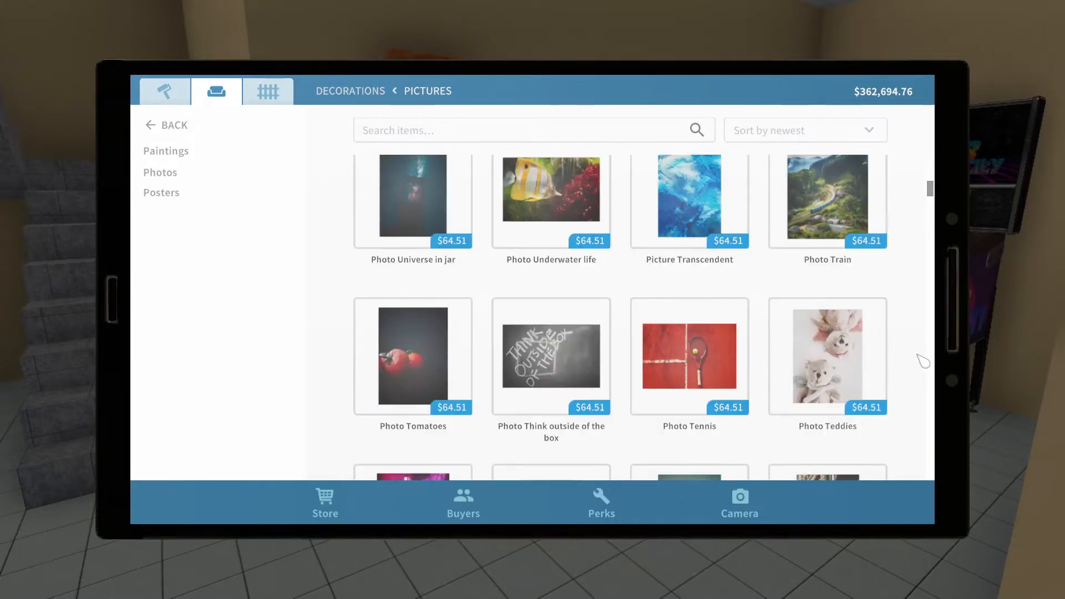
{"action": "scroll", "scroll_direction": "down", "scroll_amount": 3}
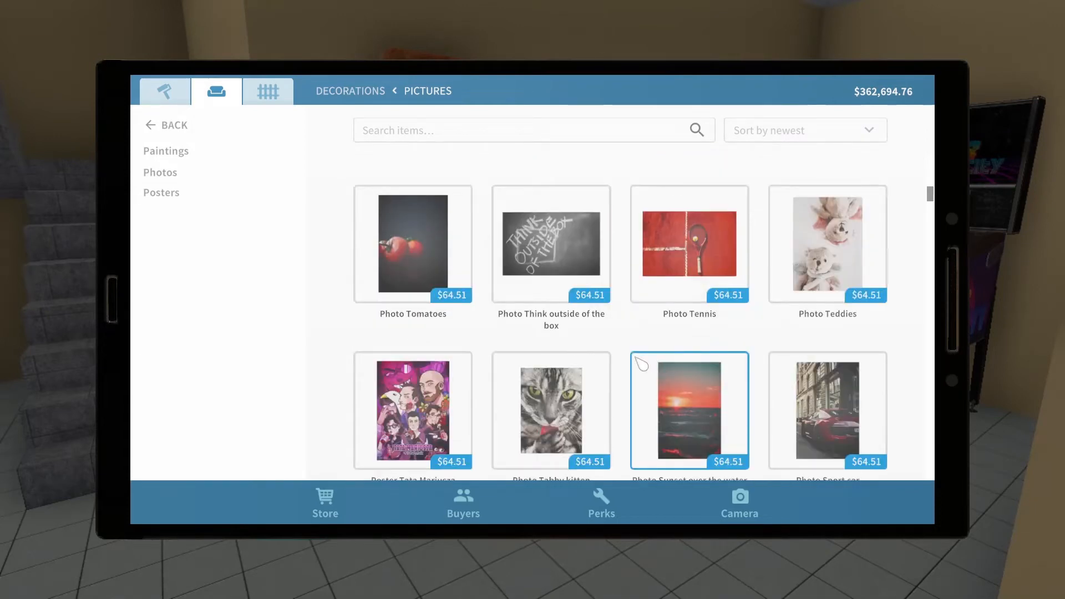
{"action": "left_click", "coordinate": [412, 409]}
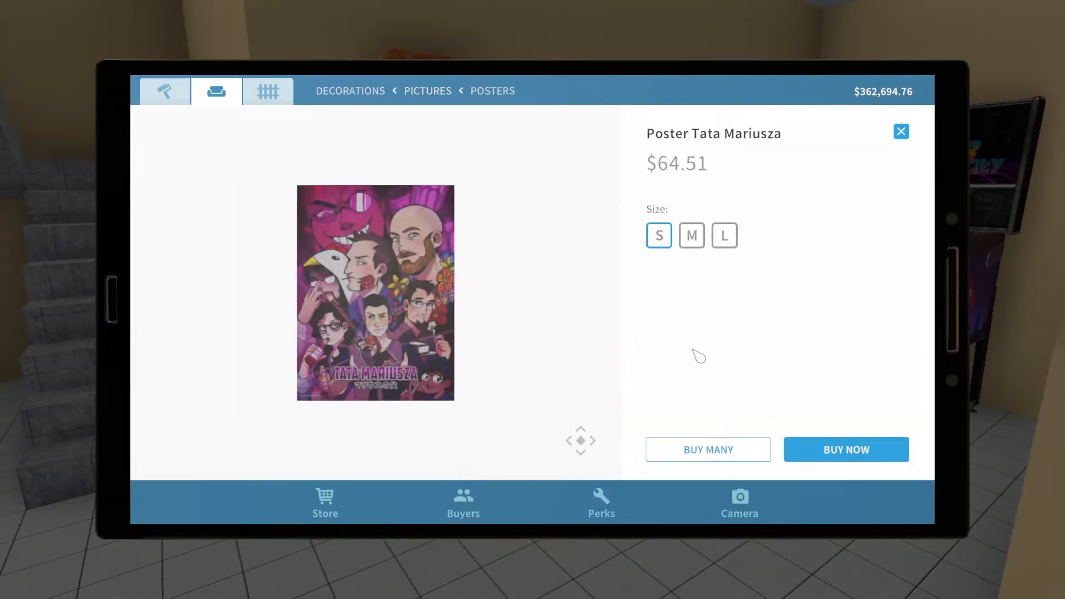
{"action": "left_click", "coordinate": [846, 448]}
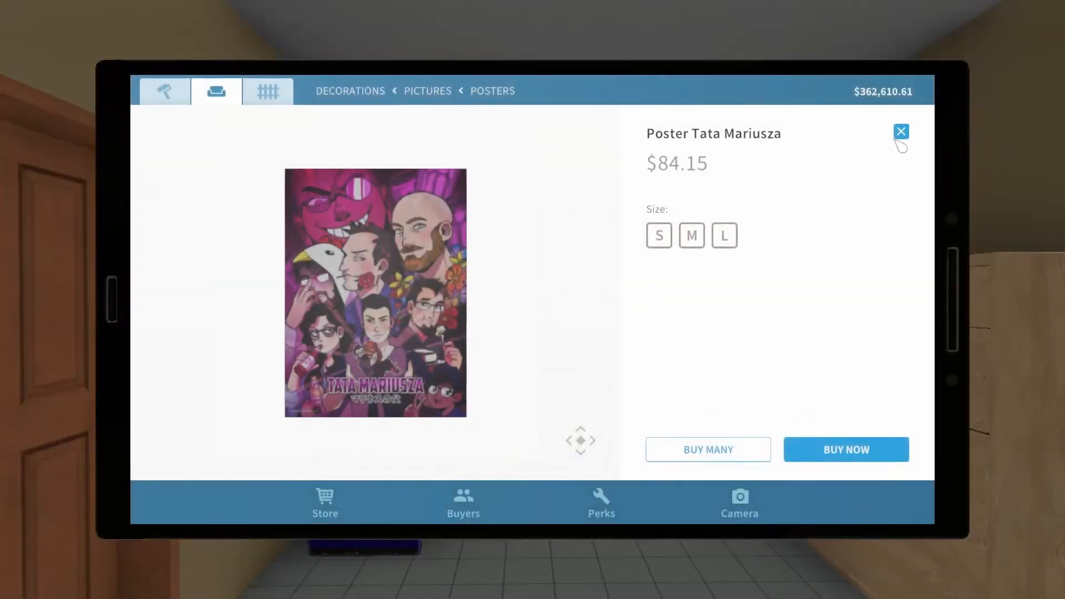
- Search 'light', open the Ratatione ceiling lamp and give it a Light lampshade
{"action": "left_click", "coordinate": [901, 132]}
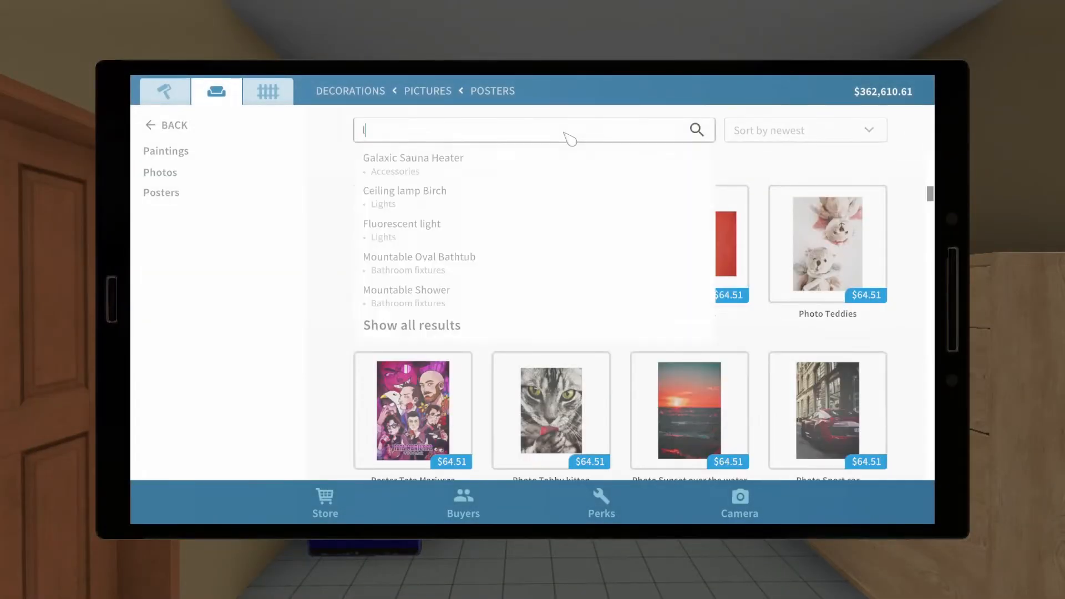
{"action": "type", "text": "light"}
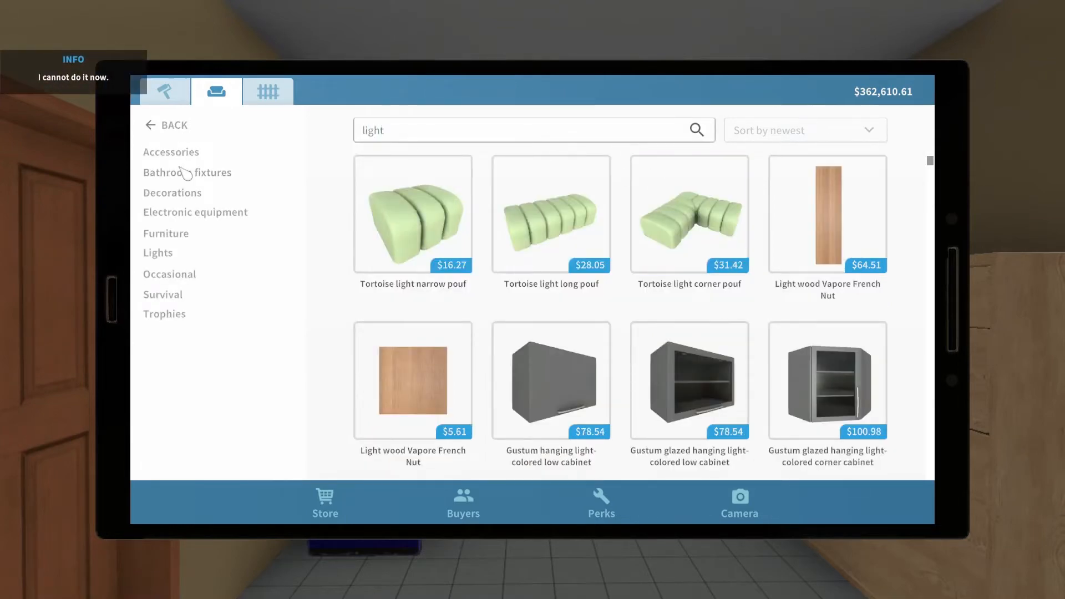
{"action": "left_click", "coordinate": [157, 252]}
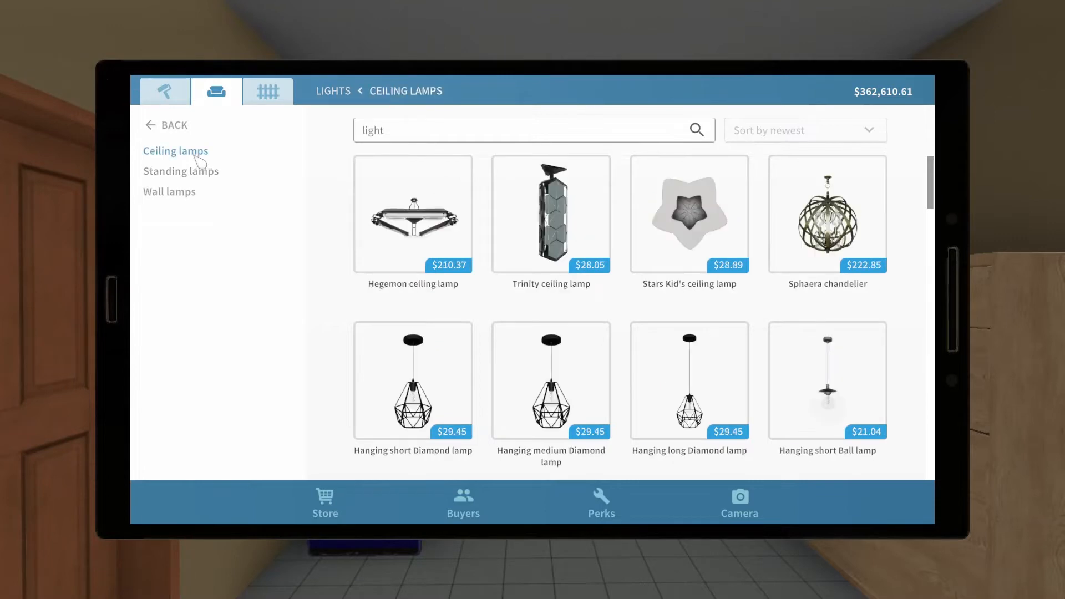
{"action": "scroll", "scroll_direction": "down", "scroll_amount": 3}
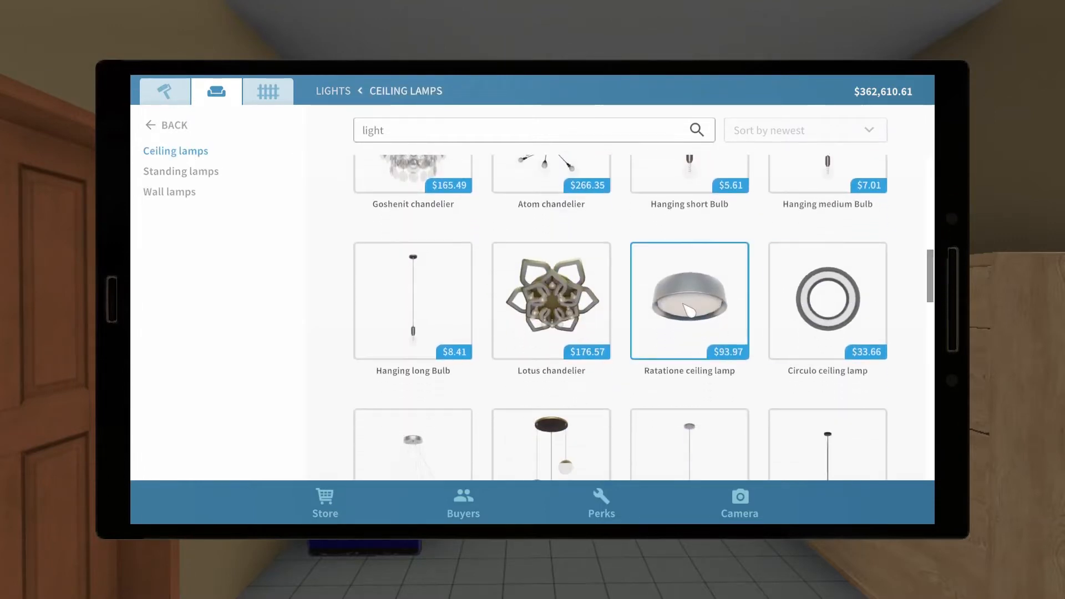
{"action": "left_click", "coordinate": [689, 300]}
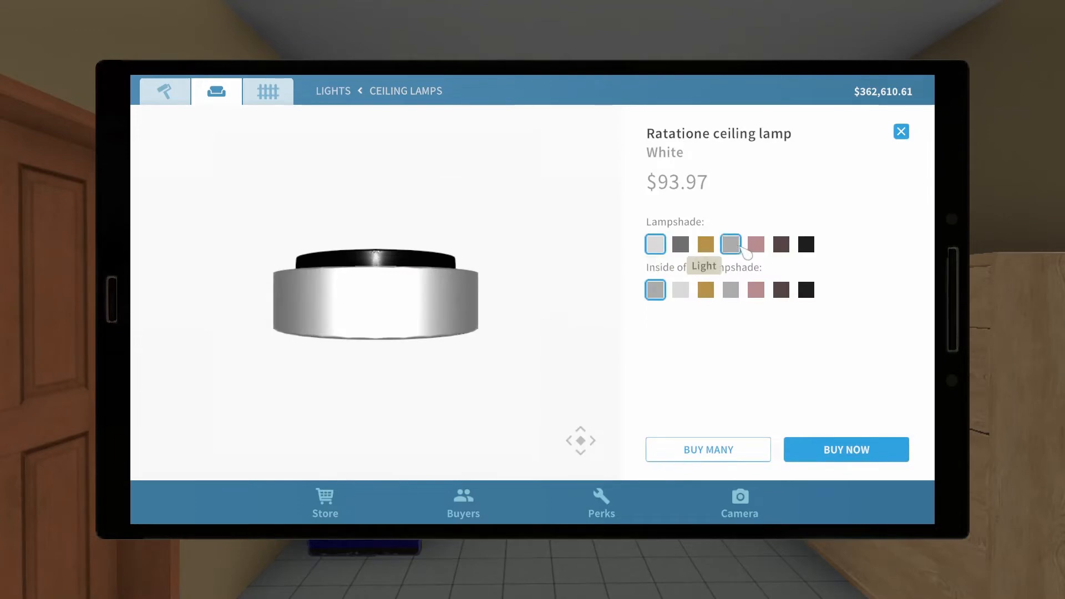
{"action": "left_click", "coordinate": [845, 449]}
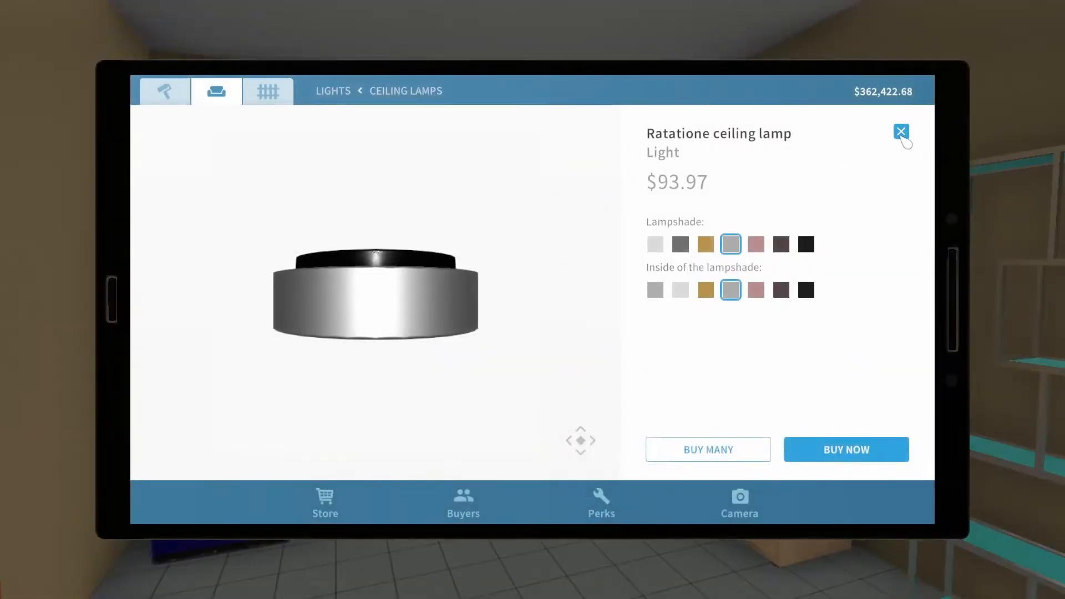
- Close the lamp page and scroll the catalogue toward the Rug Navy Bordered
{"action": "left_click", "coordinate": [901, 132]}
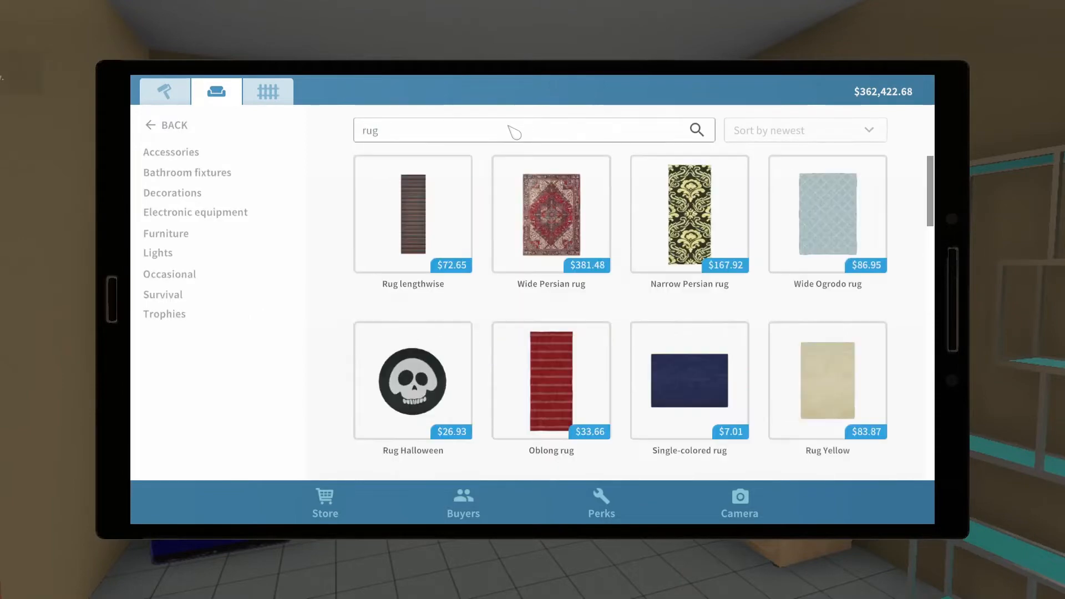
{"action": "scroll", "scroll_direction": "down", "scroll_amount": 3}
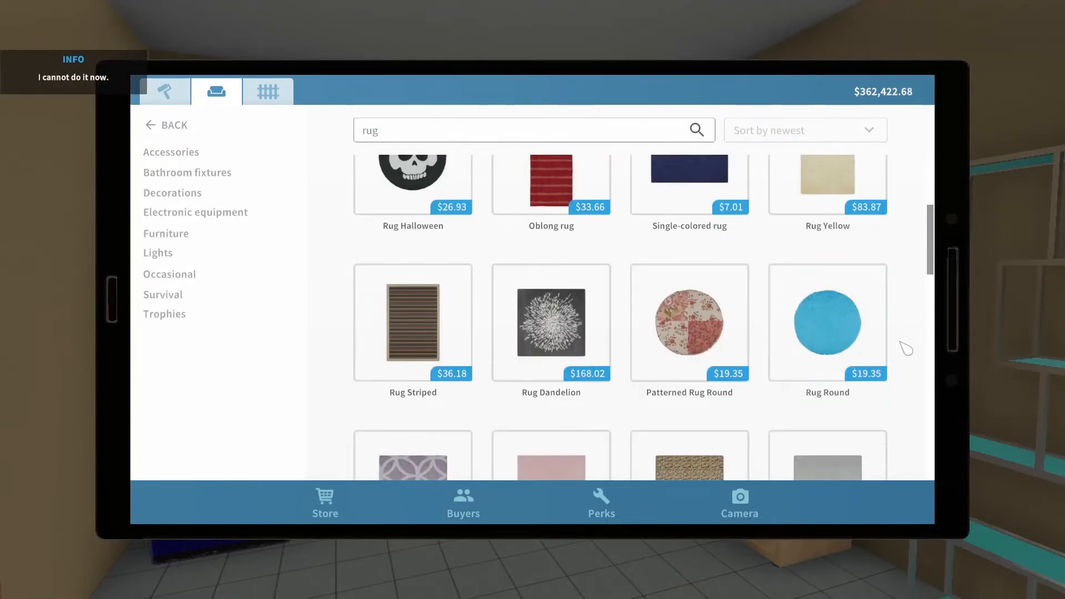
{"action": "scroll", "scroll_direction": "down", "scroll_amount": 3}
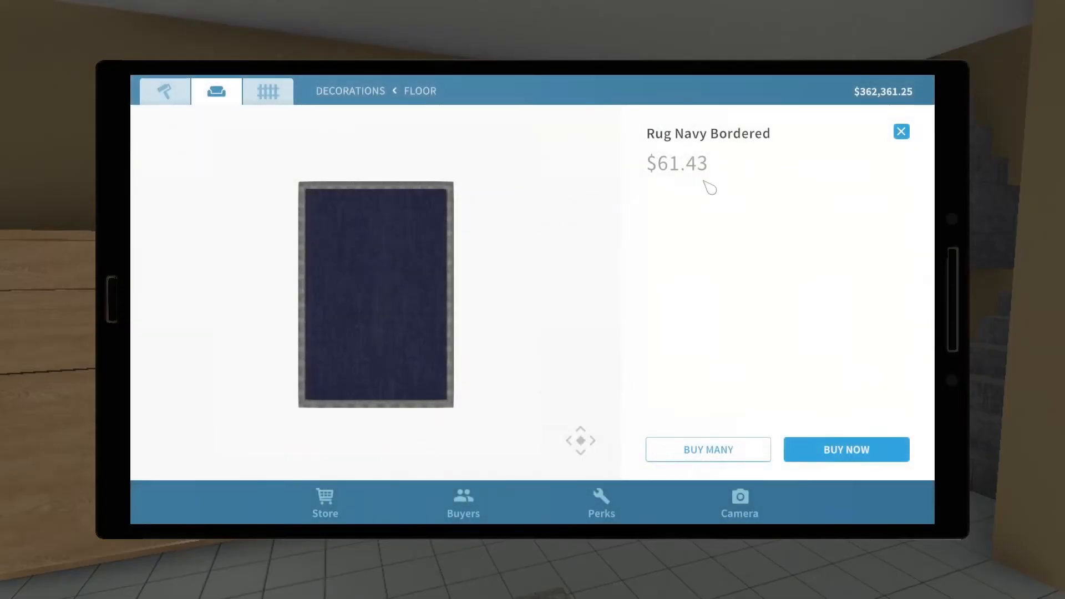
- Browse Structures, then Furniture > Survival, and open the plain Box item
{"action": "left_click", "coordinate": [267, 90]}
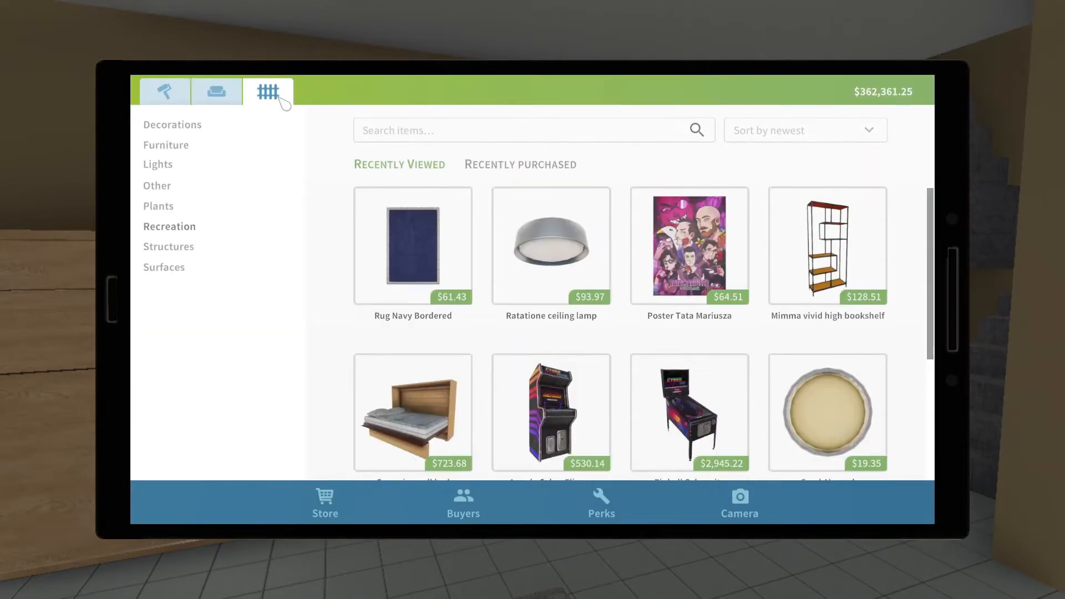
{"action": "mouse_move", "coordinate": [224, 239]}
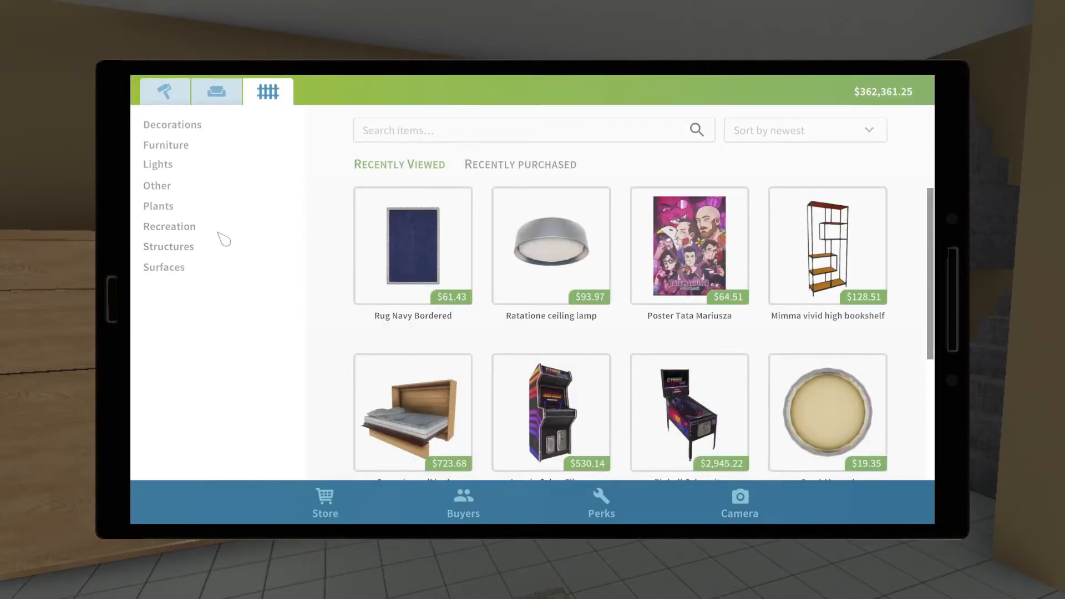
{"action": "left_click", "coordinate": [169, 246]}
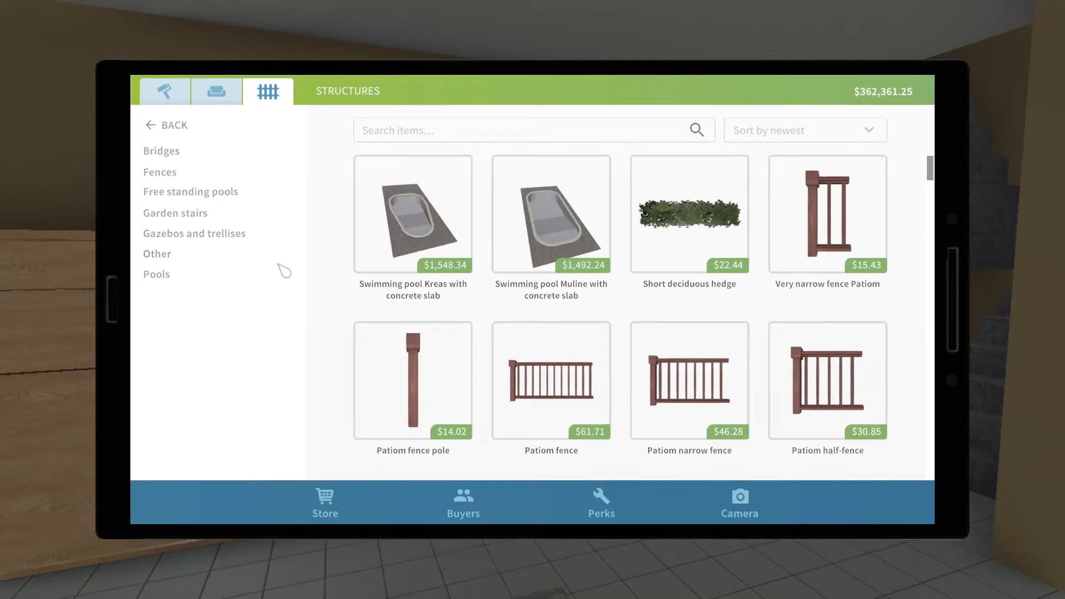
{"action": "left_click", "coordinate": [216, 90]}
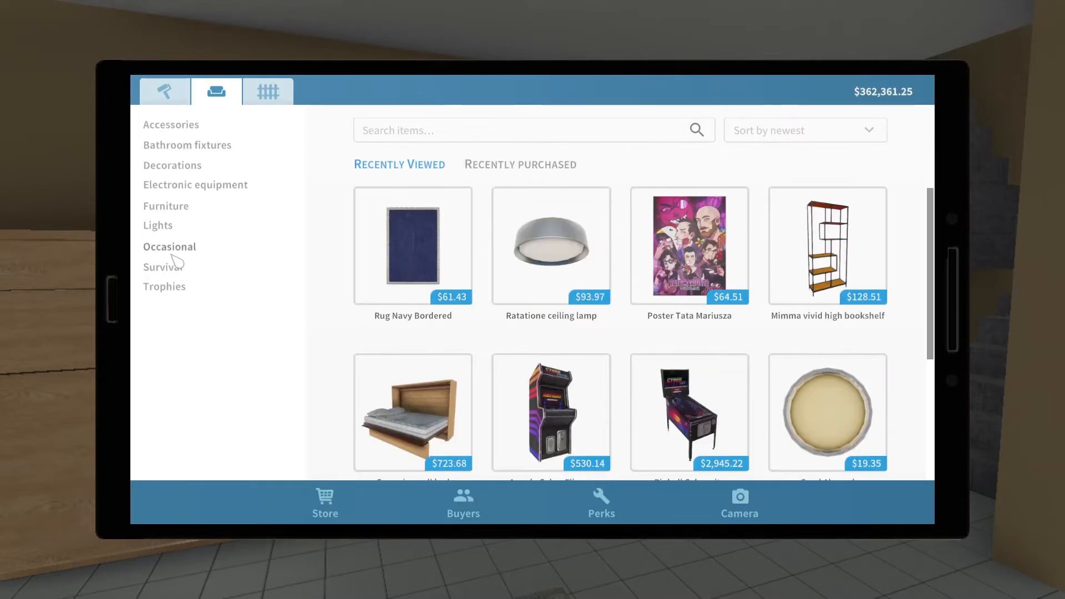
{"action": "left_click", "coordinate": [161, 265]}
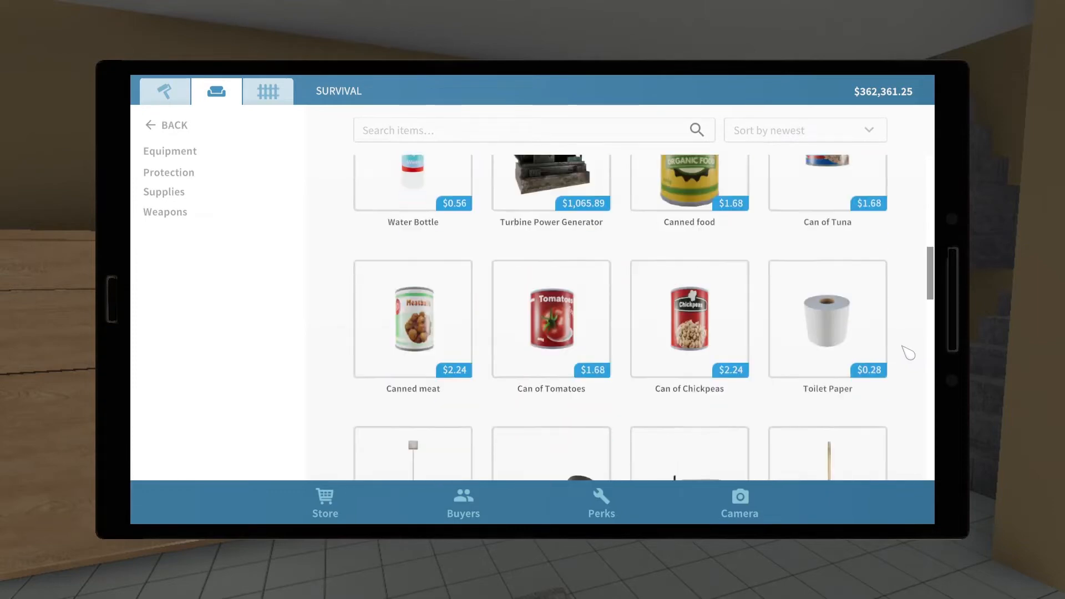
{"action": "scroll", "scroll_direction": "down", "scroll_amount": 3}
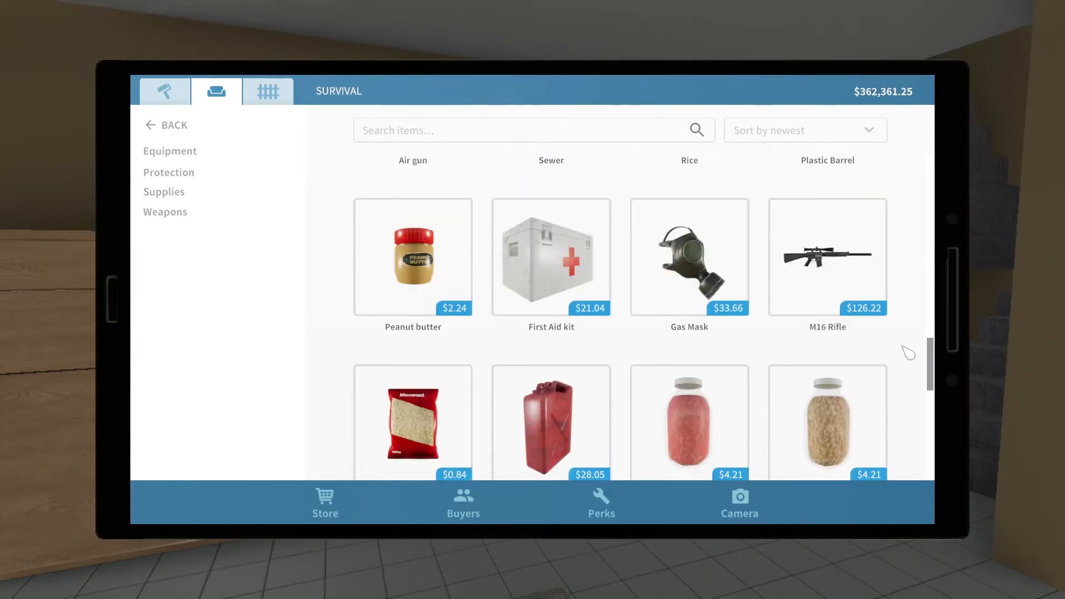
{"action": "scroll", "scroll_direction": "down", "scroll_amount": 3}
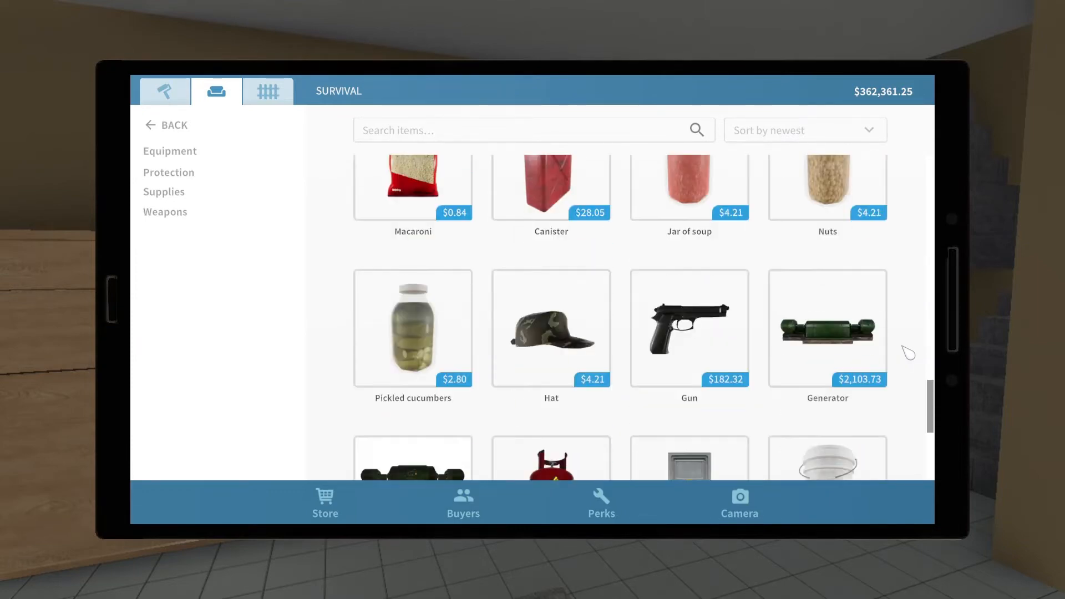
{"action": "scroll", "scroll_direction": "down", "scroll_amount": 3}
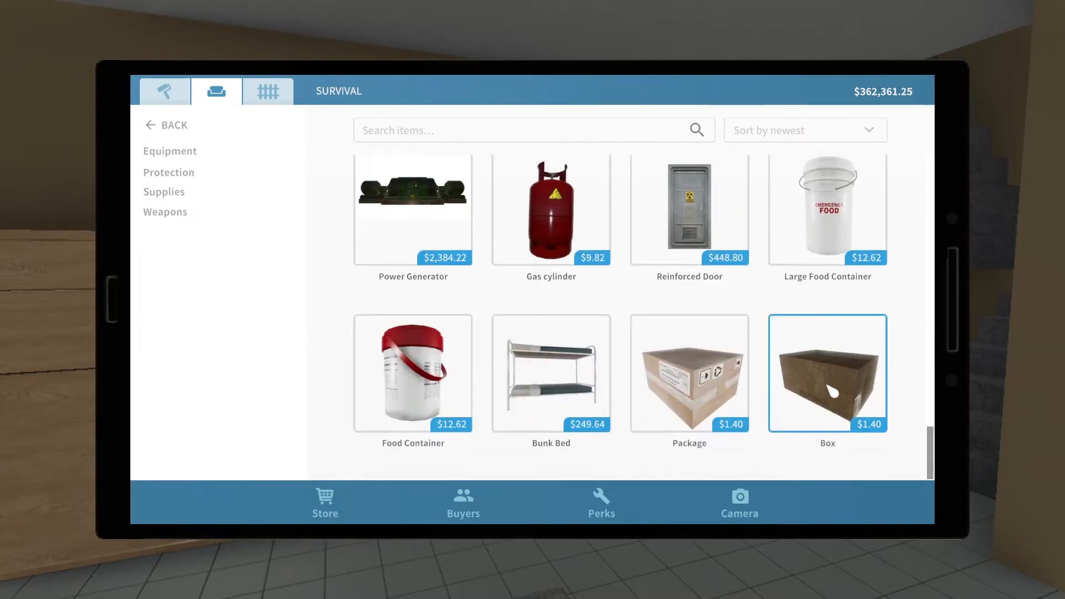
{"action": "left_click", "coordinate": [827, 373]}
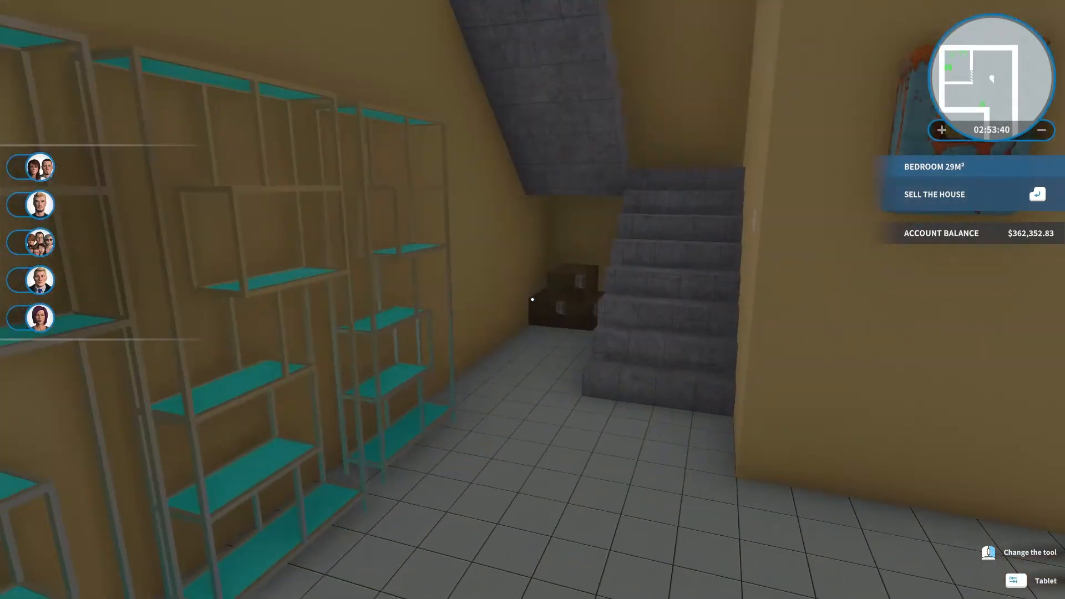
- Search 'armcha' and buy the Ignacy leather armchair with American Elm legs, Light Gray upholstery
{"action": "left_click", "coordinate": [1015, 581]}
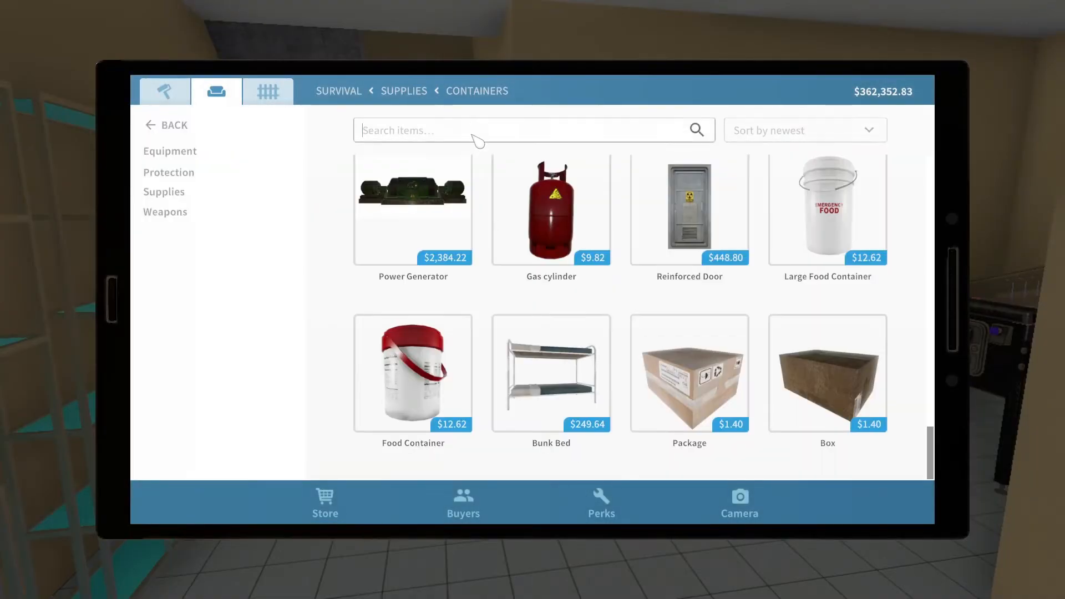
{"action": "type", "text": "armchair"}
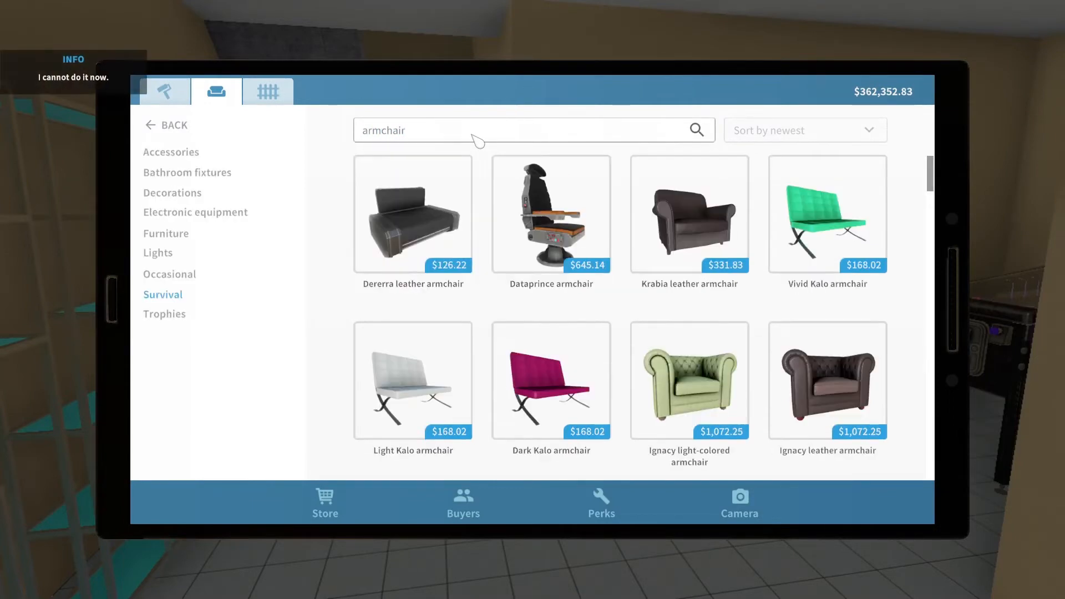
{"action": "left_click", "coordinate": [827, 380]}
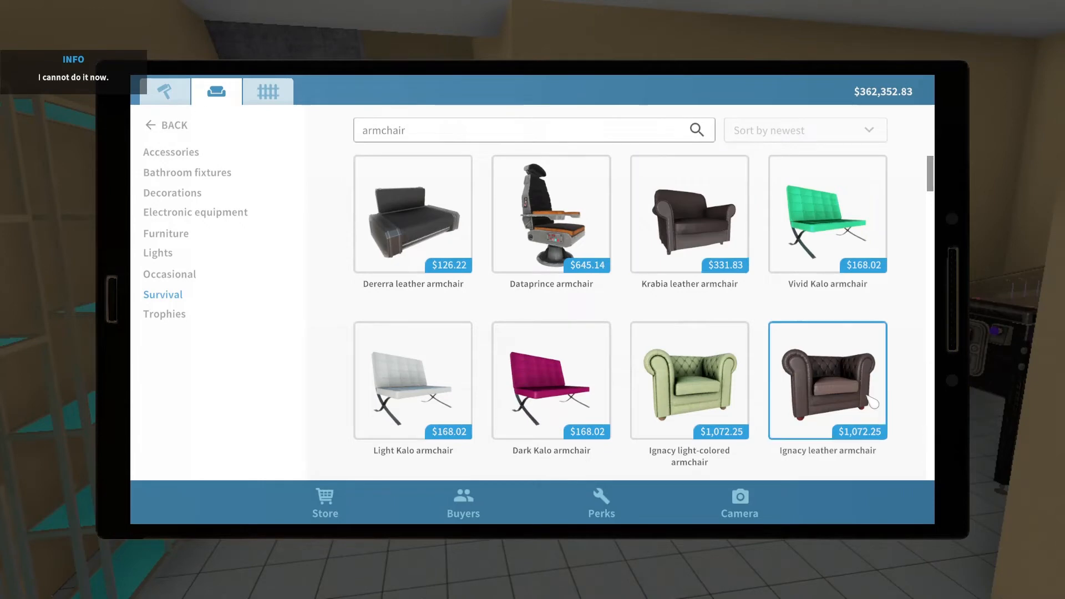
{"action": "left_click", "coordinate": [827, 380]}
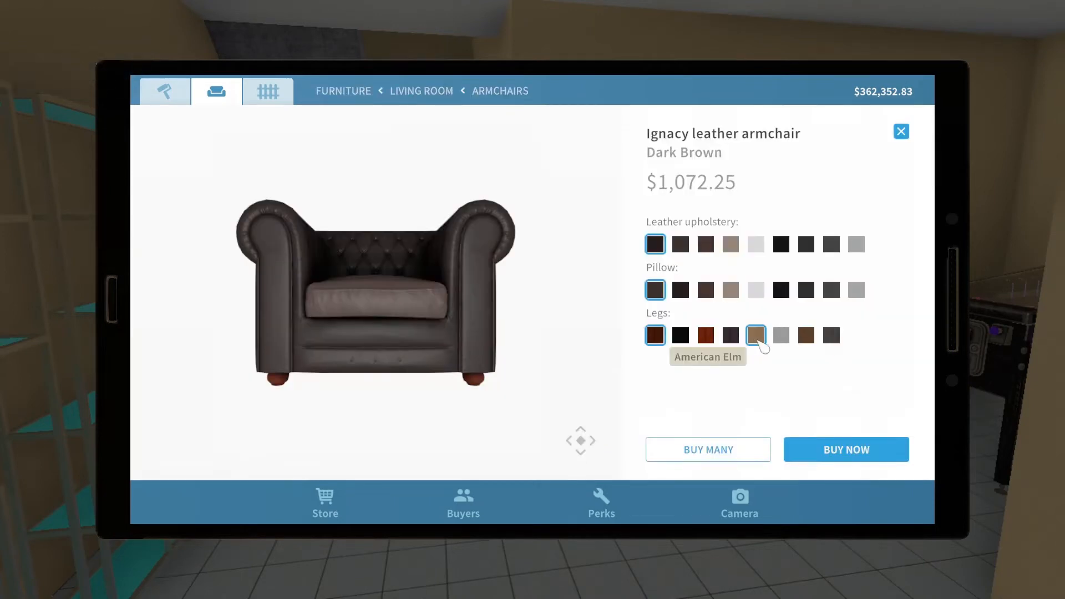
{"action": "left_click", "coordinate": [755, 335]}
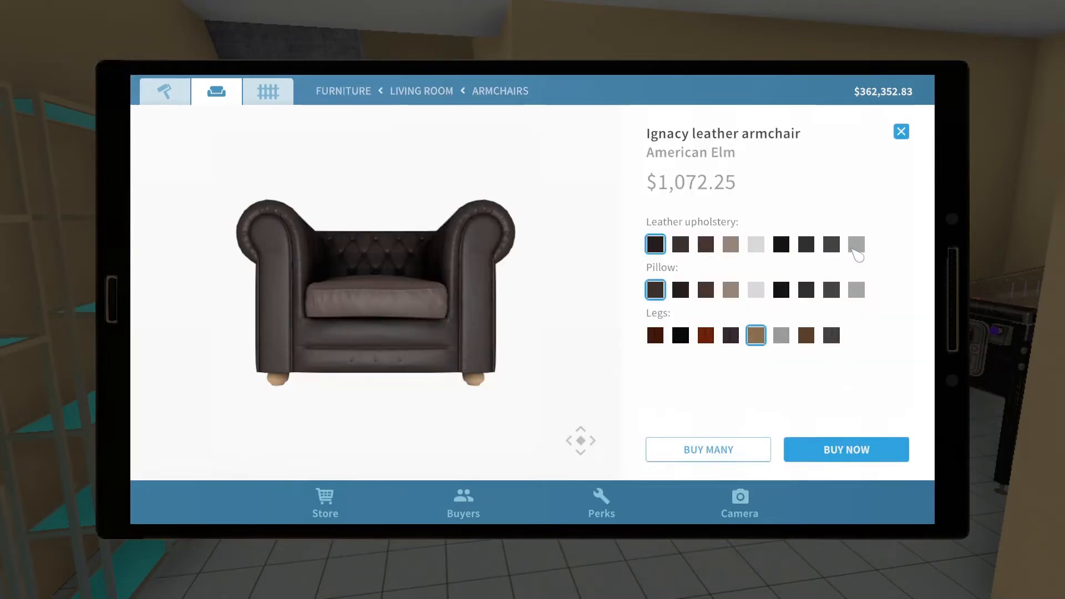
{"action": "left_click", "coordinate": [855, 244]}
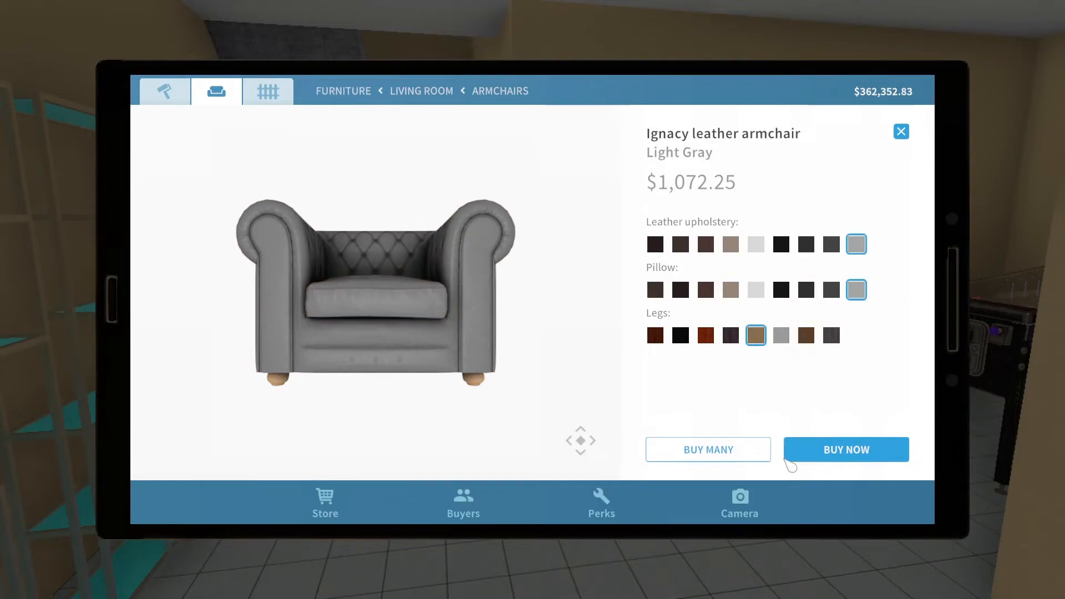
{"action": "left_click", "coordinate": [846, 449]}
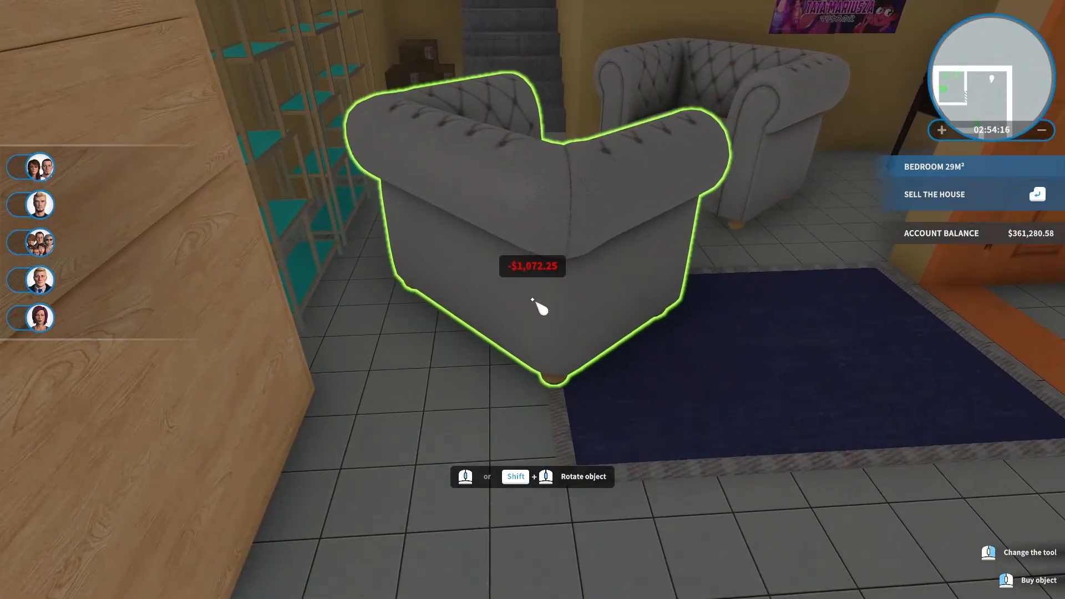
- Exit armchair placement and return to the Ignacy leather armchair's store page
{"action": "left_click", "coordinate": [532, 308]}
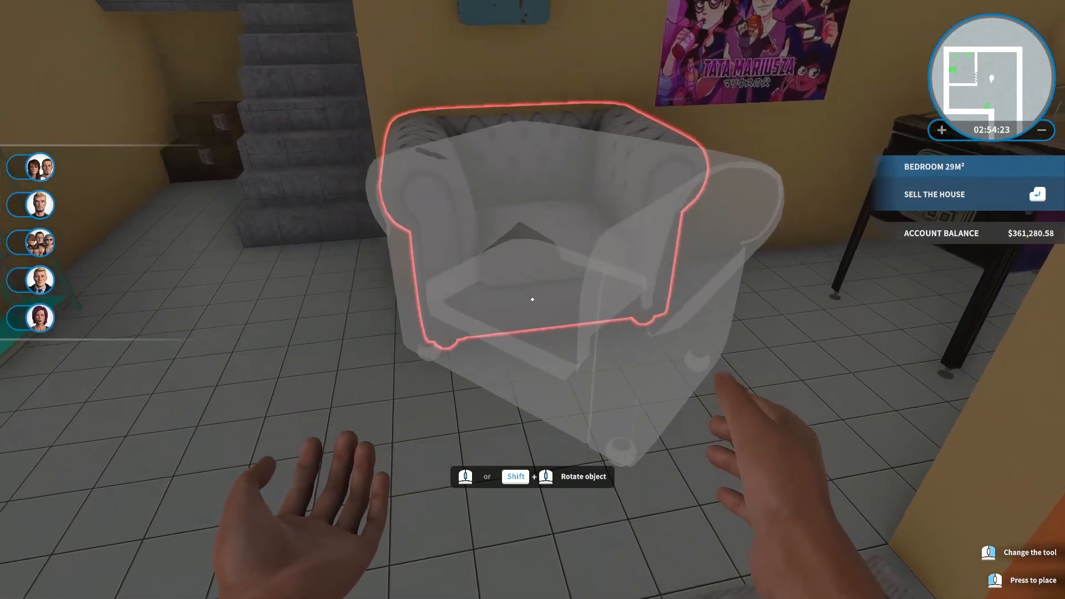
{"action": "left_click", "coordinate": [533, 300]}
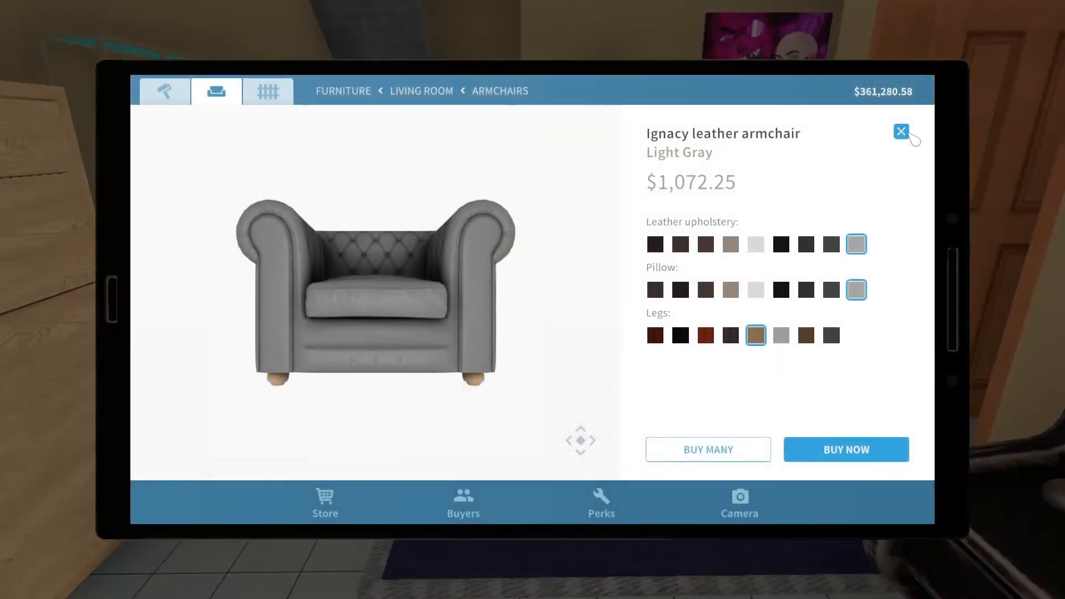
- Close the armchair page and scroll down through the store catalogue
{"action": "left_click", "coordinate": [901, 132]}
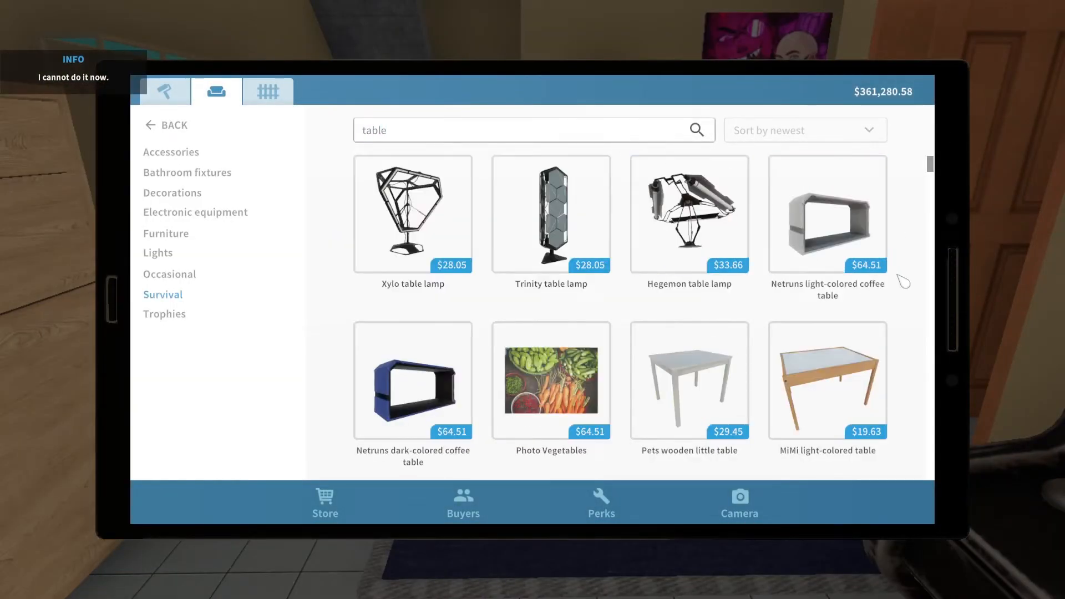
{"action": "scroll", "scroll_direction": "down", "scroll_amount": 3}
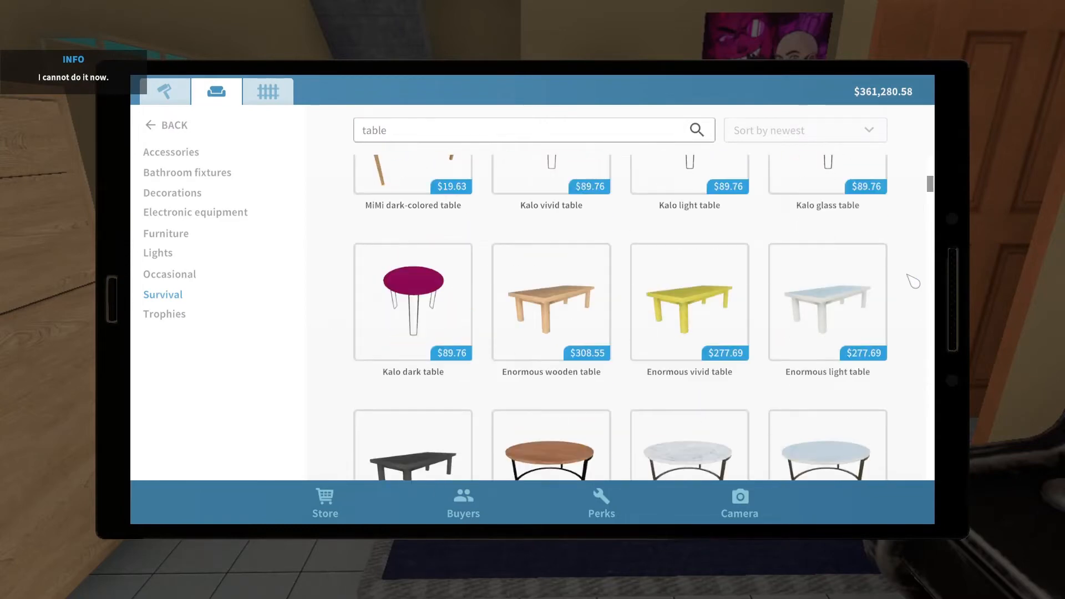
{"action": "scroll", "scroll_direction": "down", "scroll_amount": 3}
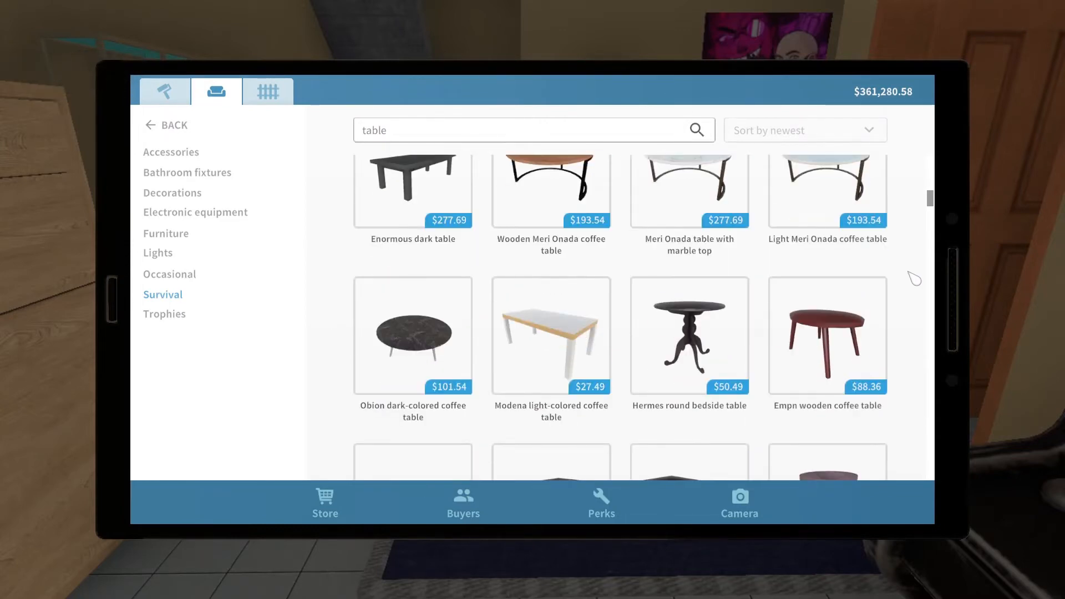
{"action": "scroll", "scroll_direction": "down", "scroll_amount": 3}
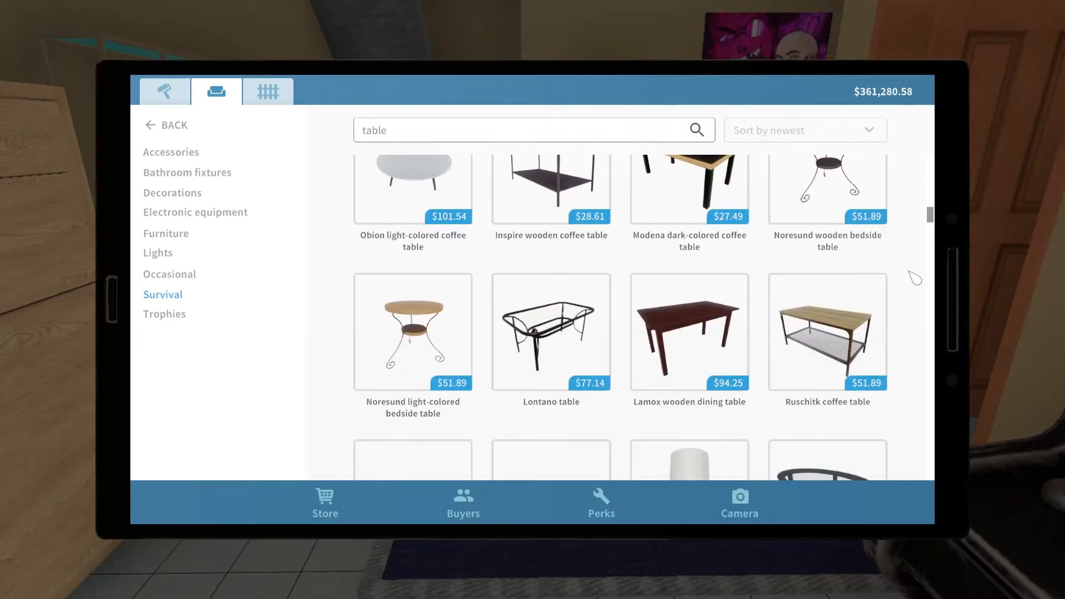
{"action": "scroll", "scroll_direction": "down", "scroll_amount": 3}
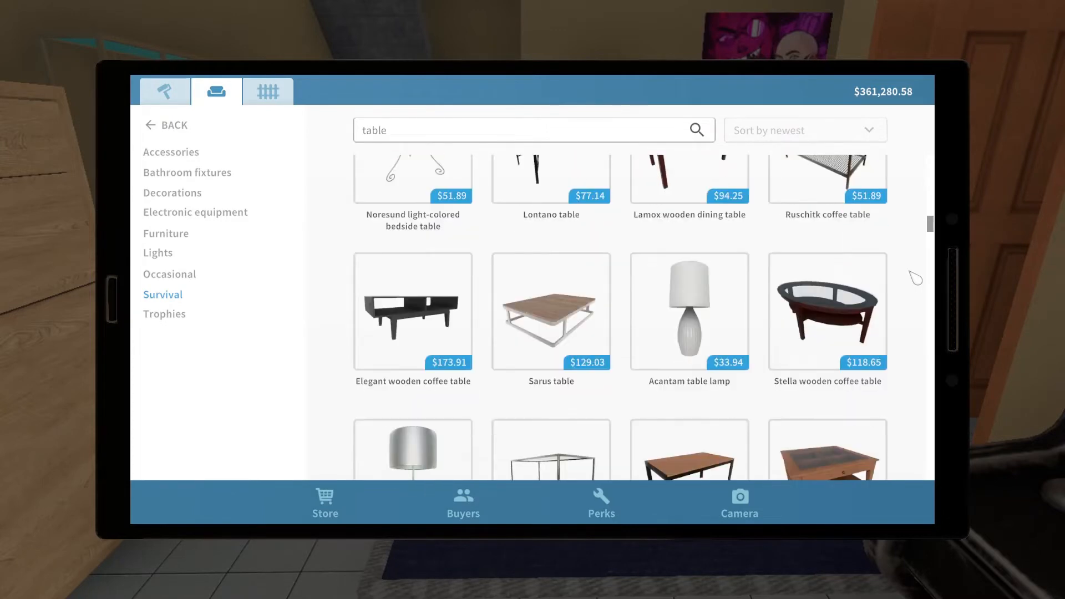
{"action": "scroll", "scroll_direction": "down", "scroll_amount": 3}
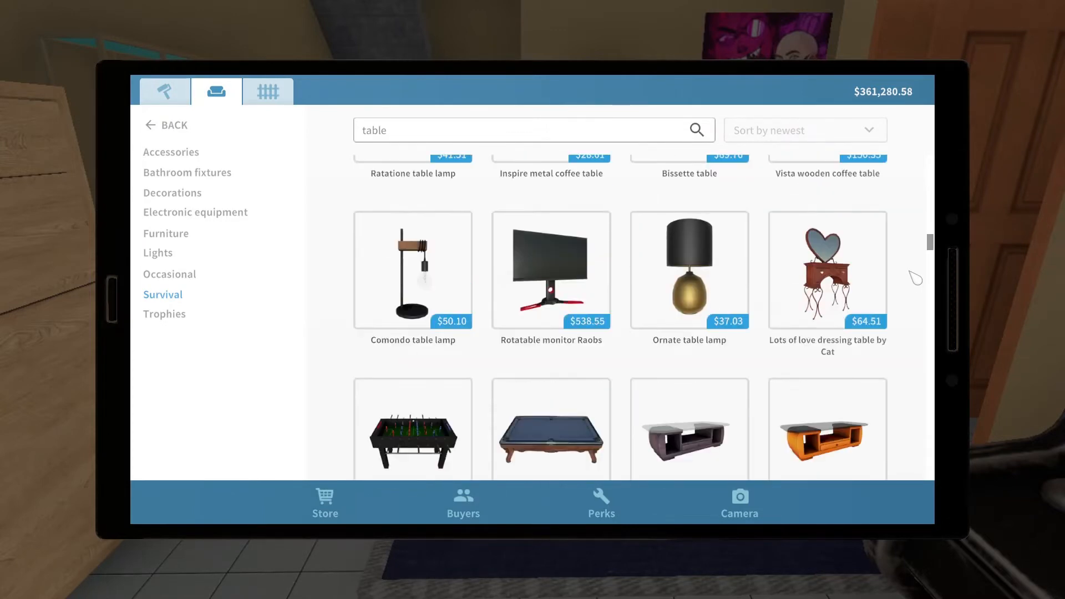
{"action": "scroll", "scroll_direction": "down", "scroll_amount": 3}
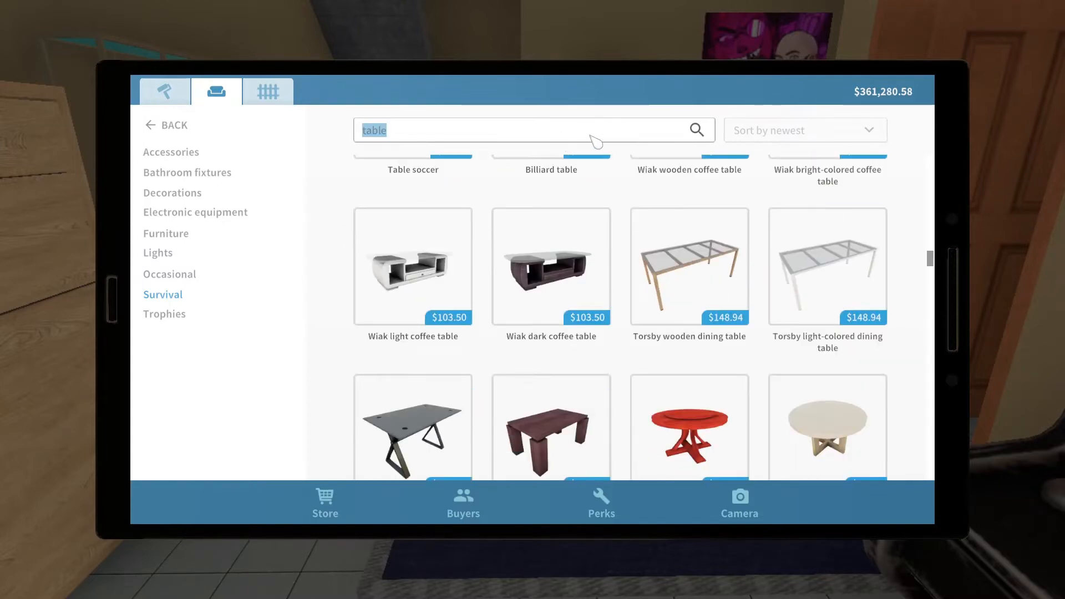
- Search 'side' and buy the Hermes round bedside table in beech wood
{"action": "type", "text": "side"}
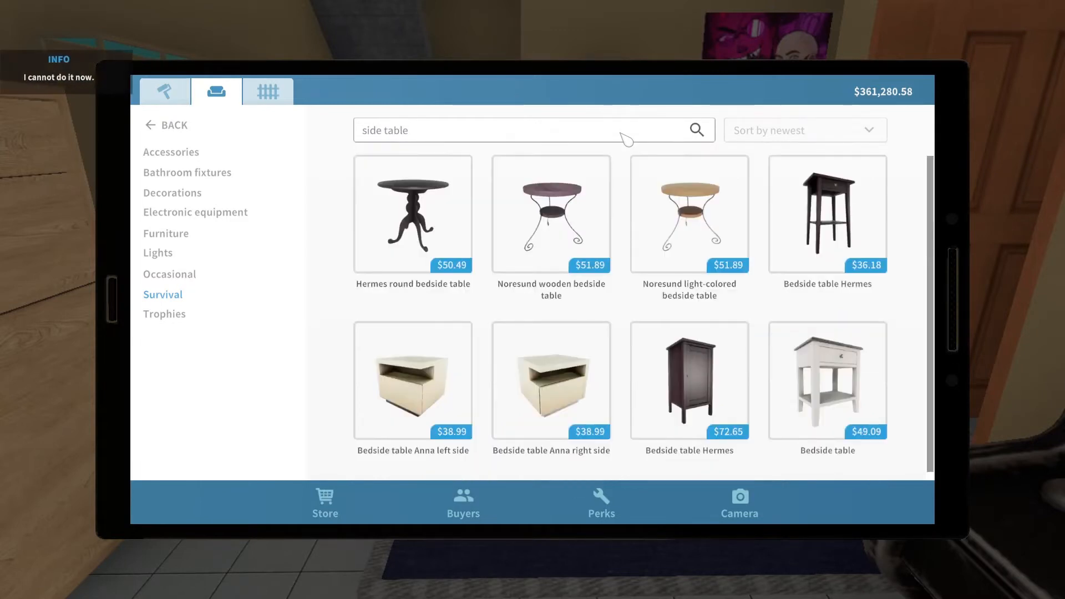
{"action": "mouse_move", "coordinate": [938, 226]}
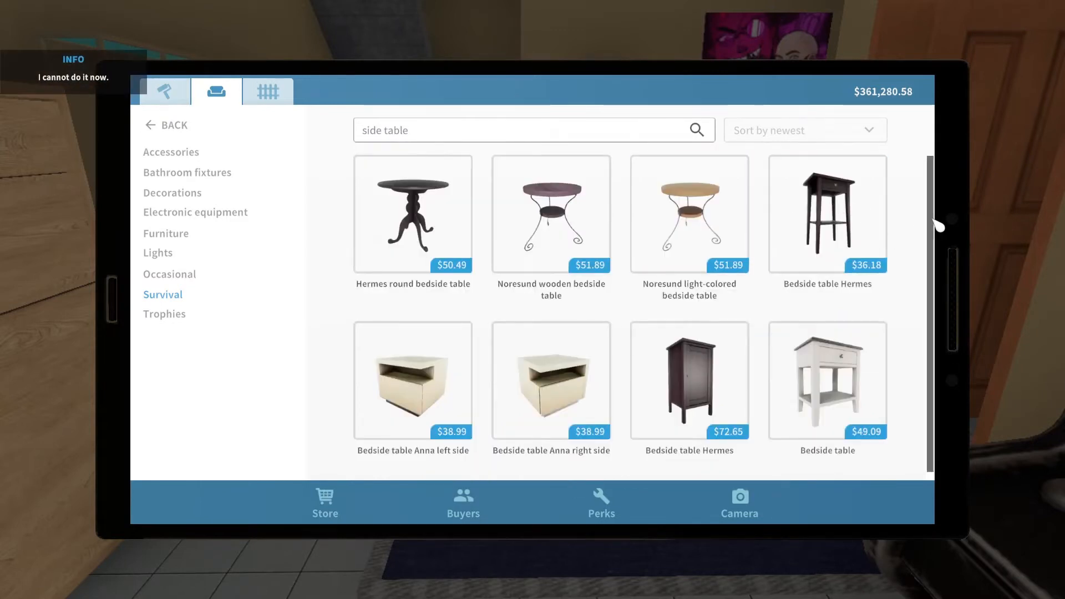
{"action": "left_click", "coordinate": [551, 374]}
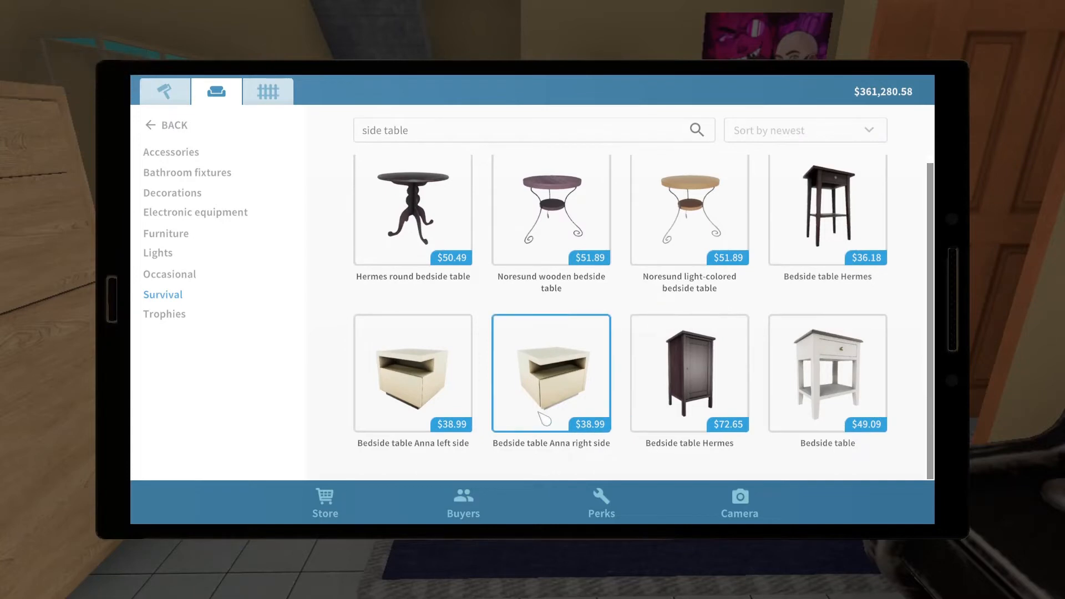
{"action": "left_click", "coordinate": [412, 208]}
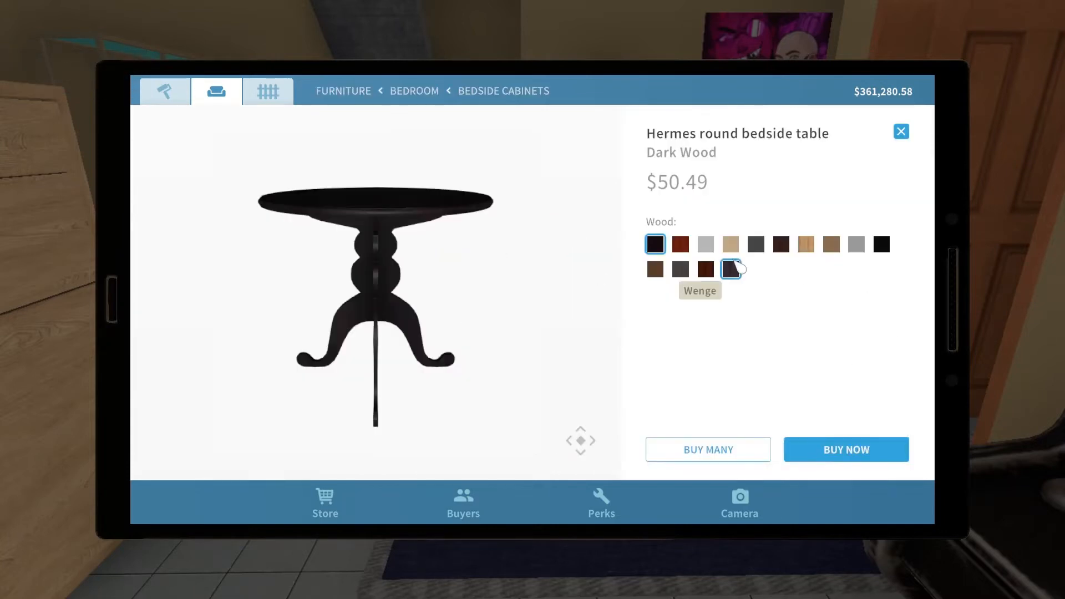
{"action": "left_click", "coordinate": [730, 244]}
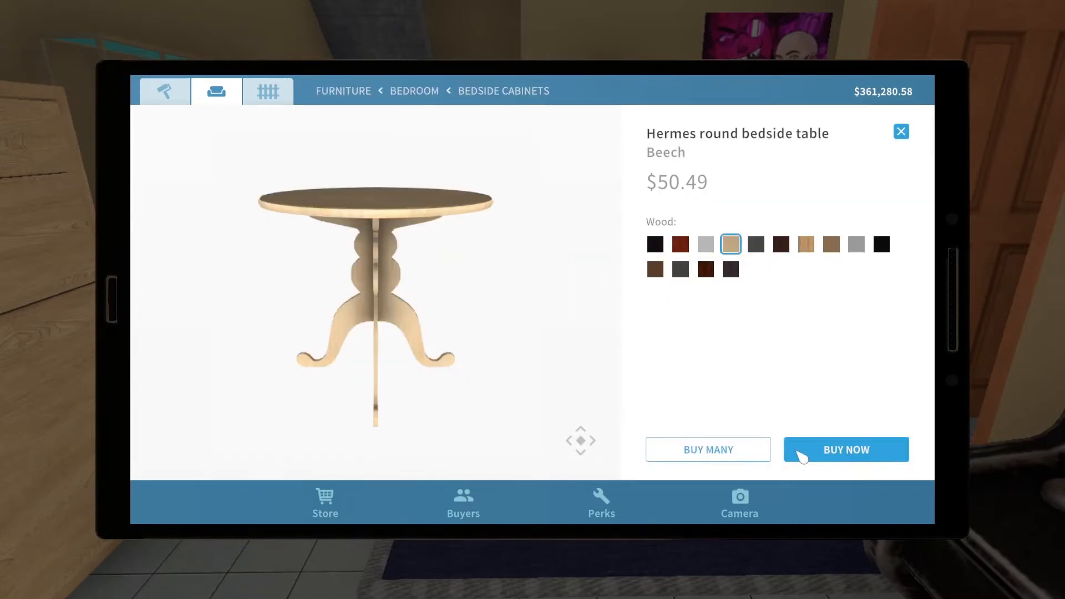
{"action": "left_click", "coordinate": [845, 449]}
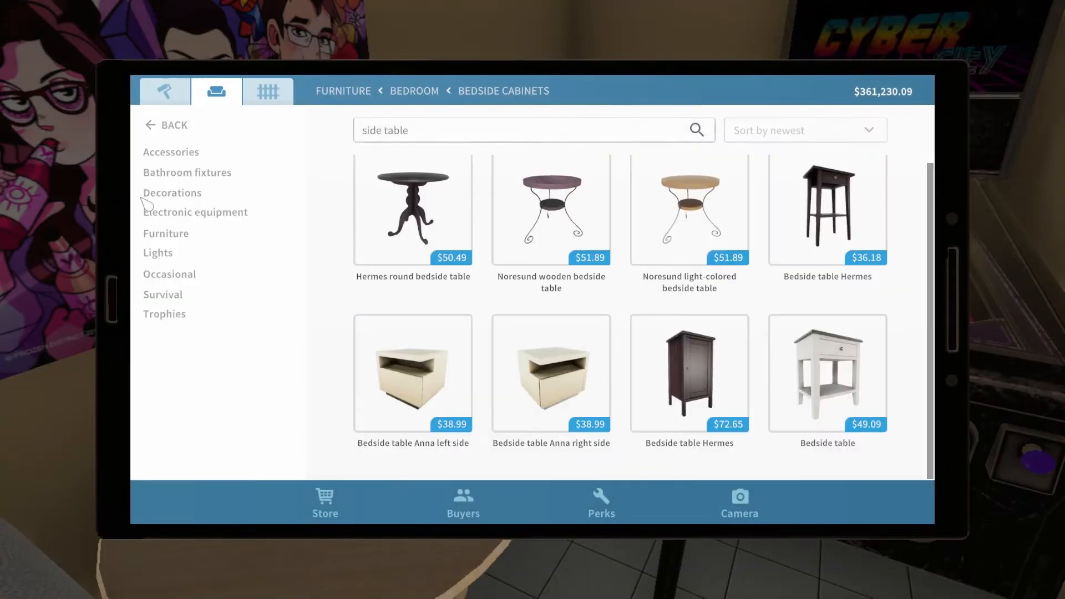
- Pick a light gray Opuntia from Decorations > Plants, buy it, then cancel placement
{"action": "left_click", "coordinate": [172, 192]}
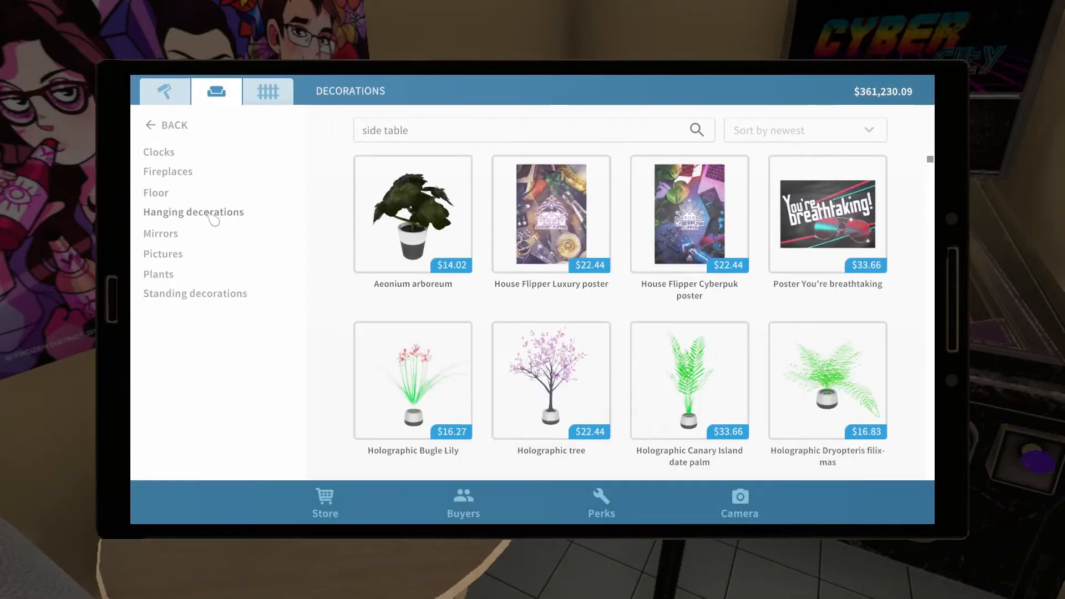
{"action": "left_click", "coordinate": [158, 274]}
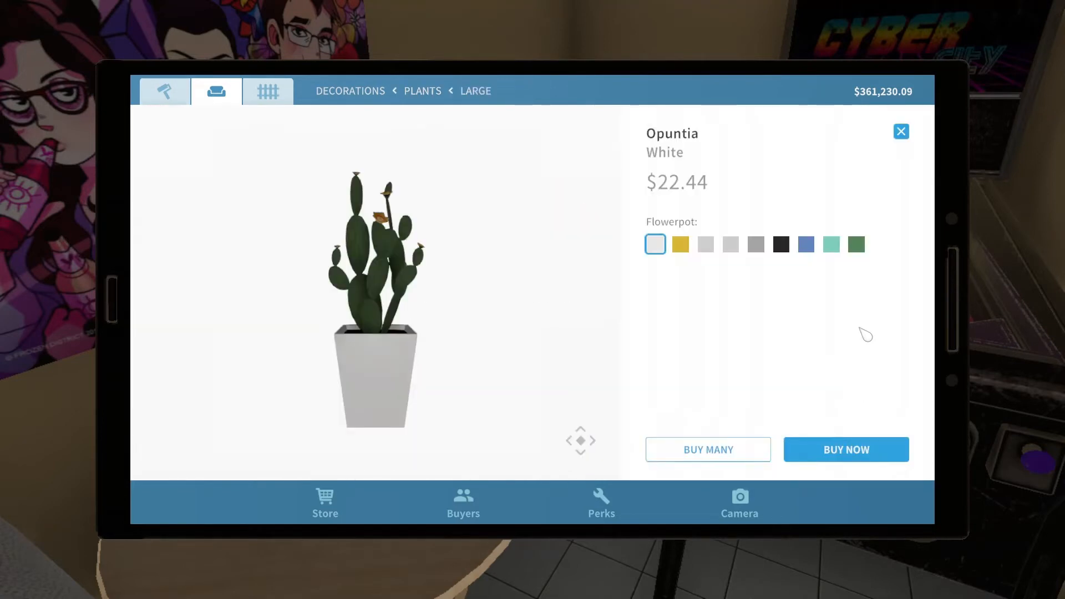
{"action": "left_click", "coordinate": [730, 244]}
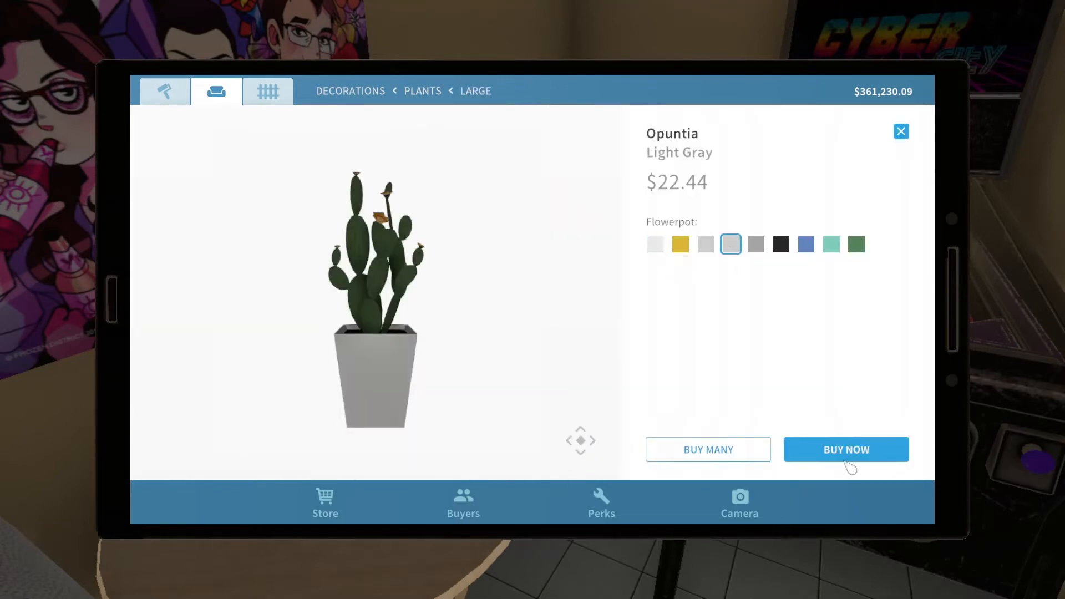
{"action": "left_click", "coordinate": [845, 450]}
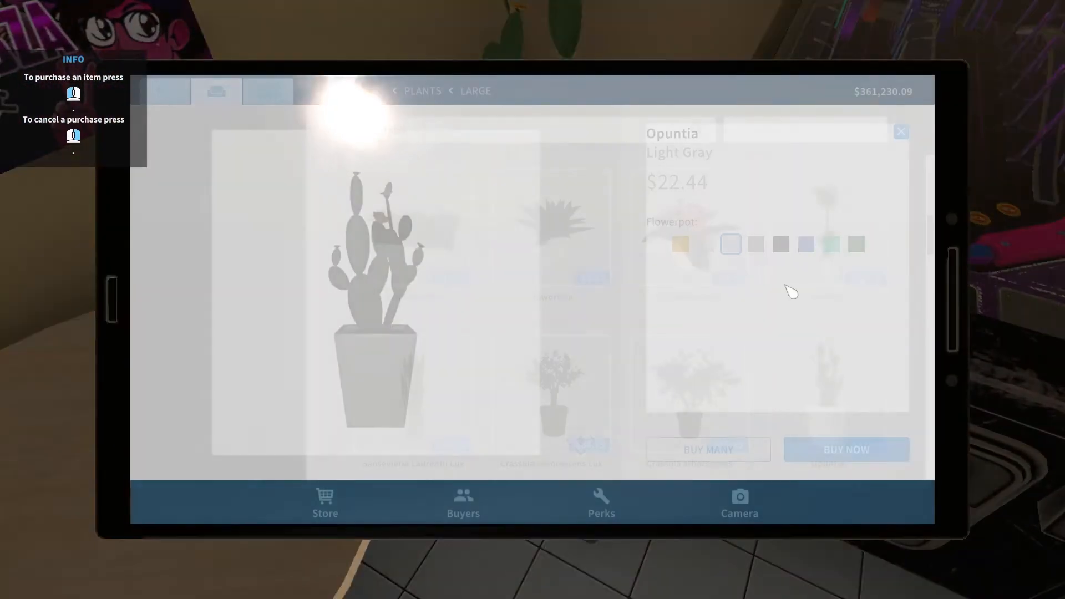
{"action": "left_click", "coordinate": [901, 131]}
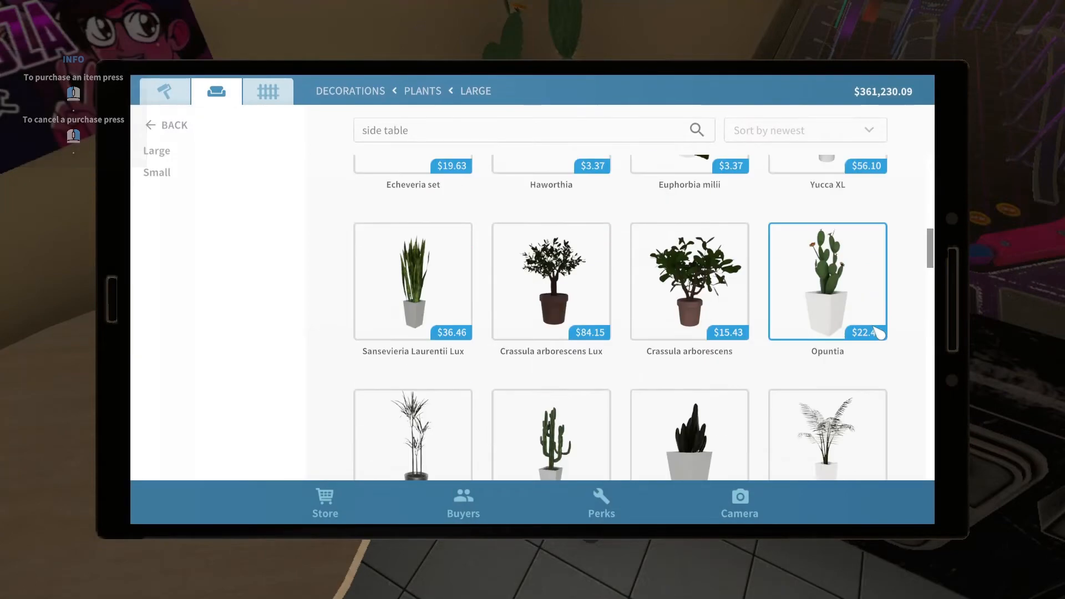
- Scroll through the Large plants list in the store
{"action": "scroll", "scroll_direction": "down", "scroll_amount": 3}
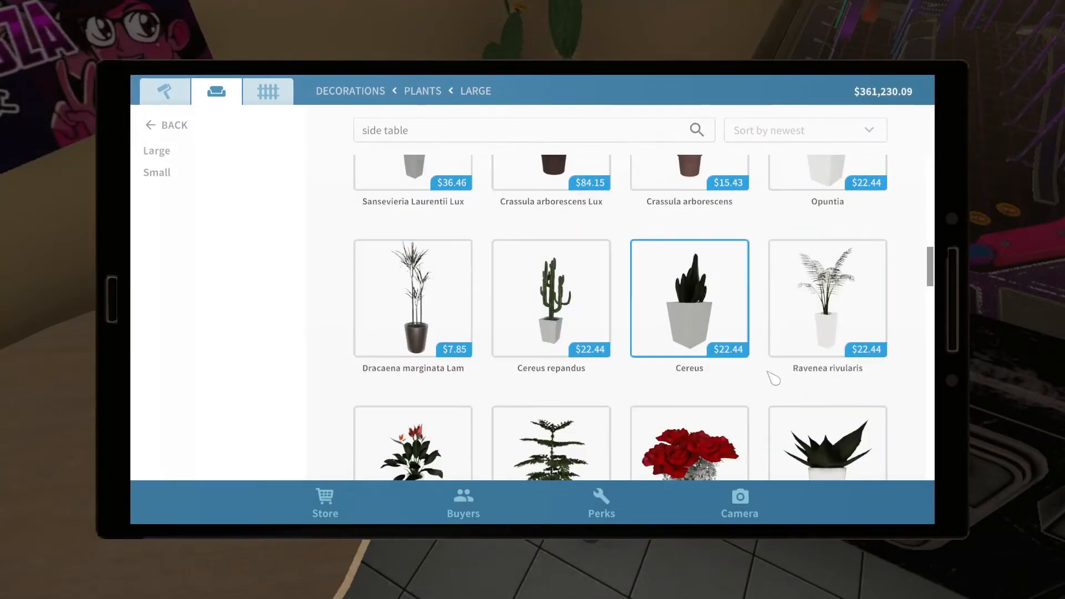
{"action": "scroll", "scroll_direction": "down", "scroll_amount": 3}
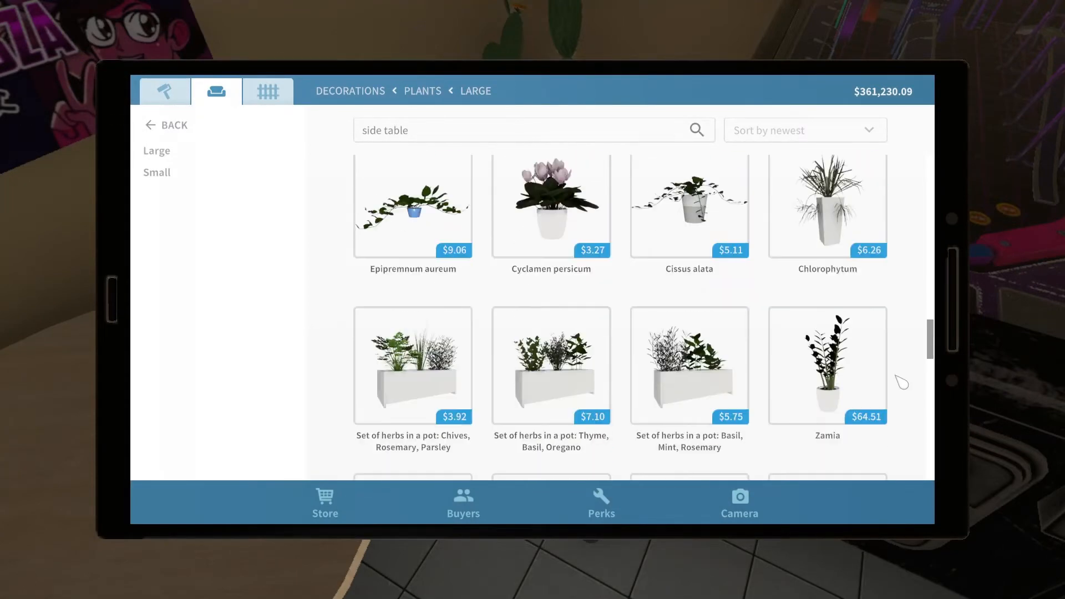
{"action": "scroll", "scroll_direction": "down", "scroll_amount": 3}
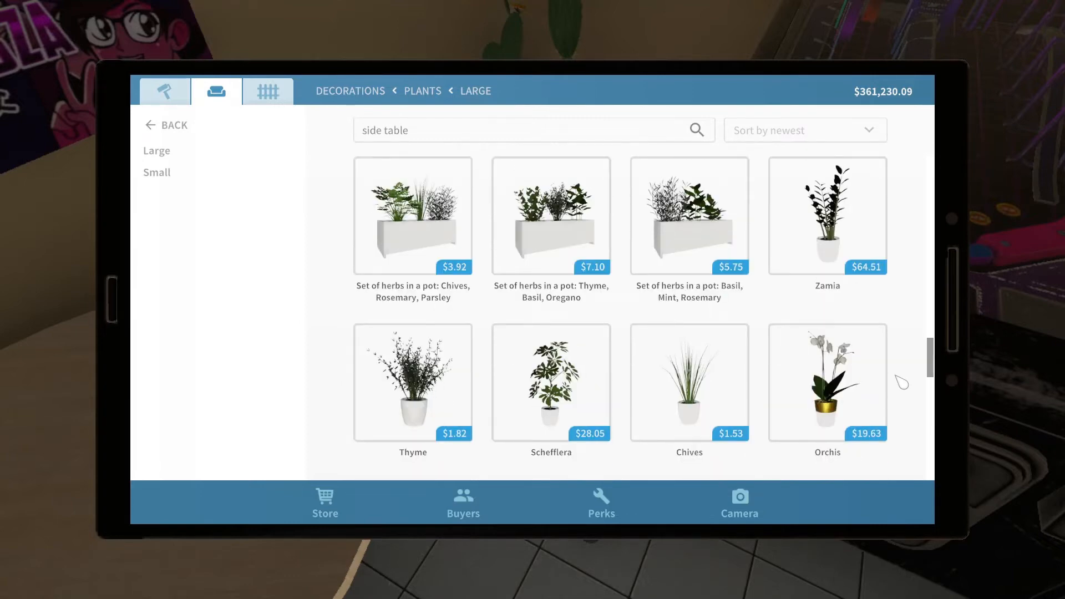
{"action": "scroll", "scroll_direction": "down", "scroll_amount": 3}
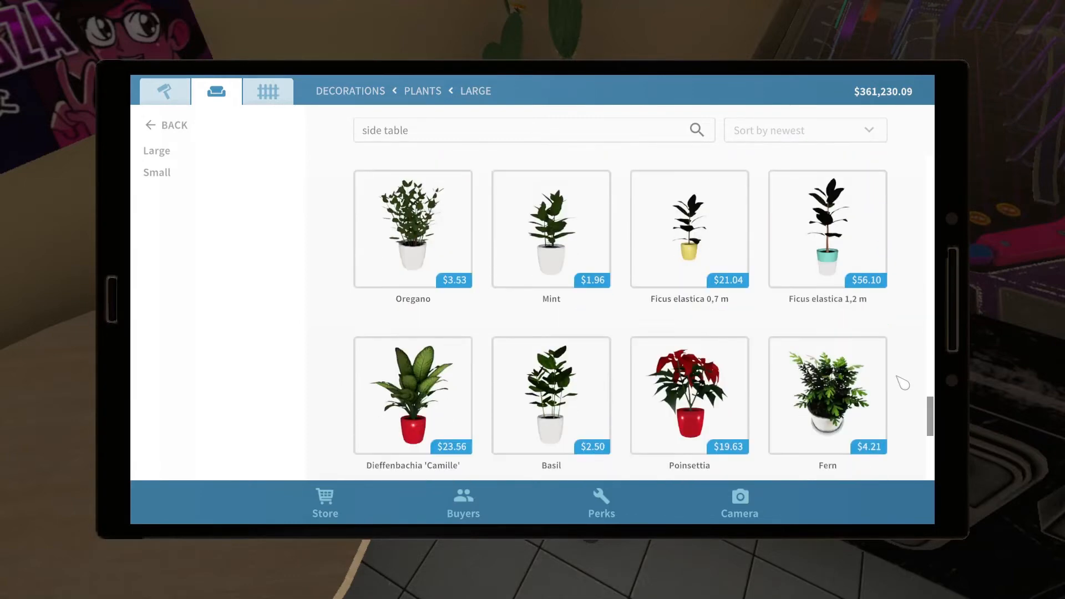
- Buy the 1.2 m Ficus elastica with a green primary and gray secondary pot
{"action": "left_click", "coordinate": [826, 229]}
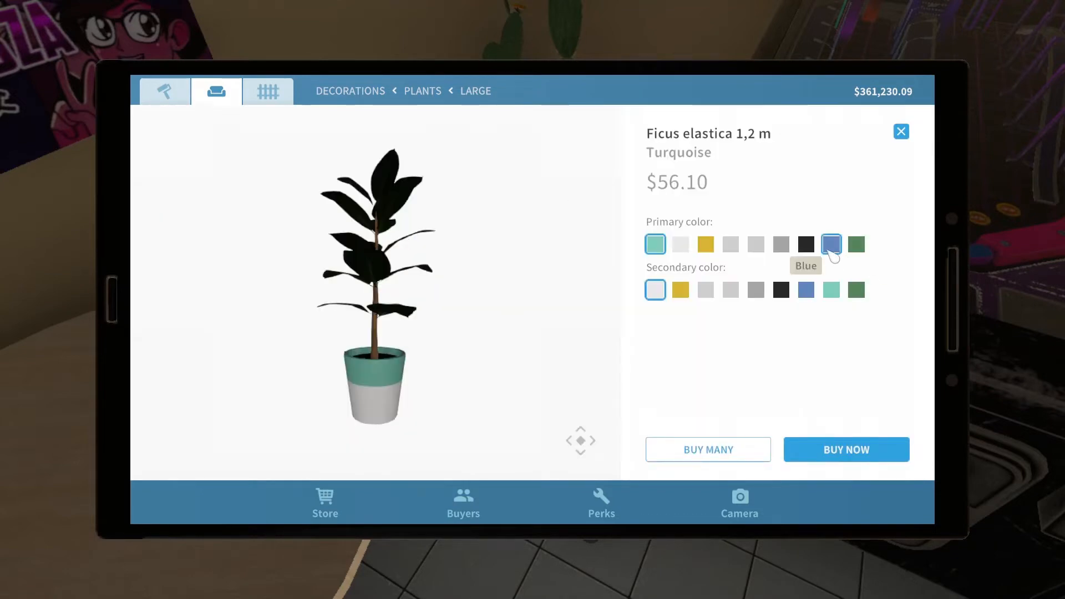
{"action": "left_click", "coordinate": [855, 244]}
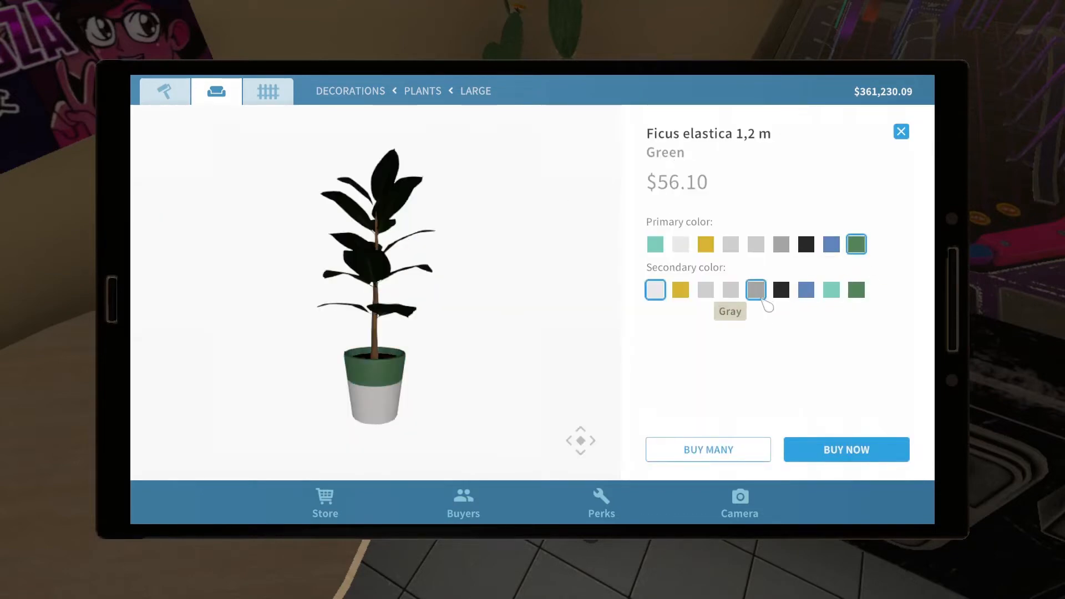
{"action": "left_click", "coordinate": [845, 448]}
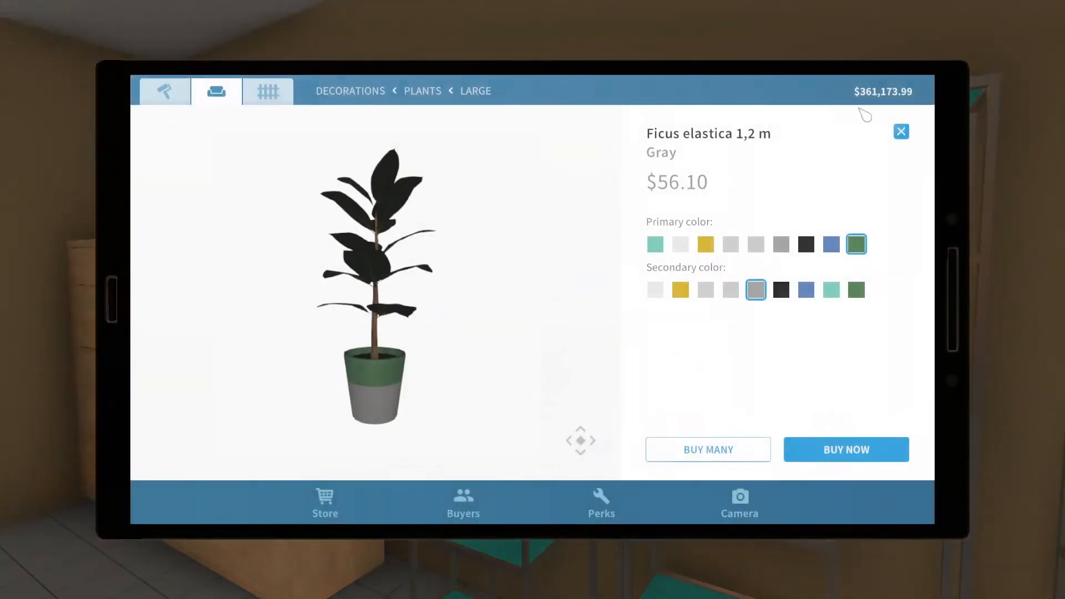
- Search 'plants' and try buying green flamboyant Plantain lilies
{"action": "left_click", "coordinate": [901, 132]}
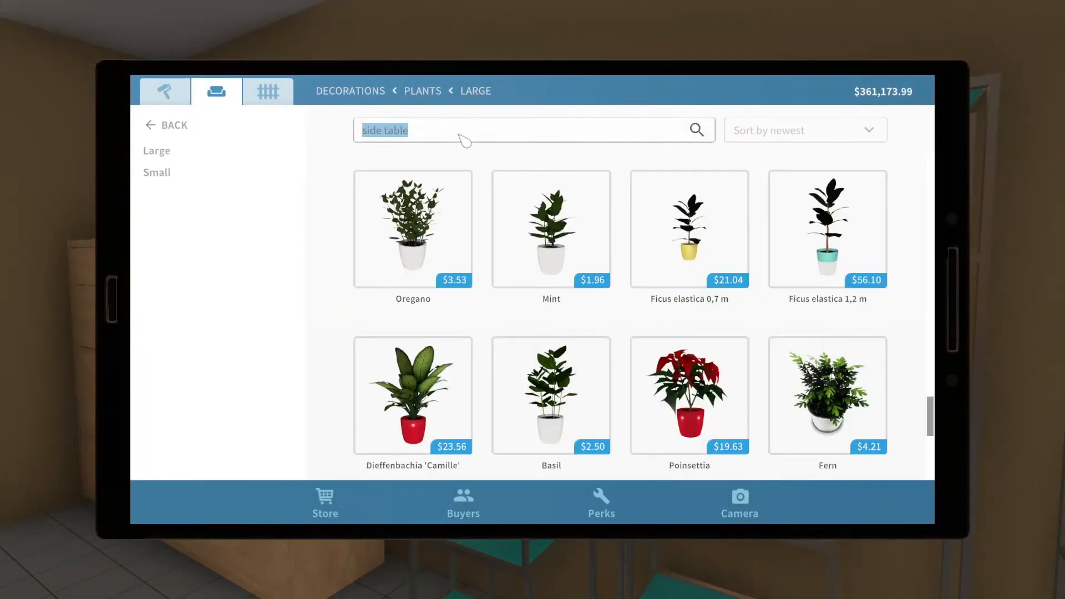
{"action": "type", "text": "plants"}
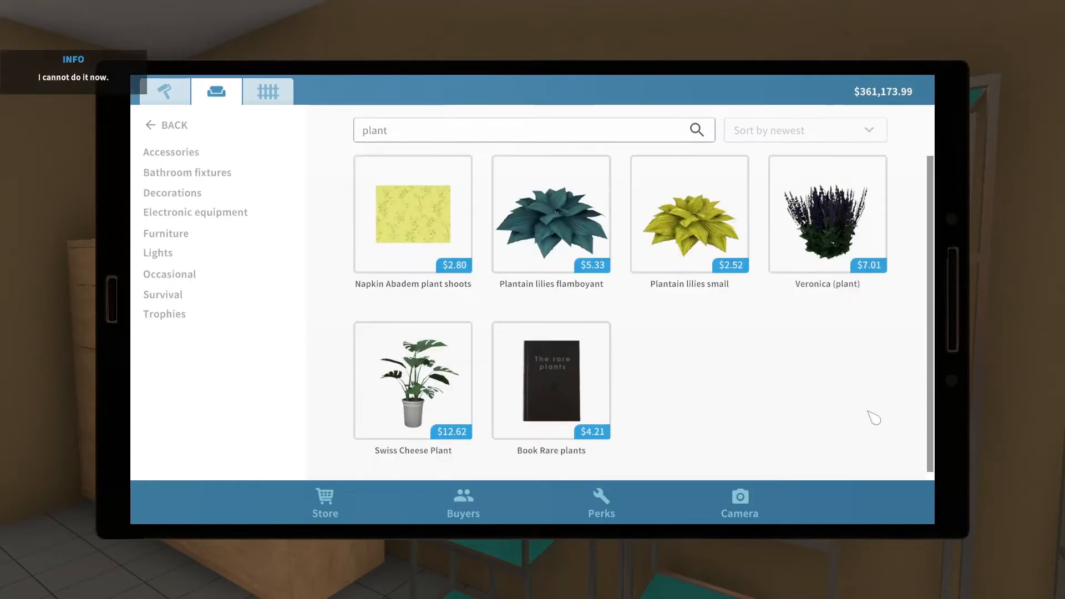
{"action": "left_click", "coordinate": [551, 214]}
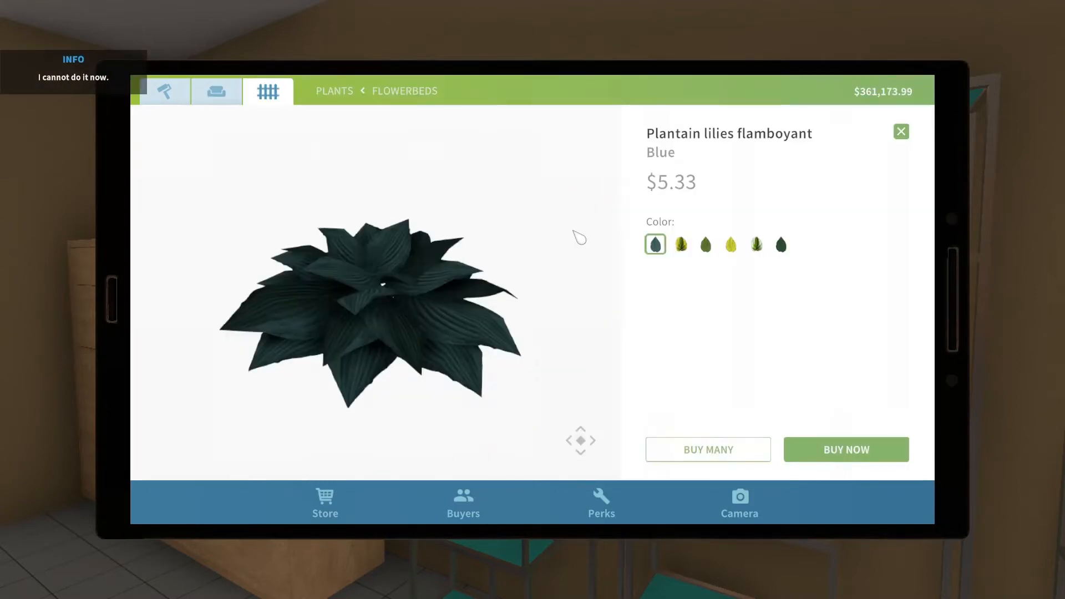
{"action": "left_click", "coordinate": [705, 245]}
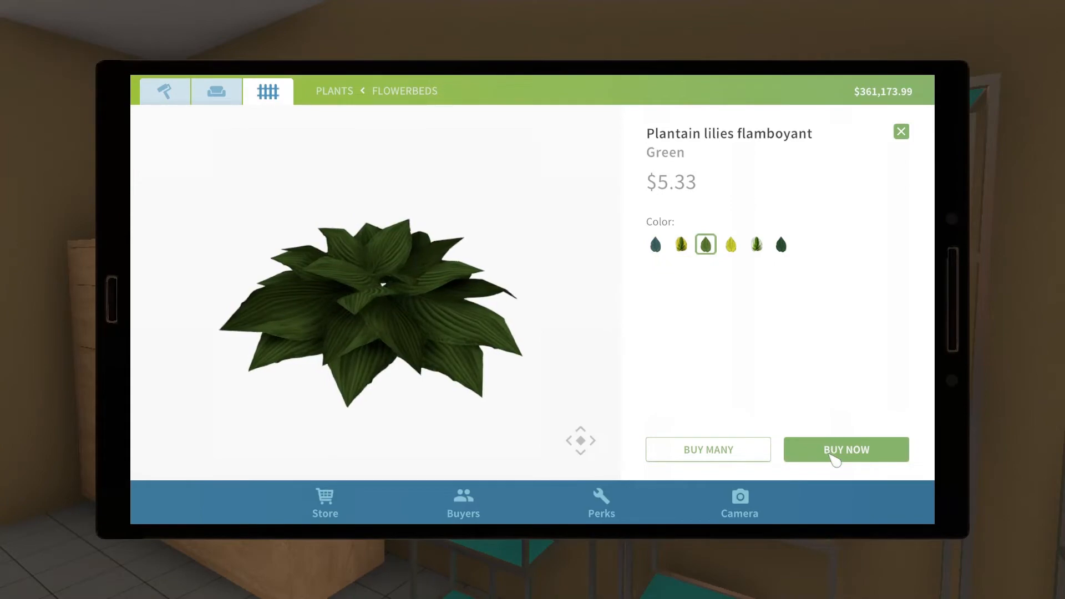
{"action": "left_click", "coordinate": [845, 449]}
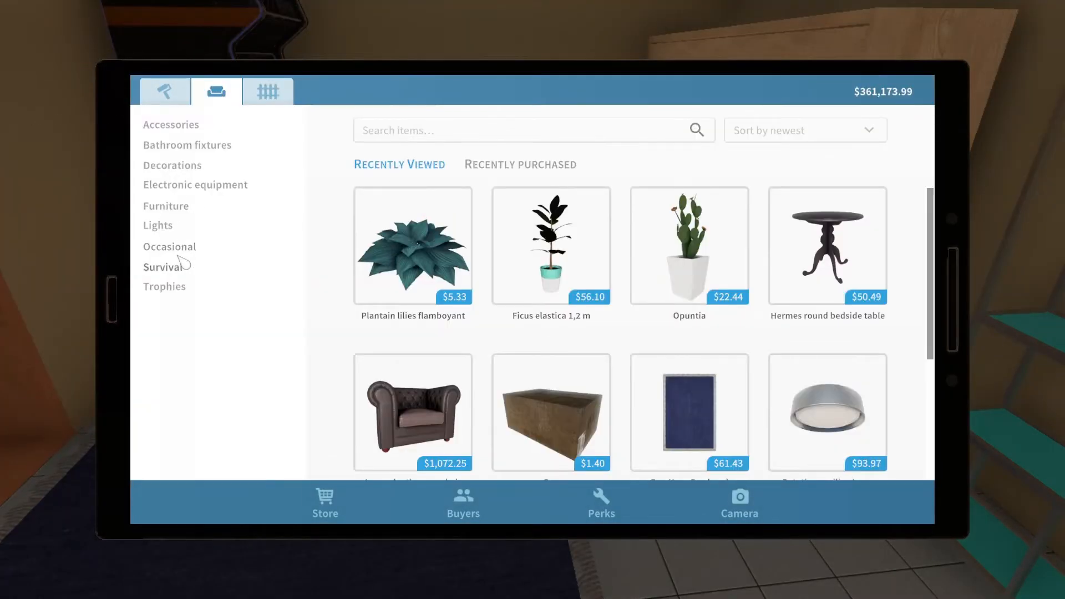
- From Standing decorations, buy the Medium Best Dad trophy and a cloth-covered single straight screen
{"action": "left_click", "coordinate": [172, 165]}
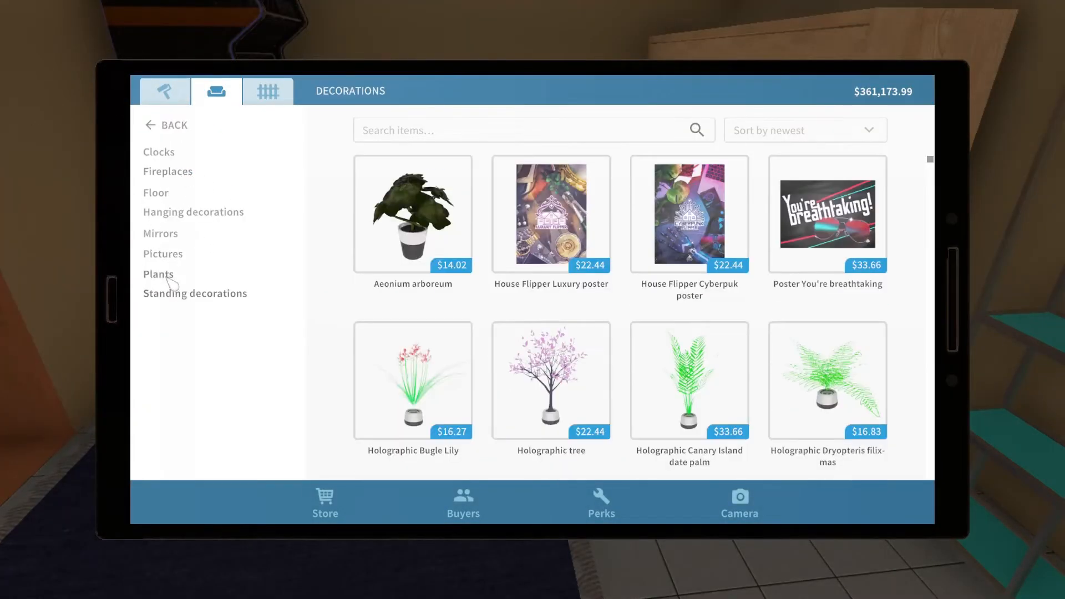
{"action": "left_click", "coordinate": [157, 275]}
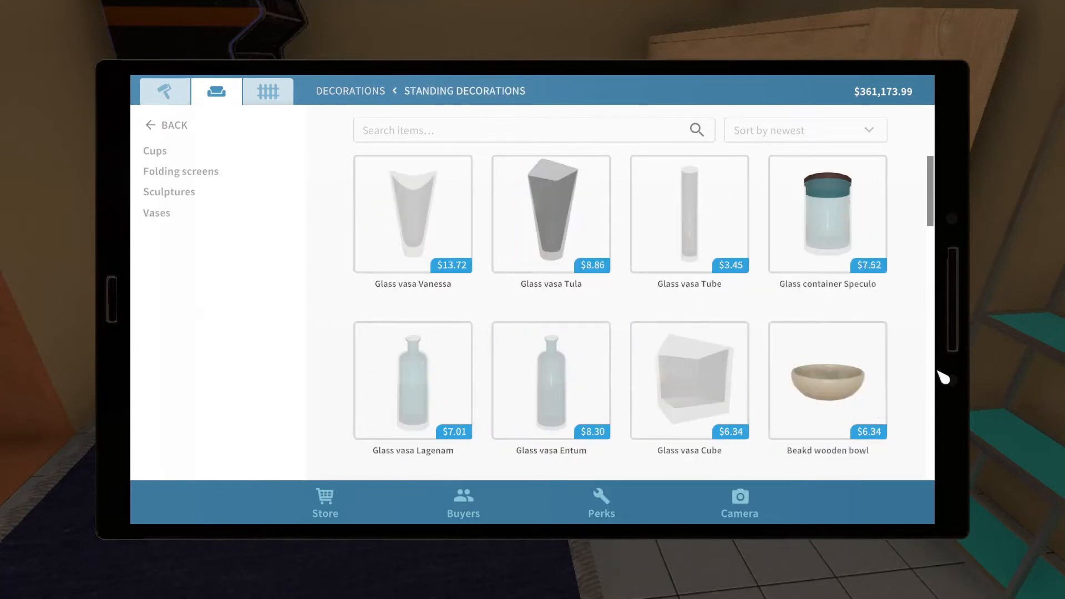
{"action": "scroll", "scroll_direction": "down", "scroll_amount": 3}
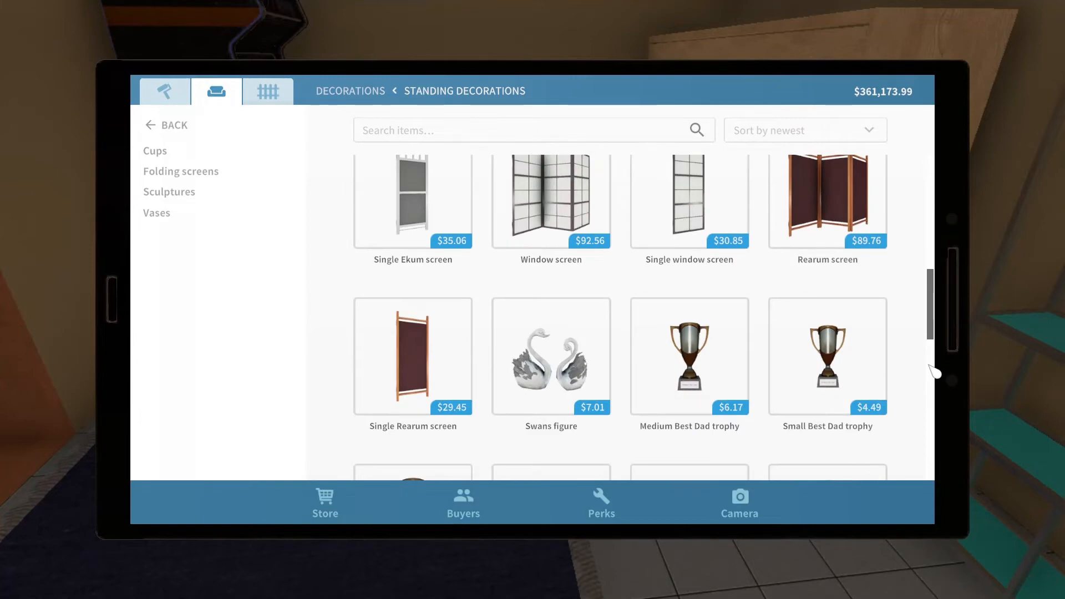
{"action": "scroll", "scroll_direction": "down", "scroll_amount": 3}
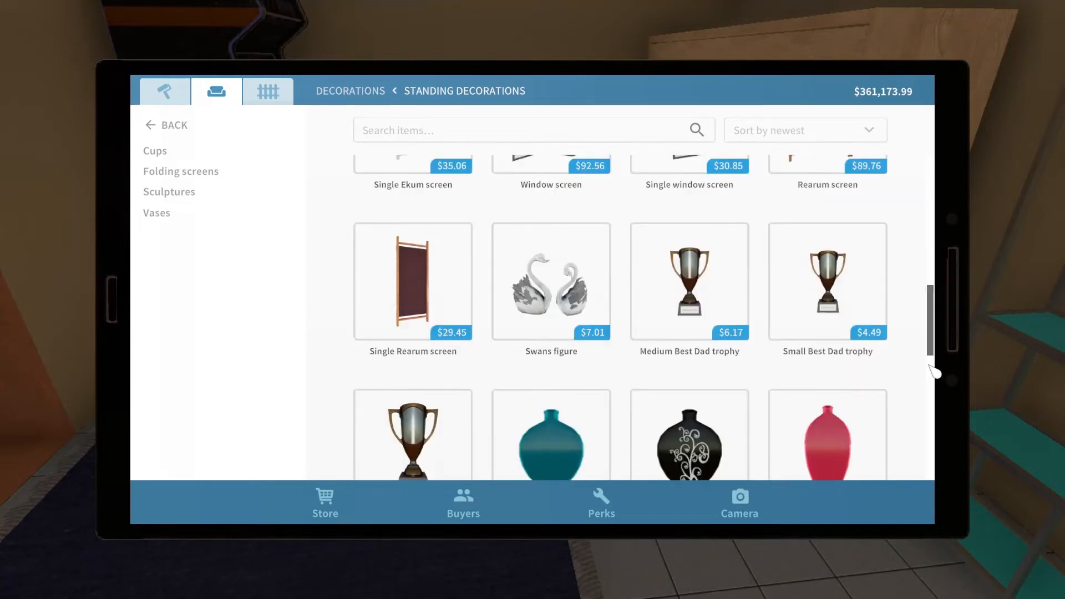
{"action": "left_click", "coordinate": [689, 282]}
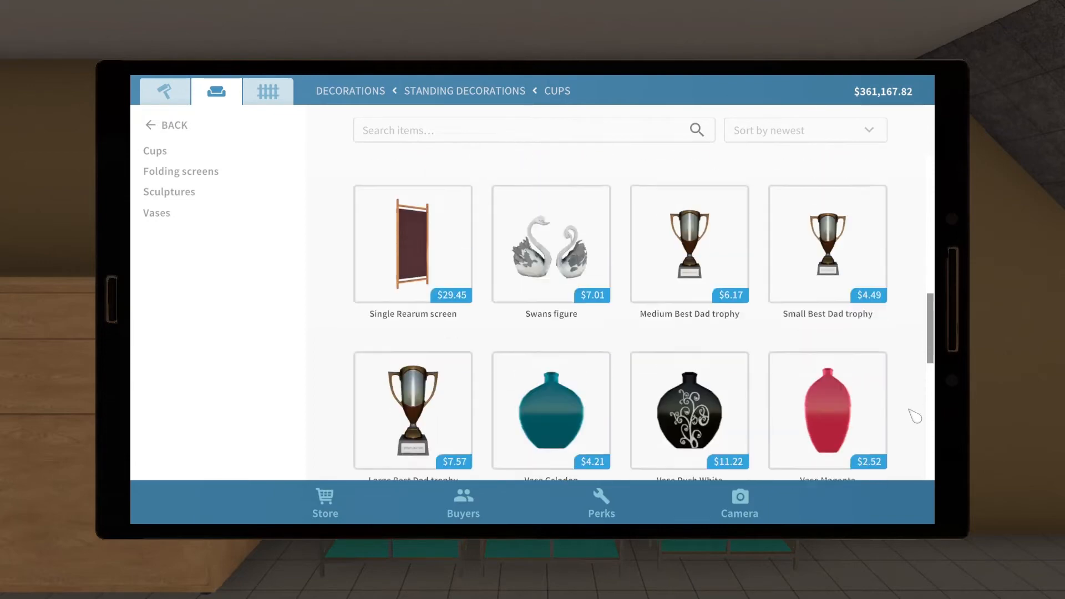
{"action": "scroll", "scroll_direction": "down", "scroll_amount": 3}
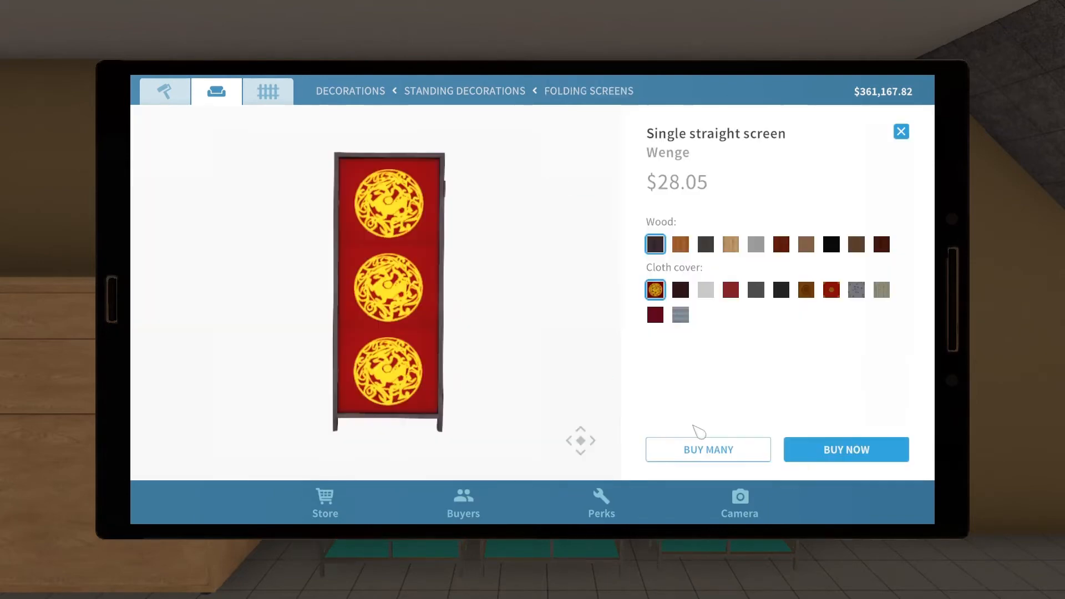
{"action": "mouse_move", "coordinate": [756, 244]}
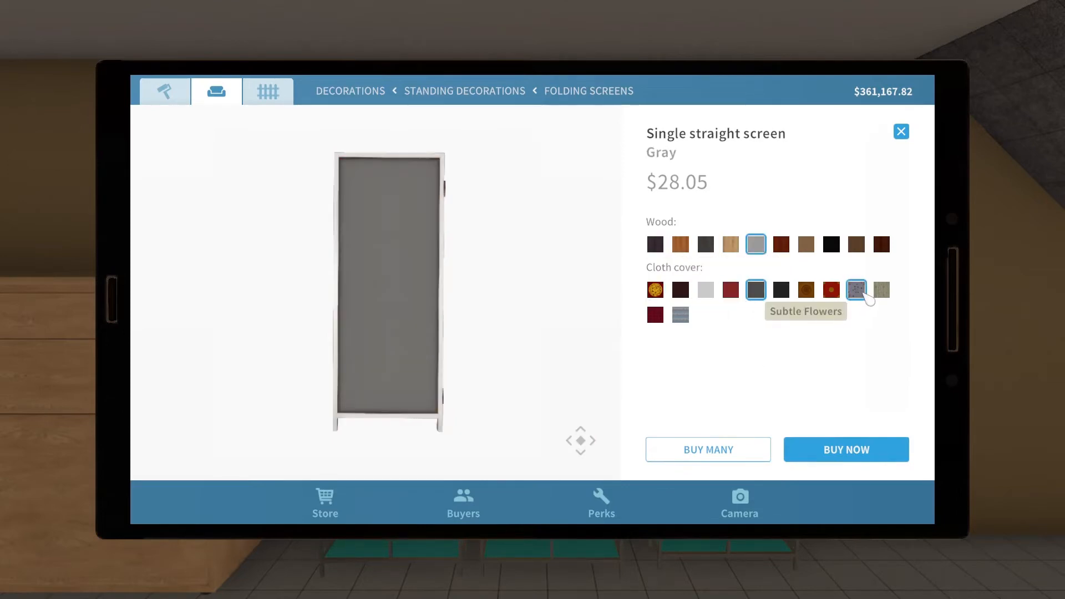
{"action": "left_click", "coordinate": [845, 449]}
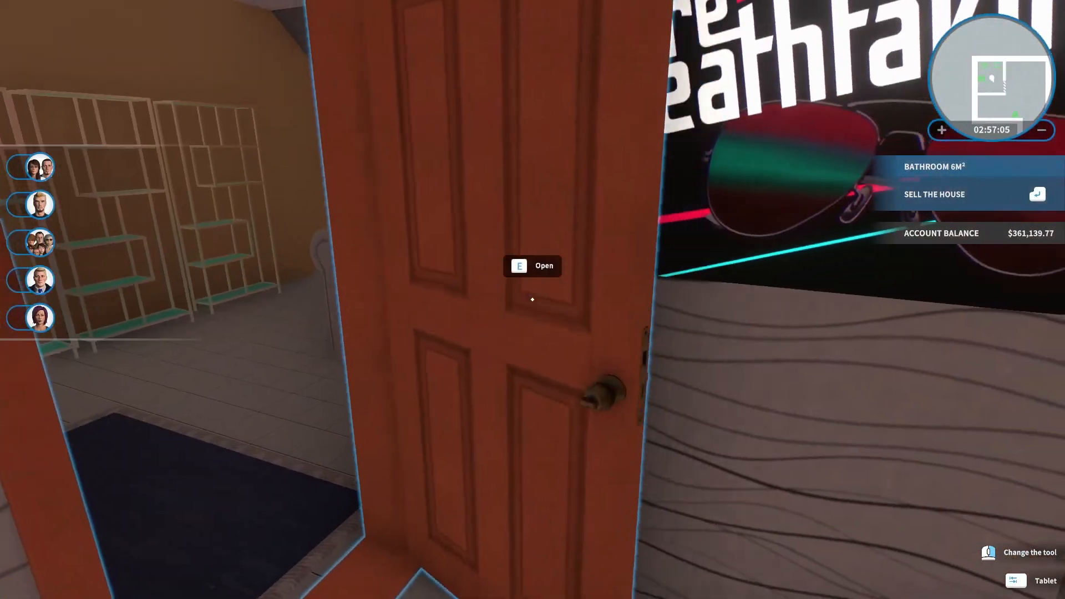
- Search the store for 'light swi' and buy the Standard Light Switch
{"action": "left_click", "coordinate": [1025, 581]}
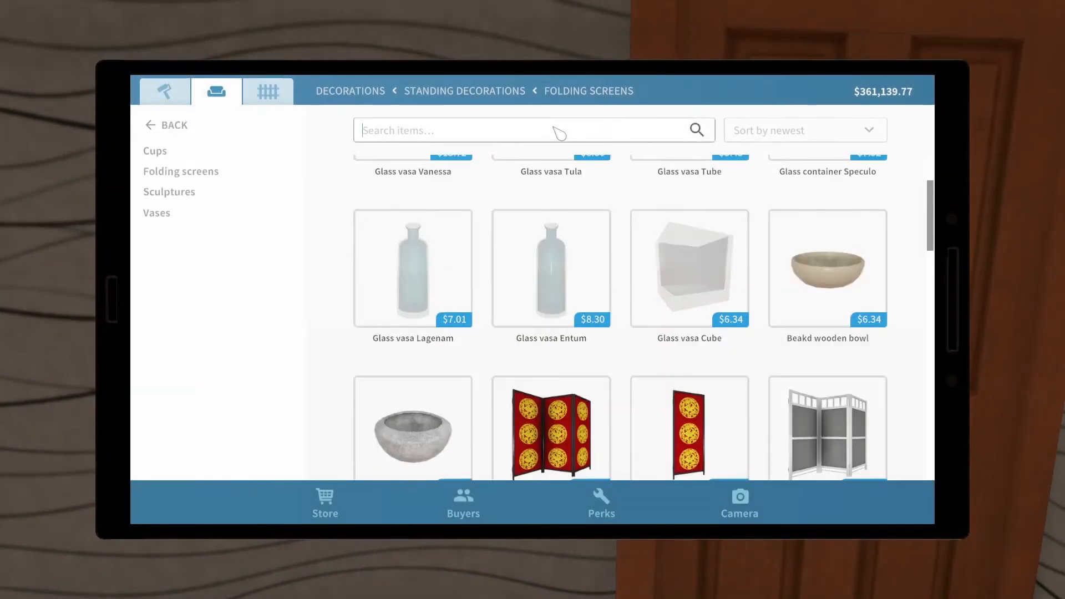
{"action": "type", "text": "light switch"}
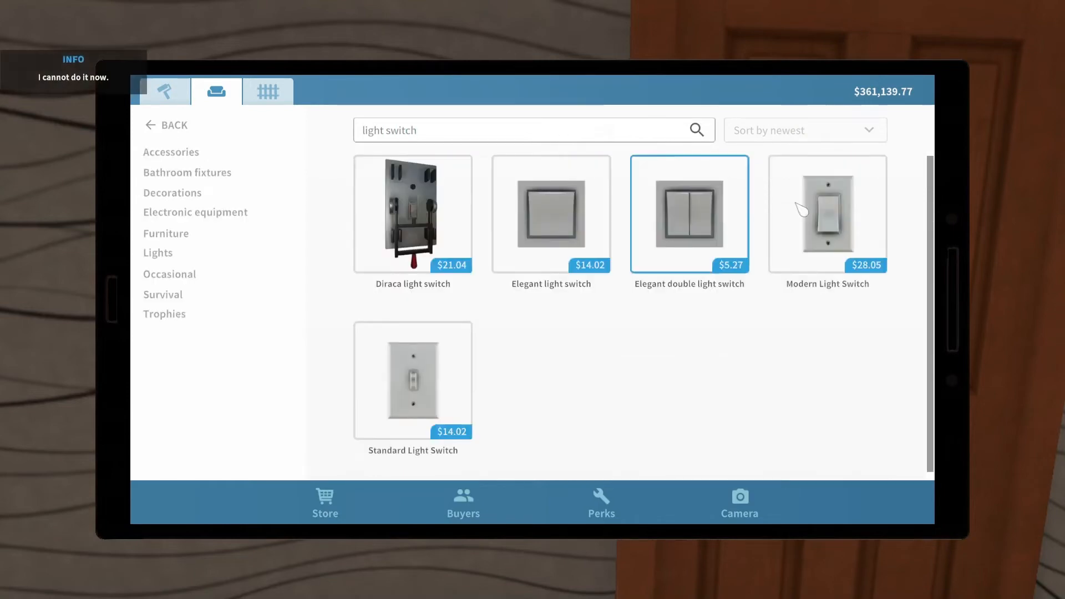
{"action": "left_click", "coordinate": [413, 381]}
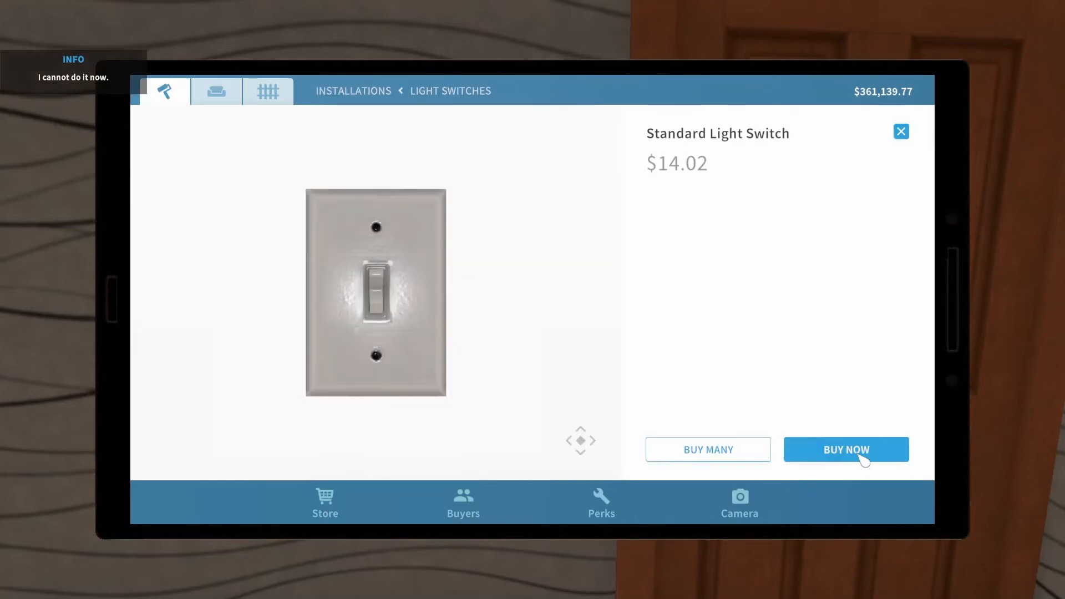
{"action": "left_click", "coordinate": [846, 448]}
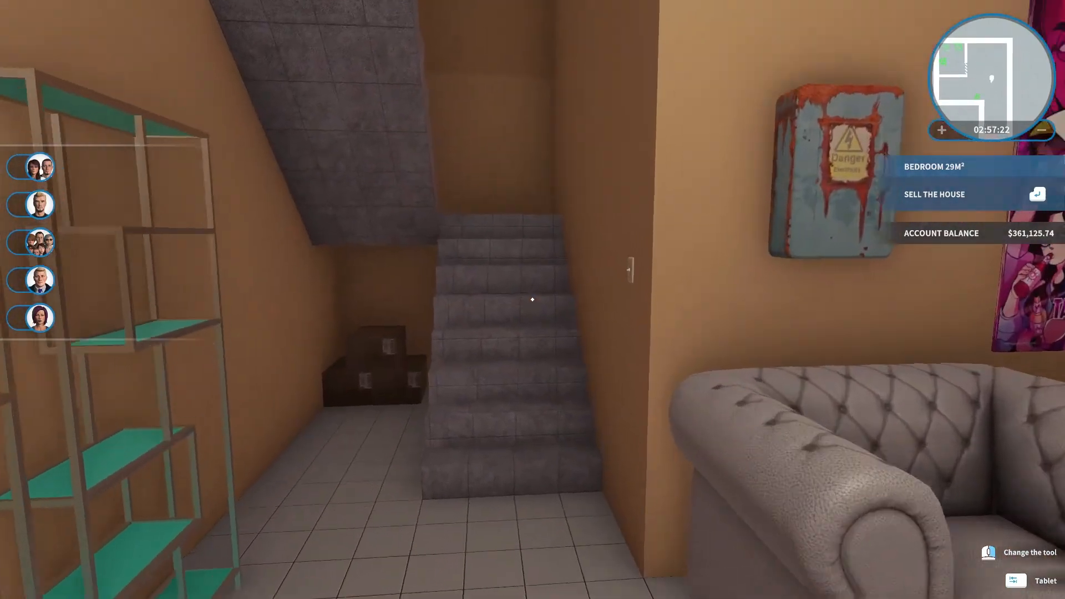
{"action": "mouse_move", "coordinate": [532, 299]}
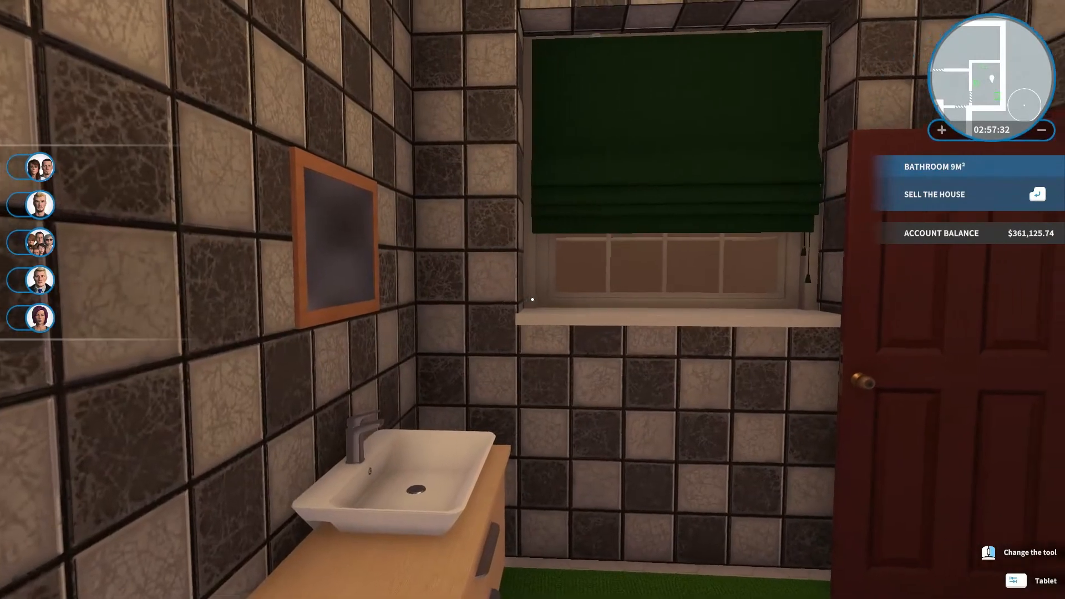
- Preview the Holographic tree in Plants with green foliage and a changed pot colour
{"action": "left_click", "coordinate": [1016, 581]}
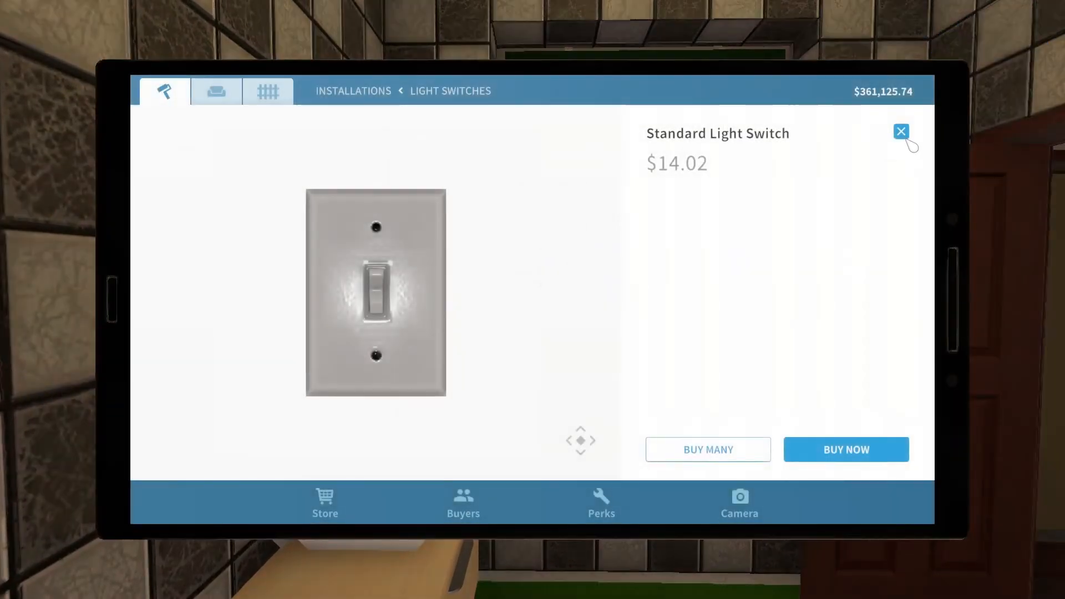
{"action": "left_click", "coordinate": [901, 132]}
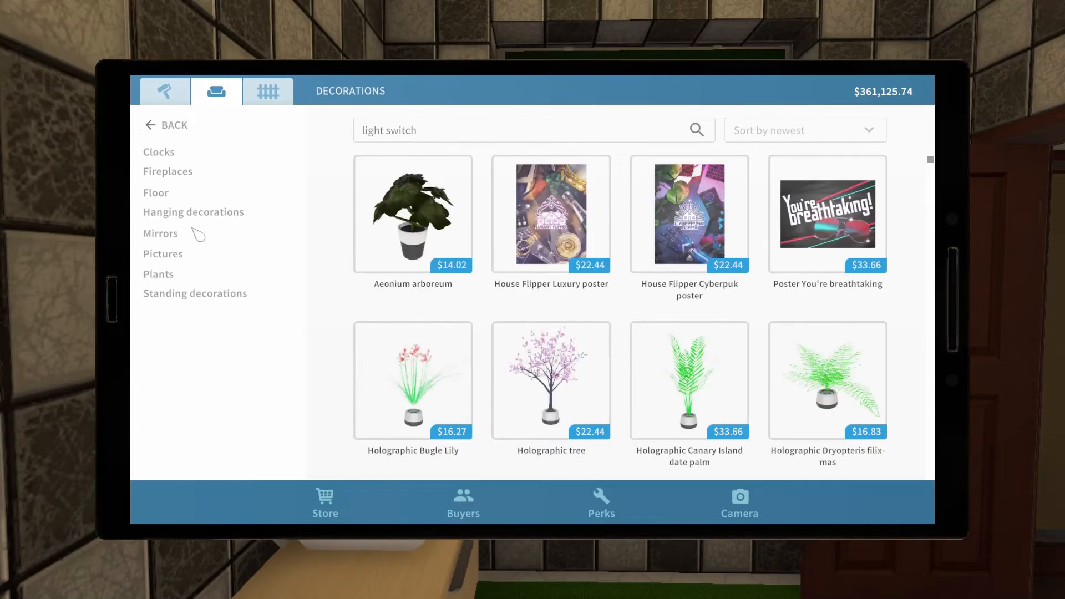
{"action": "left_click", "coordinate": [158, 274]}
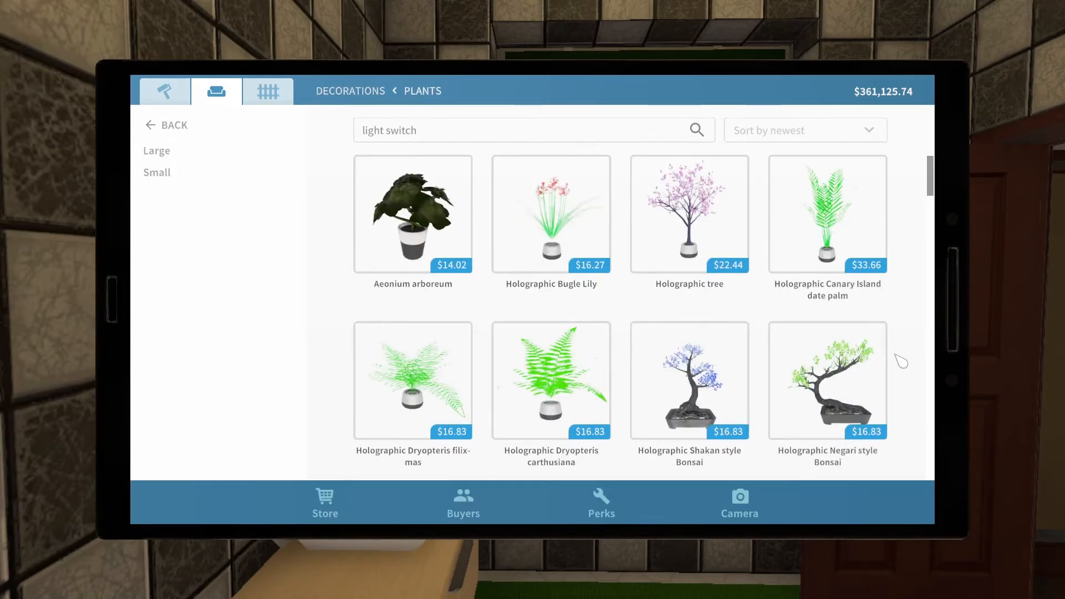
{"action": "left_click", "coordinate": [689, 214]}
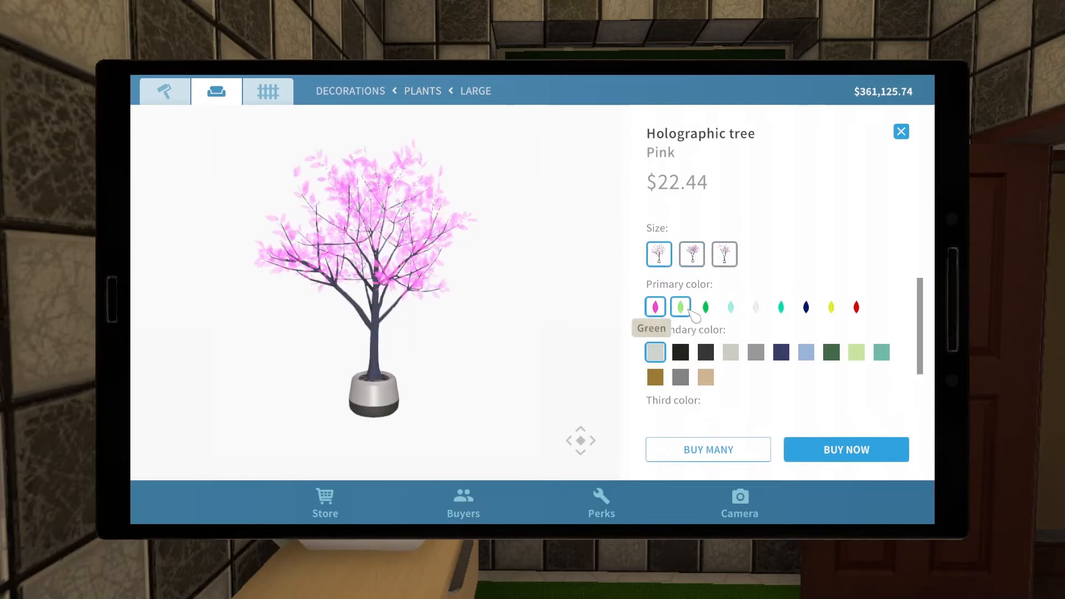
{"action": "left_click", "coordinate": [705, 307]}
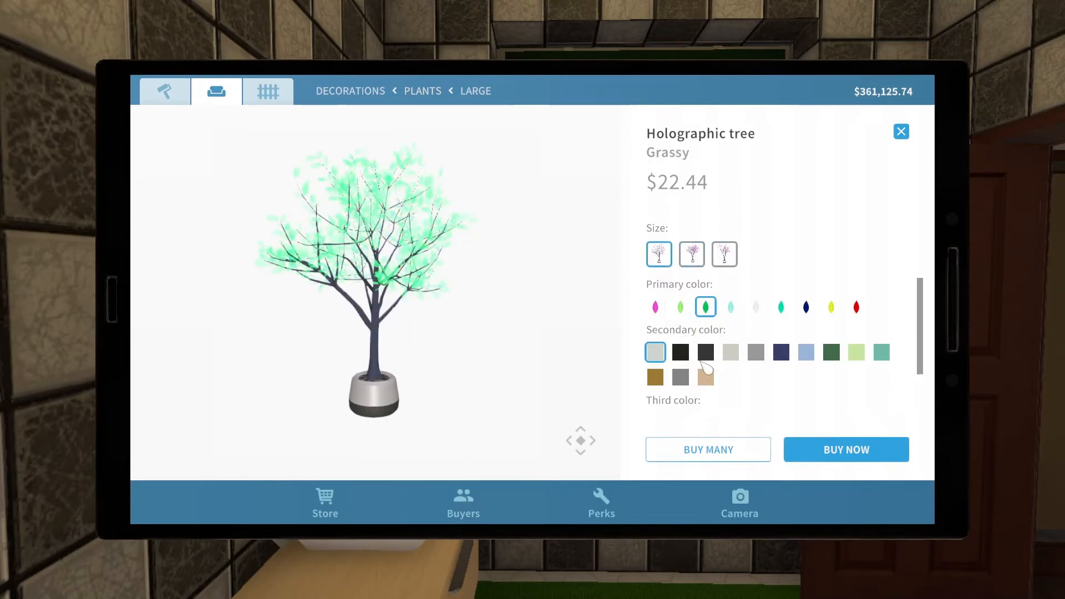
{"action": "left_click", "coordinate": [755, 352]}
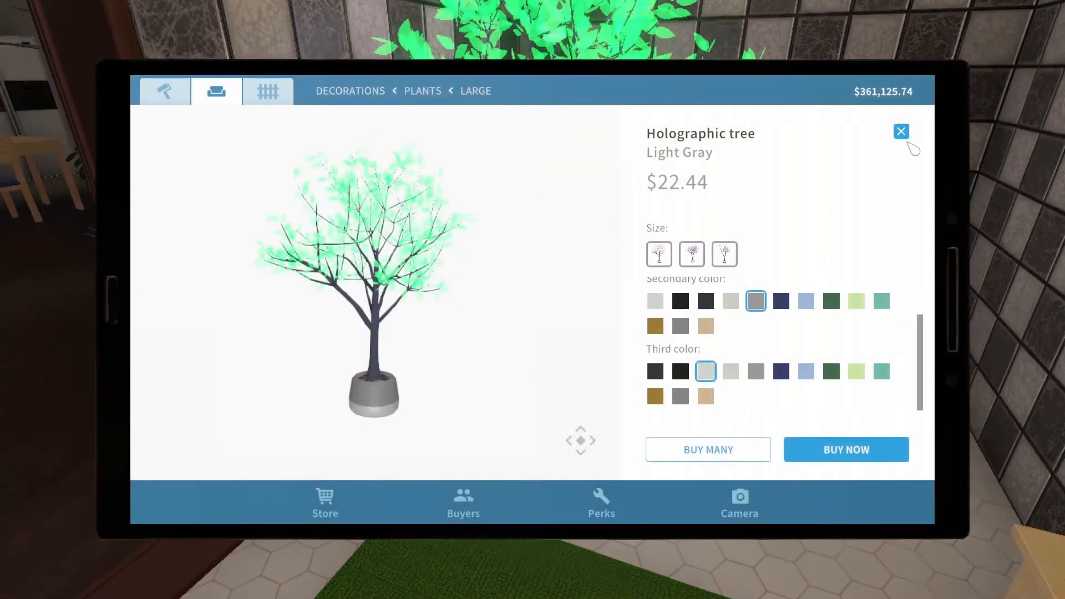
{"action": "left_click", "coordinate": [901, 131]}
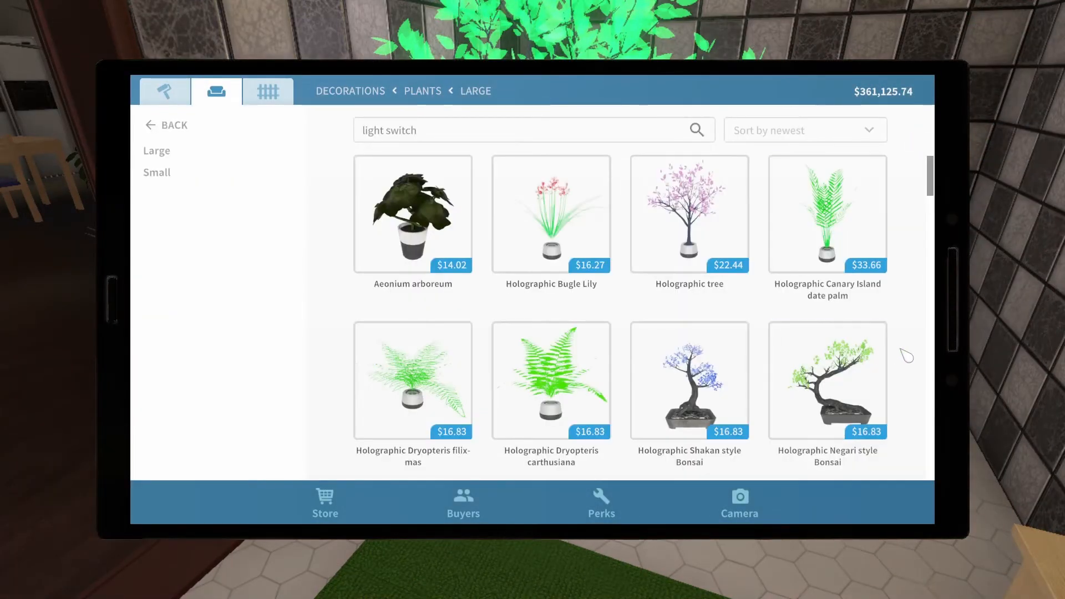
- Buy the Holographic Bugle Lily with light blue flowers and an adjusted primary colour
{"action": "left_click", "coordinate": [551, 213]}
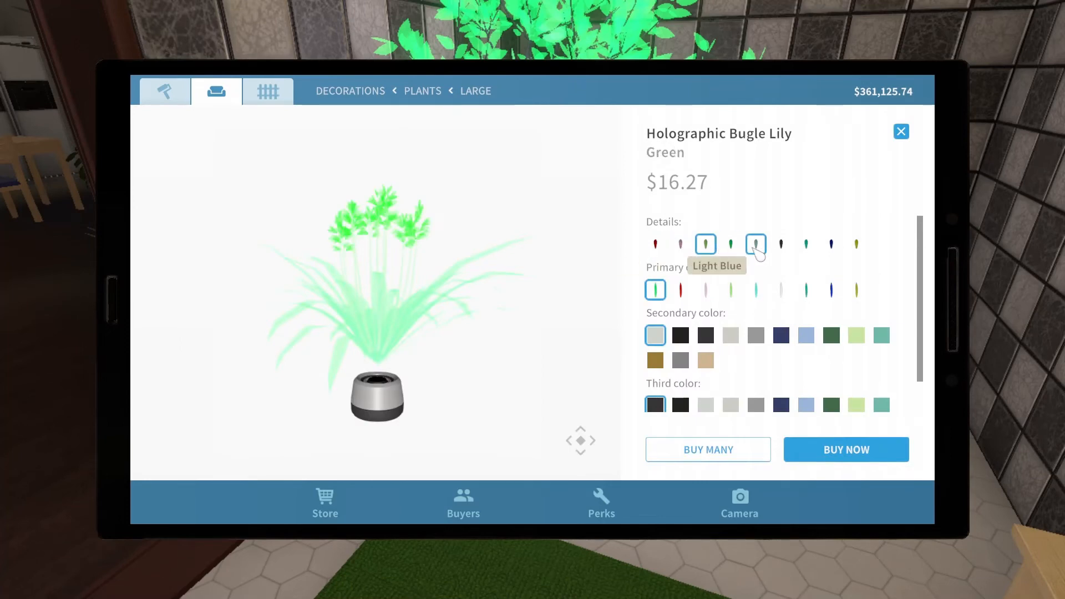
{"action": "left_click", "coordinate": [756, 244]}
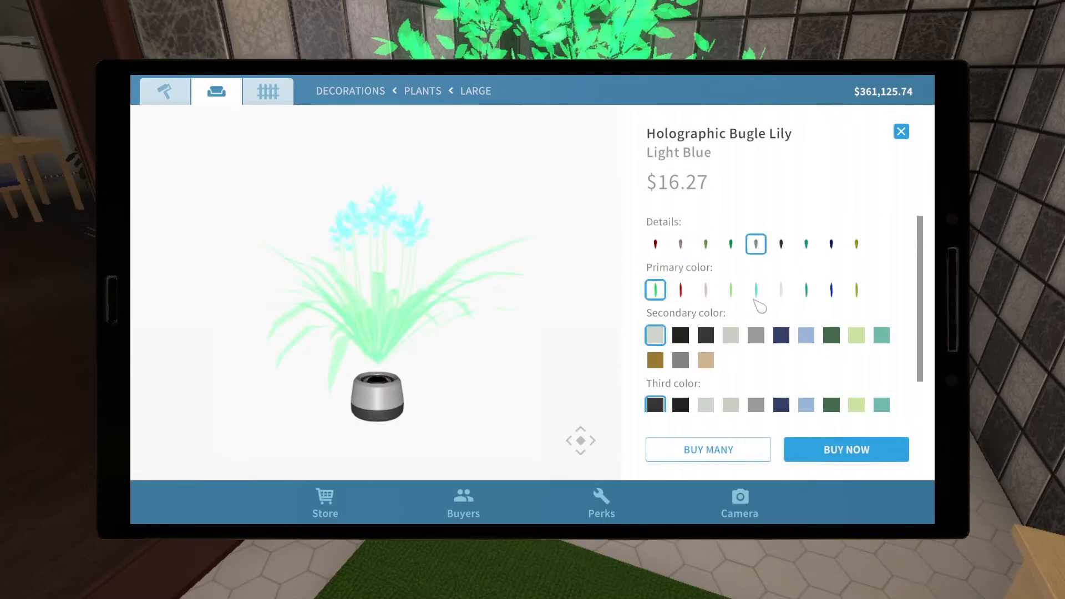
{"action": "left_click", "coordinate": [730, 290]}
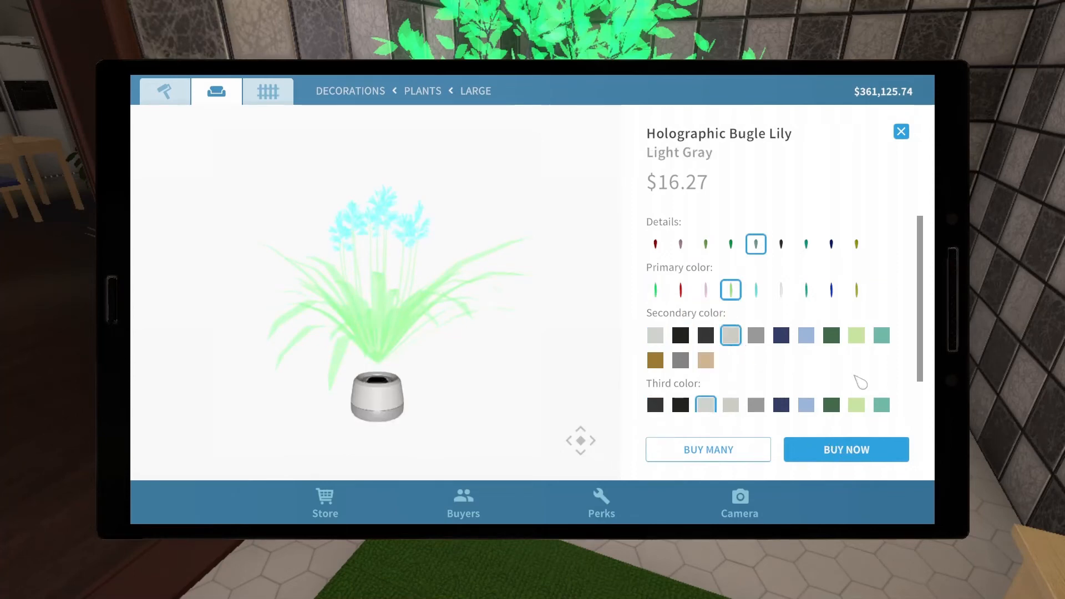
{"action": "left_click", "coordinate": [845, 449]}
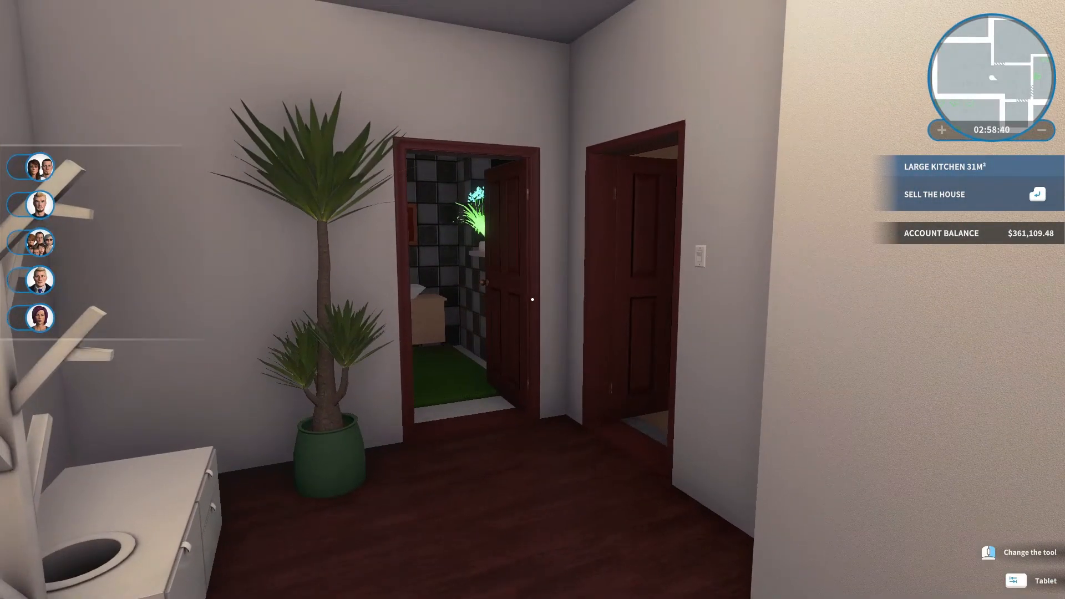
- Submit the garden to the contest after browsing Modern and Japanese categories, adding 7.5%
{"action": "left_click", "coordinate": [933, 194]}
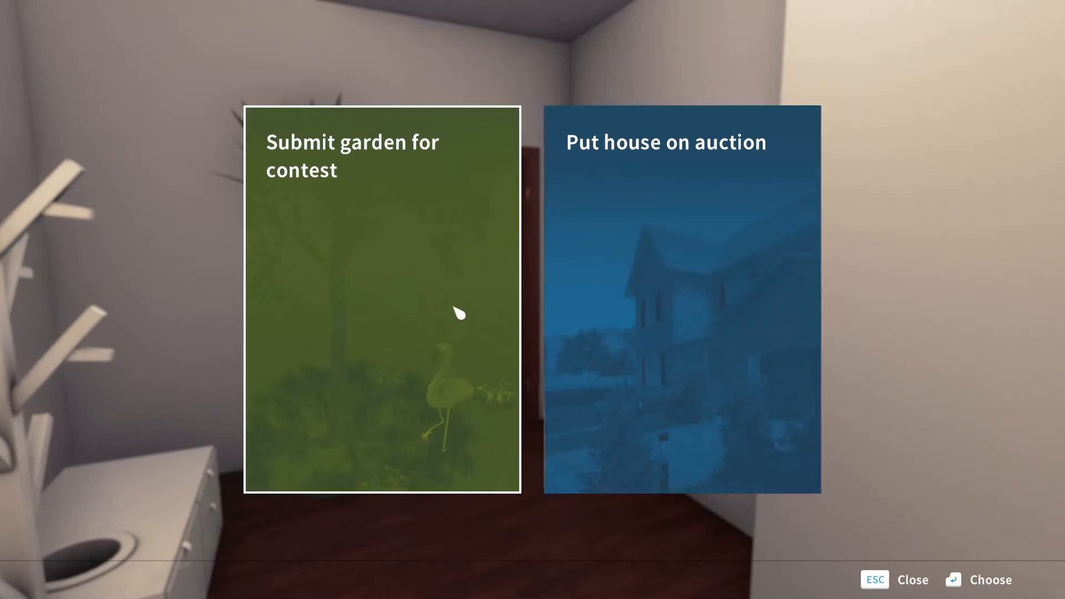
{"action": "left_click", "coordinate": [382, 299]}
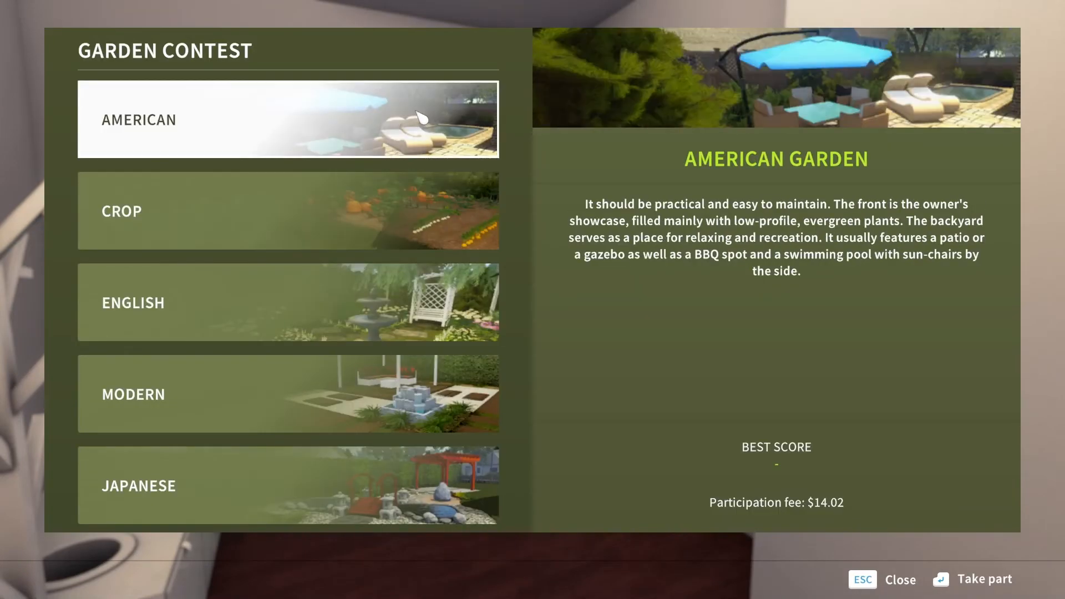
{"action": "mouse_move", "coordinate": [433, 174]}
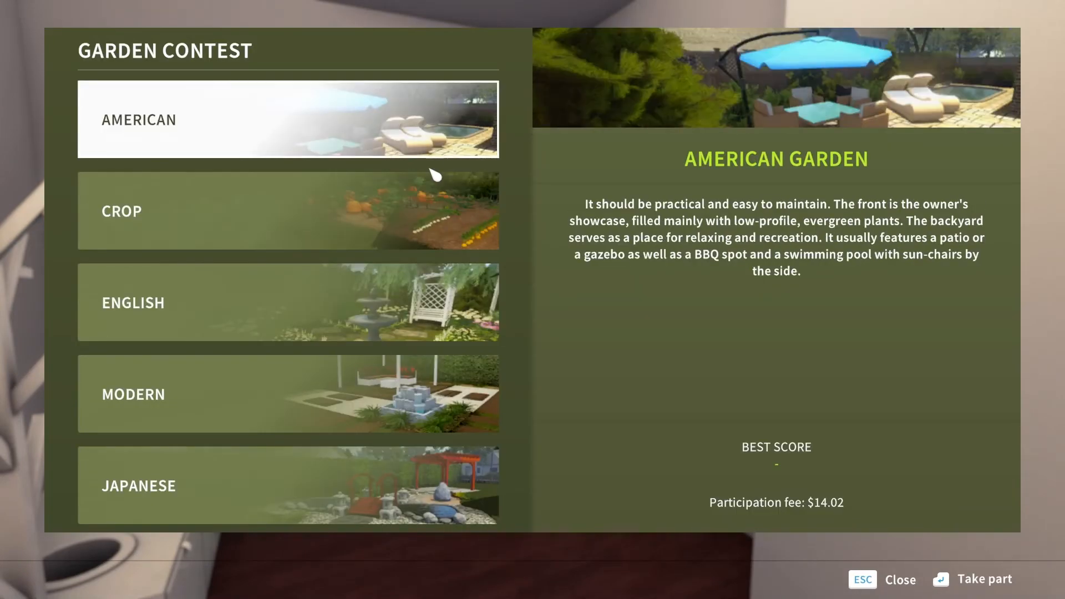
{"action": "left_click", "coordinate": [287, 394]}
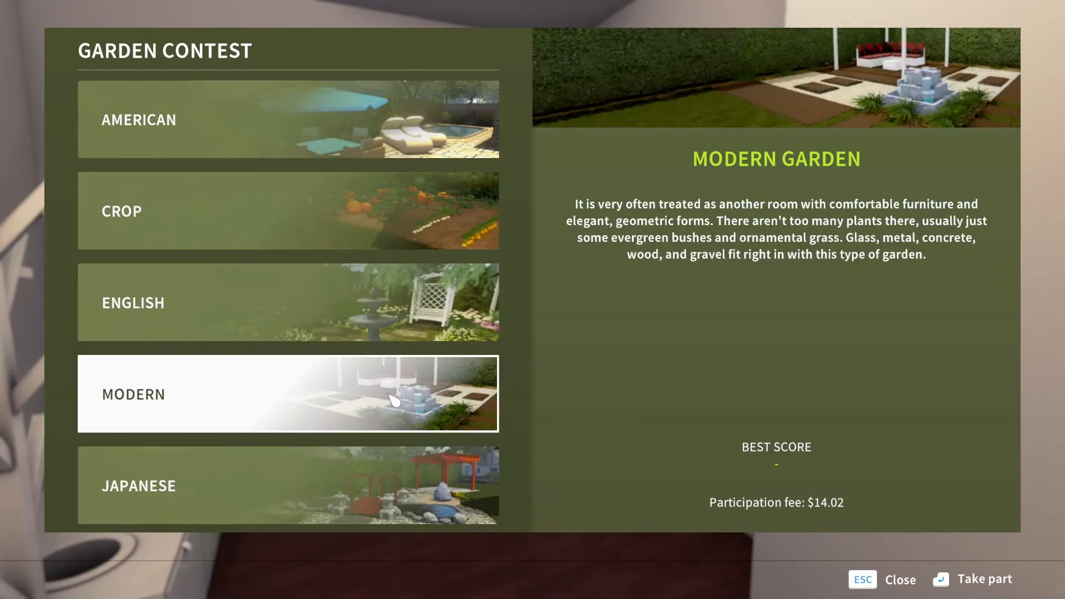
{"action": "left_click", "coordinate": [287, 485]}
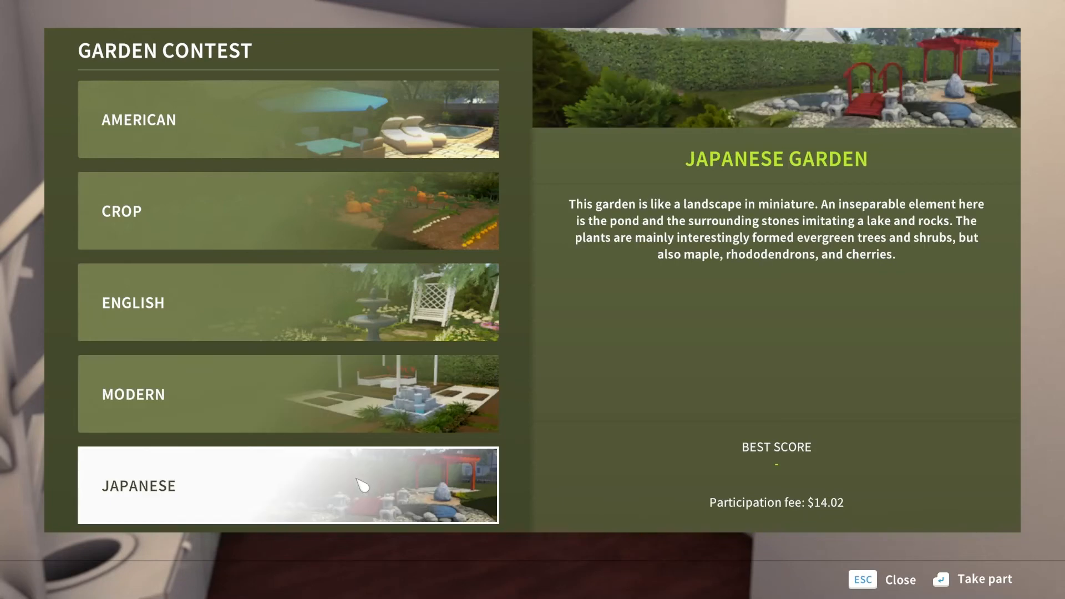
{"action": "left_click", "coordinate": [983, 579]}
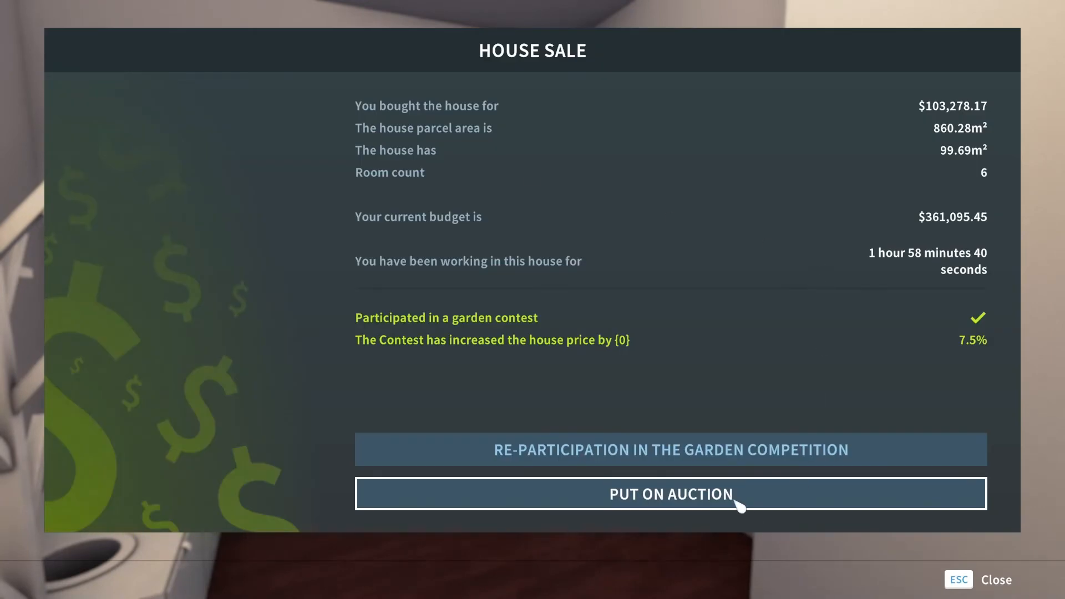
- Put the house on auction and run the first auction
{"action": "left_click", "coordinate": [669, 494]}
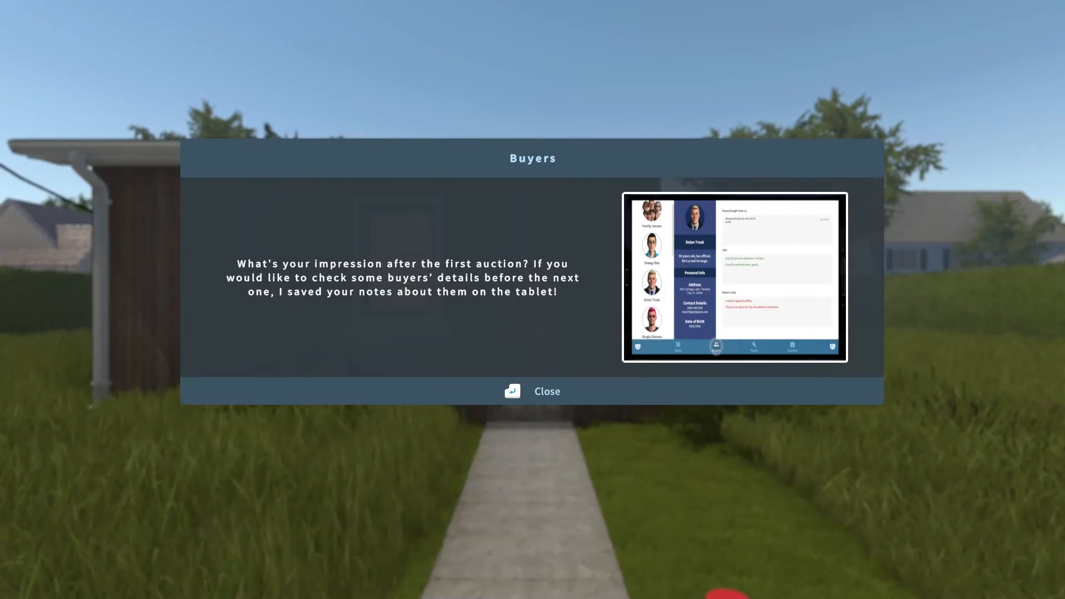
- Close the buyers notice and open the new cabin's front door
{"action": "left_click", "coordinate": [534, 390]}
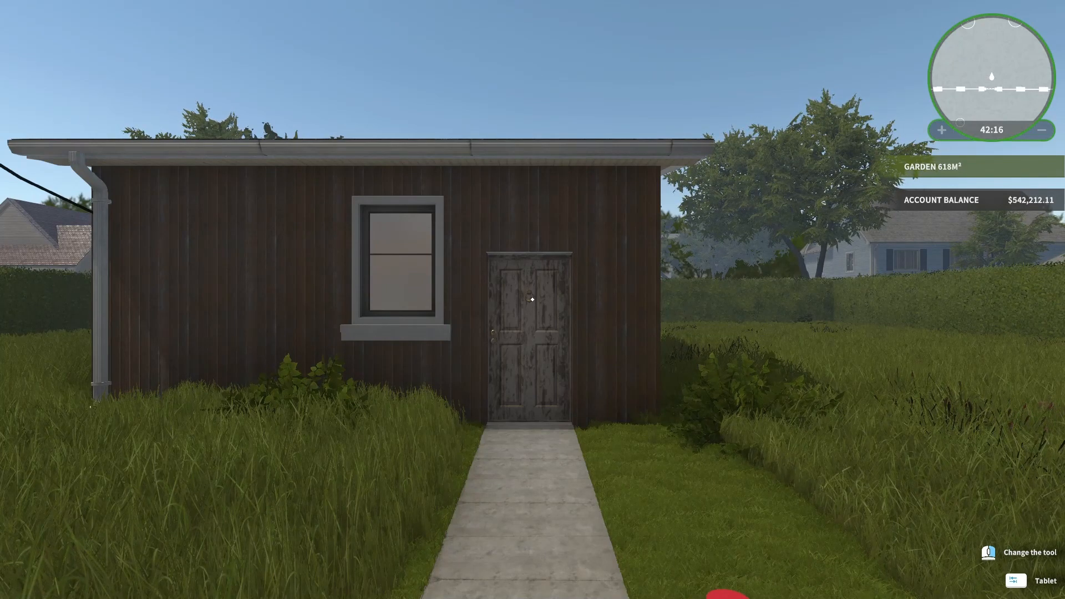
{"action": "left_click", "coordinate": [533, 299]}
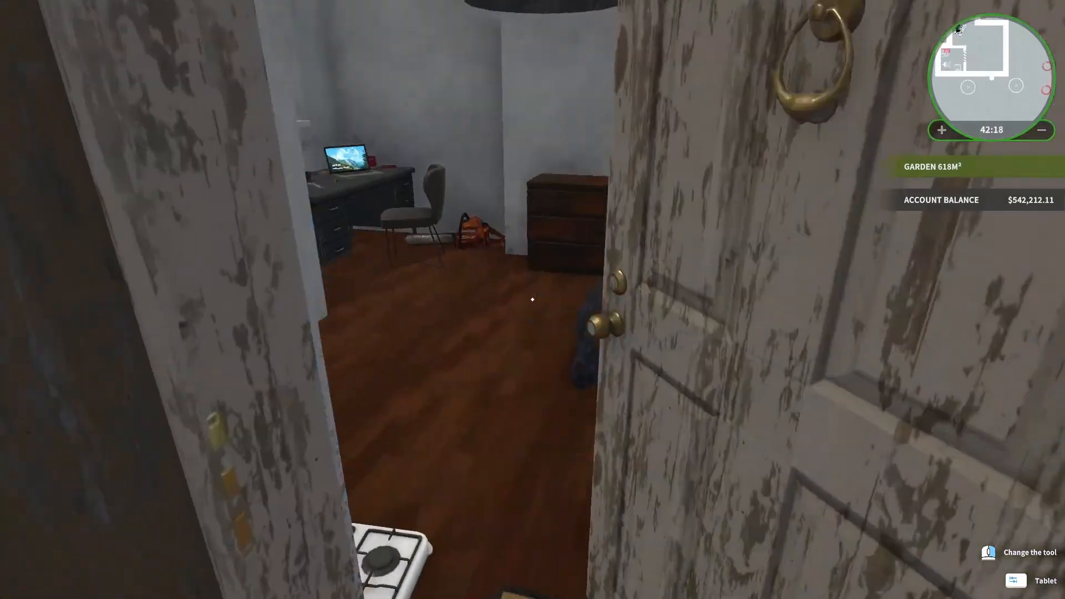
{"action": "mouse_move", "coordinate": [533, 299]}
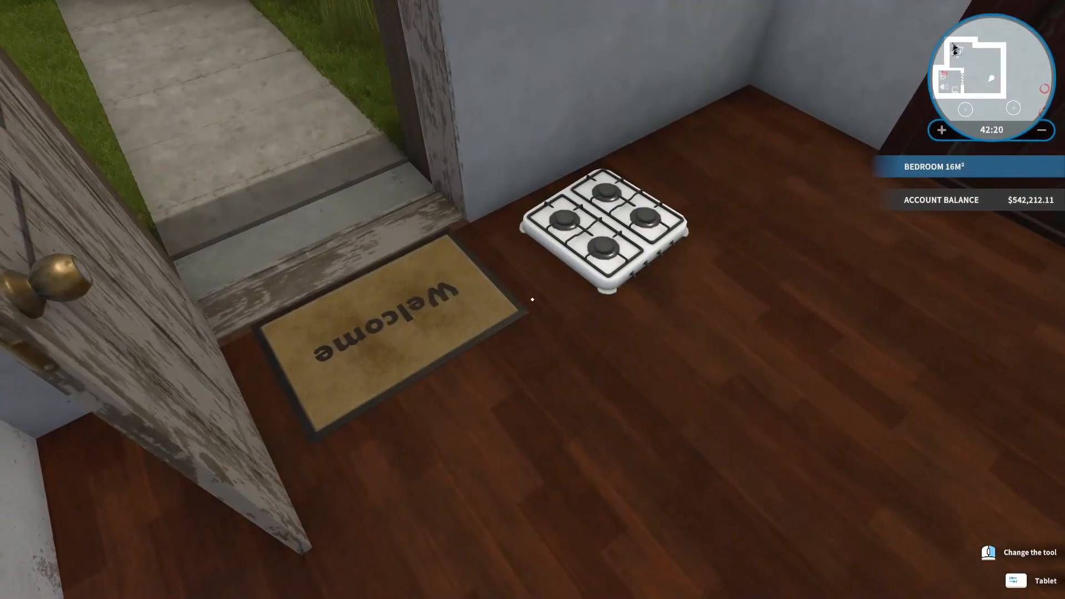